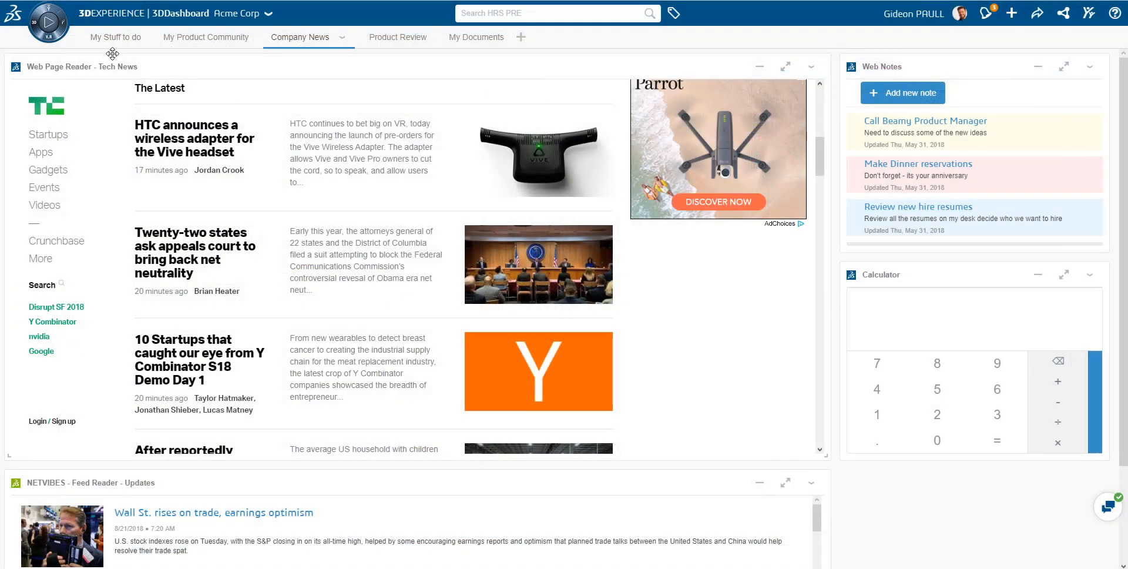
Step: Browse the My Stuff to do, My Product Community and Company News dashboards, ending on Product Review
{"action": "left_click", "coordinate": [116, 37]}
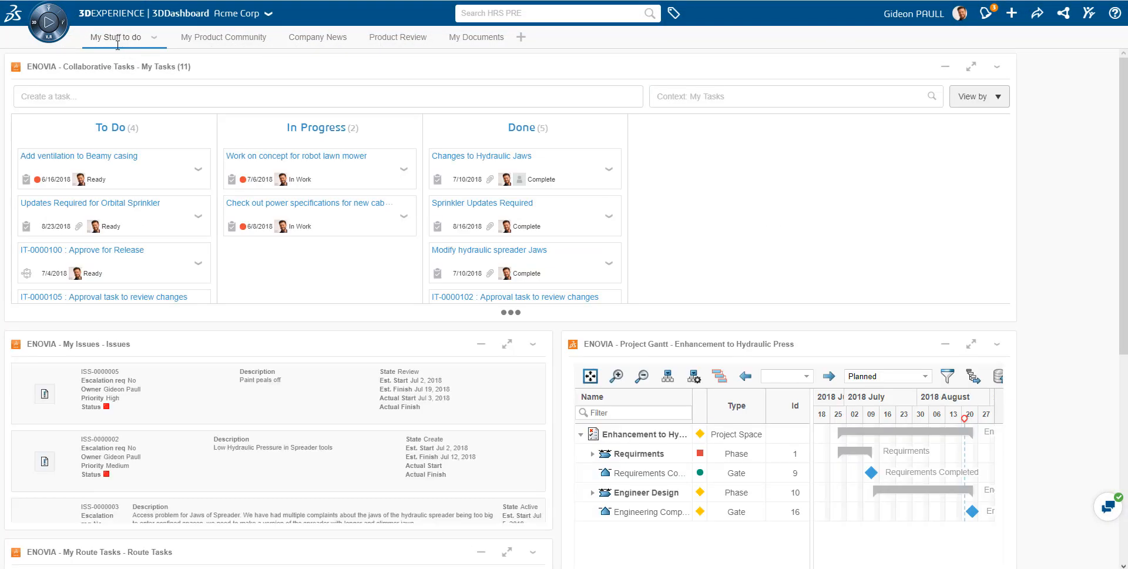
{"action": "left_click", "coordinate": [223, 37]}
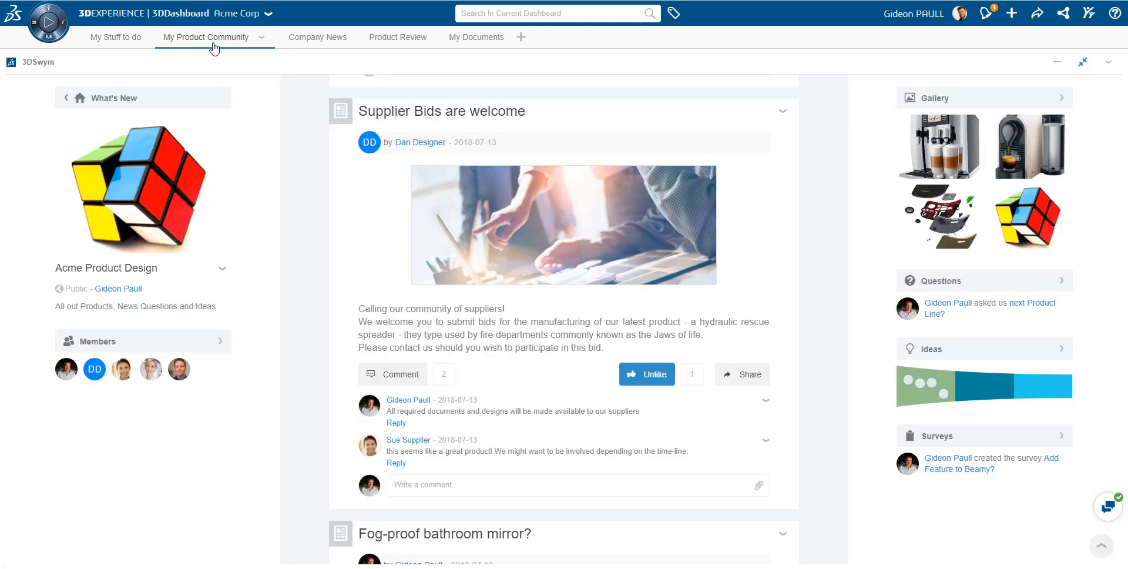
{"action": "scroll", "scroll_direction": "down", "scroll_amount": 3}
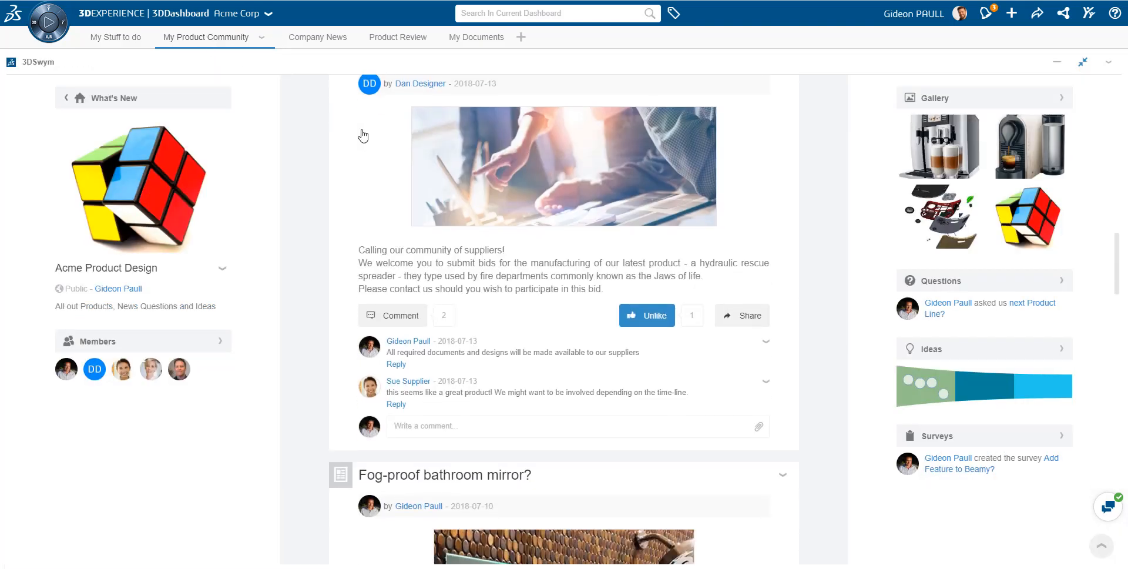
{"action": "left_click", "coordinate": [318, 37]}
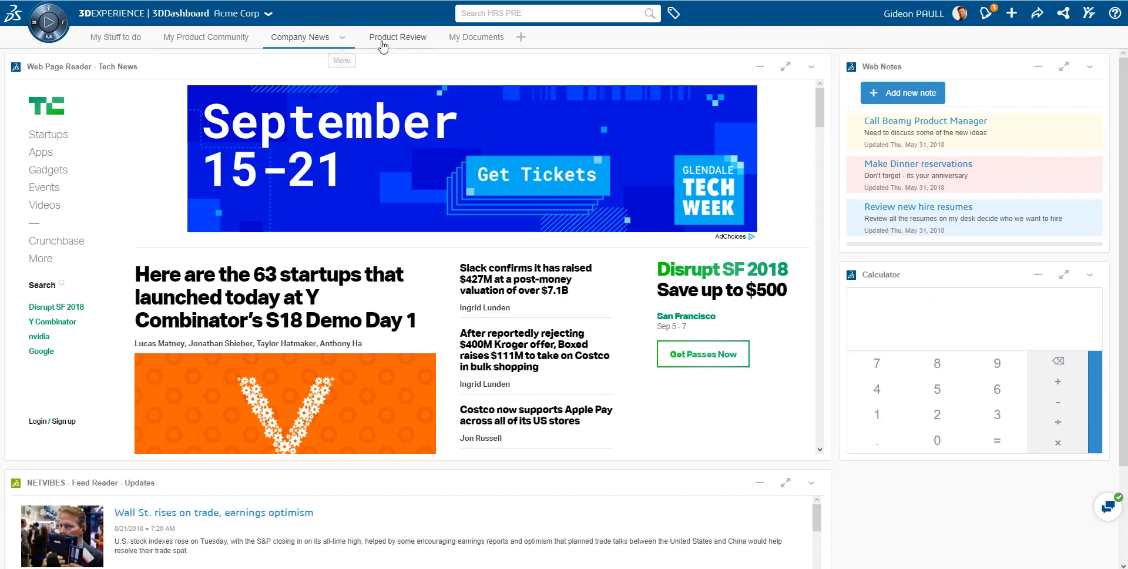
{"action": "scroll", "scroll_direction": "down", "scroll_amount": 3}
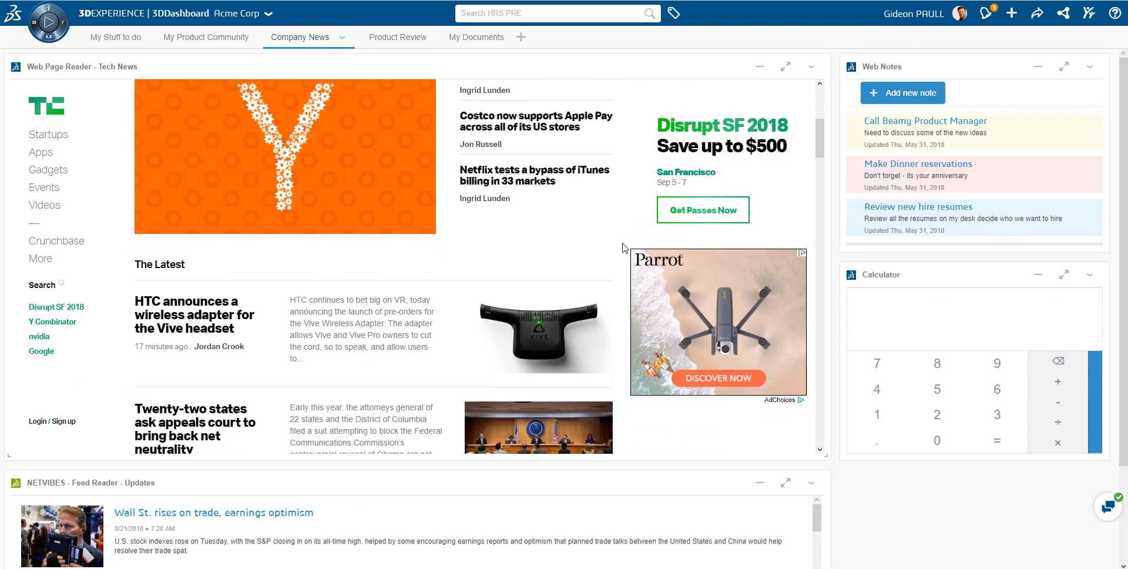
{"action": "left_click", "coordinate": [381, 37]}
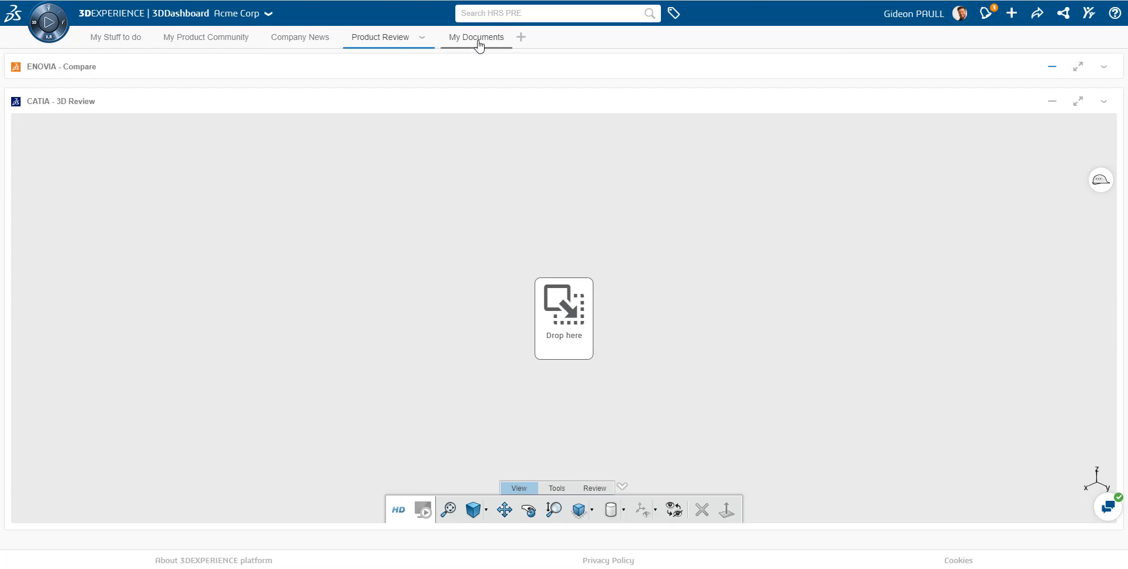
Step: Switch to My Documents and browse the compass apps list, expanding and collapsing Marketplace
{"action": "left_click", "coordinate": [476, 37]}
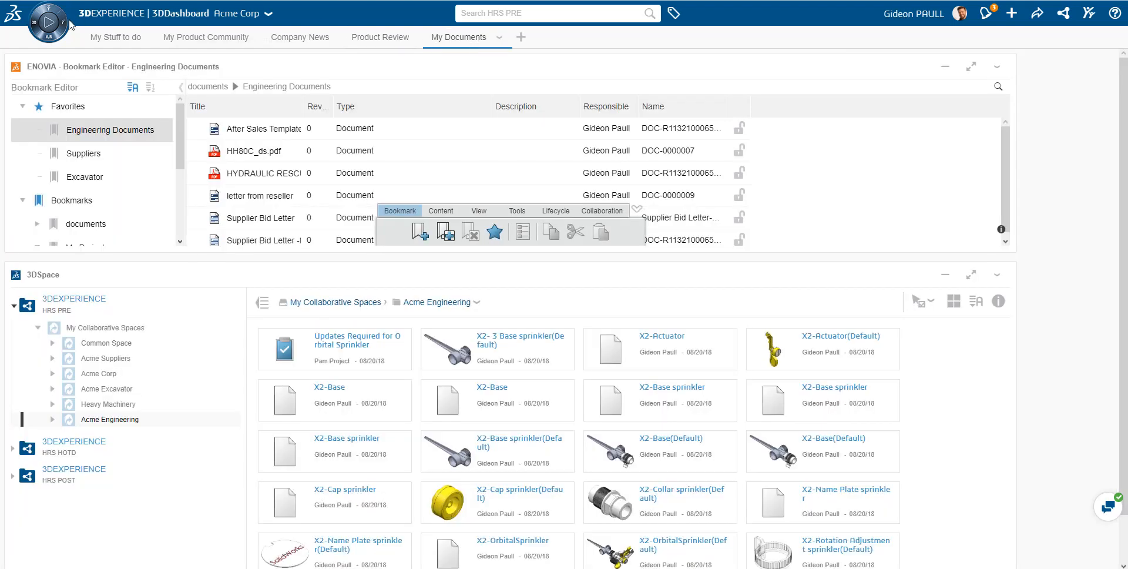
{"action": "left_click", "coordinate": [54, 18]}
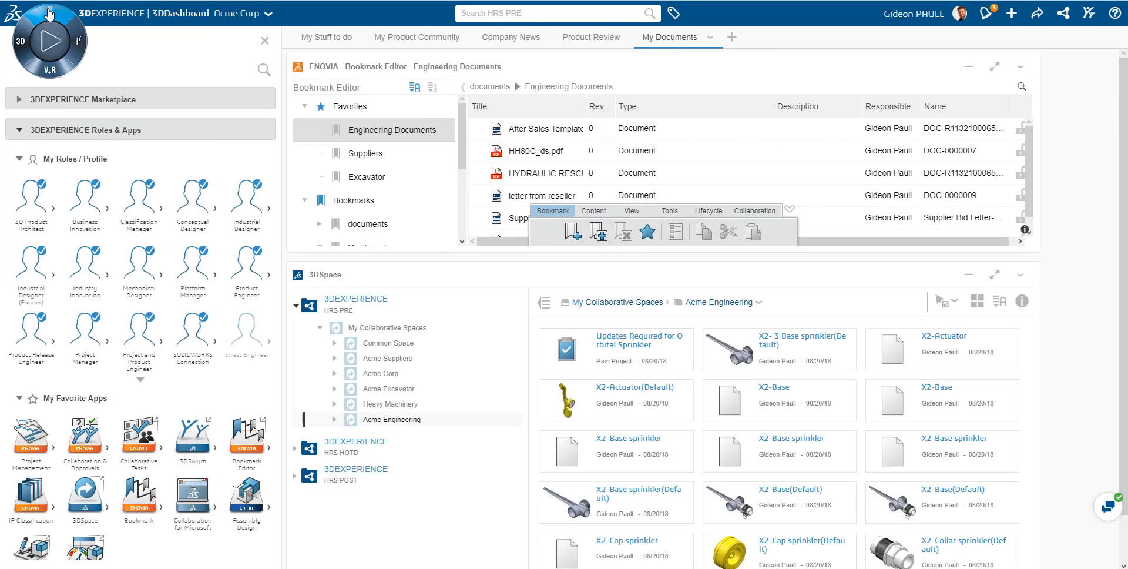
{"action": "left_click", "coordinate": [85, 98]}
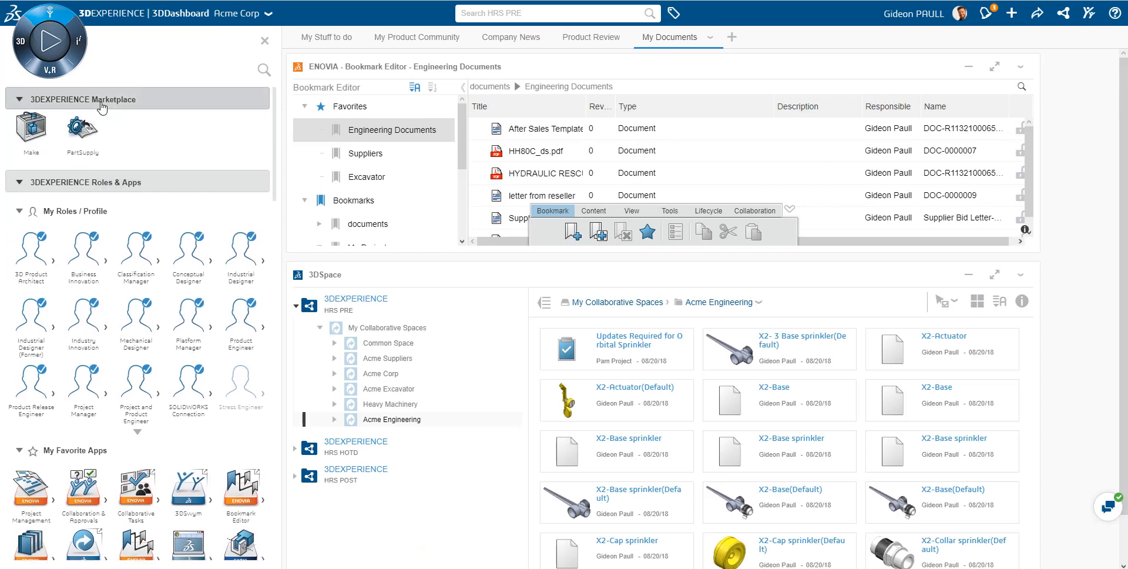
{"action": "left_click", "coordinate": [18, 98]}
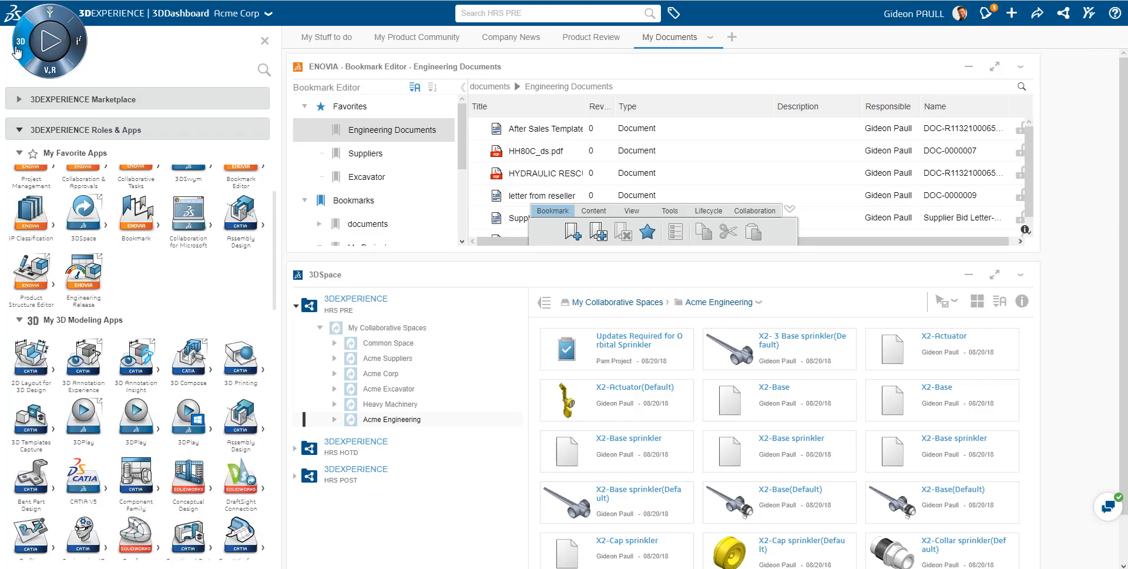
{"action": "scroll", "scroll_direction": "down", "scroll_amount": 3}
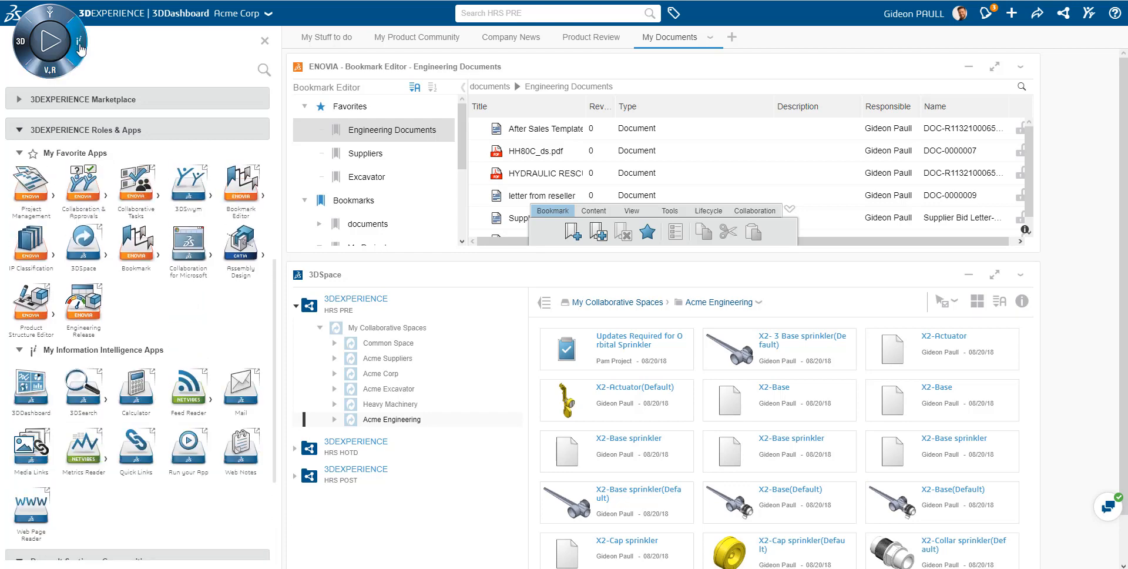
{"action": "scroll", "scroll_direction": "down", "scroll_amount": 3}
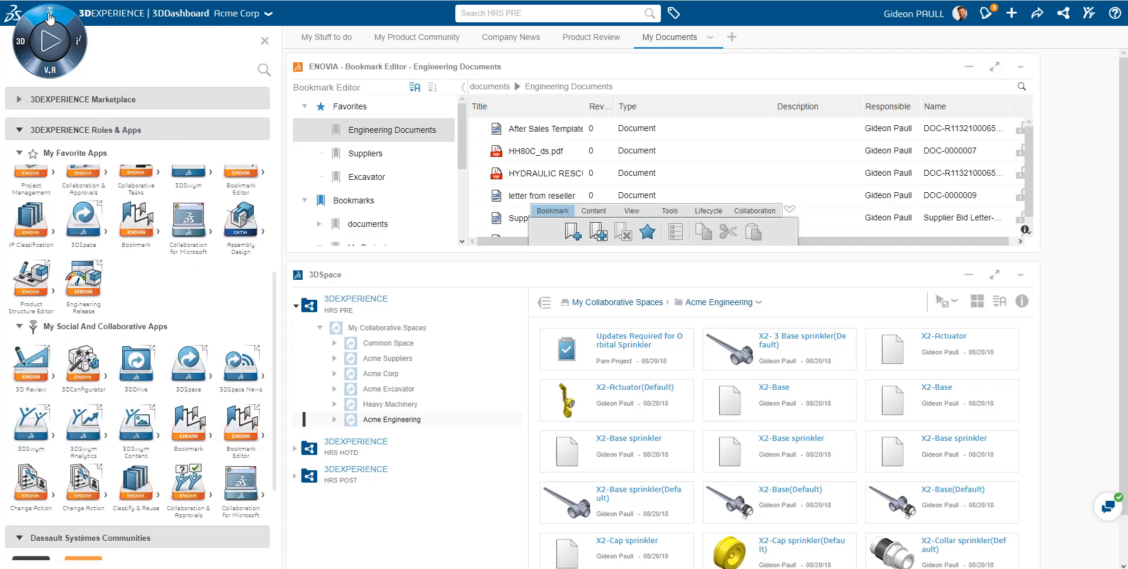
{"action": "scroll", "scroll_direction": "down", "scroll_amount": 3}
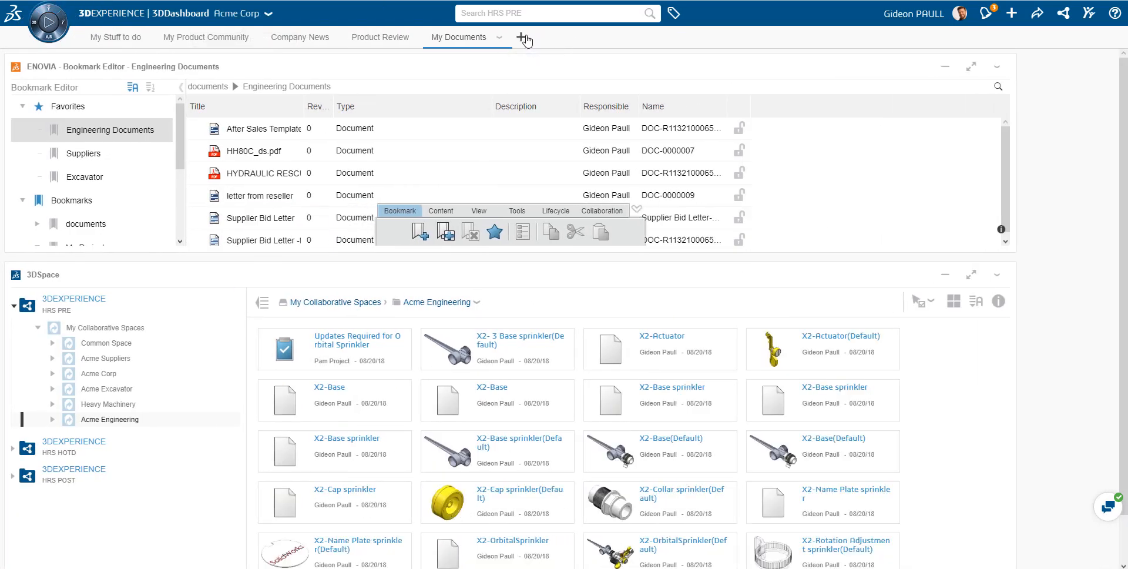
Step: Add a new dashboard tab named 'Product Engineering'
{"action": "left_click", "coordinate": [522, 37]}
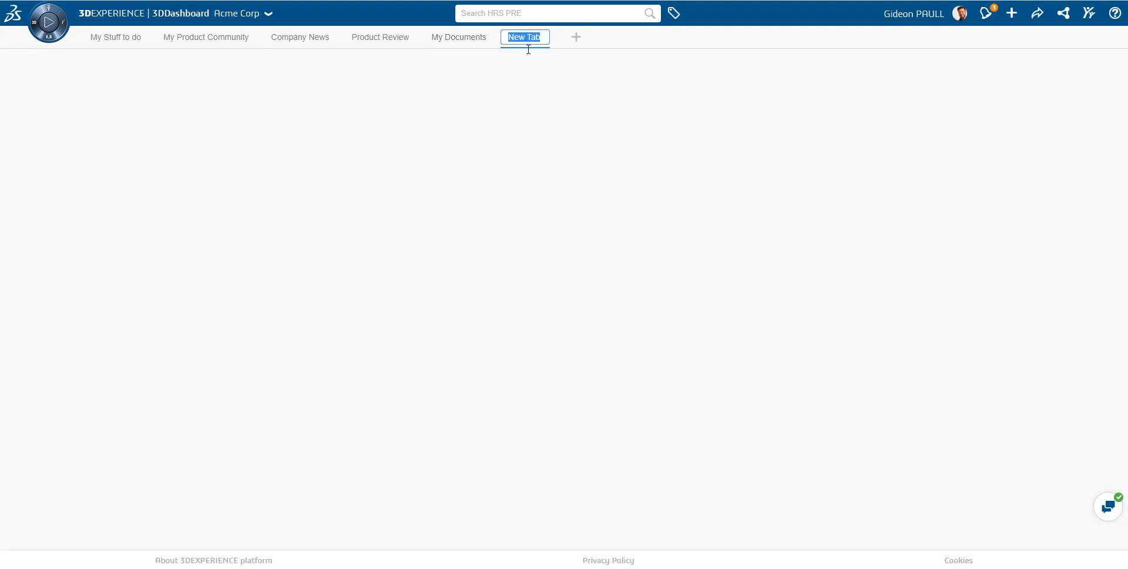
{"action": "type", "text": "Prod"}
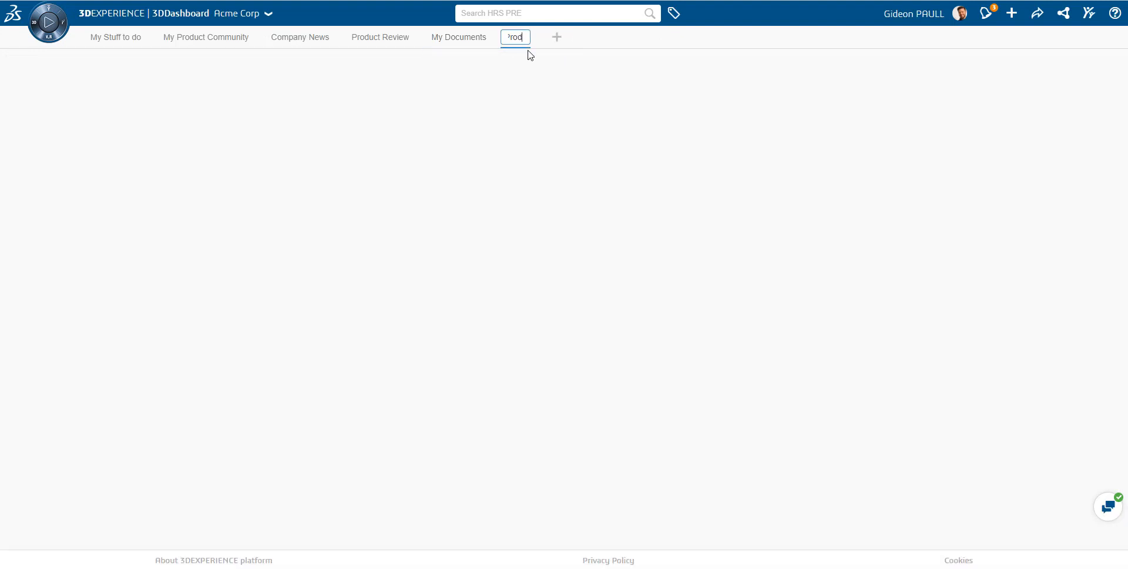
{"action": "type", "text": "Product Engin"}
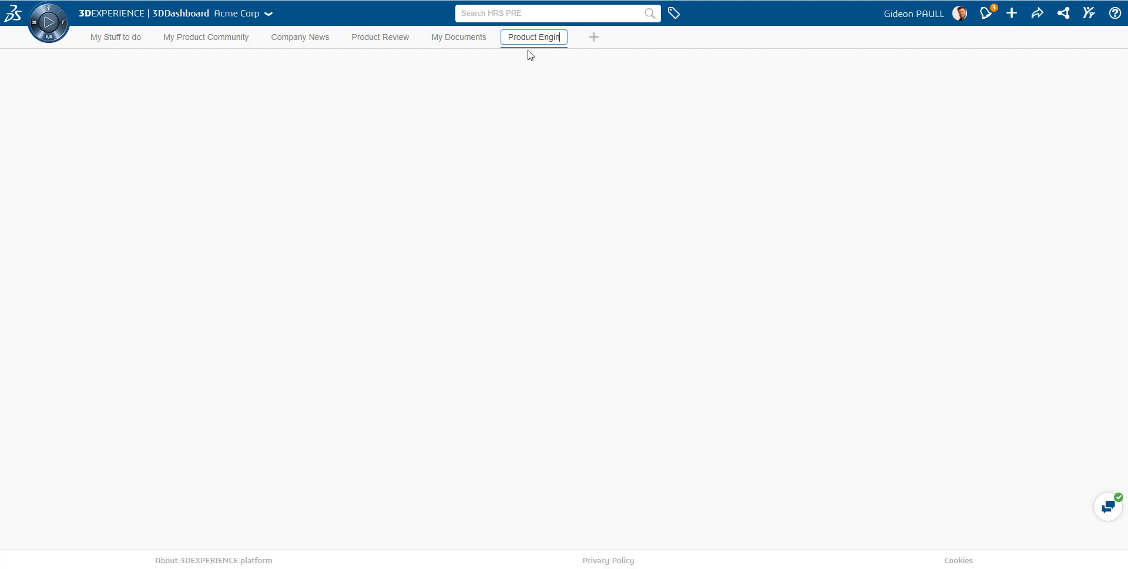
{"action": "type", "text": "eering"}
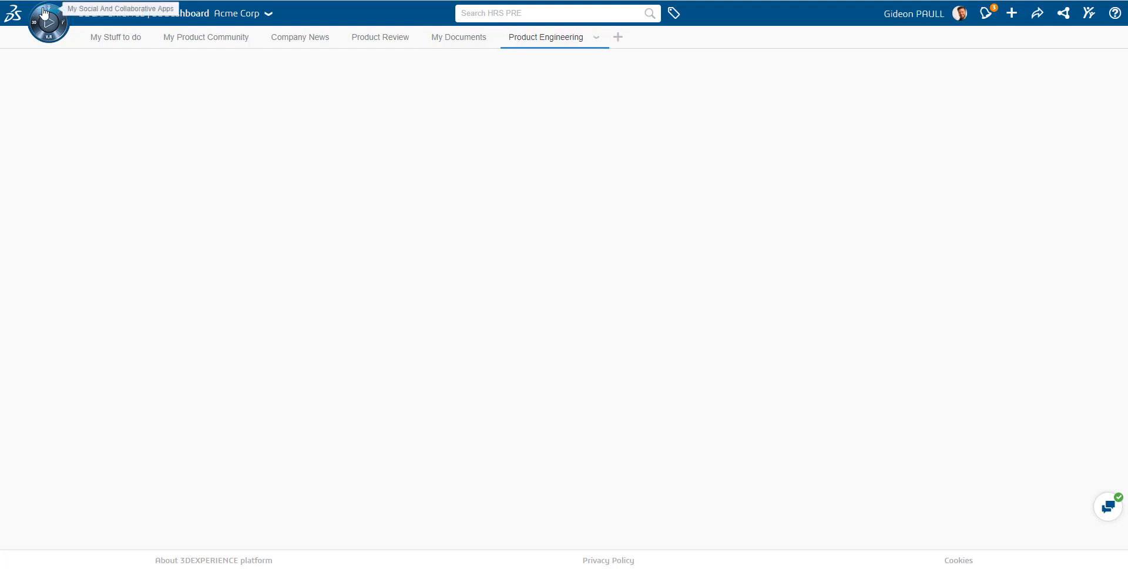
Step: Drag Product Structure Editor from My Favorite Apps onto the Product Engineering tab
{"action": "left_click", "coordinate": [48, 22]}
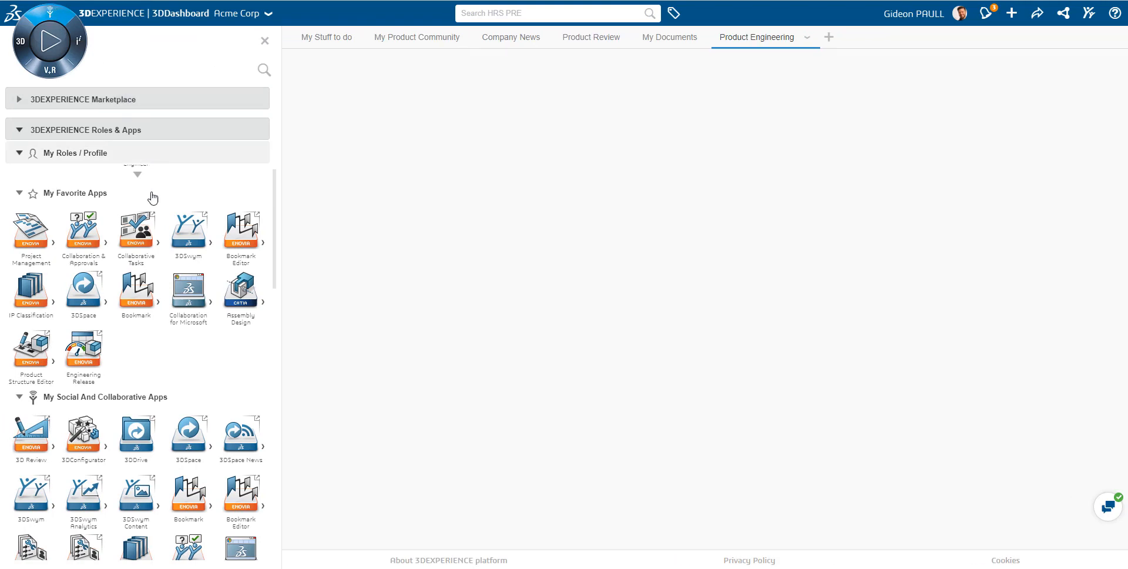
{"action": "mouse_move", "coordinate": [5, 358]}
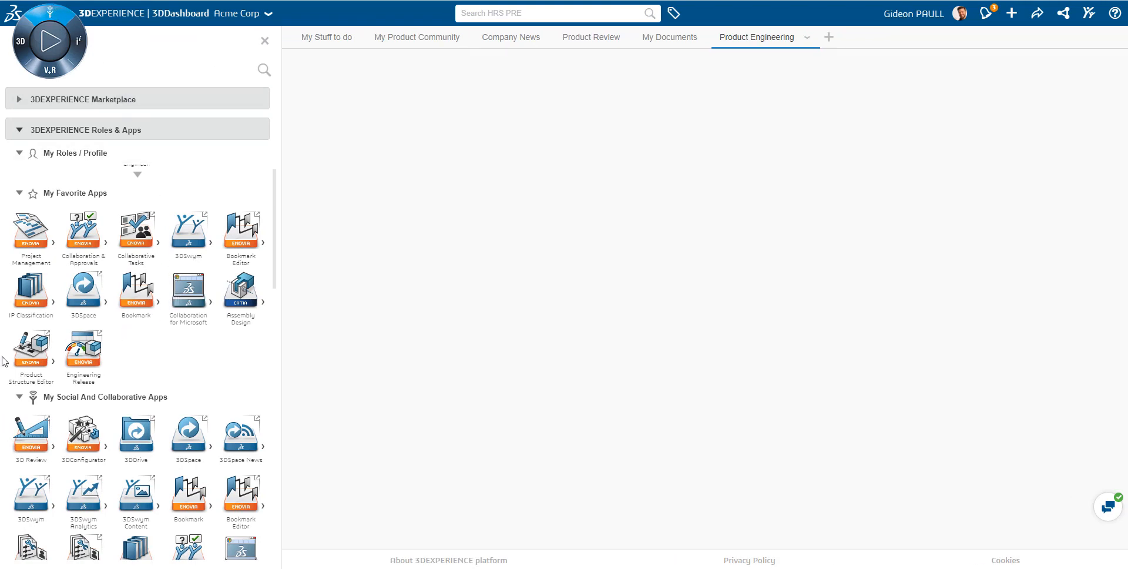
{"action": "left_click_drag", "start_coordinate": [31, 349], "coordinate": [382, 190]}
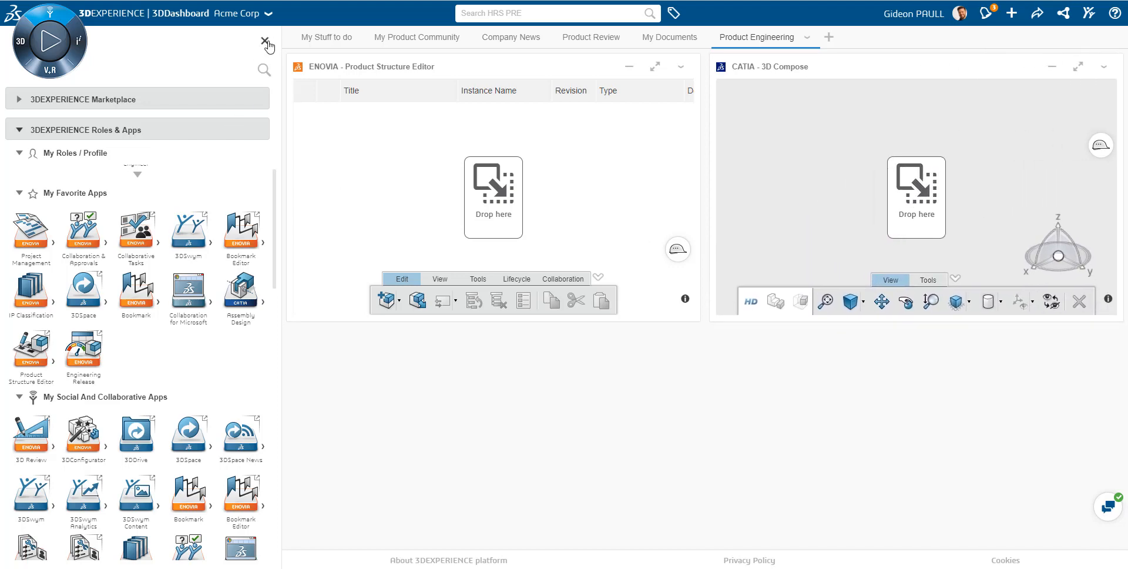
{"action": "left_click", "coordinate": [265, 37]}
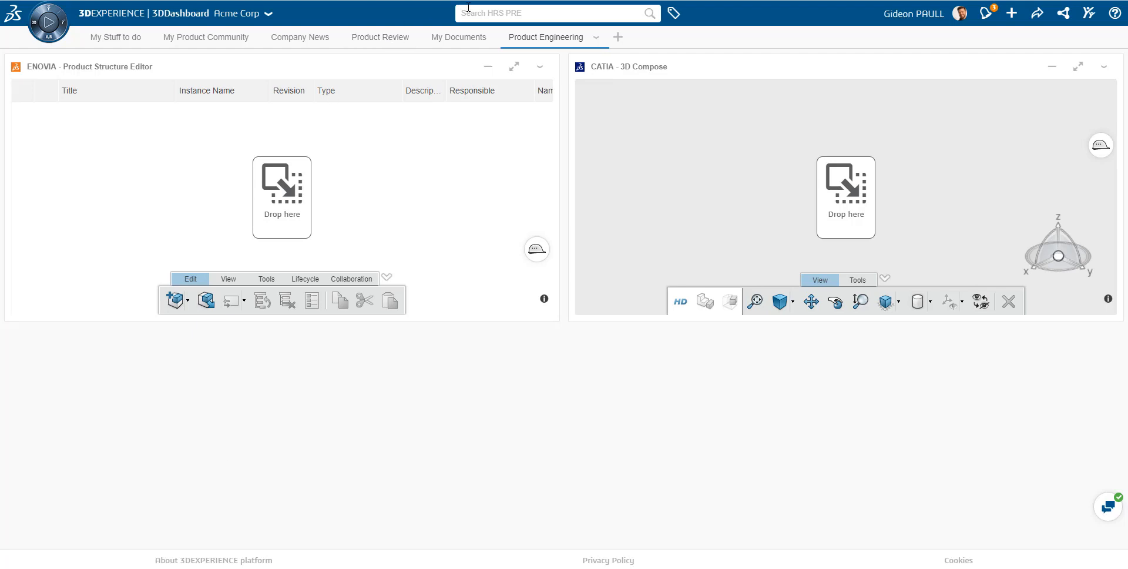
Step: Search the dashboard for 'orbital'
{"action": "type", "text": "orbital"}
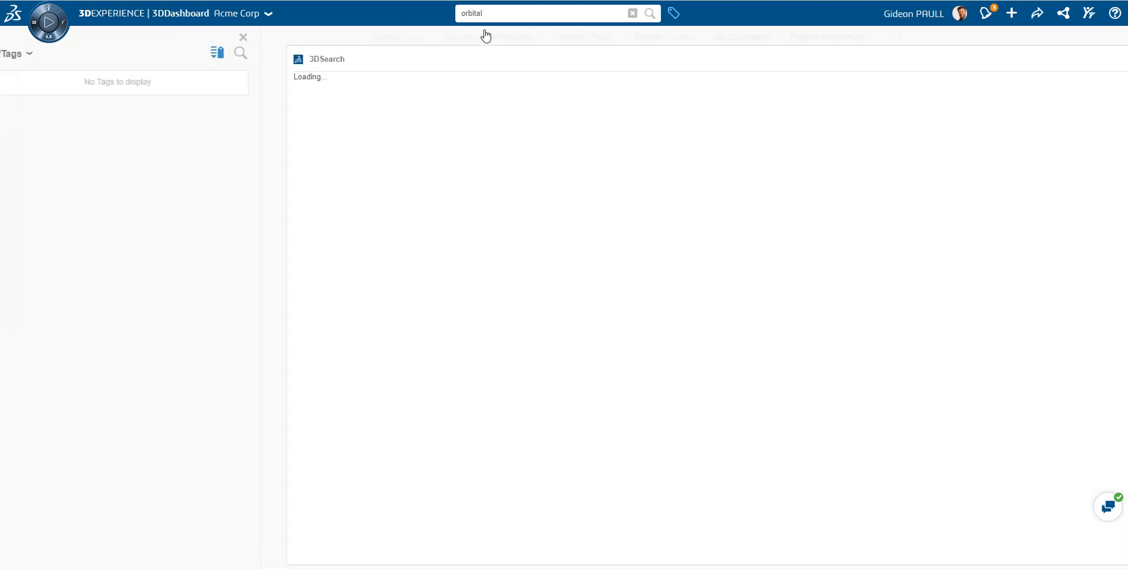
{"action": "left_click", "coordinate": [649, 13]}
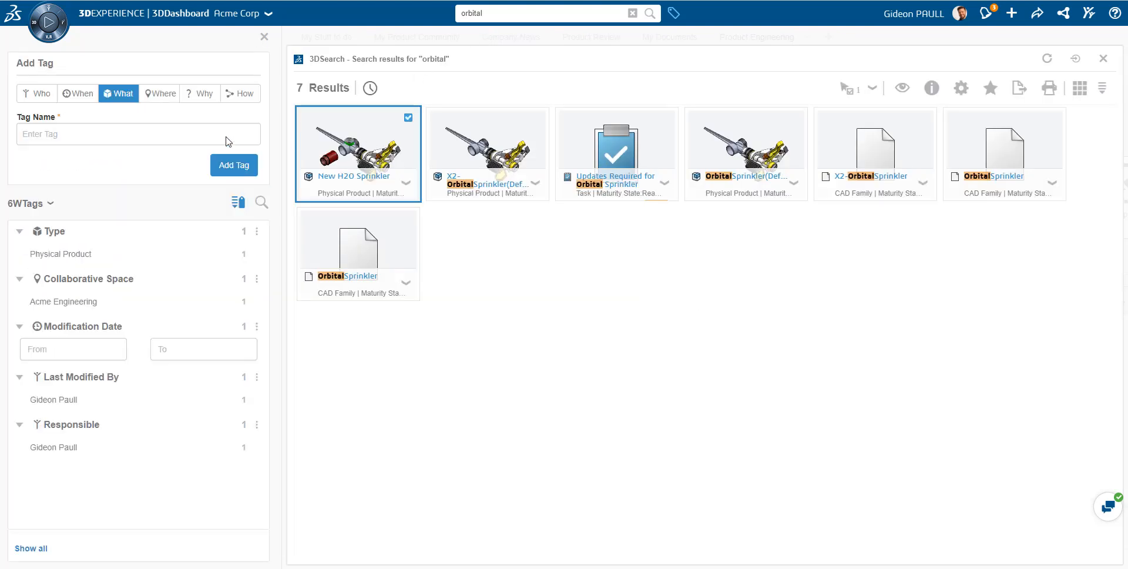
{"action": "mouse_move", "coordinate": [222, 289]}
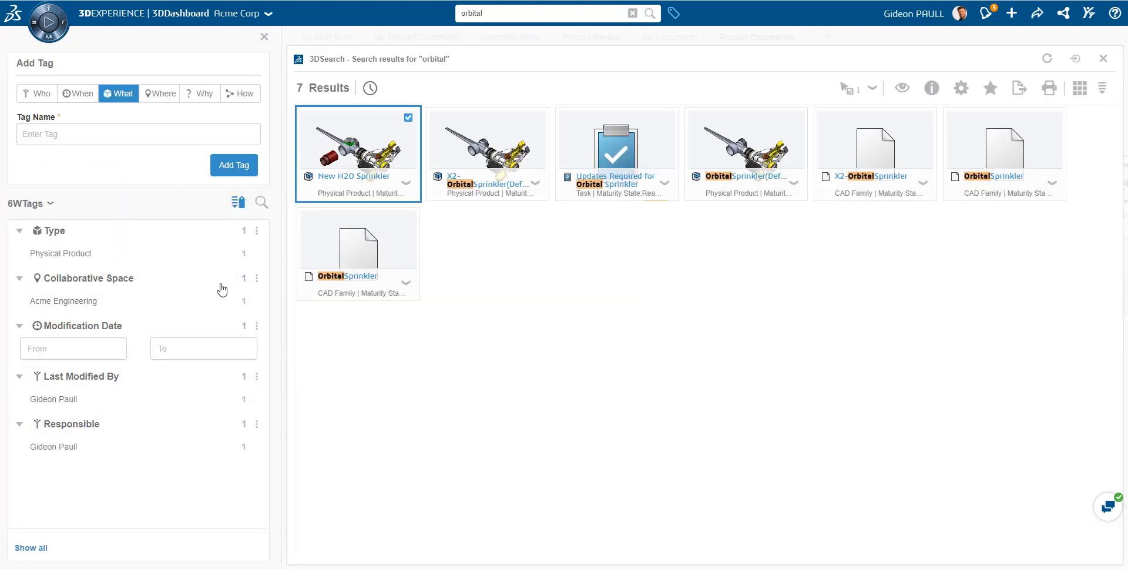
{"action": "mouse_move", "coordinate": [359, 153]}
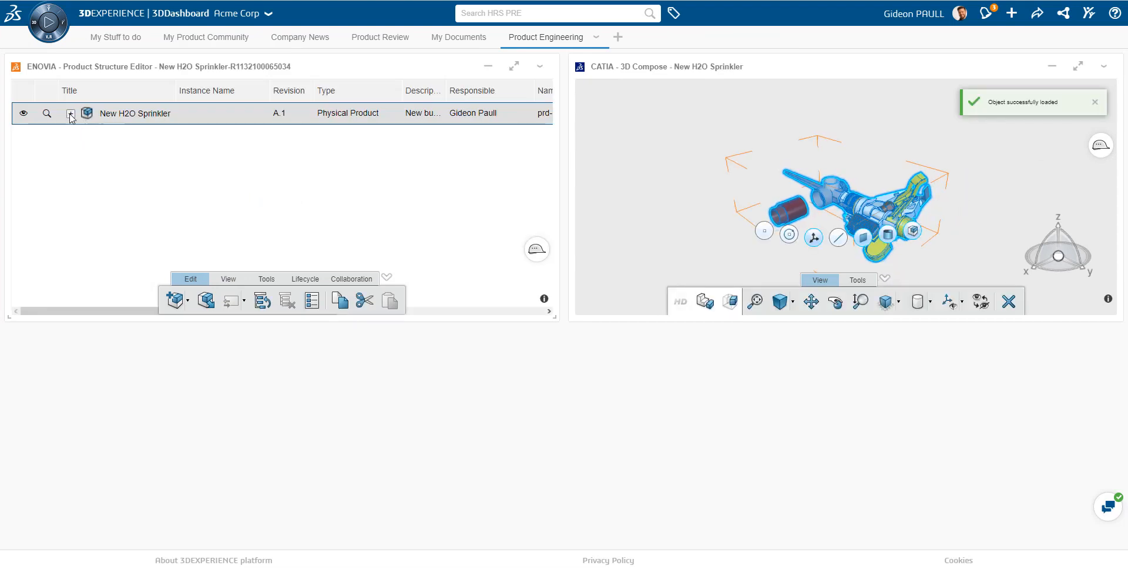
Step: Expand New H2O Sprinkler, Sprinkler Bushing and OrbitalSprinkler, then right-click the base sprinkler row
{"action": "left_click", "coordinate": [70, 113]}
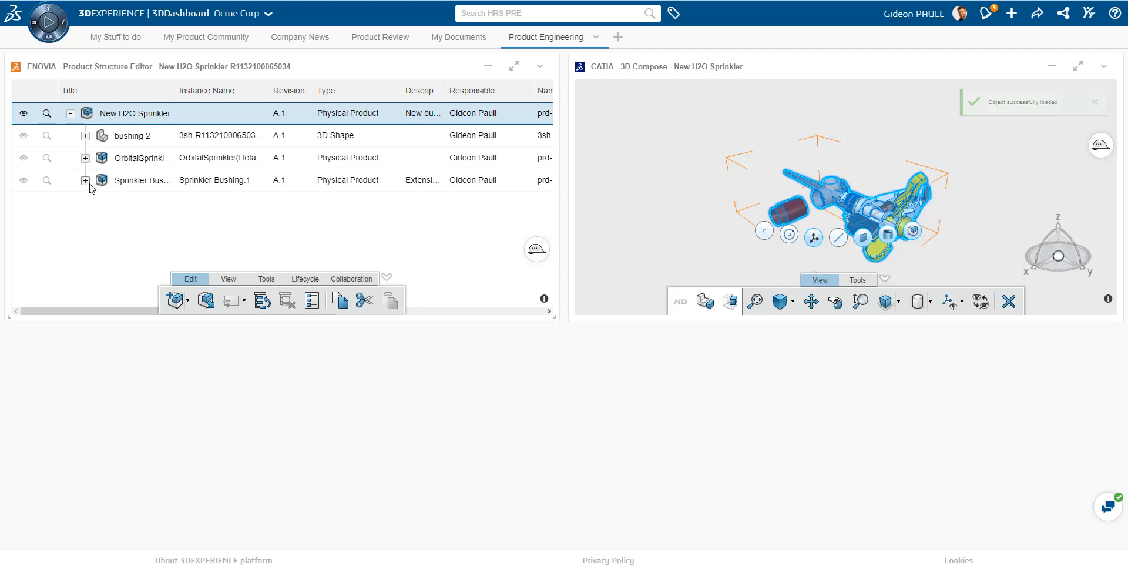
{"action": "left_click", "coordinate": [85, 180]}
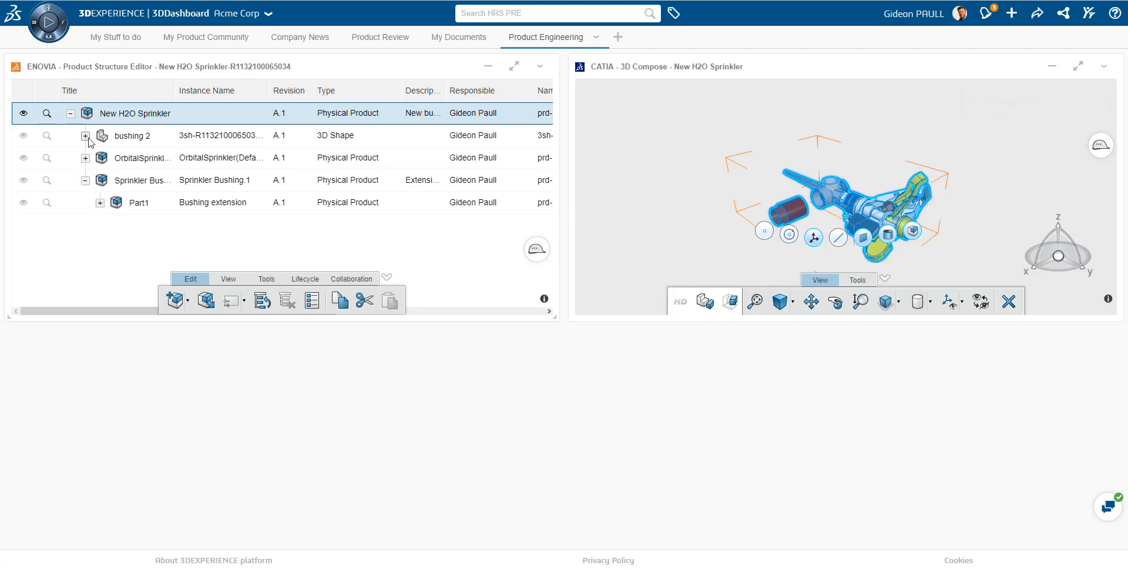
{"action": "left_click", "coordinate": [82, 158]}
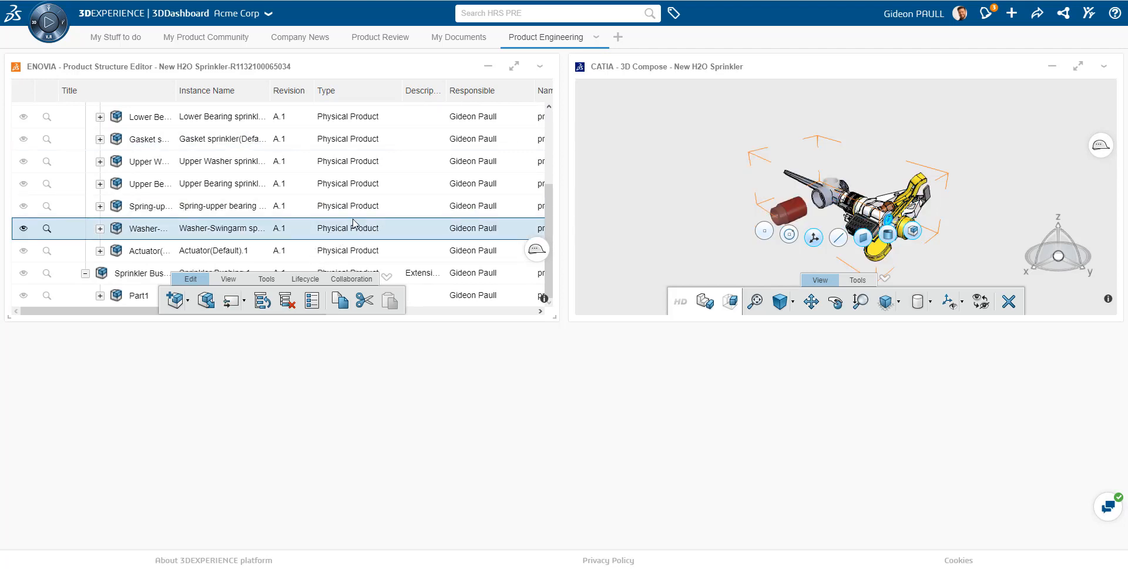
{"action": "mouse_move", "coordinate": [872, 182]}
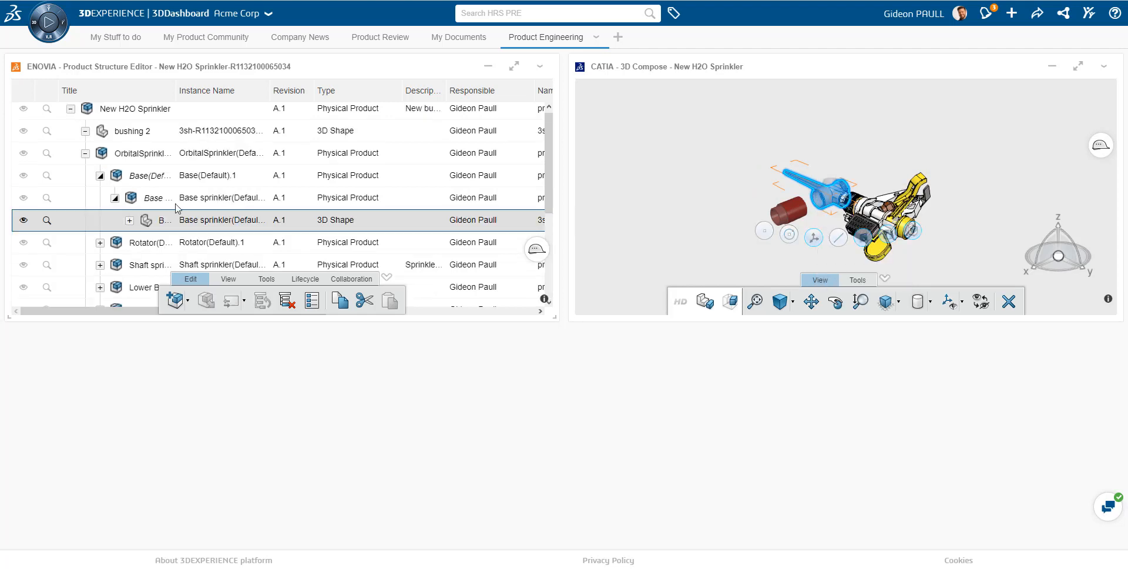
{"action": "left_click", "coordinate": [179, 197]}
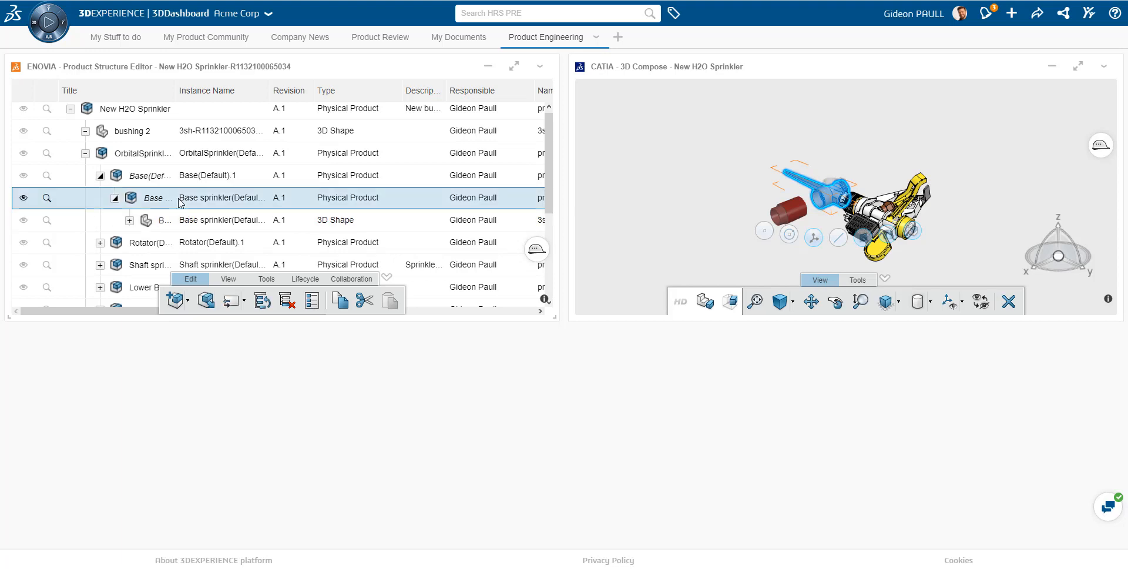
{"action": "right_click", "coordinate": [141, 153]}
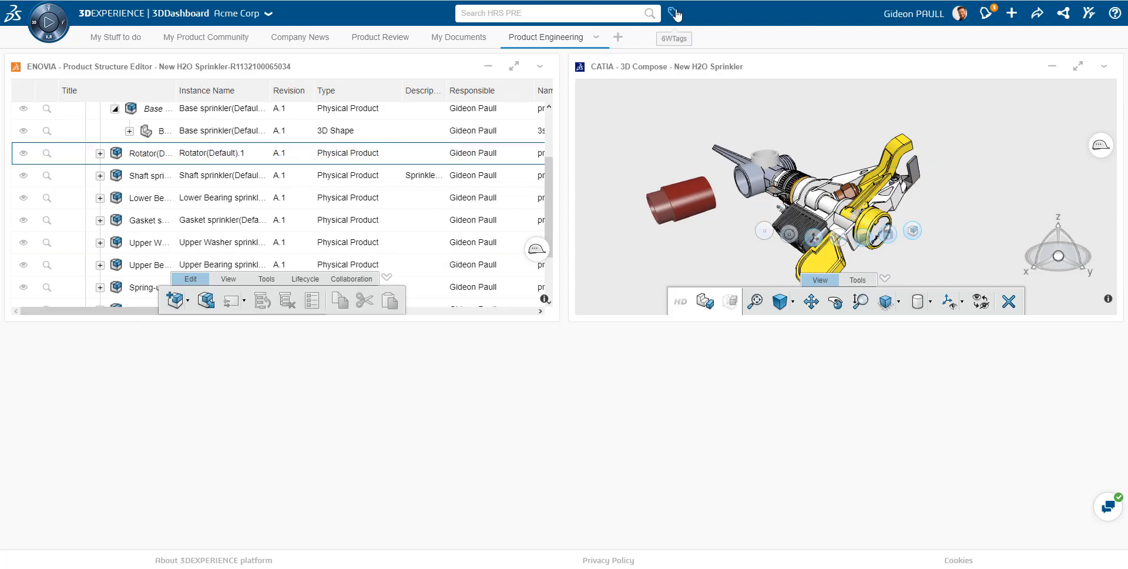
Step: Chart the CAD Master tag values as a pie chart and inspect the bushing row
{"action": "left_click", "coordinate": [672, 13]}
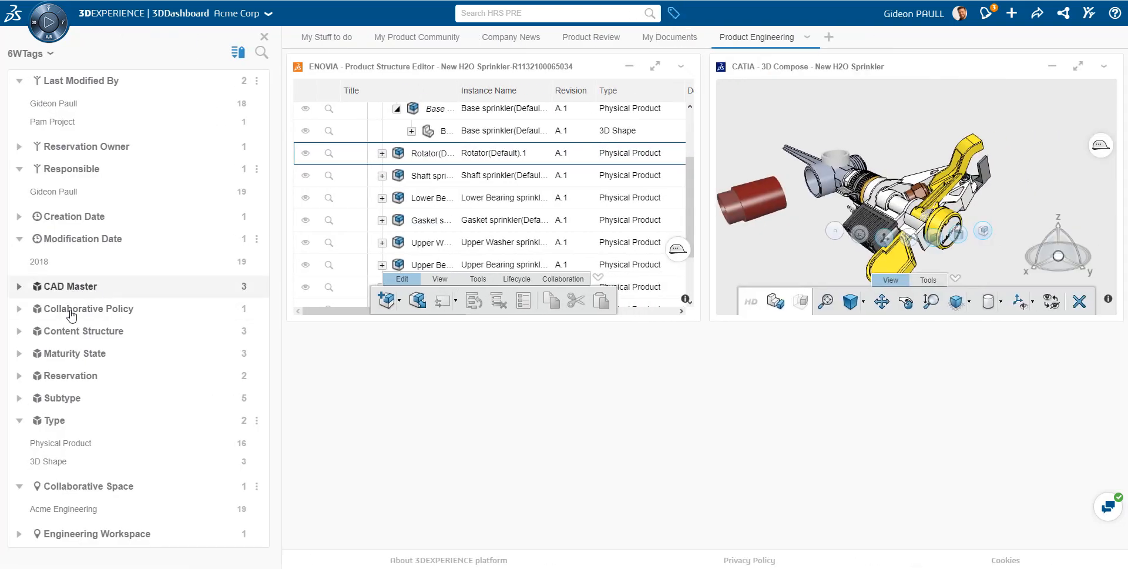
{"action": "left_click", "coordinate": [20, 286]}
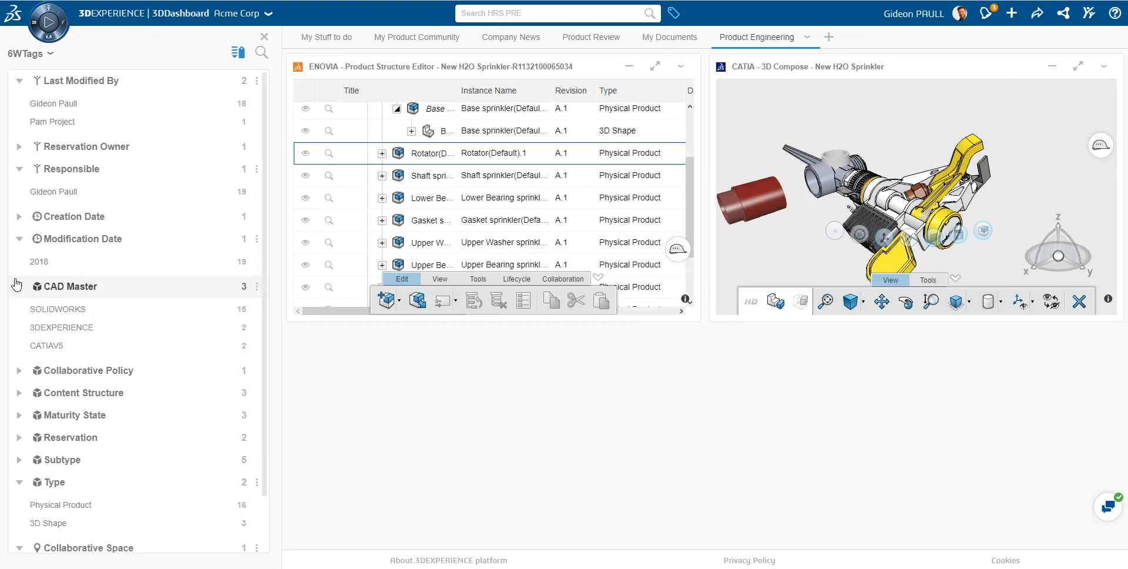
{"action": "mouse_move", "coordinate": [258, 295]}
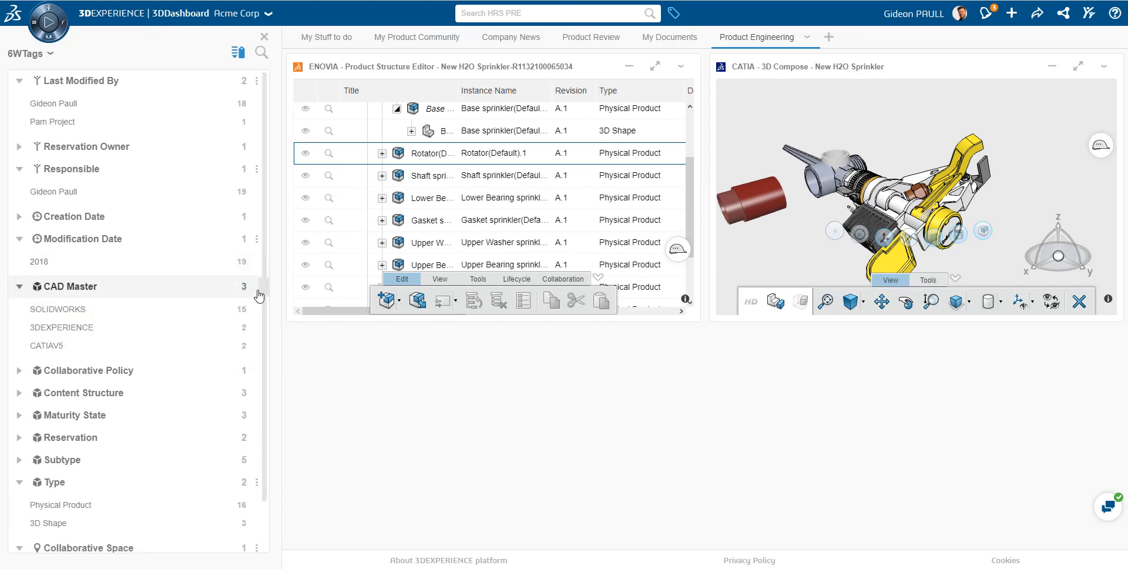
{"action": "left_click", "coordinate": [242, 287]}
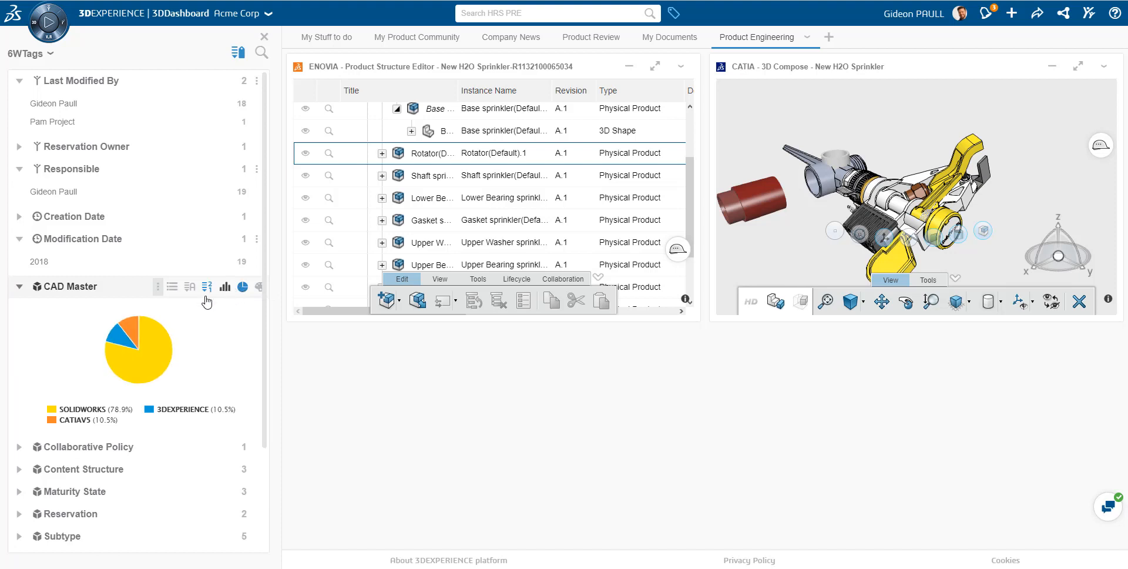
{"action": "mouse_move", "coordinate": [105, 339]}
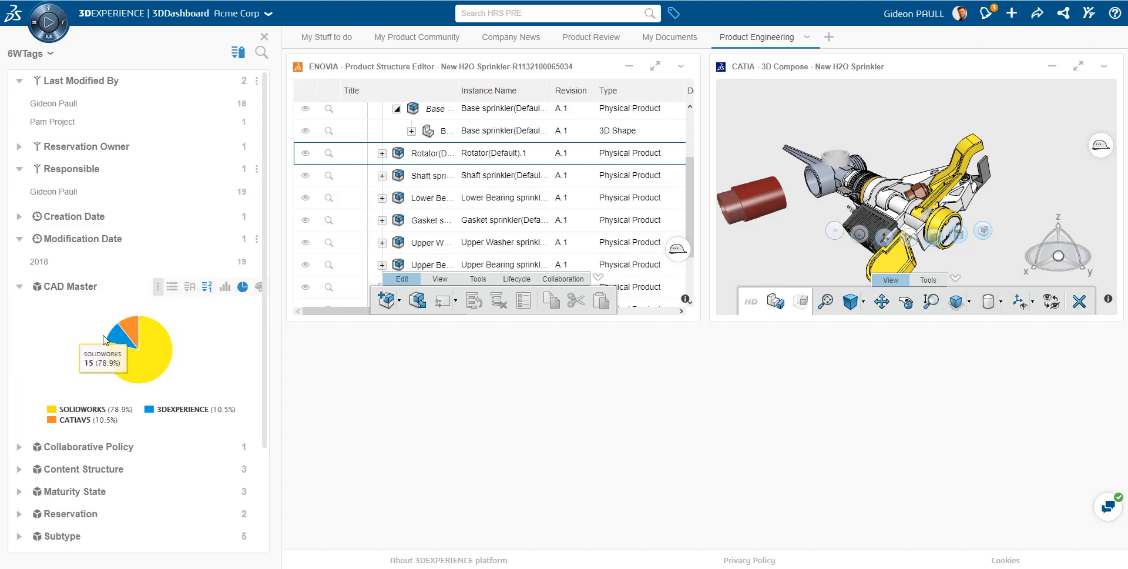
{"action": "mouse_move", "coordinate": [147, 319]}
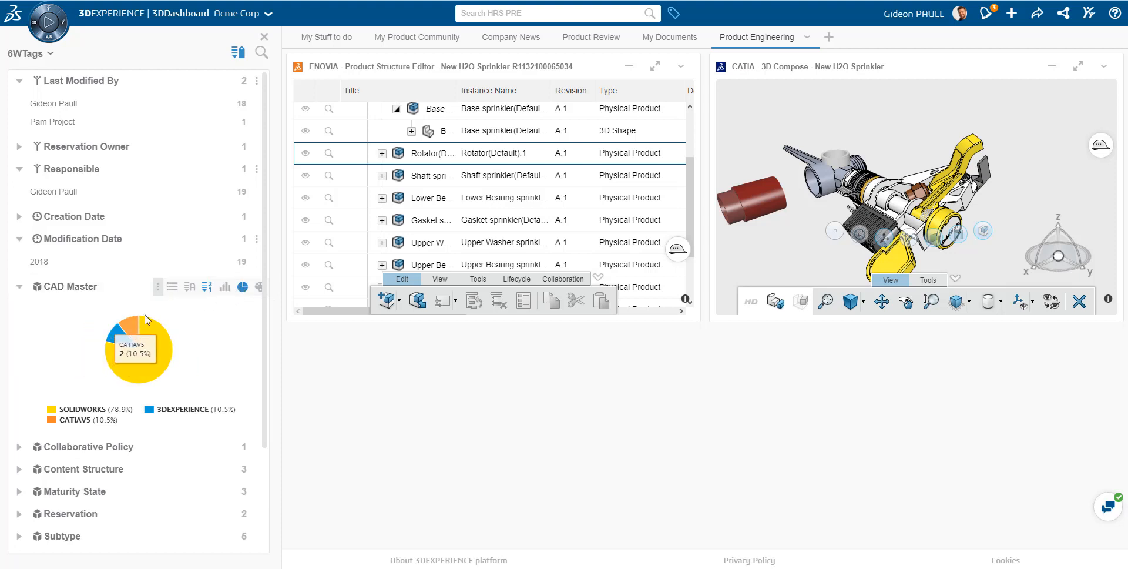
{"action": "mouse_move", "coordinate": [259, 286]}
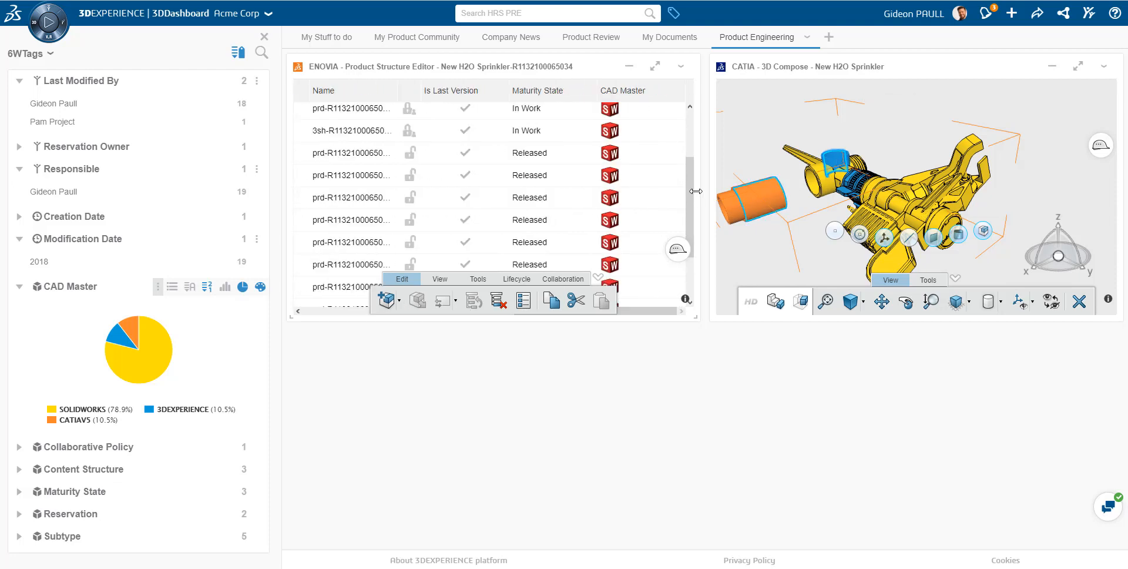
{"action": "left_click", "coordinate": [352, 136]}
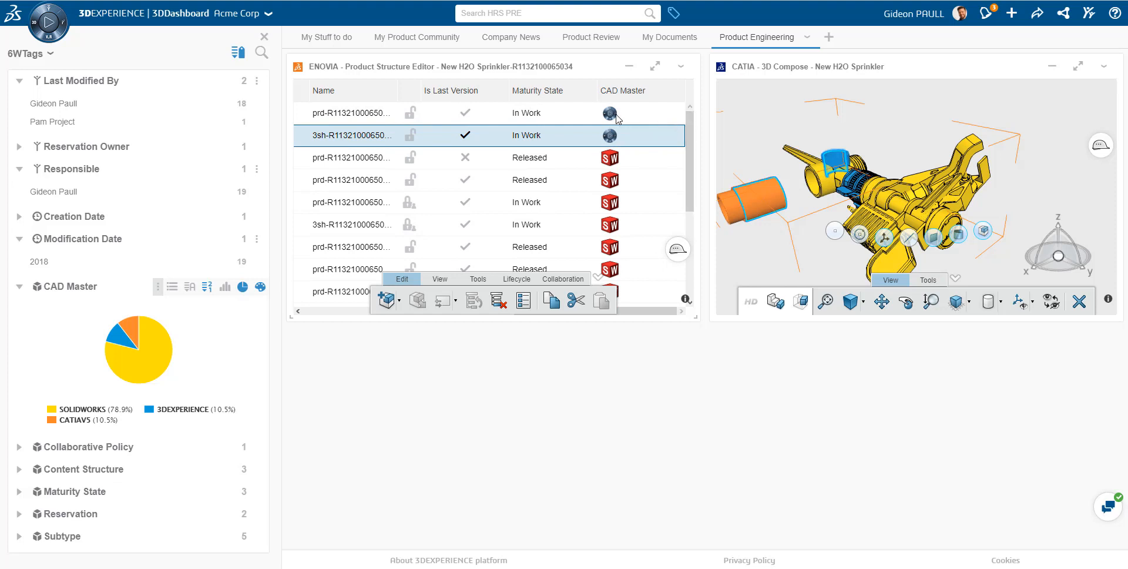
{"action": "mouse_move", "coordinate": [609, 136]}
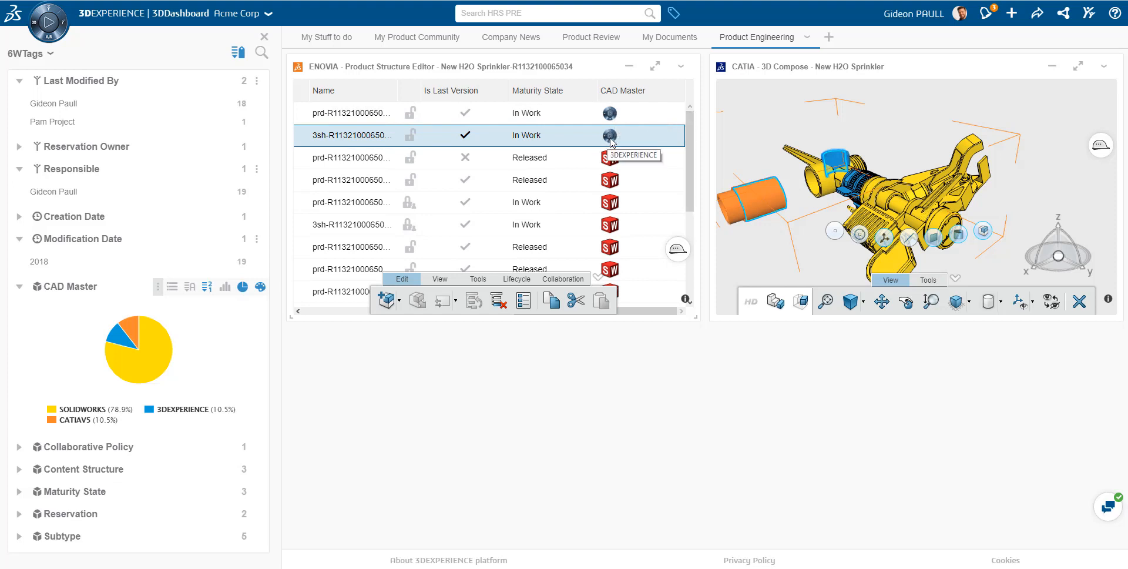
{"action": "scroll", "scroll_direction": "down", "scroll_amount": 3}
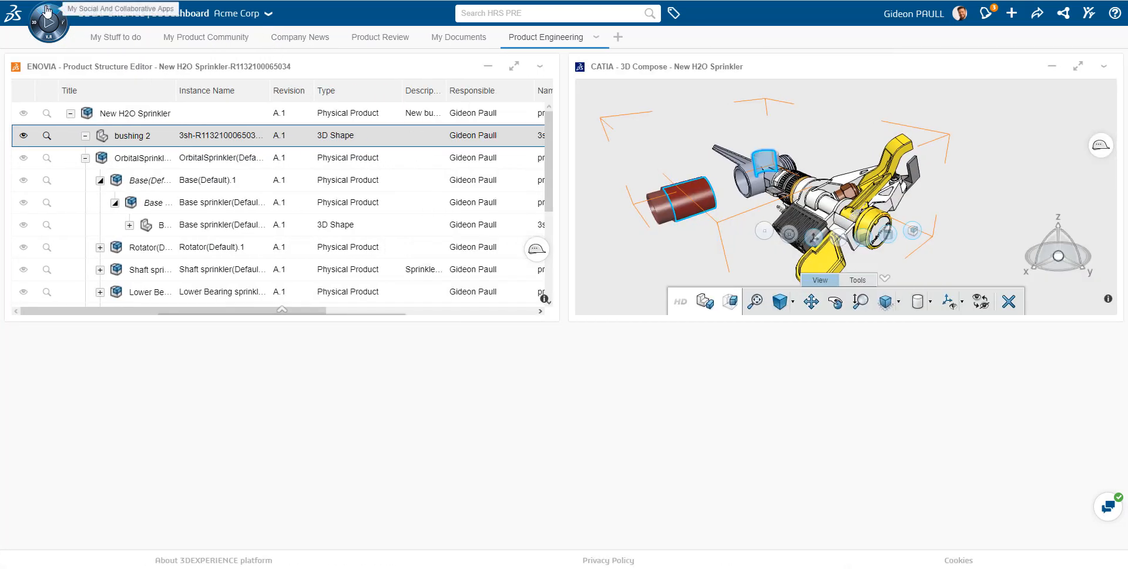
Step: Launch Assembly Design from My Favorite Apps on the selected bushing
{"action": "left_click", "coordinate": [46, 21]}
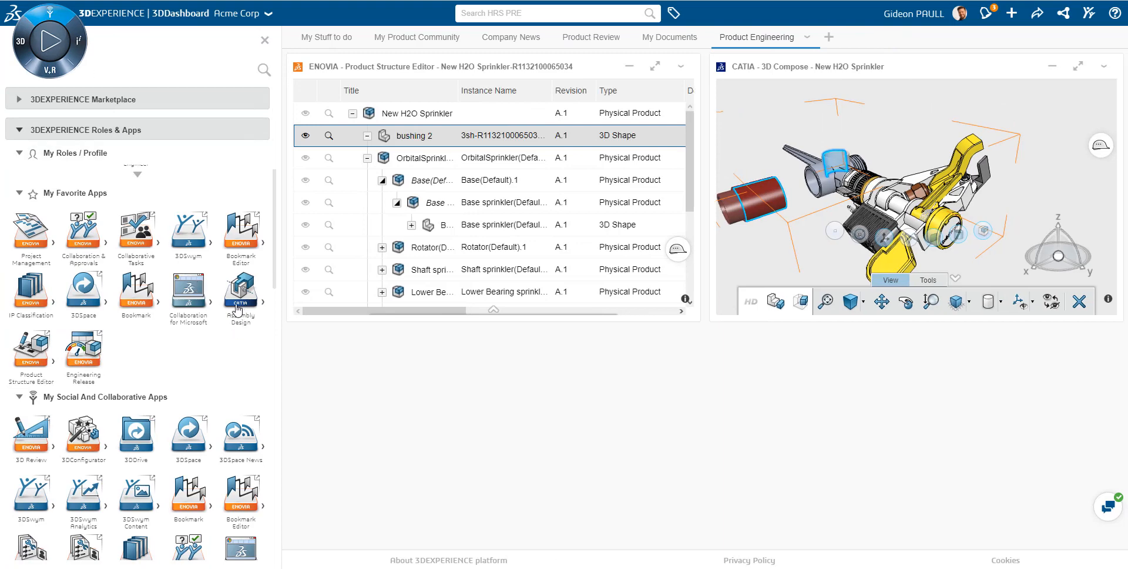
{"action": "left_click", "coordinate": [240, 292]}
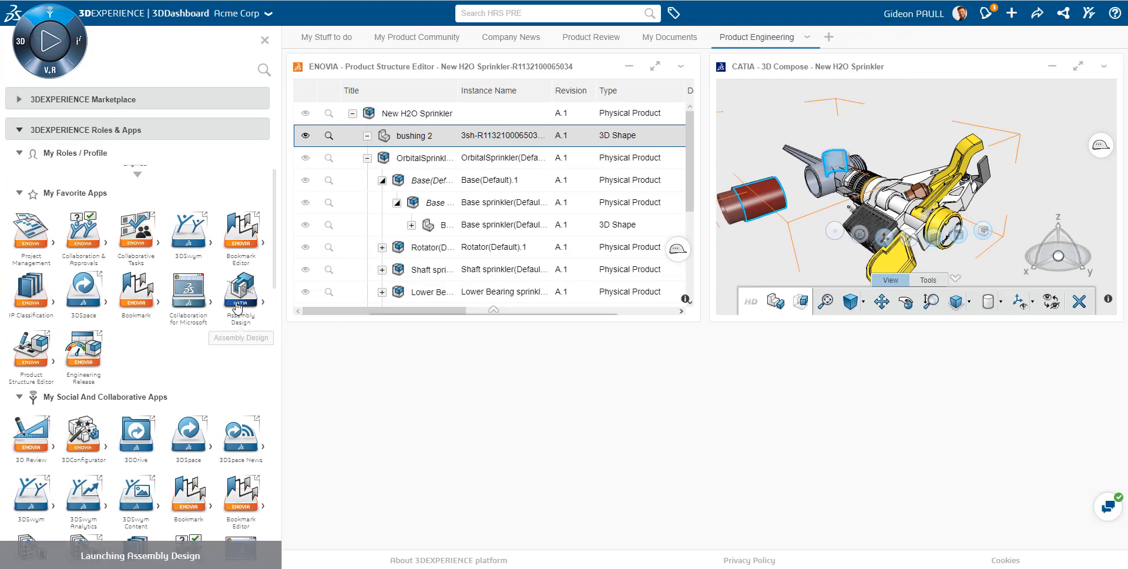
{"action": "left_click", "coordinate": [239, 291]}
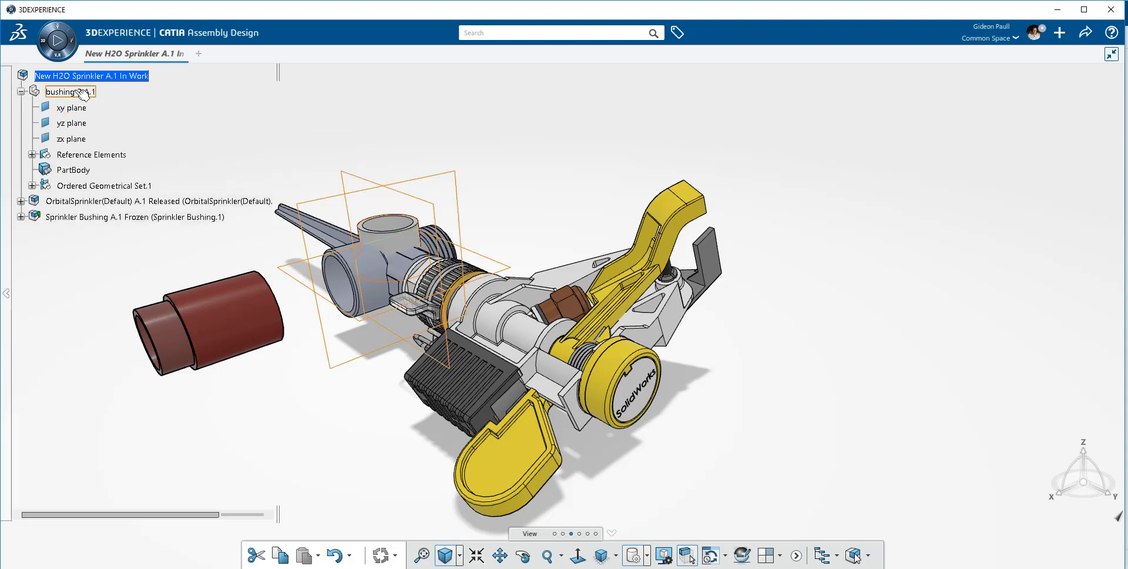
Step: Expand bushing 2's geometrical set, OrbitalSprinkler and the Rotator sub-assembly in the tree
{"action": "left_click", "coordinate": [67, 92]}
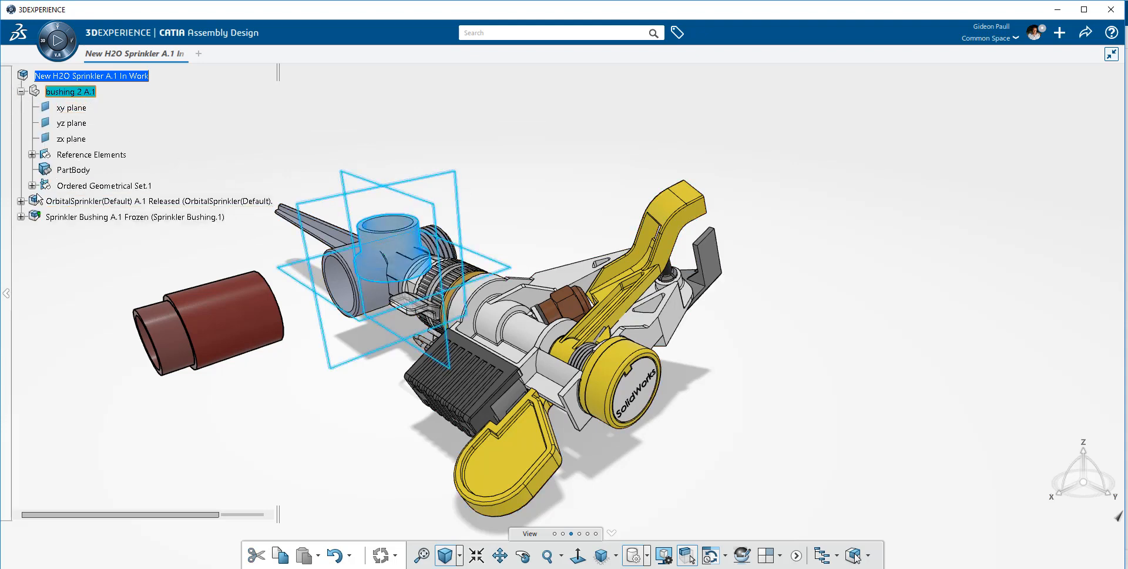
{"action": "left_click", "coordinate": [32, 186]}
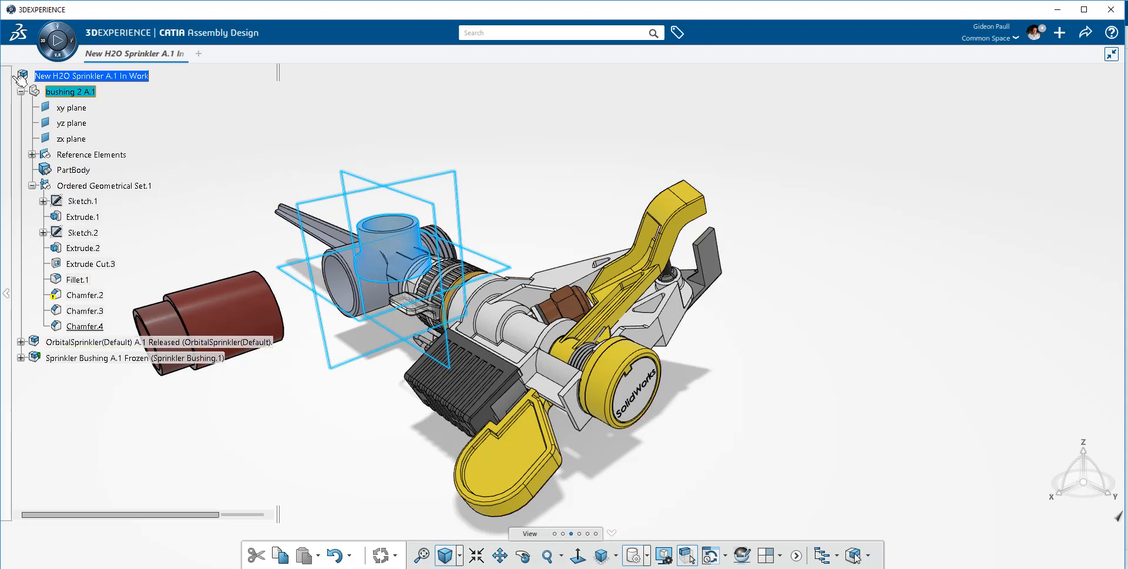
{"action": "left_click", "coordinate": [22, 125]}
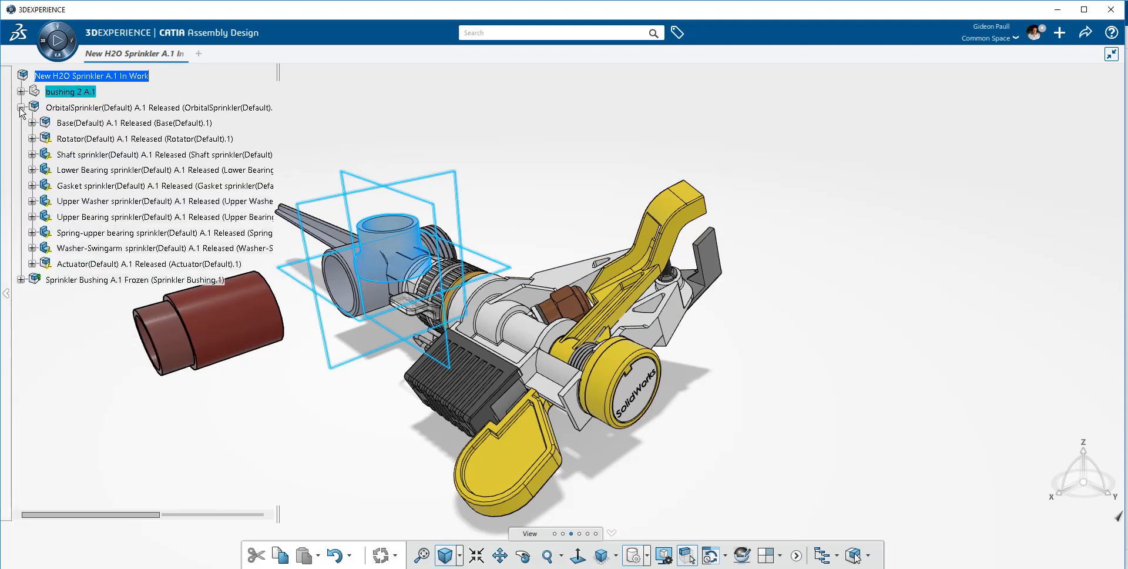
{"action": "left_click", "coordinate": [28, 138]}
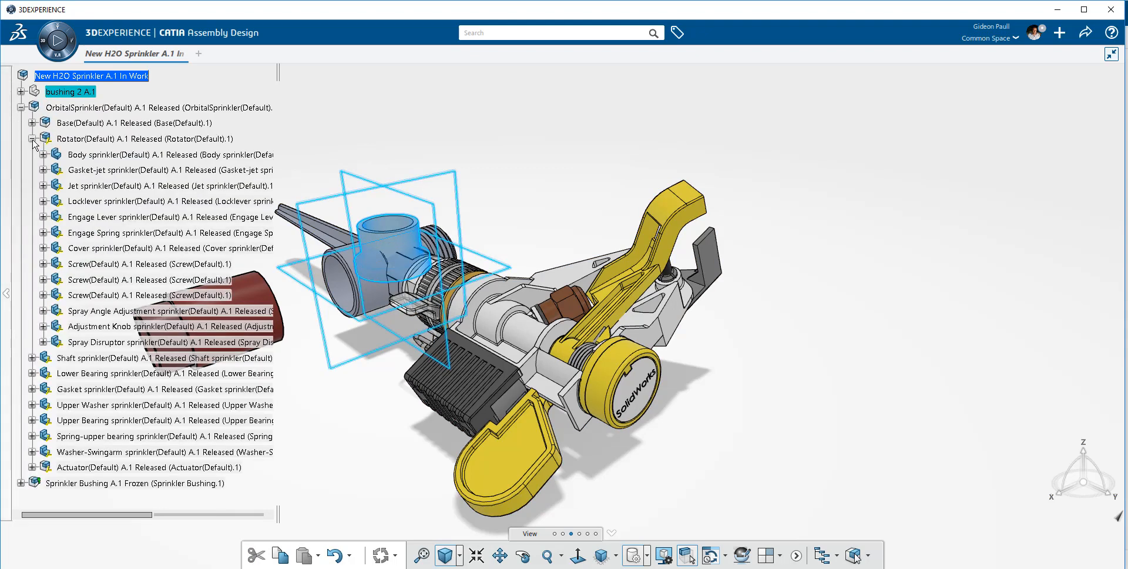
{"action": "left_click", "coordinate": [141, 139]}
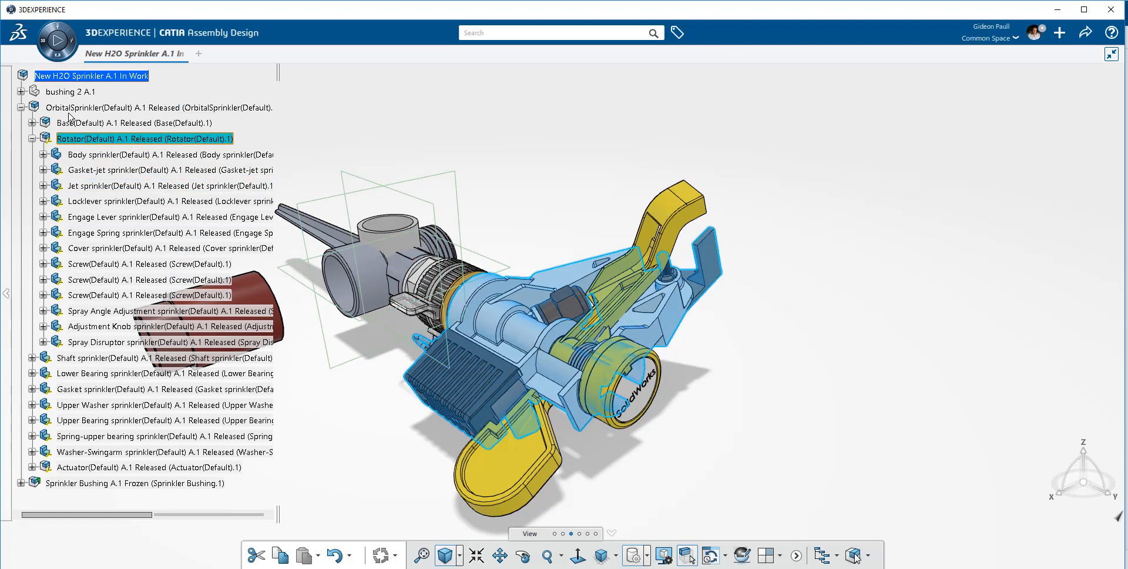
Step: Review the OrbitalSprinkler properties
{"action": "right_click", "coordinate": [103, 108]}
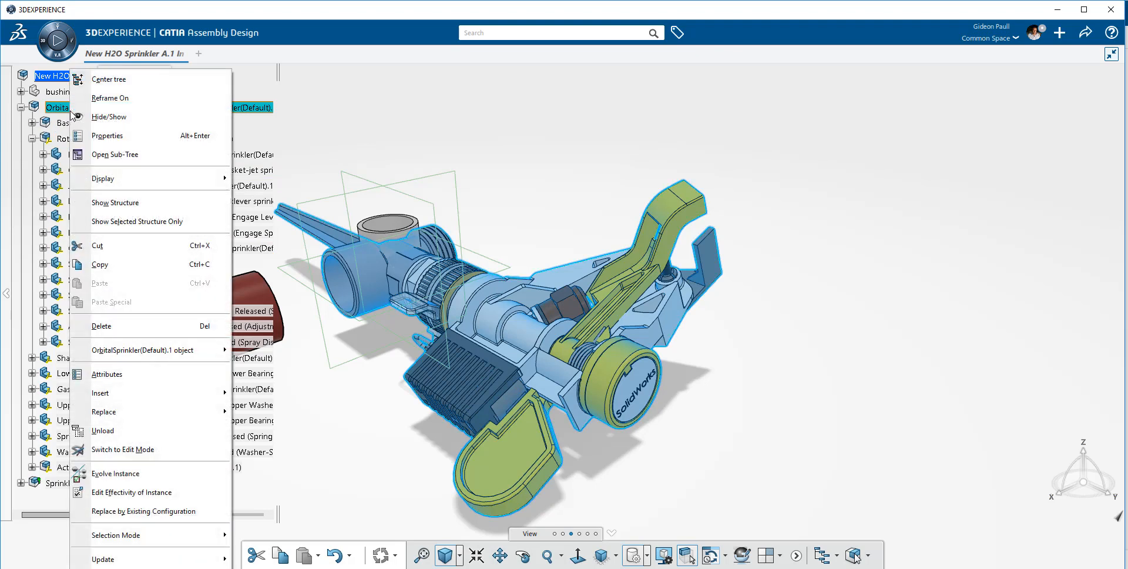
{"action": "left_click", "coordinate": [107, 136]}
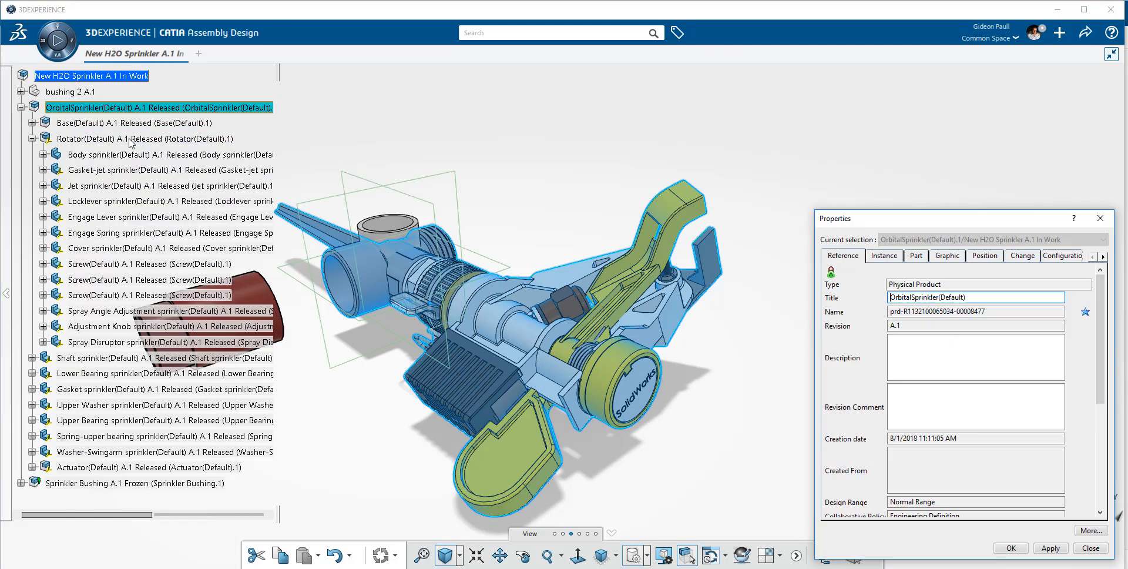
{"action": "scroll", "scroll_direction": "down", "scroll_amount": 3}
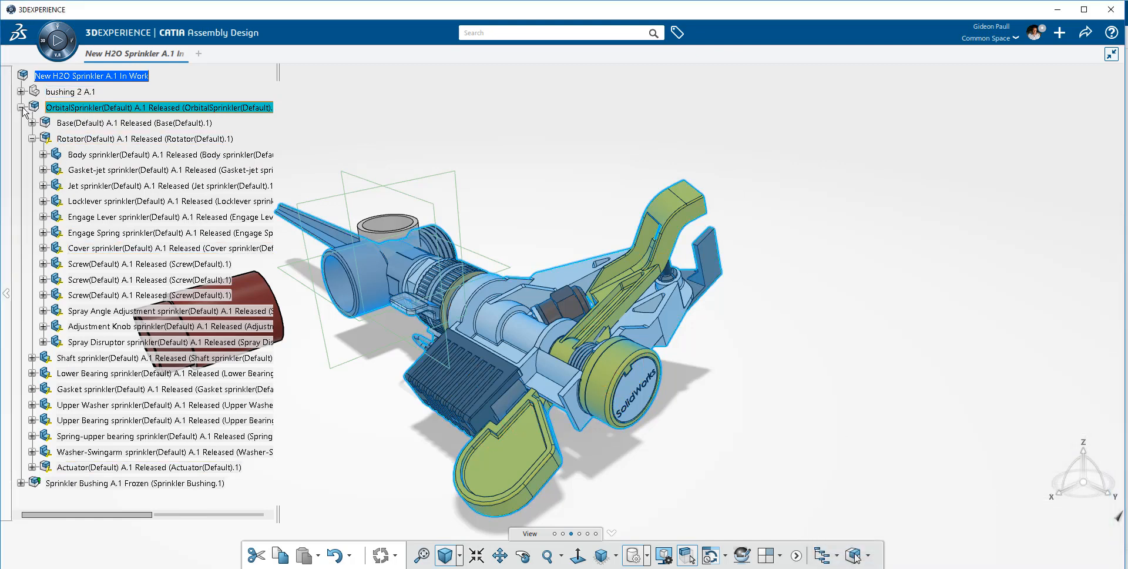
Step: Collapse OrbitalSprinkler, expand the bushing extension, and review Sprinkler Bushing's properties
{"action": "left_click", "coordinate": [22, 109]}
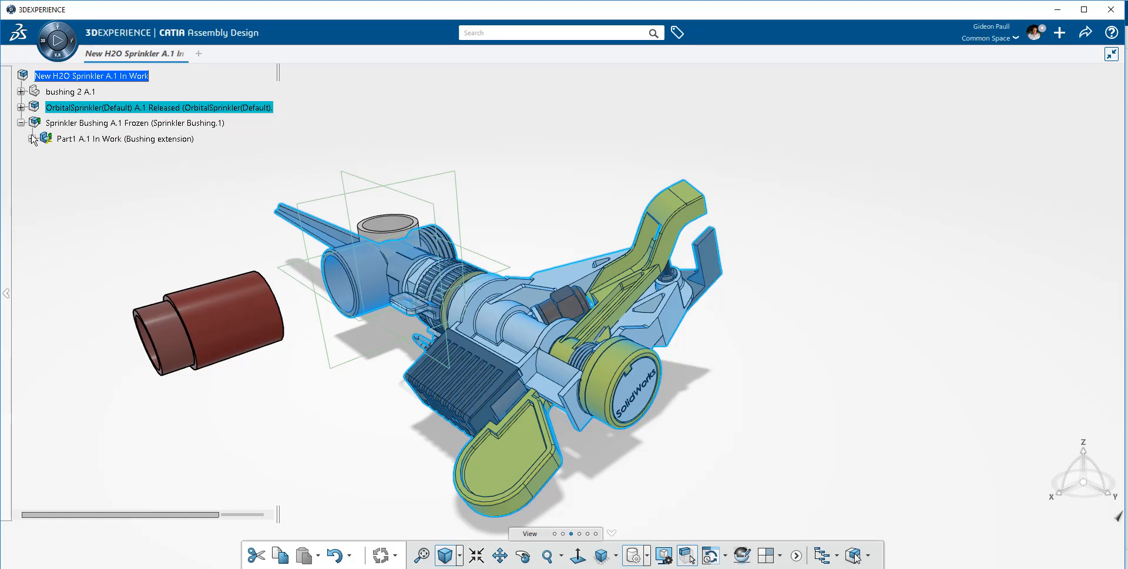
{"action": "left_click", "coordinate": [33, 139]}
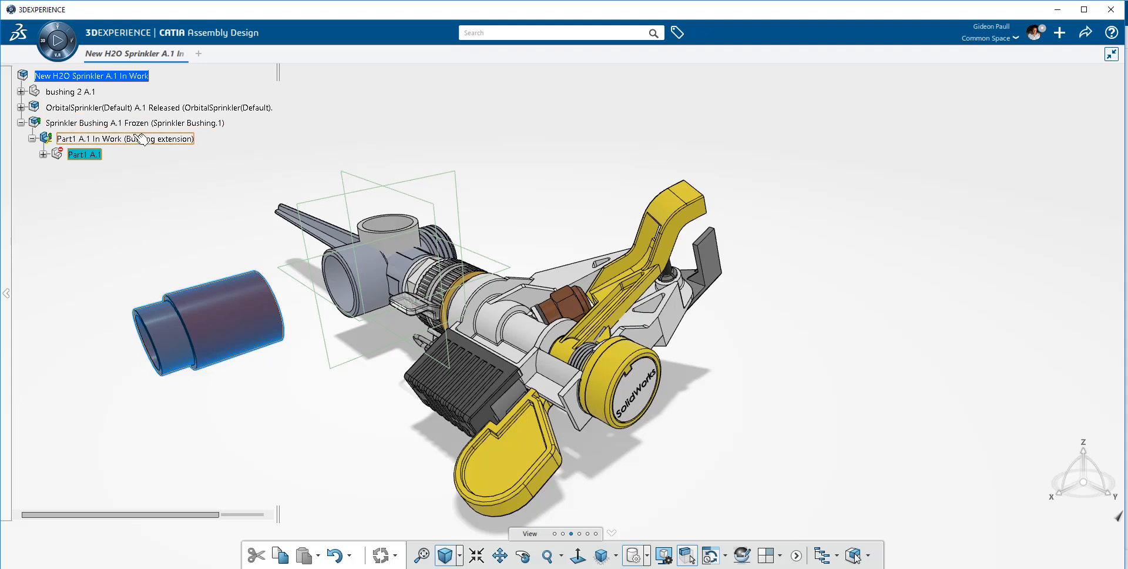
{"action": "right_click", "coordinate": [76, 123]}
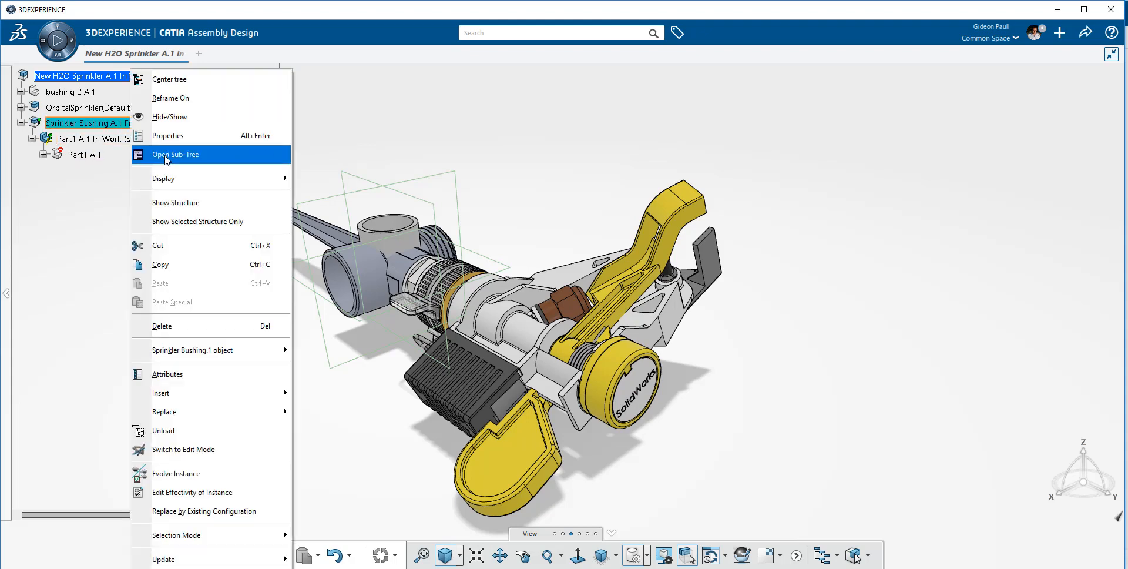
{"action": "left_click", "coordinate": [167, 136]}
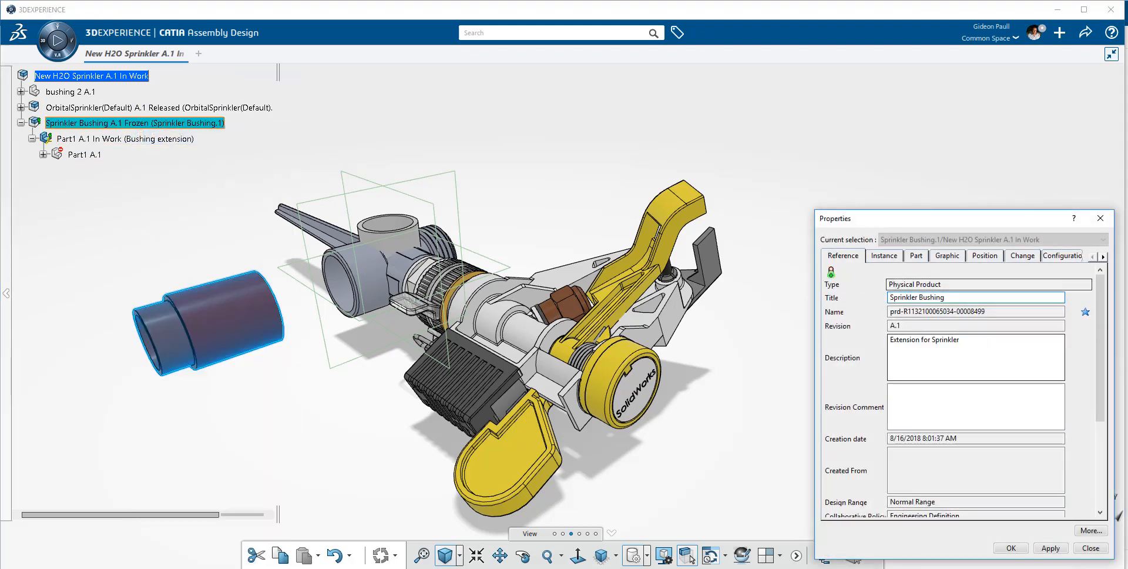
{"action": "scroll", "scroll_direction": "down", "scroll_amount": 3}
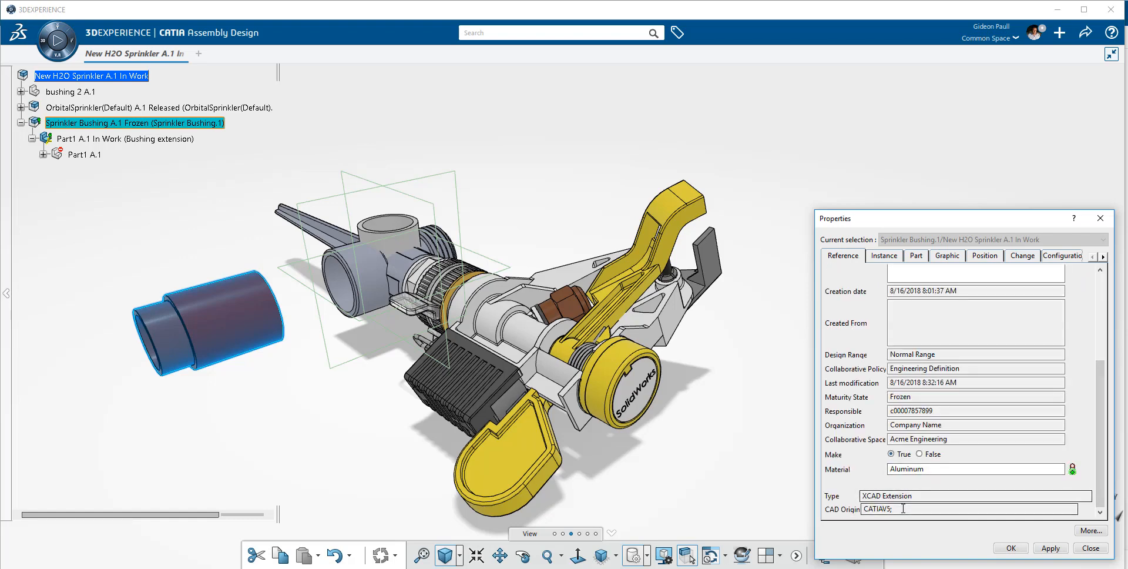
{"action": "left_click", "coordinate": [1087, 547]}
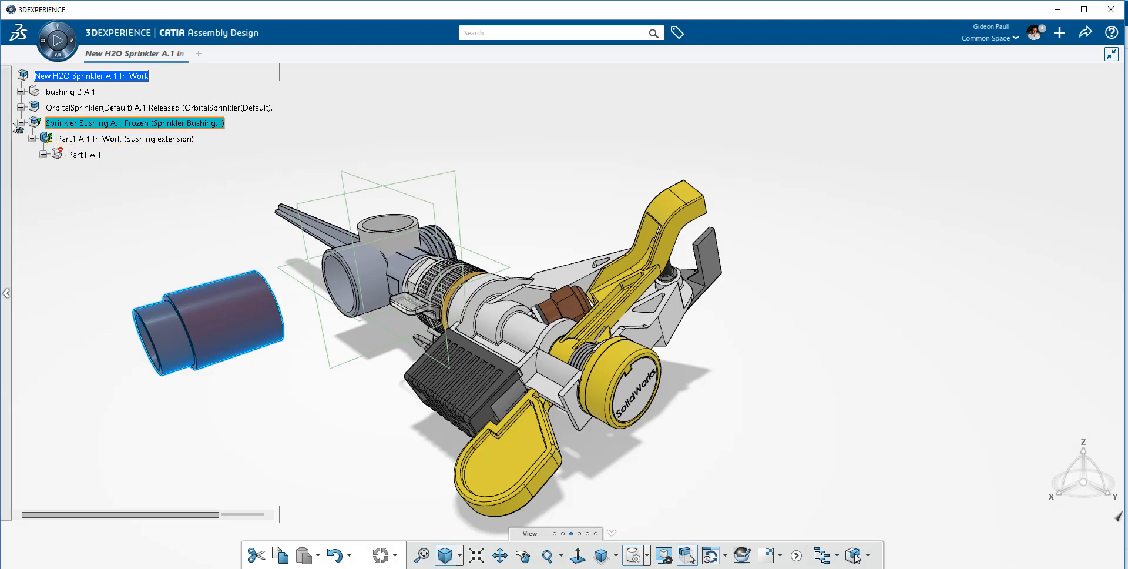
{"action": "left_click", "coordinate": [21, 123]}
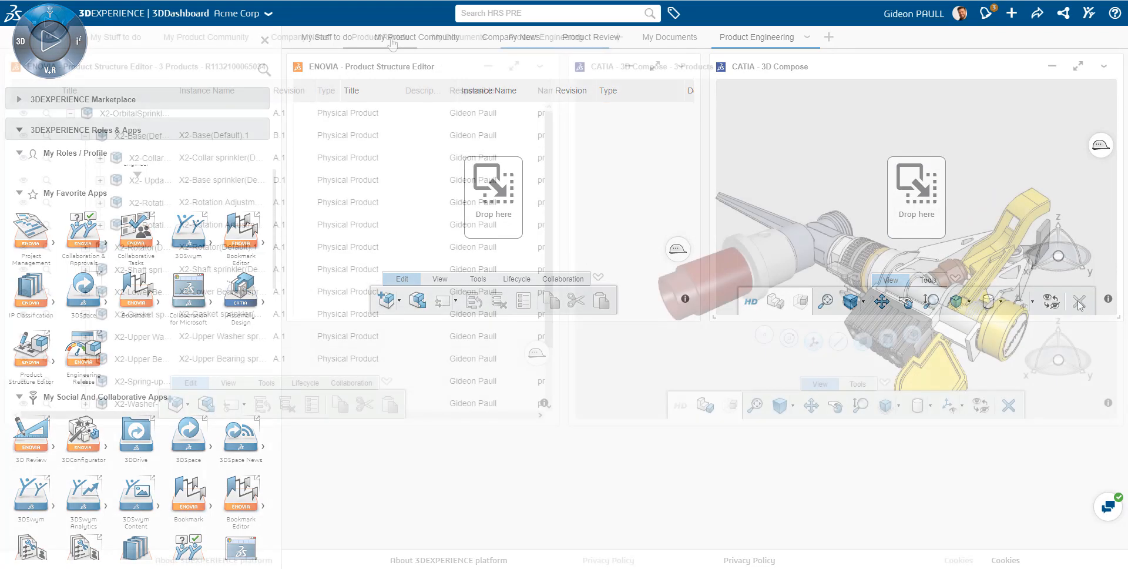
Step: Switch to the Product Review tab and find the OrbitalSprinkler for the 3D Review widget
{"action": "left_click", "coordinate": [554, 13]}
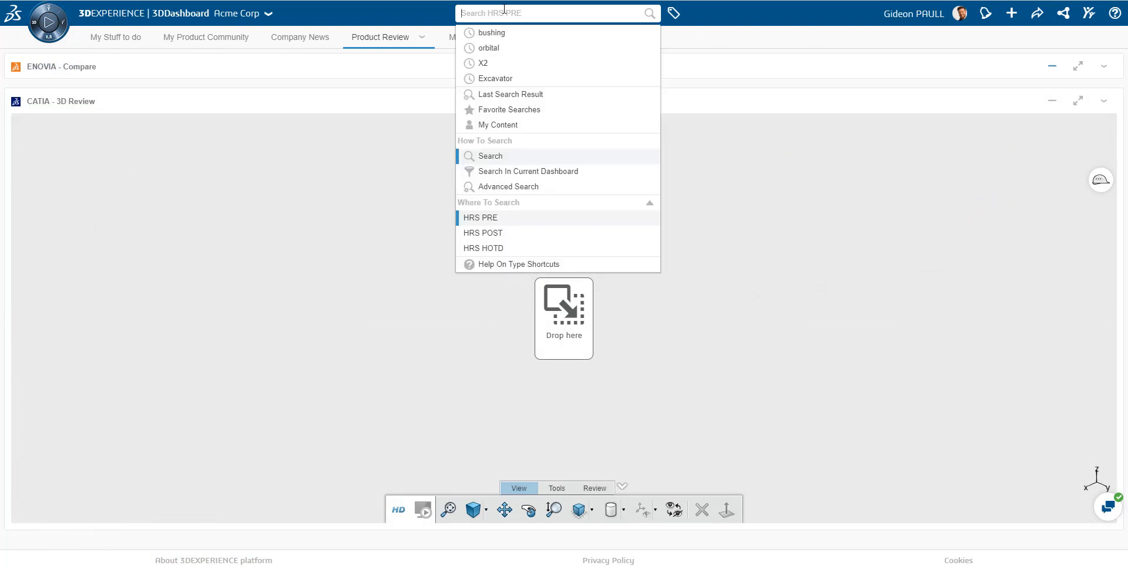
{"action": "left_click", "coordinate": [491, 48]}
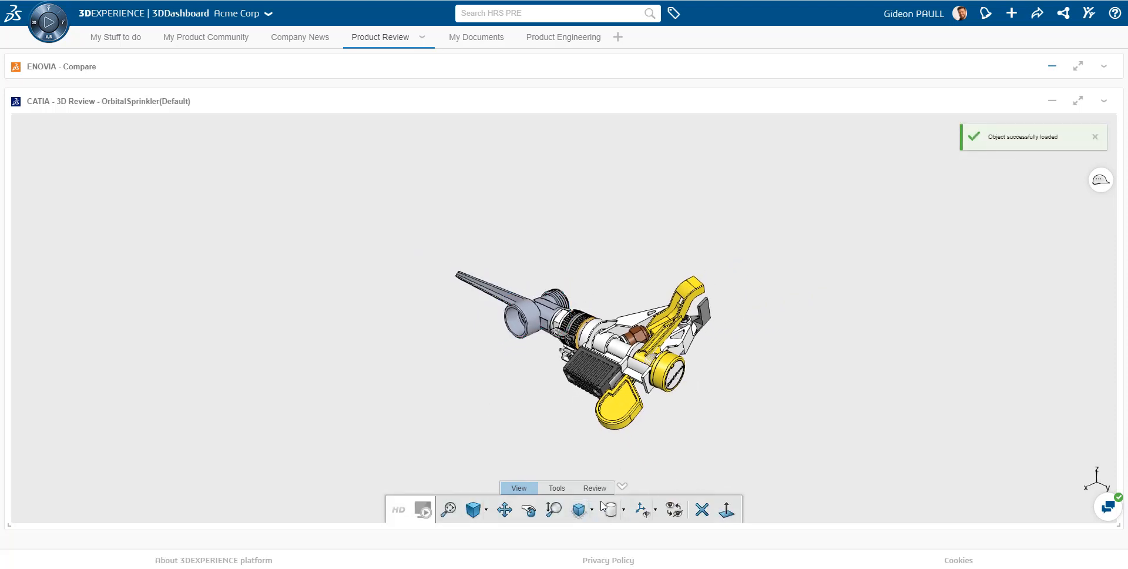
Step: Load the Leak review markup from the saved markups list
{"action": "left_click", "coordinate": [595, 487]}
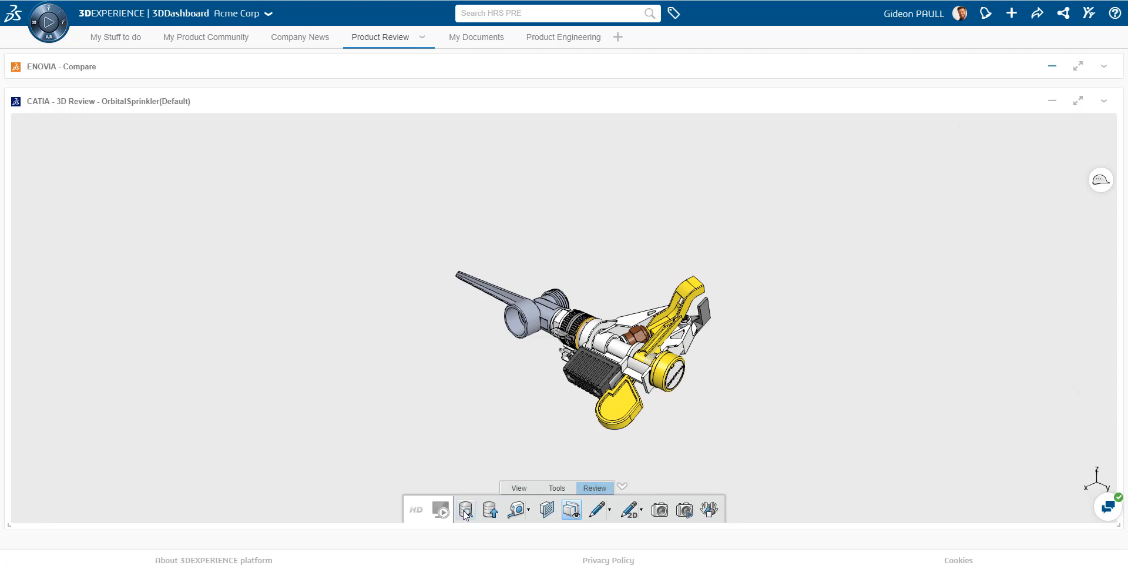
{"action": "left_click", "coordinate": [466, 509]}
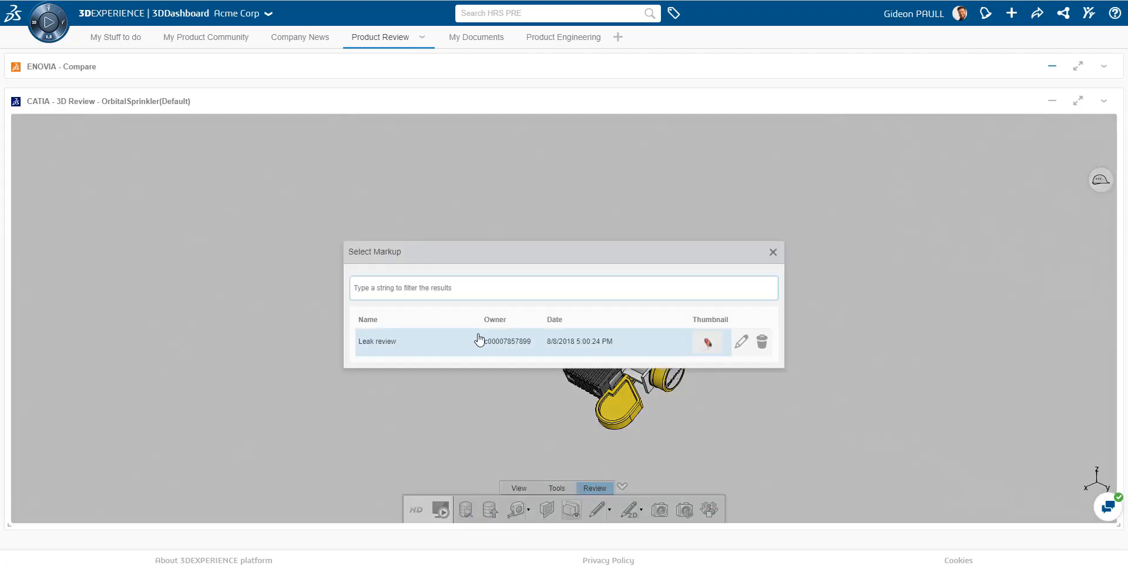
{"action": "left_click", "coordinate": [377, 341]}
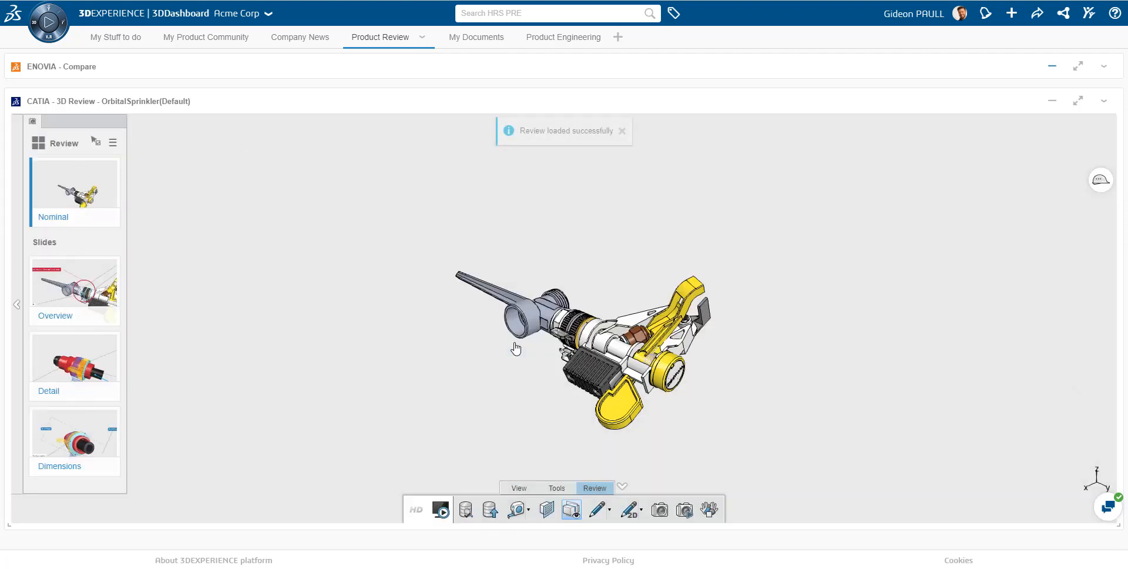
{"action": "mouse_move", "coordinate": [73, 303]}
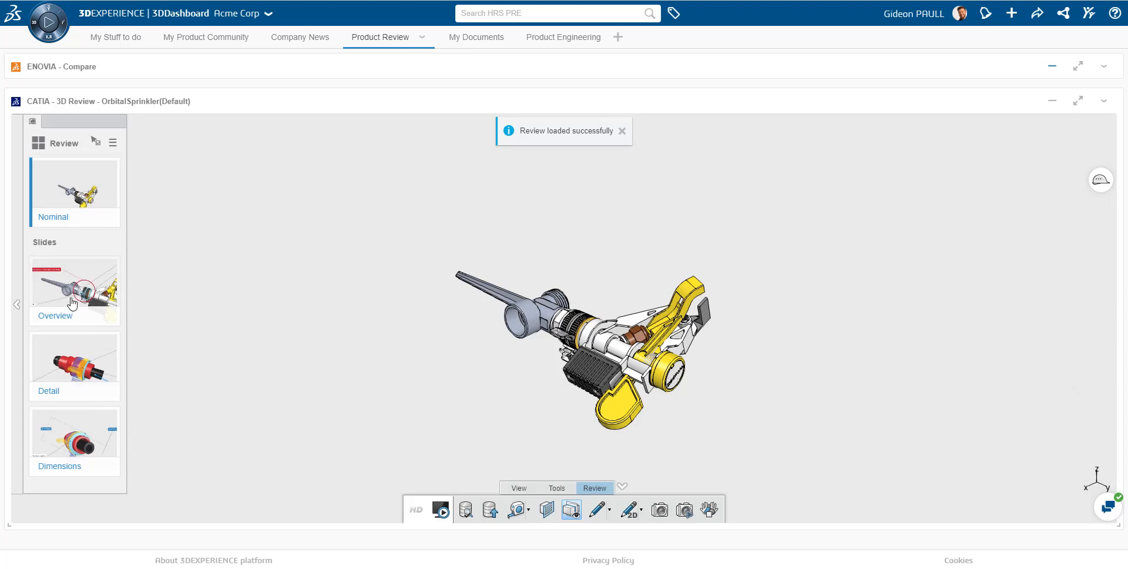
Step: Step through the review's Overview, Detail and Dimensions slides
{"action": "left_click", "coordinate": [74, 291]}
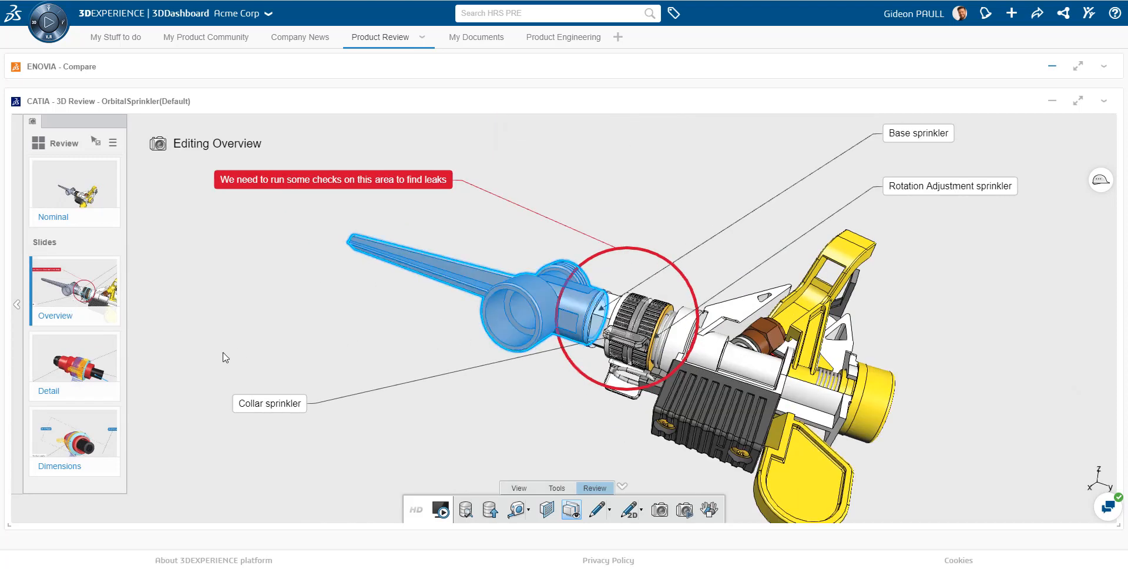
{"action": "left_click", "coordinate": [74, 361]}
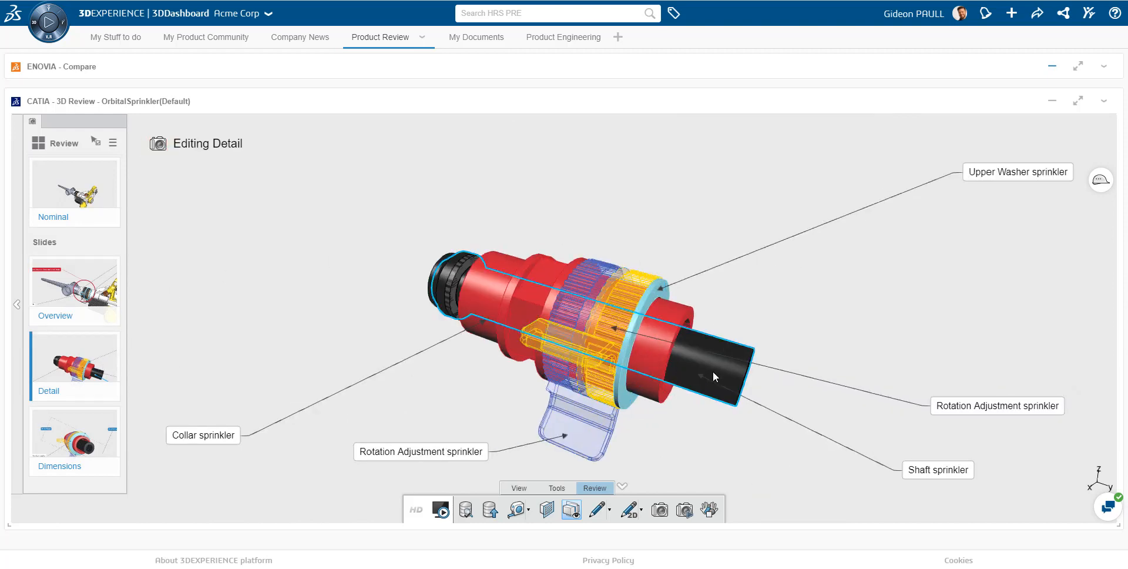
{"action": "left_click", "coordinate": [74, 440]}
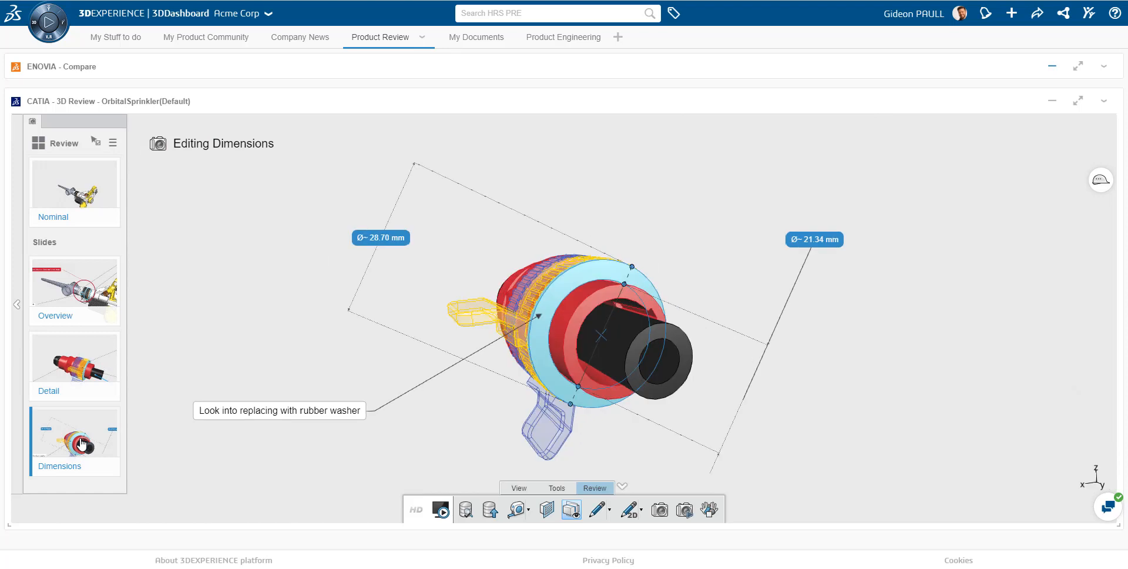
{"action": "mouse_move", "coordinate": [87, 437]}
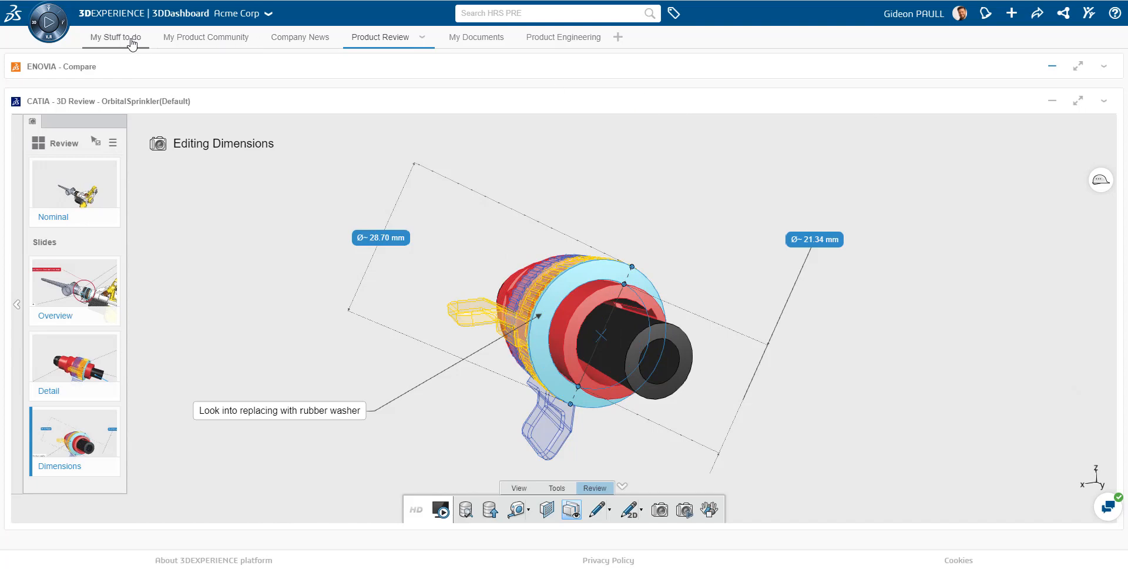
Step: On Product Engineering, rerun the recent 'orbital' search and expand the X2-OrbitalSprinkler root node
{"action": "left_click", "coordinate": [562, 37]}
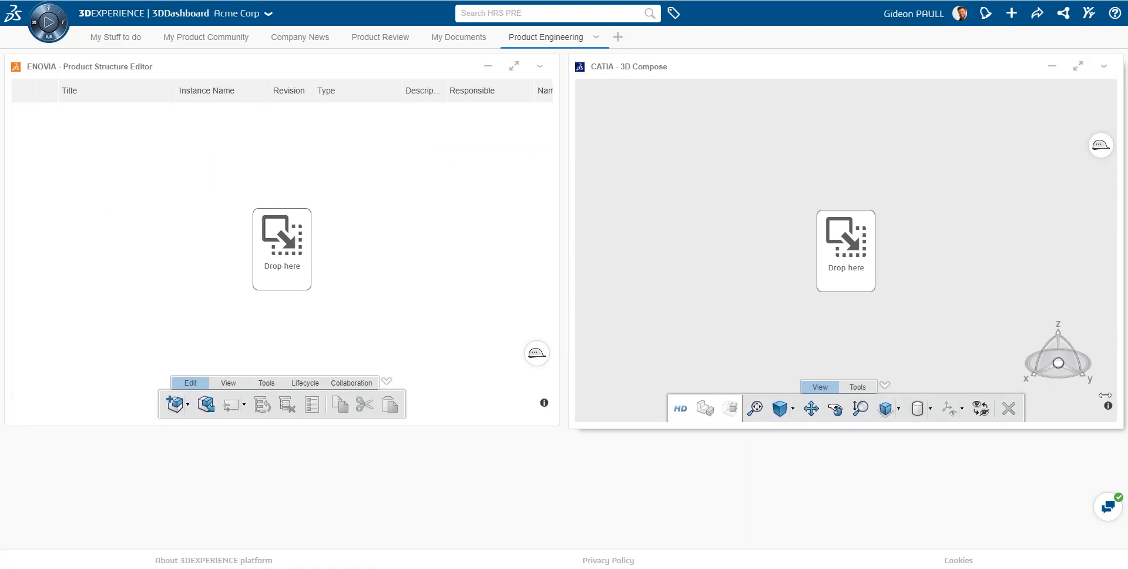
{"action": "left_click", "coordinate": [553, 13]}
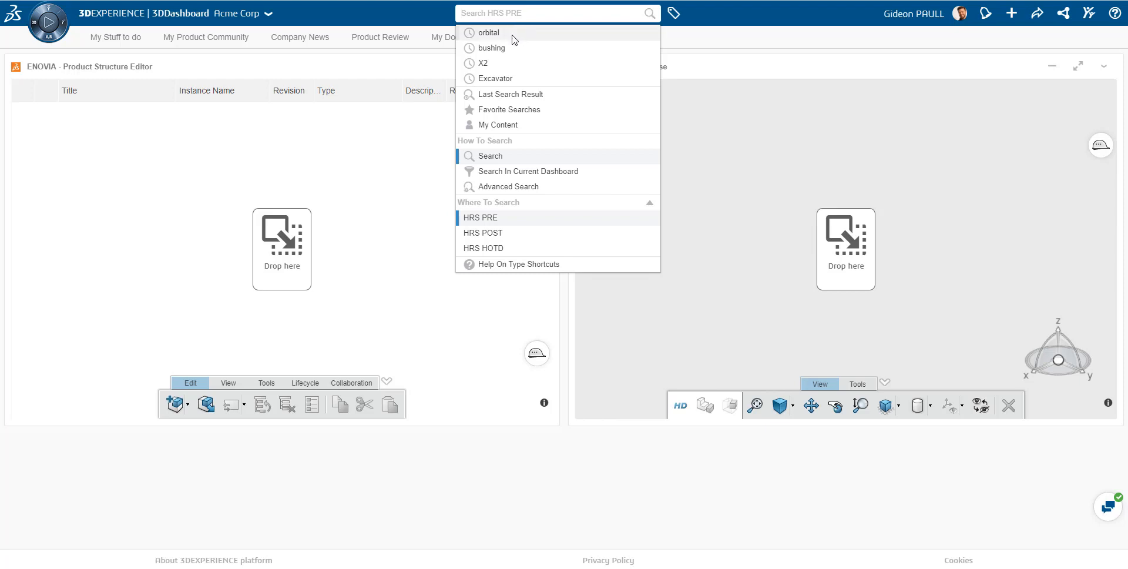
{"action": "left_click", "coordinate": [491, 34]}
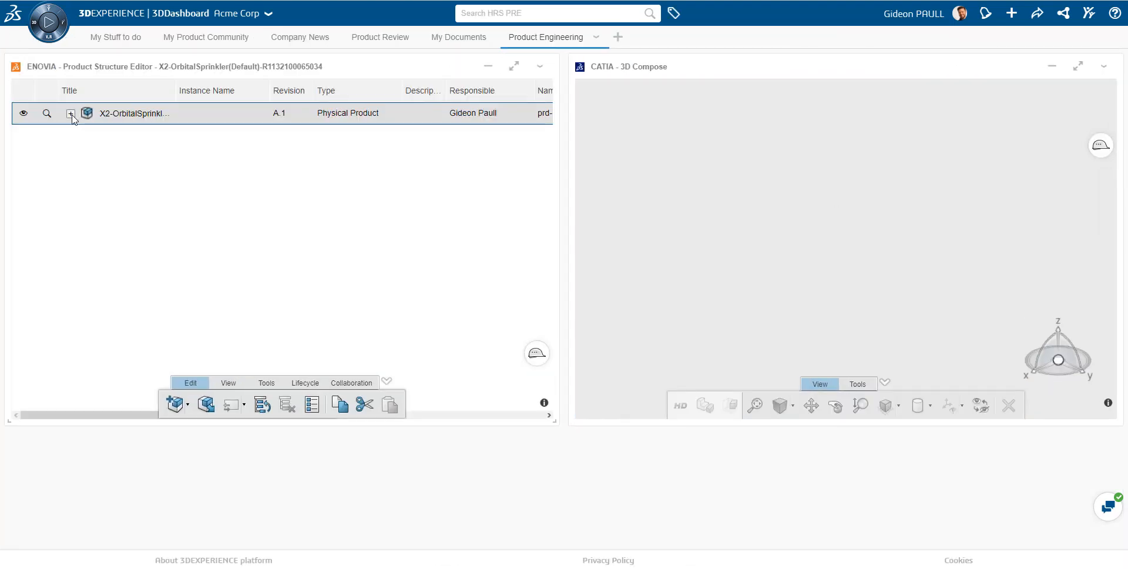
{"action": "left_click", "coordinate": [68, 113]}
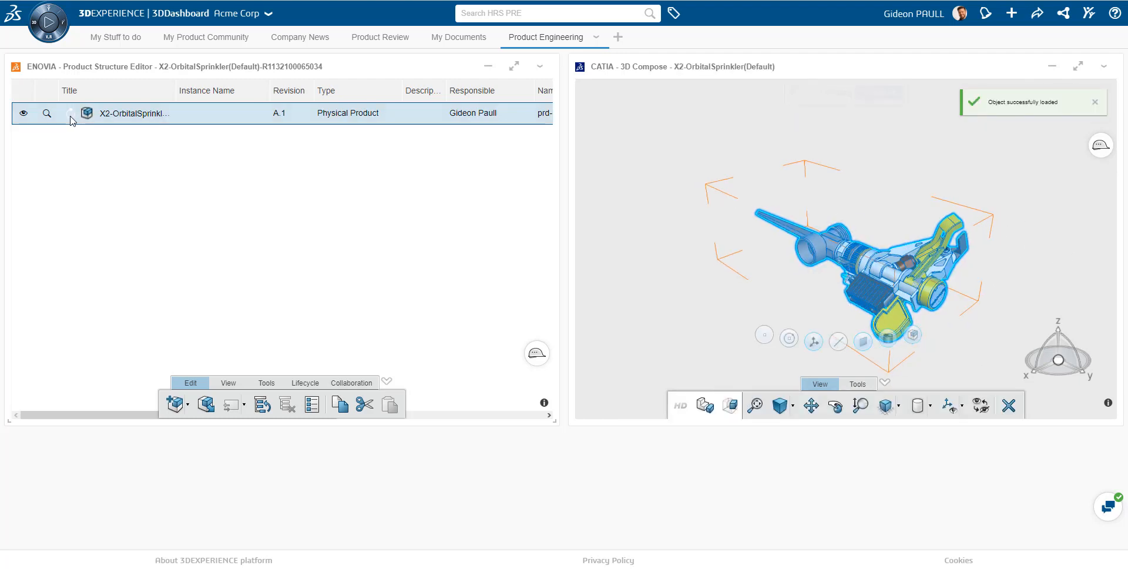
{"action": "left_click", "coordinate": [70, 113]}
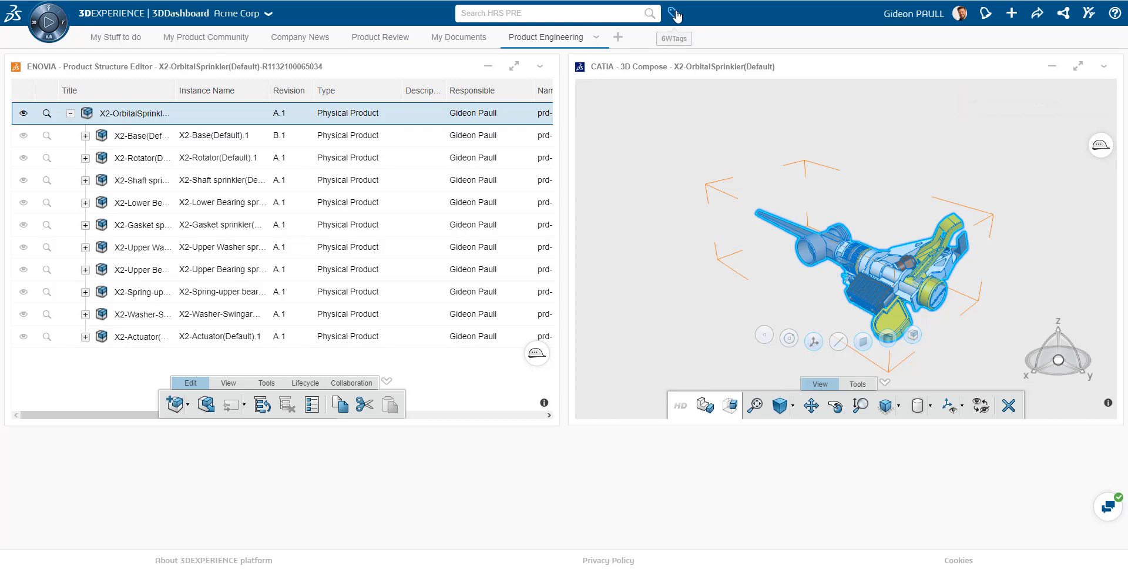
Step: In 6W tags, show Maturity State as a pie chart, then Expand All on the sprinkler product
{"action": "left_click", "coordinate": [679, 13]}
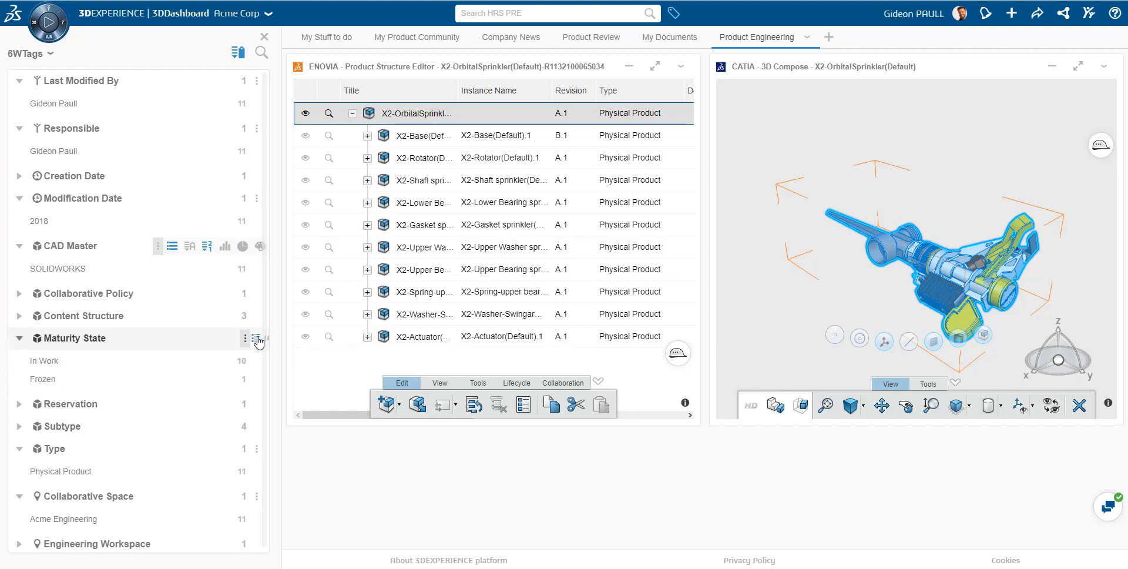
{"action": "left_click", "coordinate": [242, 338]}
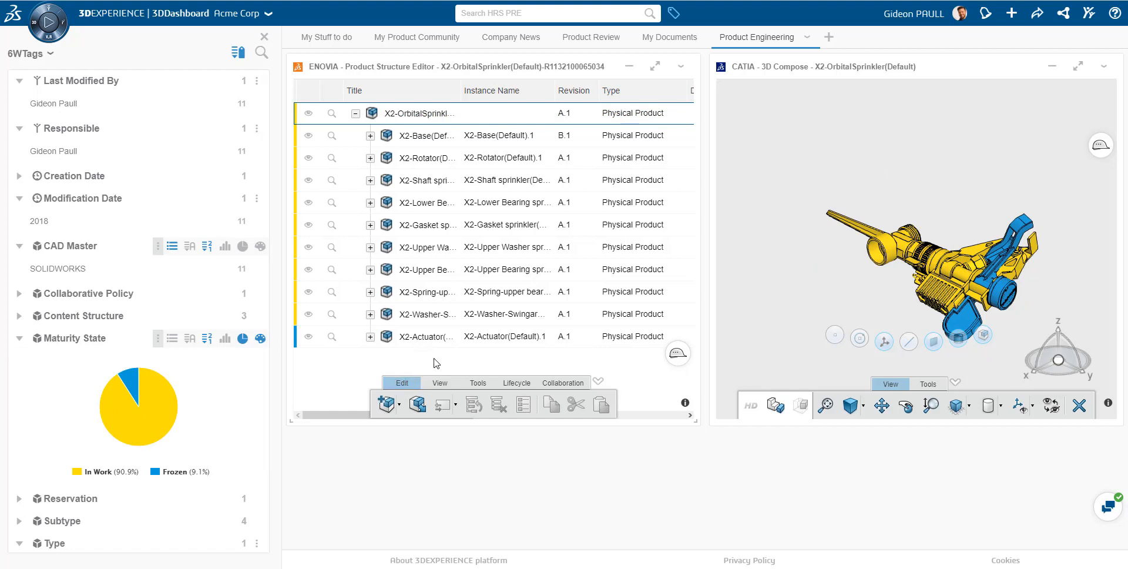
{"action": "left_click", "coordinate": [440, 383]}
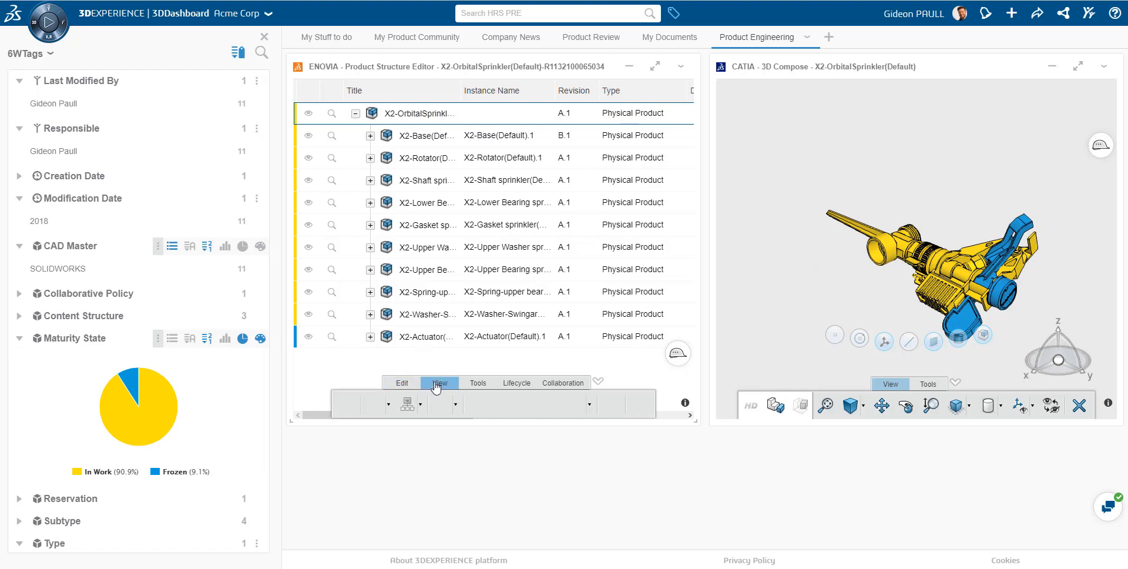
{"action": "left_click", "coordinate": [440, 382]}
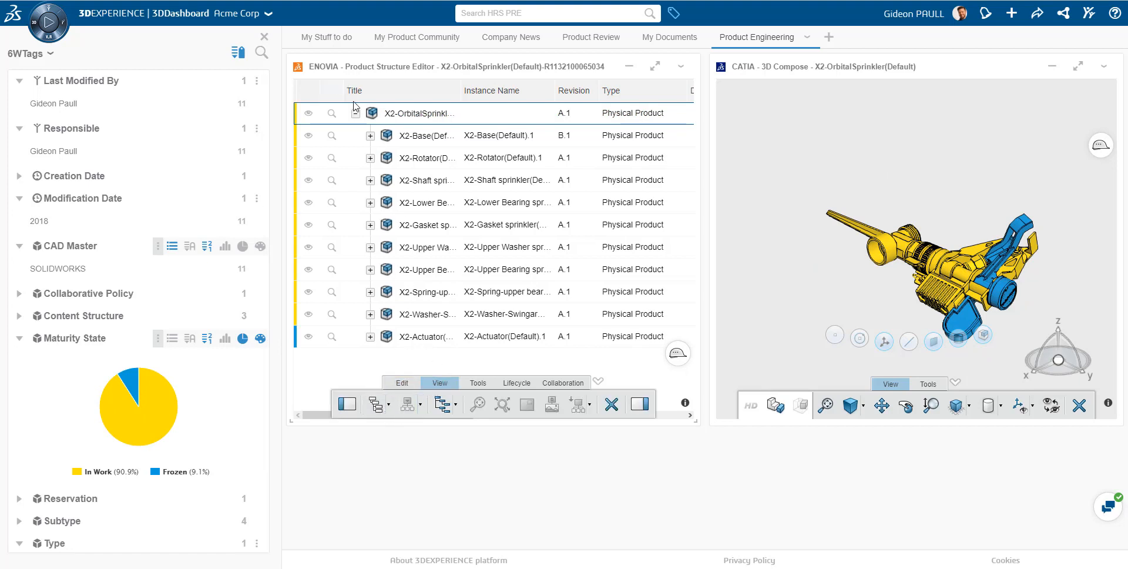
{"action": "left_click", "coordinate": [429, 112]}
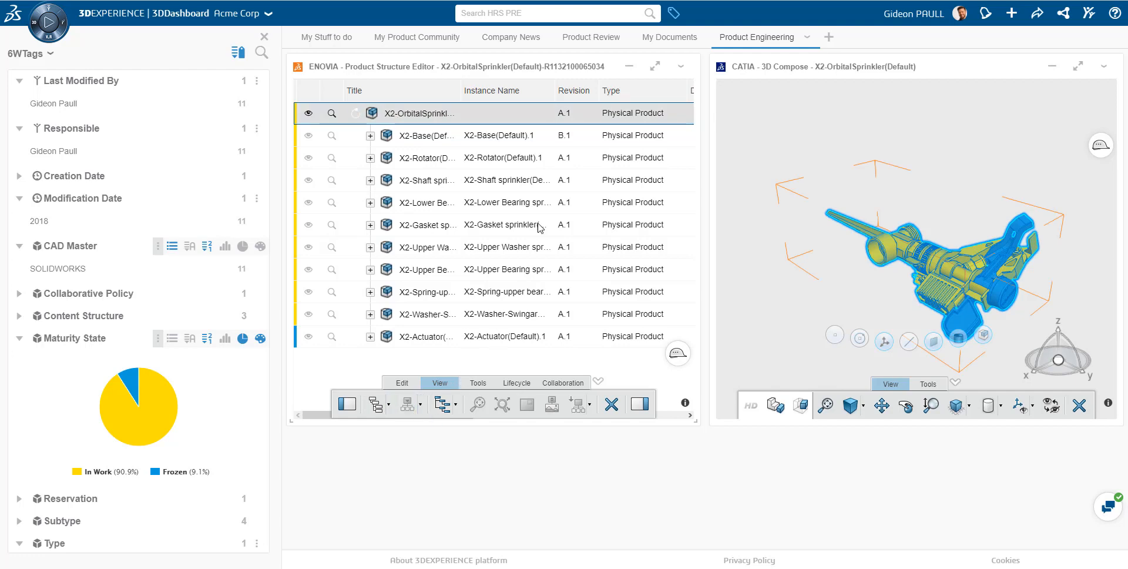
{"action": "left_click", "coordinate": [356, 113]}
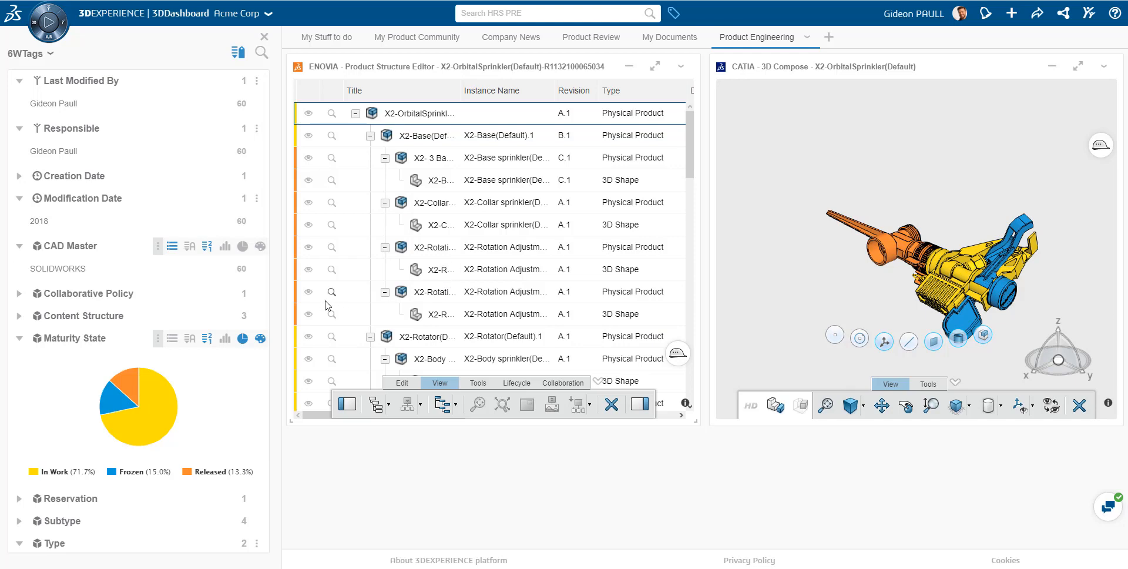
Step: Return Maturity State to list view, close 6W tags, and select a part in 3D Compose
{"action": "left_click", "coordinate": [260, 337]}
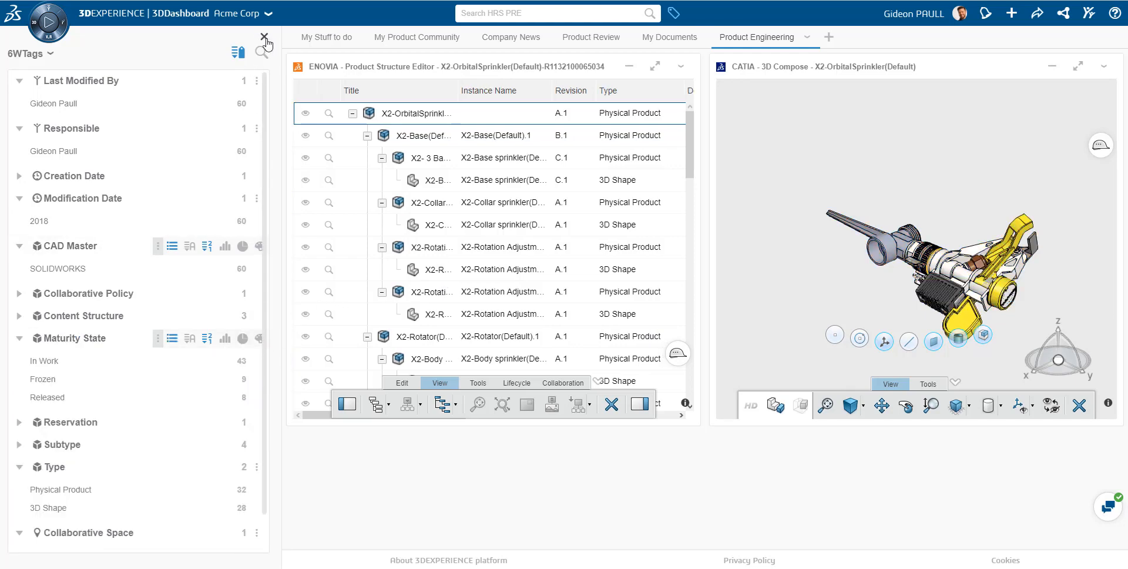
{"action": "left_click", "coordinate": [263, 37]}
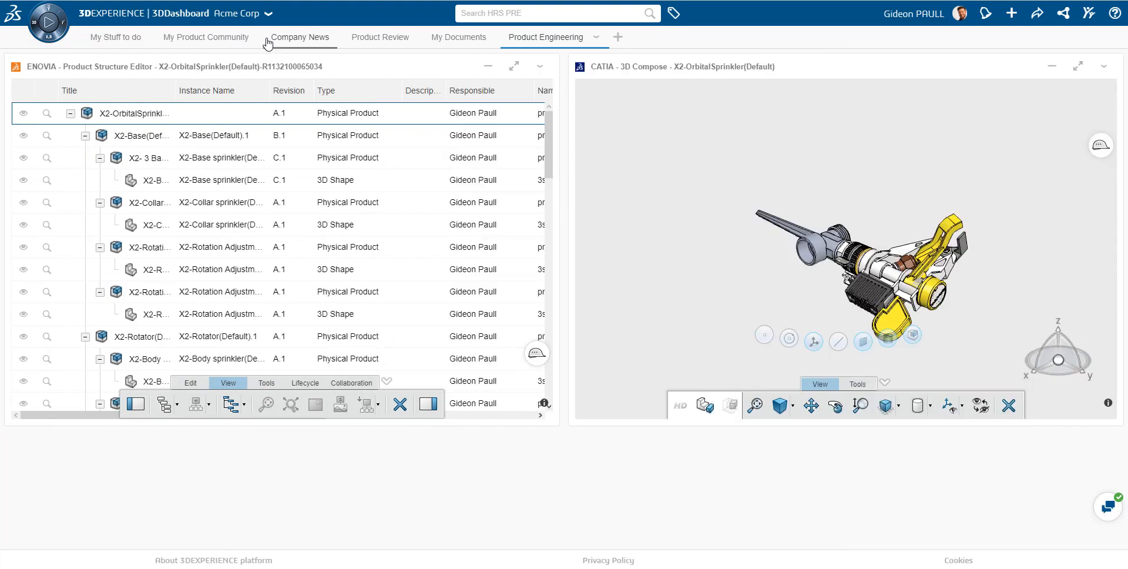
{"action": "left_click", "coordinate": [152, 179]}
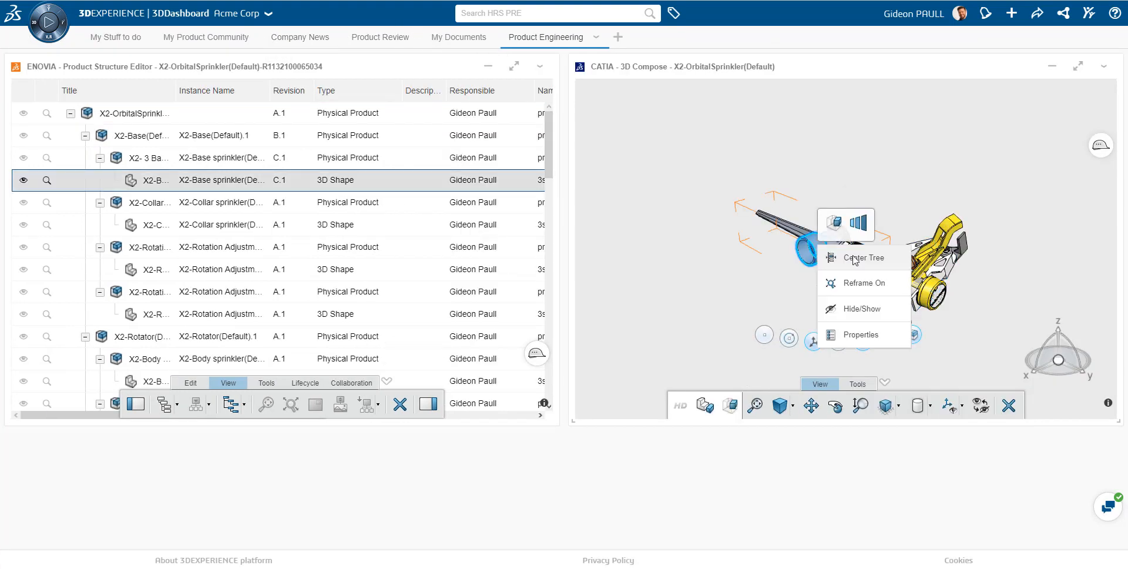
Step: Select the X2-3 Base sprinkler row and attempt to edit its instance name
{"action": "left_click", "coordinate": [864, 258]}
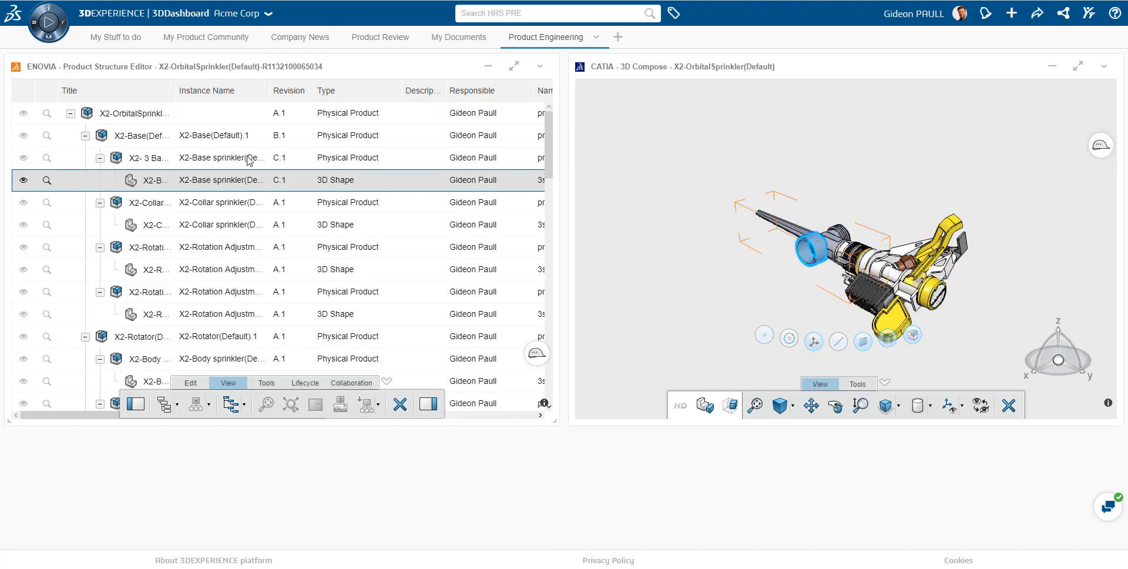
{"action": "left_click", "coordinate": [141, 135]}
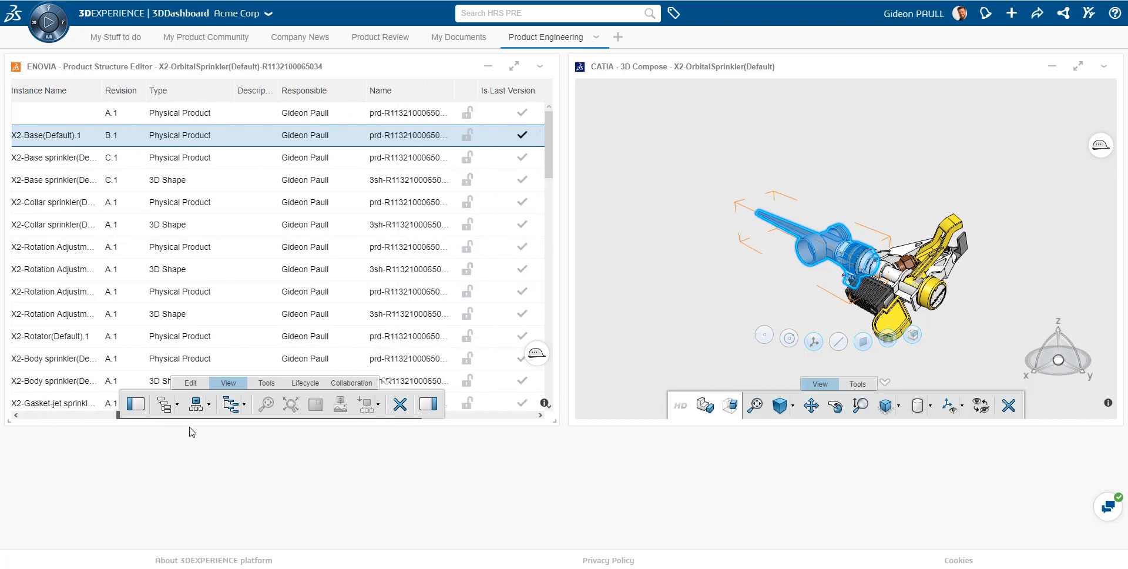
{"action": "scroll", "scroll_direction": "right", "scroll_amount": 3}
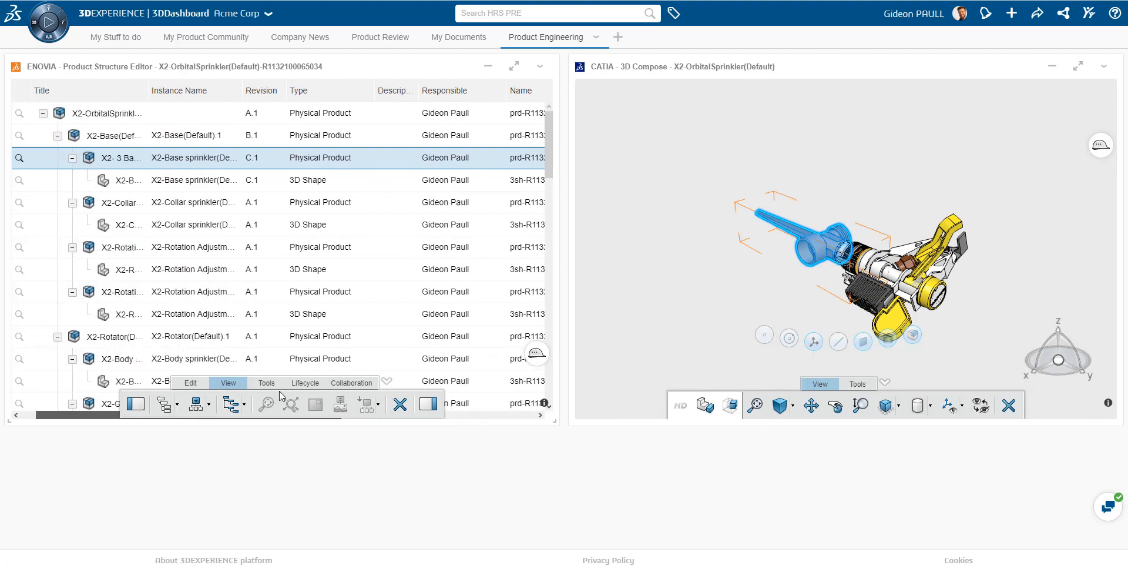
{"action": "right_click", "coordinate": [177, 158]}
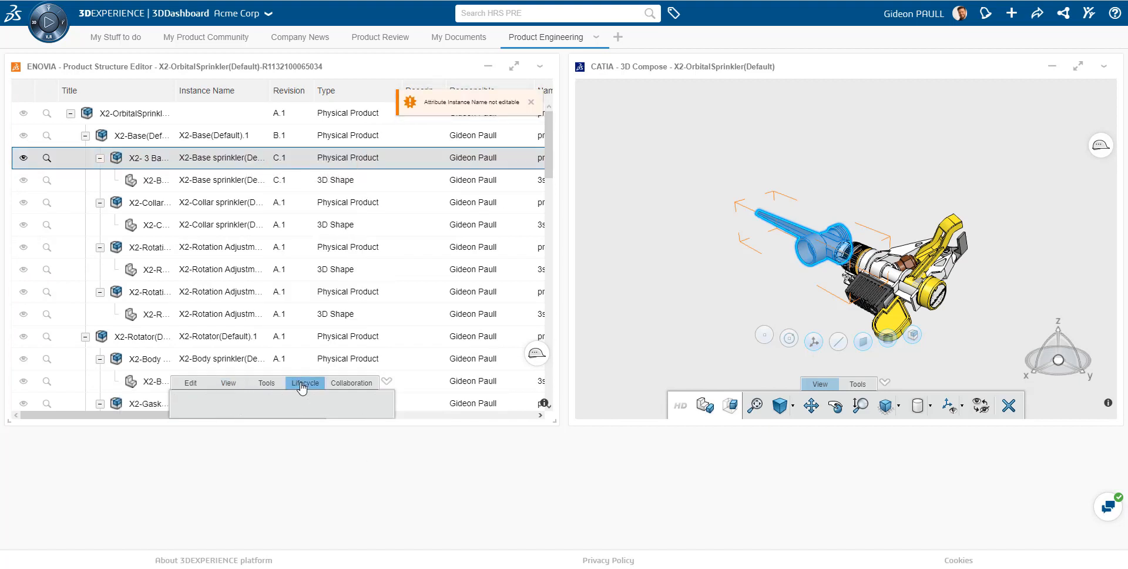
Step: Create a new revision of the base sprinkler titled 'X2- Updated Base sprinkler' via Lifecycle
{"action": "left_click", "coordinate": [305, 383]}
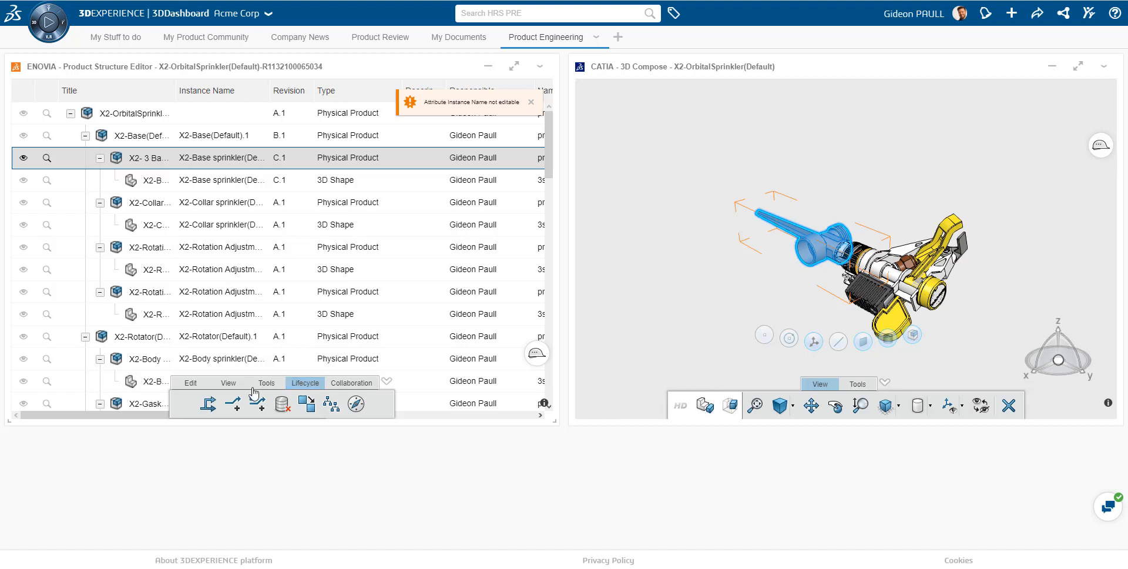
{"action": "mouse_move", "coordinate": [233, 404]}
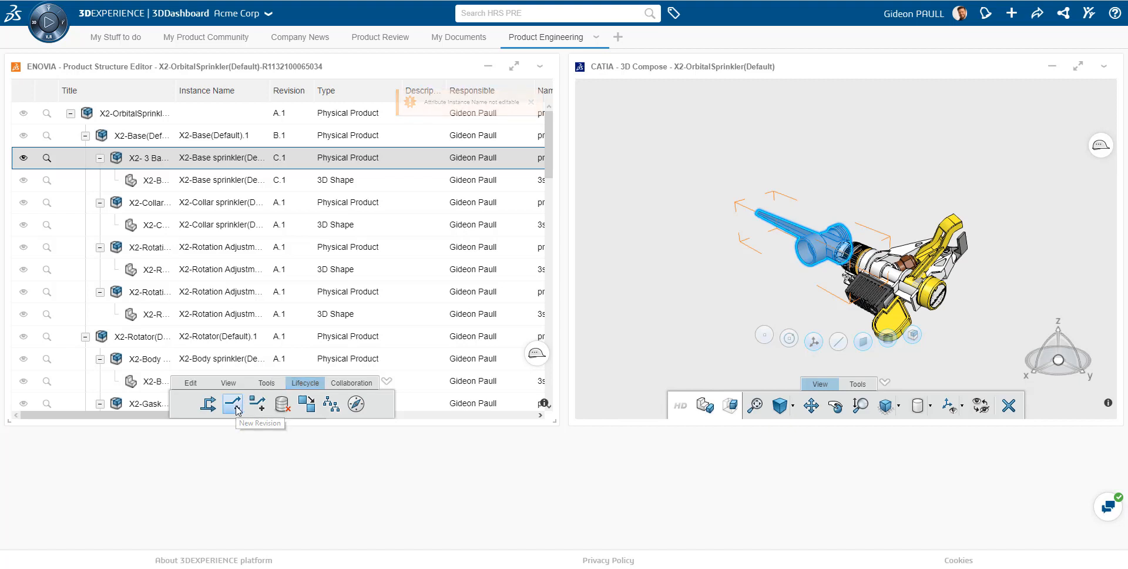
{"action": "left_click", "coordinate": [233, 403]}
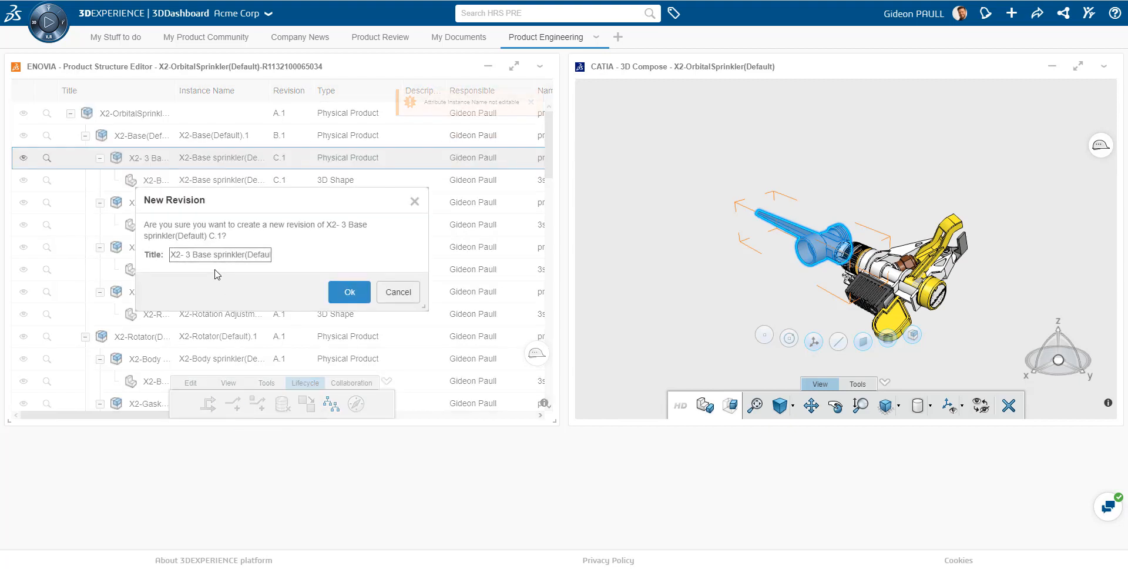
{"action": "left_click", "coordinate": [187, 254]}
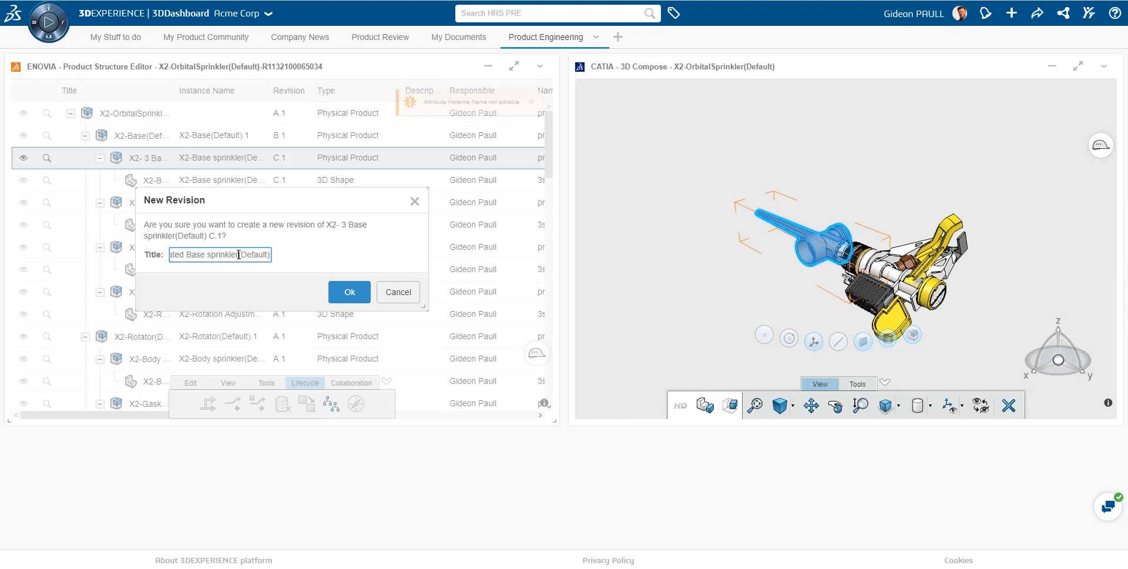
{"action": "double_click", "coordinate": [253, 255]}
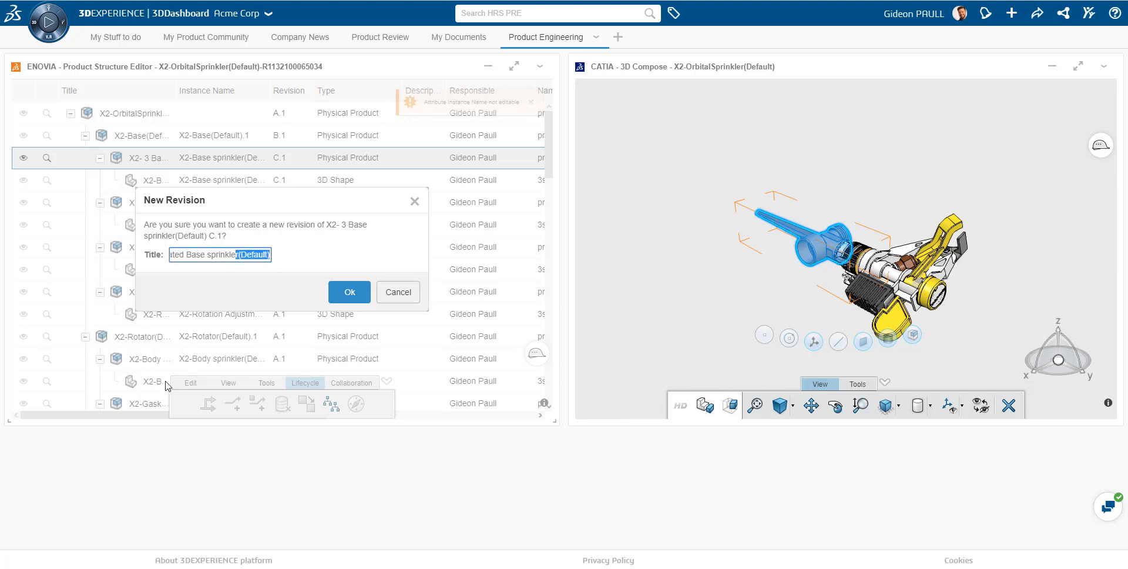
{"action": "type", "text": "X2- Updated Base sprinkler"}
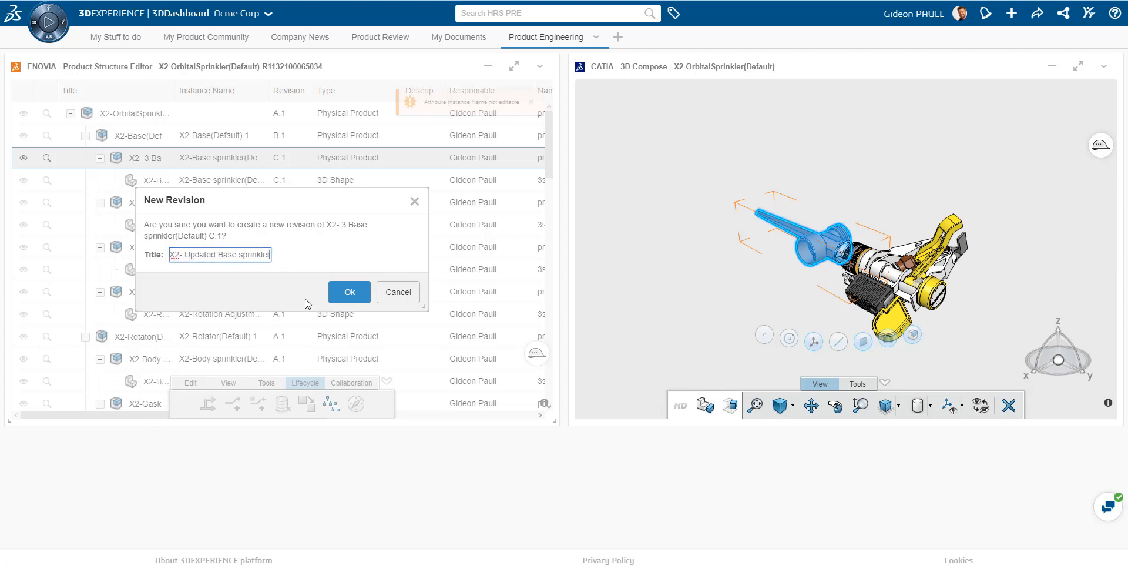
{"action": "left_click", "coordinate": [350, 292]}
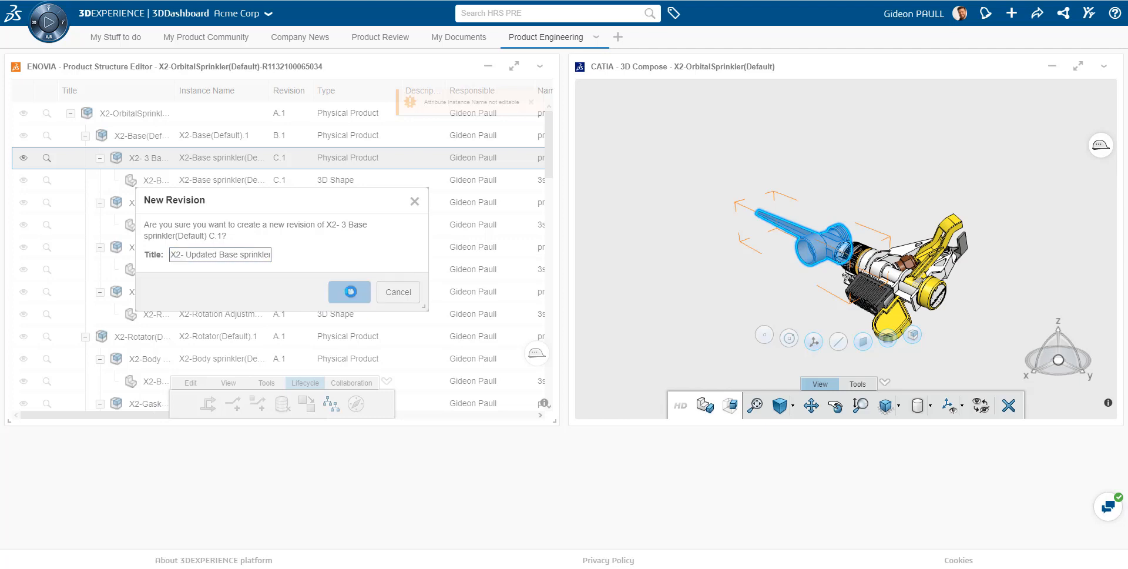
{"action": "left_click", "coordinate": [349, 291]}
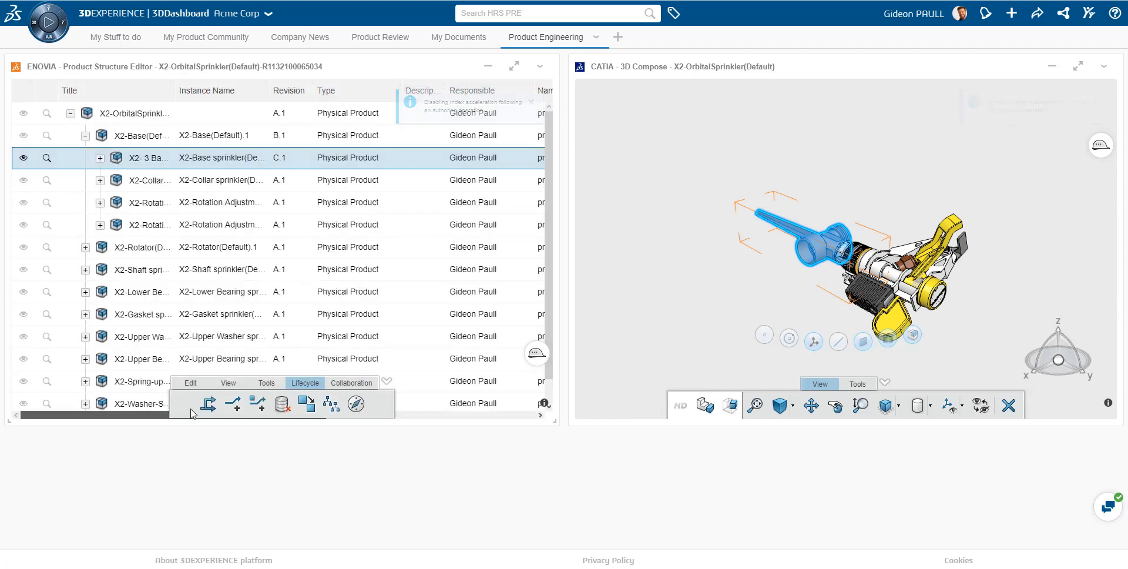
Step: Refresh the Product Structure Editor widget and dismiss the not-editable warning
{"action": "scroll", "scroll_direction": "right", "scroll_amount": 3}
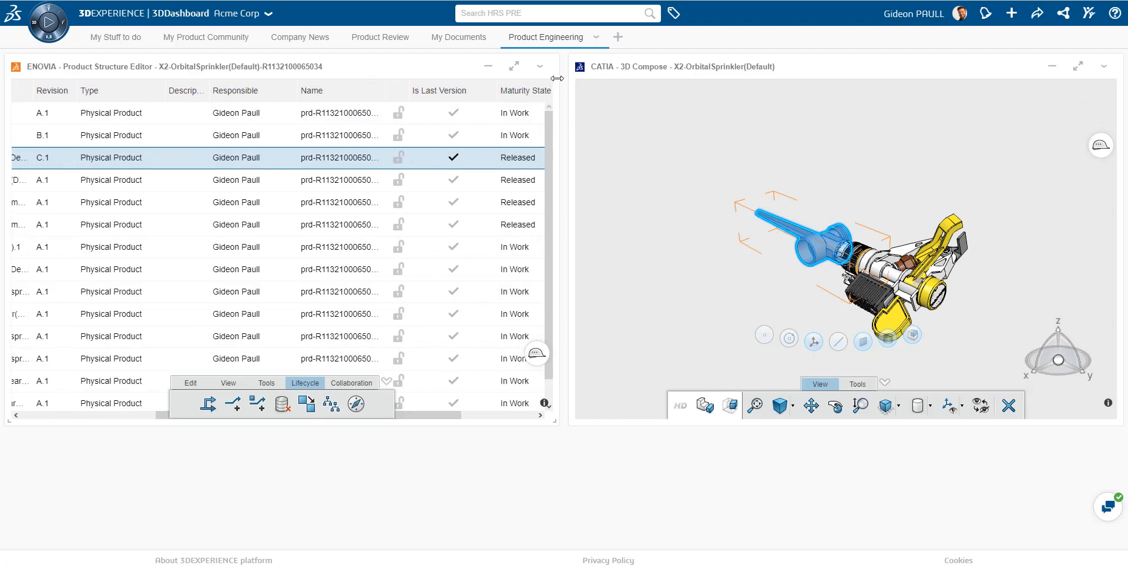
{"action": "left_click", "coordinate": [540, 66]}
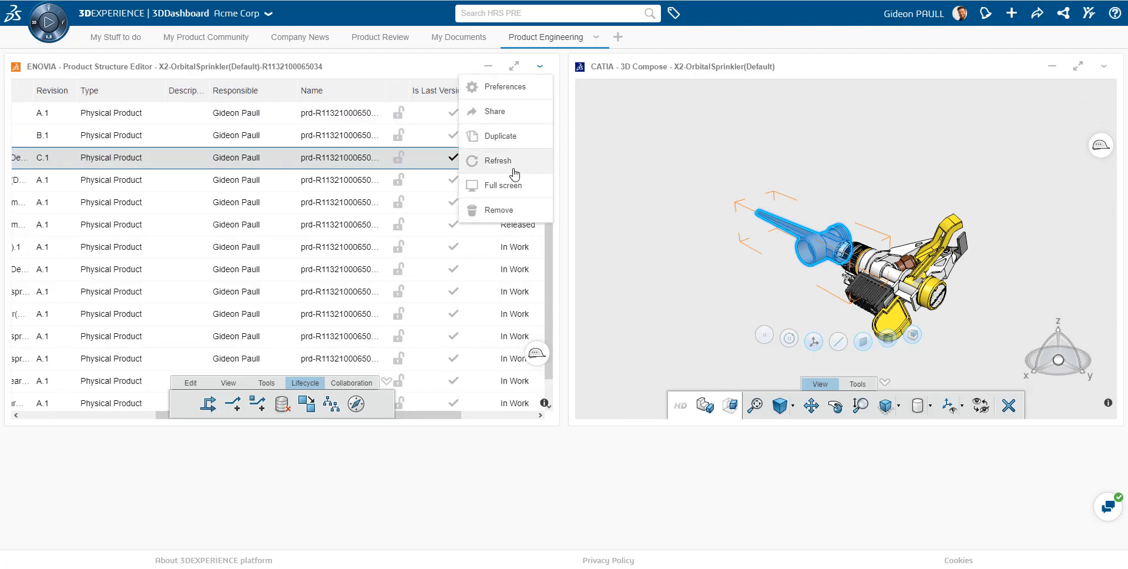
{"action": "left_click", "coordinate": [497, 160]}
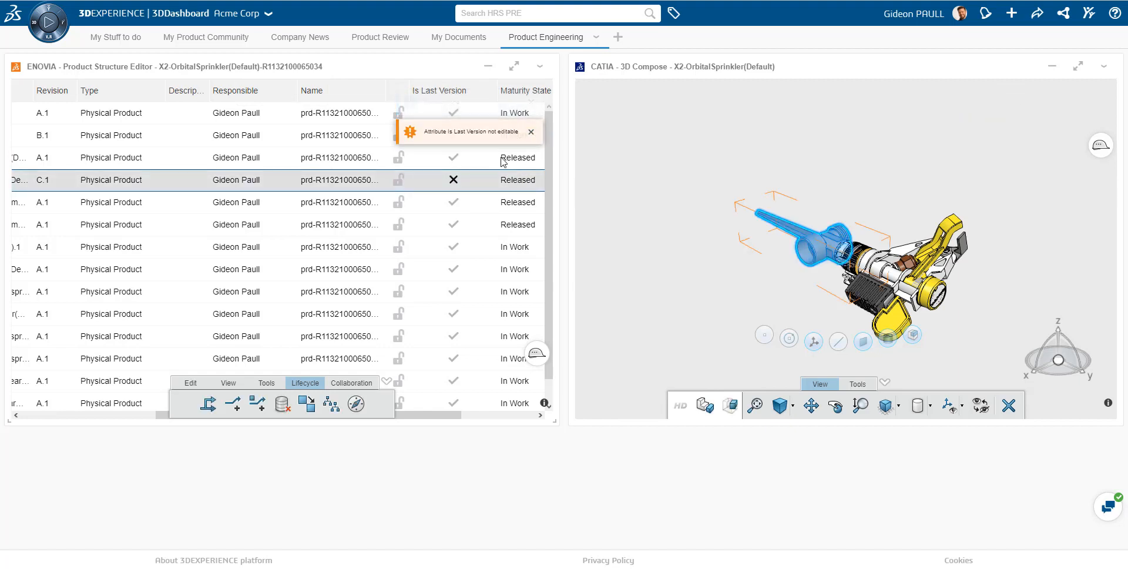
{"action": "left_click", "coordinate": [531, 131]}
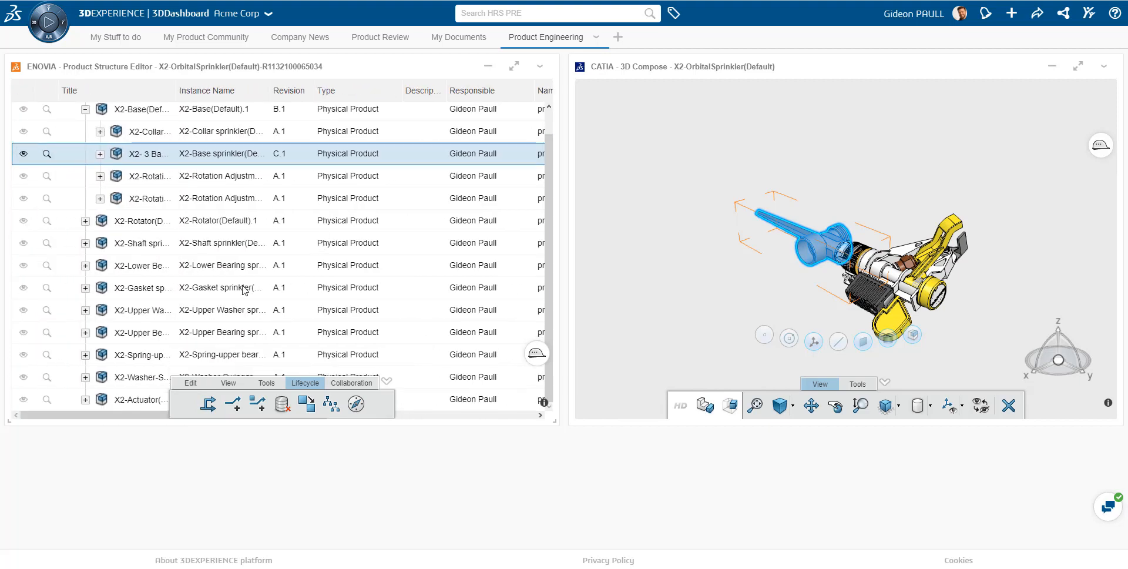
{"action": "mouse_move", "coordinate": [539, 216]}
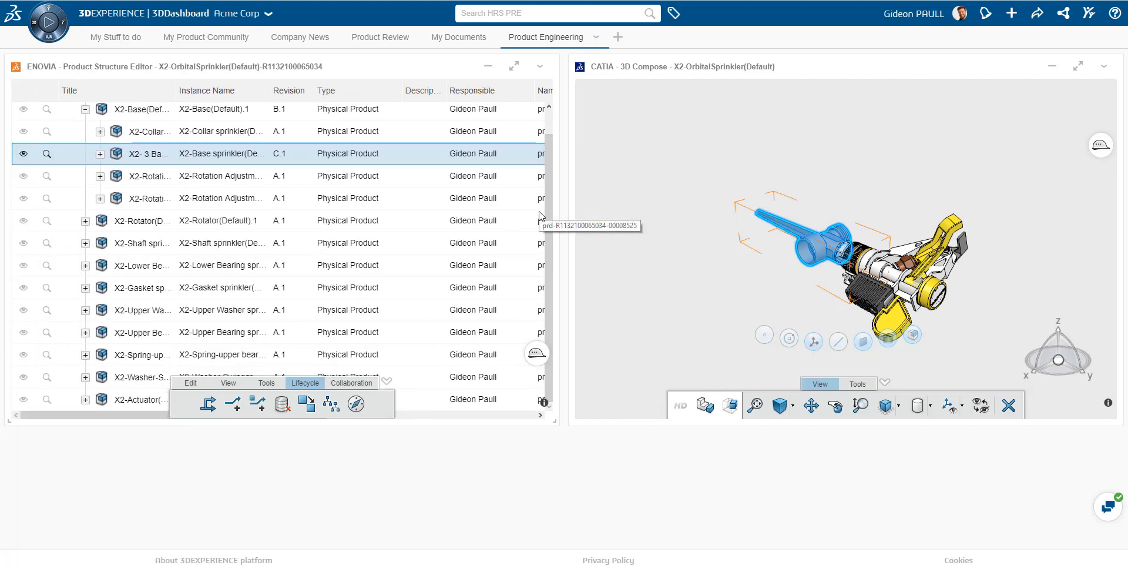
{"action": "mouse_move", "coordinate": [559, 471]}
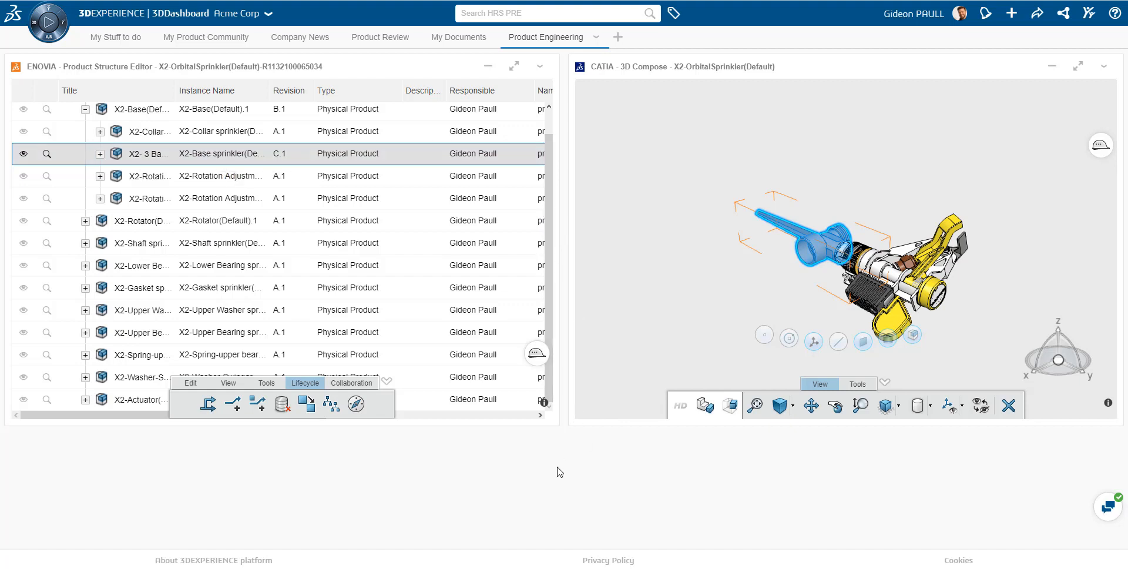
Step: Replace the base sprinkler by its latest revision and select the updated D.1 row
{"action": "left_click", "coordinate": [190, 383]}
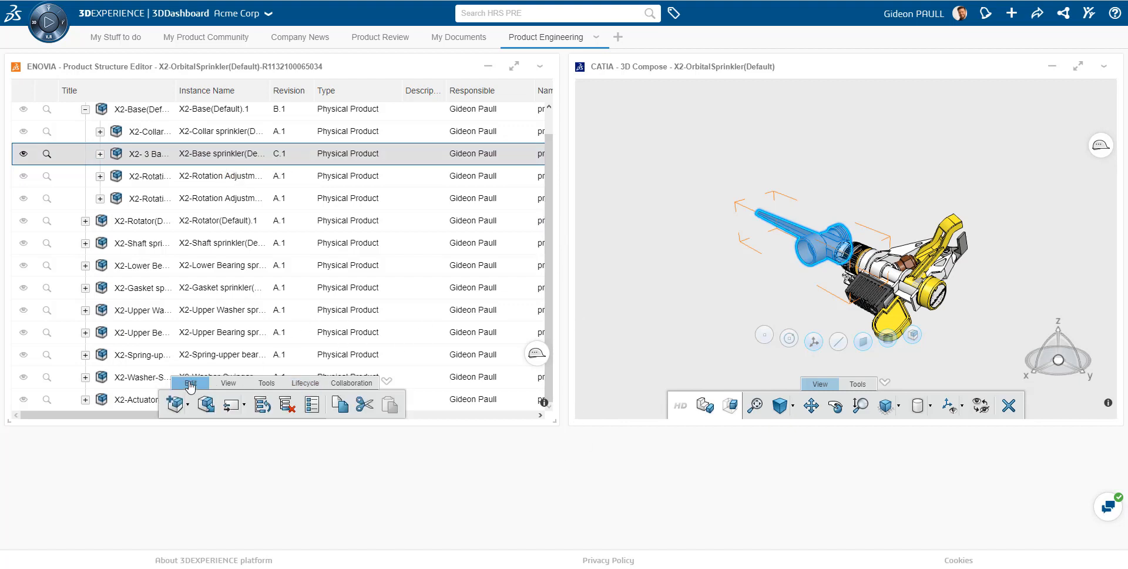
{"action": "left_click", "coordinate": [231, 404]}
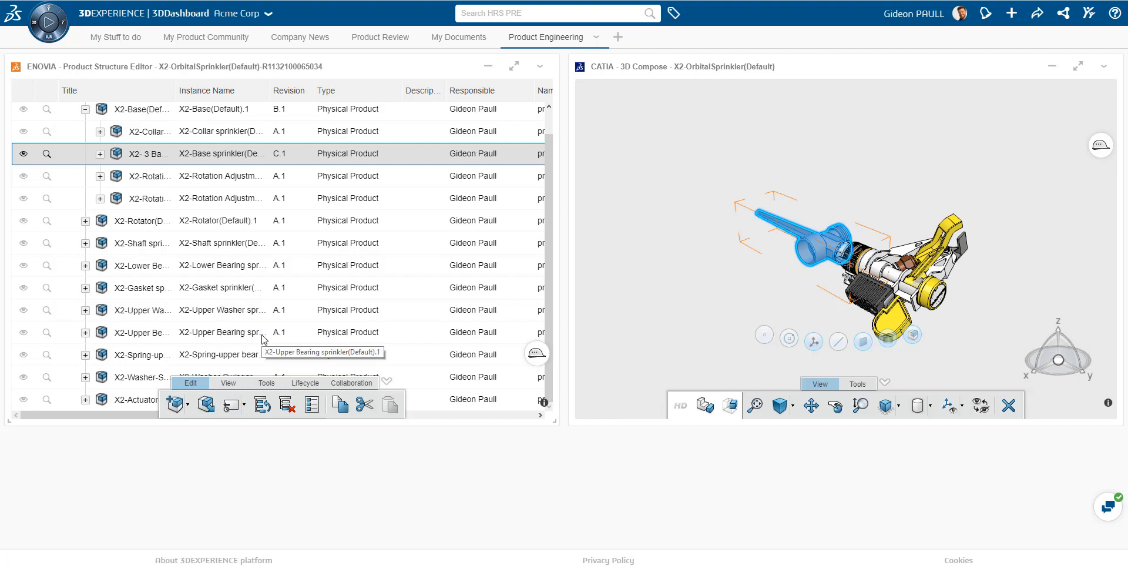
{"action": "mouse_move", "coordinate": [281, 172]}
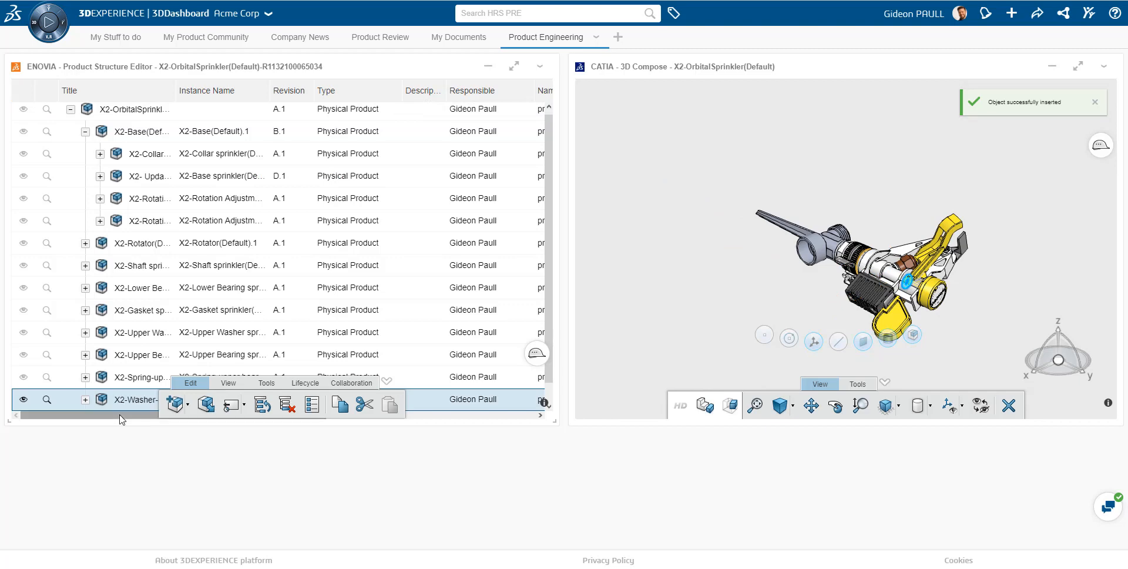
{"action": "left_click", "coordinate": [150, 153]}
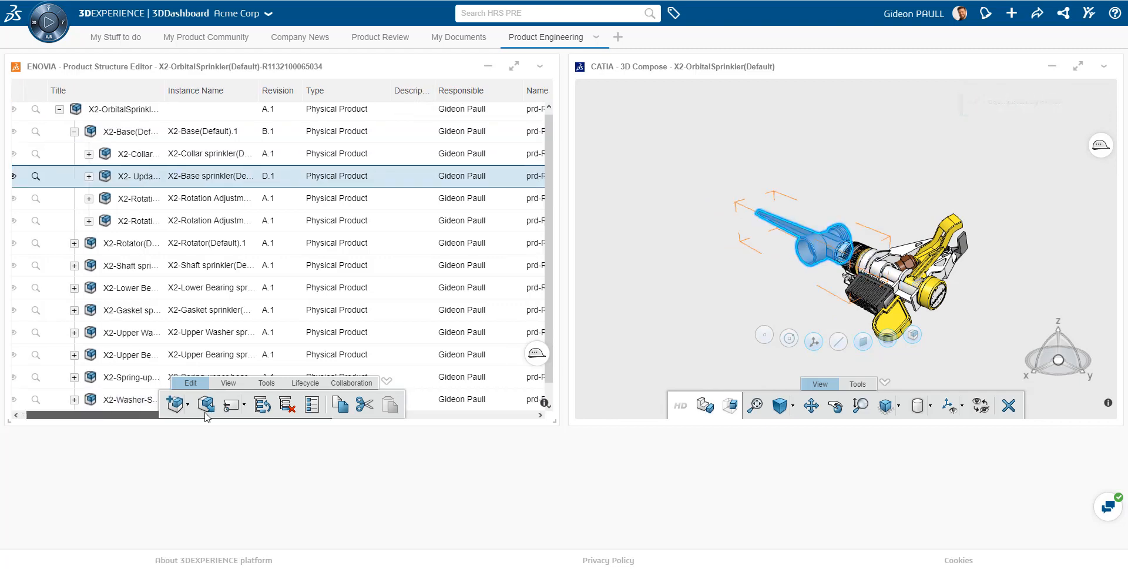
{"action": "scroll", "scroll_direction": "right", "scroll_amount": 3}
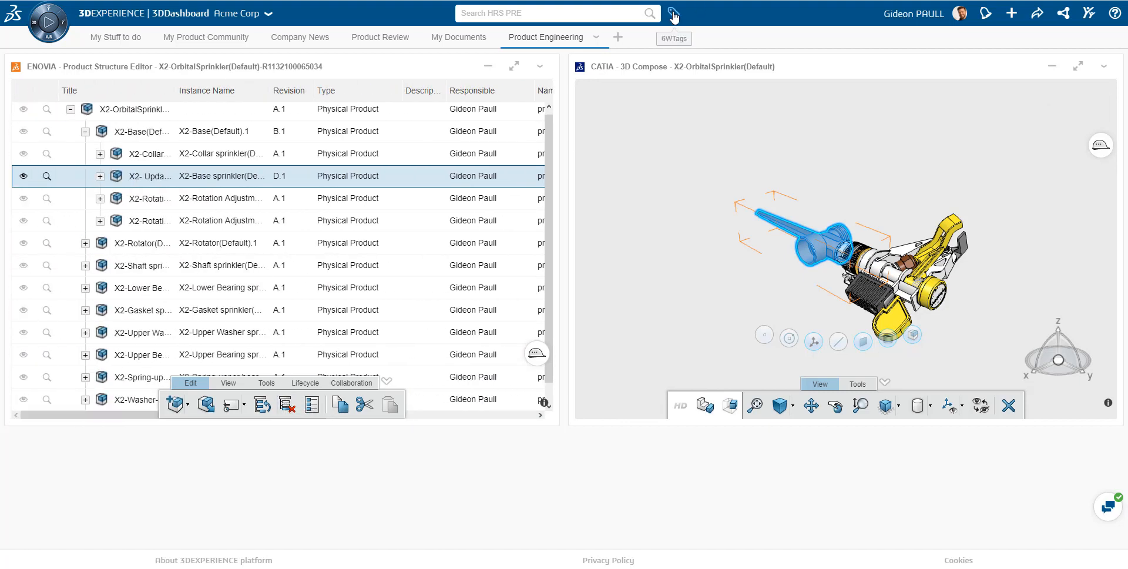
{"action": "left_click", "coordinate": [674, 13]}
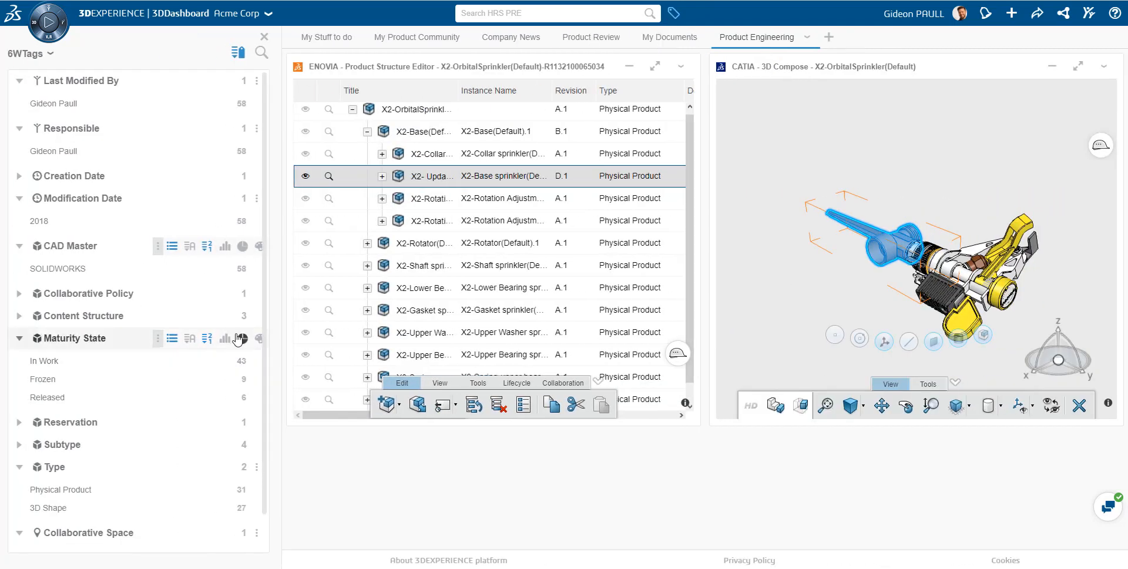
{"action": "left_click", "coordinate": [242, 338]}
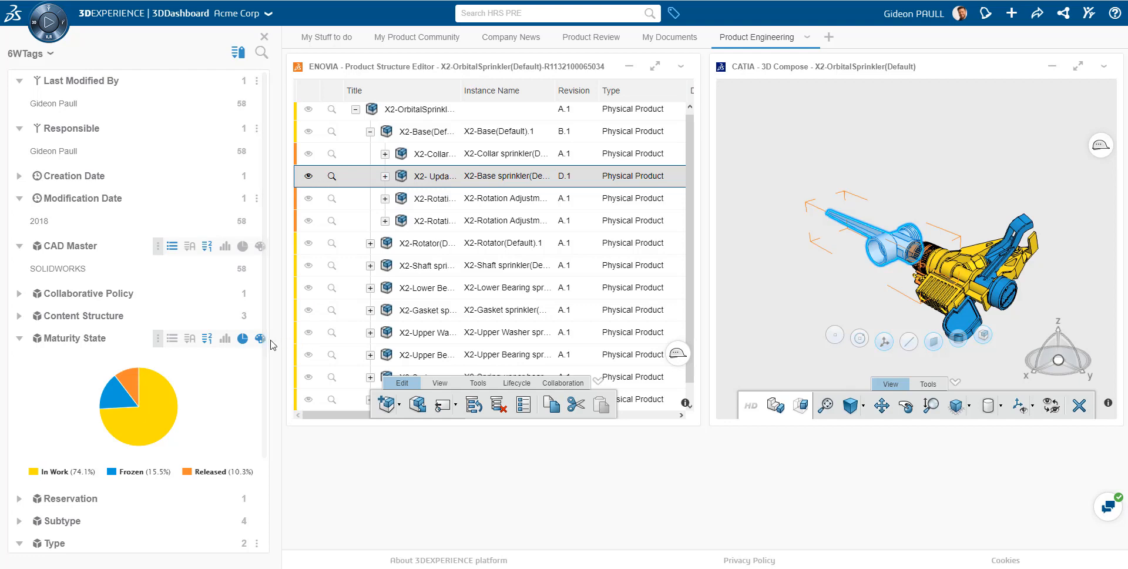
{"action": "mouse_move", "coordinate": [283, 234]}
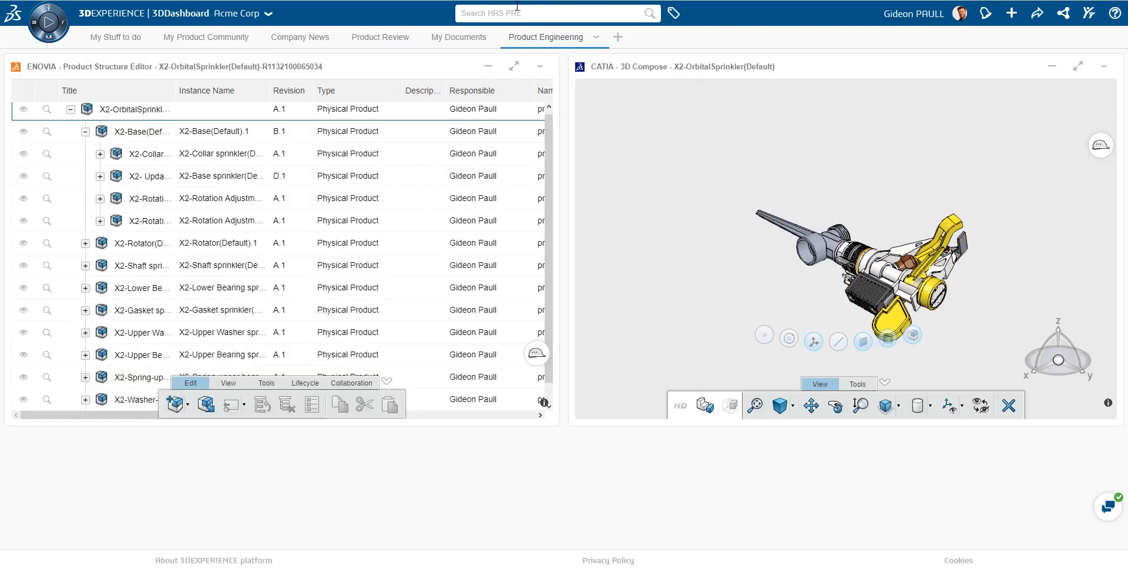
{"action": "mouse_move", "coordinate": [484, 40]}
{"action": "type", "text": "bushing"}
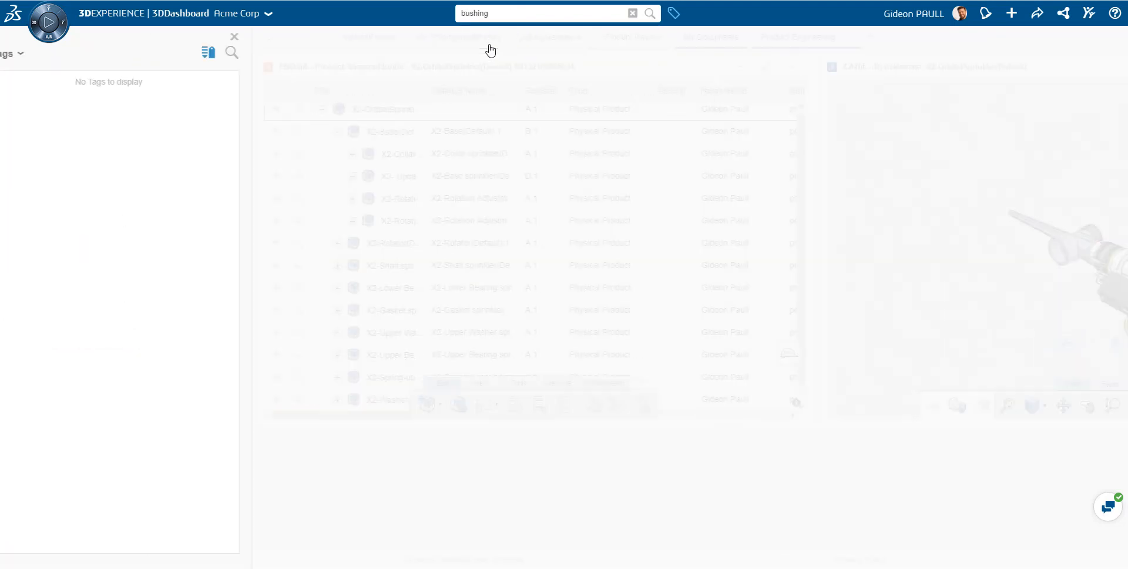
Step: Run the 'bushing' search from the top search bar
{"action": "left_click", "coordinate": [651, 13]}
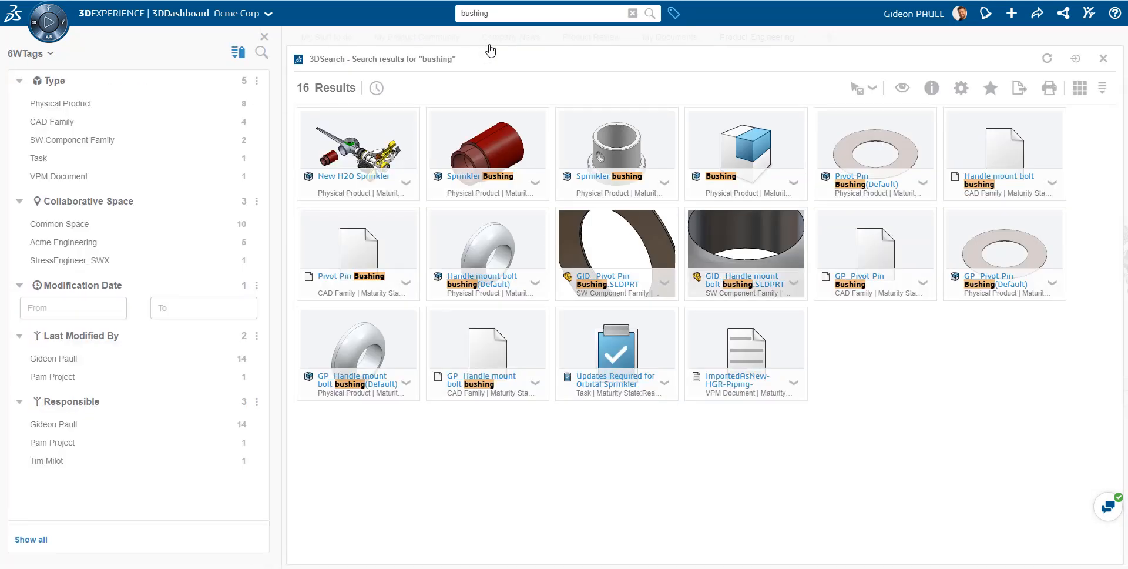
{"action": "mouse_move", "coordinate": [484, 132]}
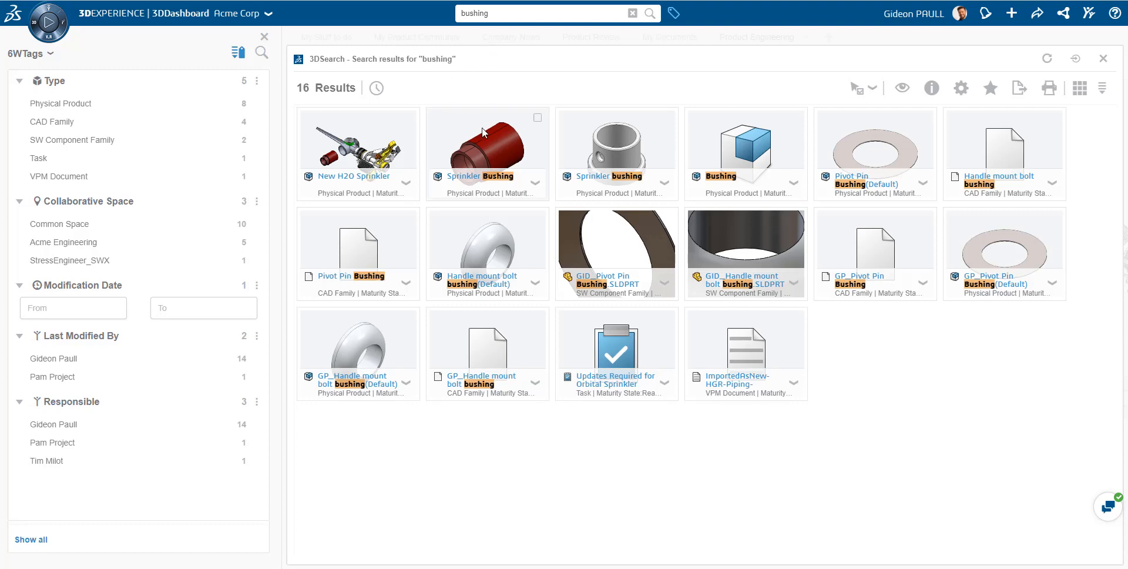
{"action": "mouse_move", "coordinate": [502, 149]}
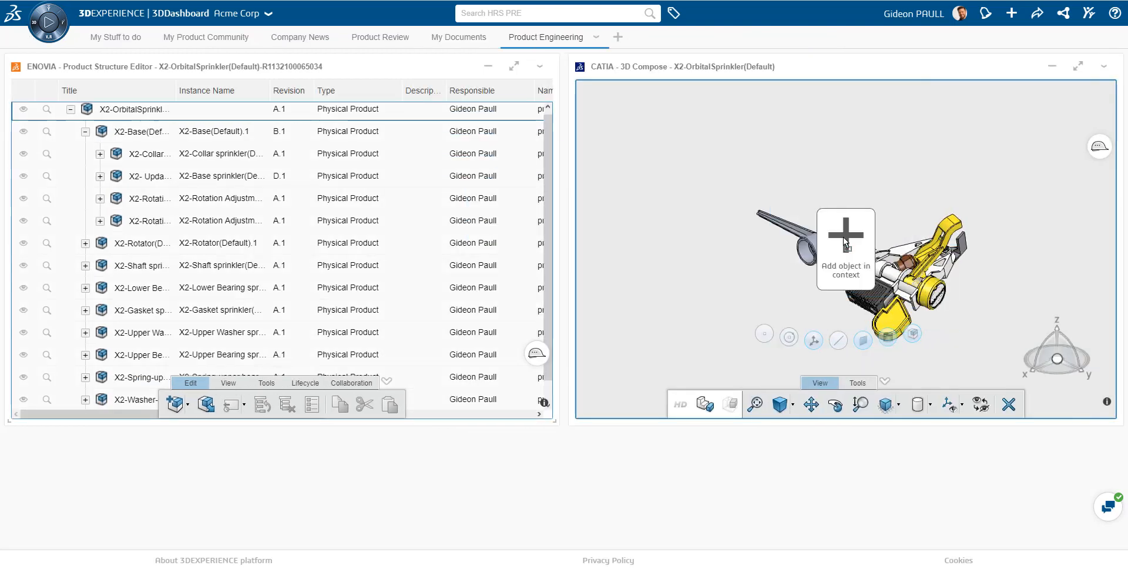
Step: Add the bushing to the 3D Compose scene and rerun the recent 'bushing' search
{"action": "left_click", "coordinate": [844, 235]}
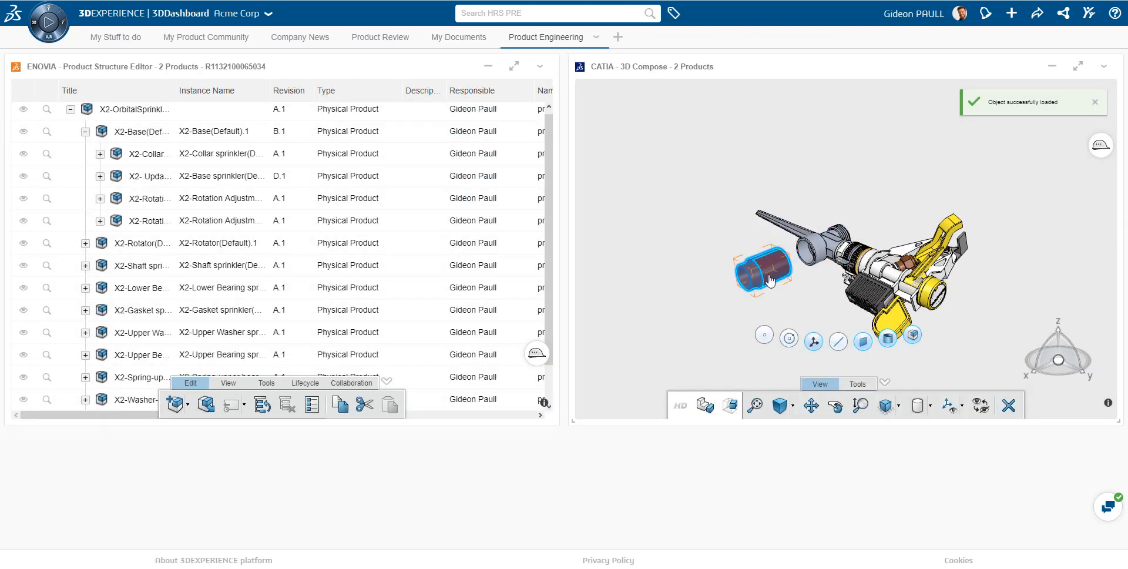
{"action": "left_click", "coordinate": [554, 14]}
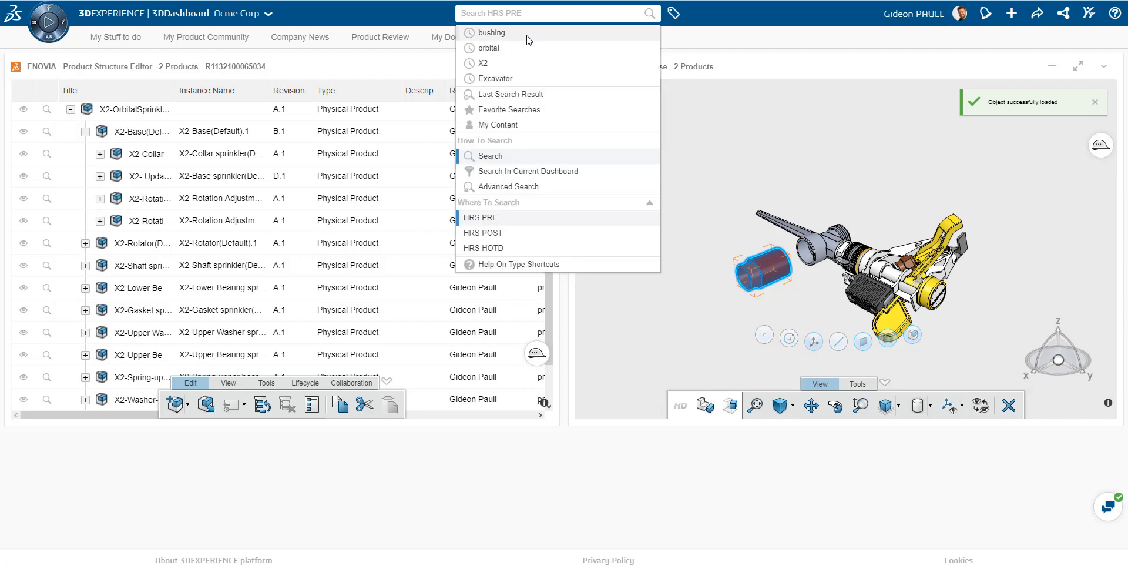
{"action": "left_click", "coordinate": [489, 32]}
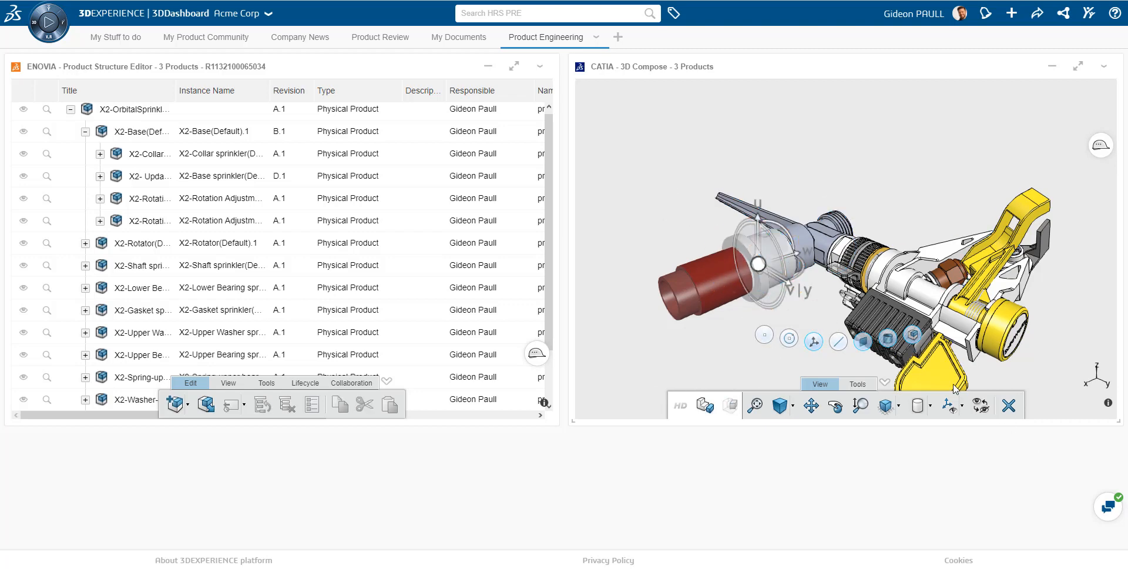
{"action": "mouse_move", "coordinate": [698, 328]}
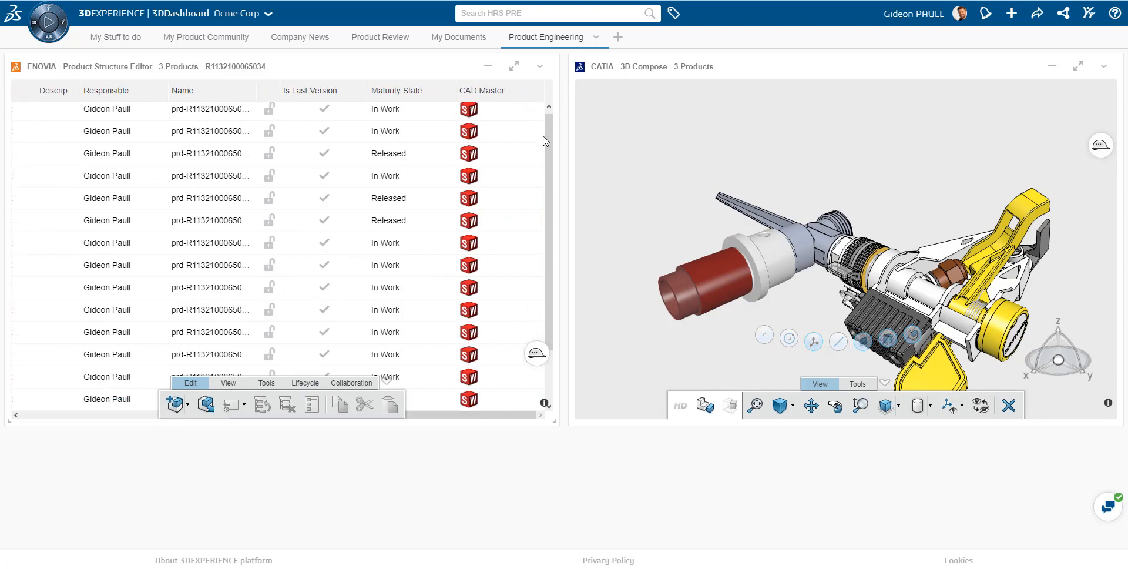
{"action": "scroll", "scroll_direction": "down", "scroll_amount": 3}
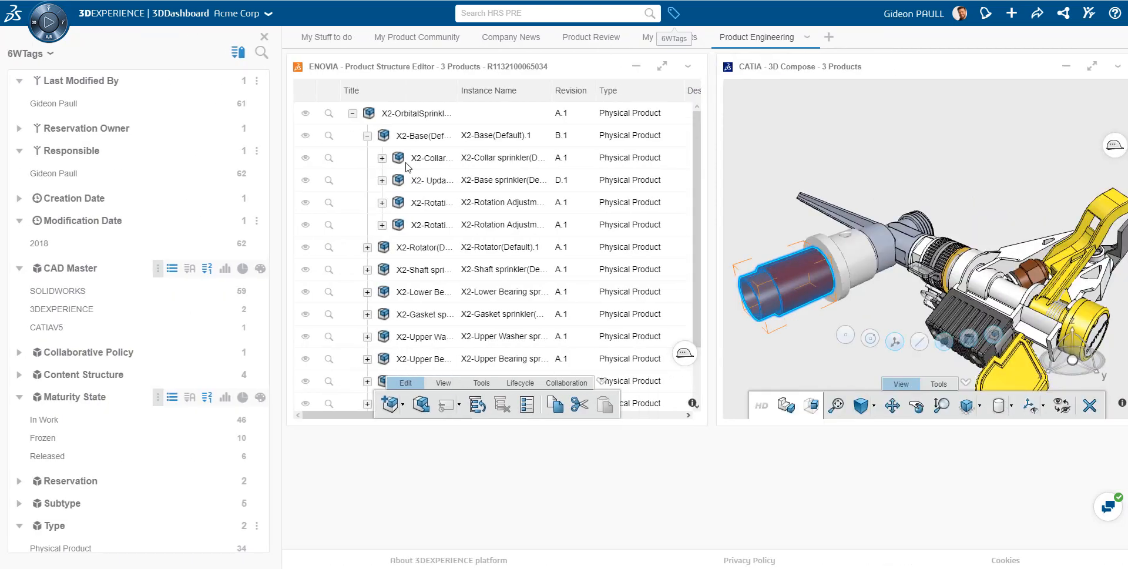
{"action": "left_click", "coordinate": [242, 268]}
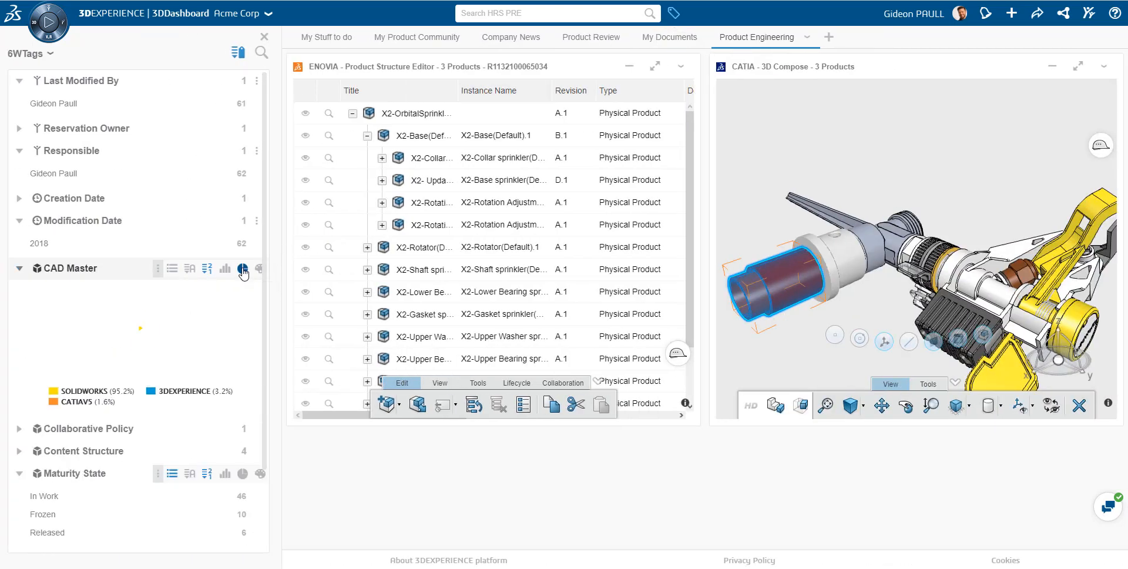
{"action": "left_click", "coordinate": [242, 268]}
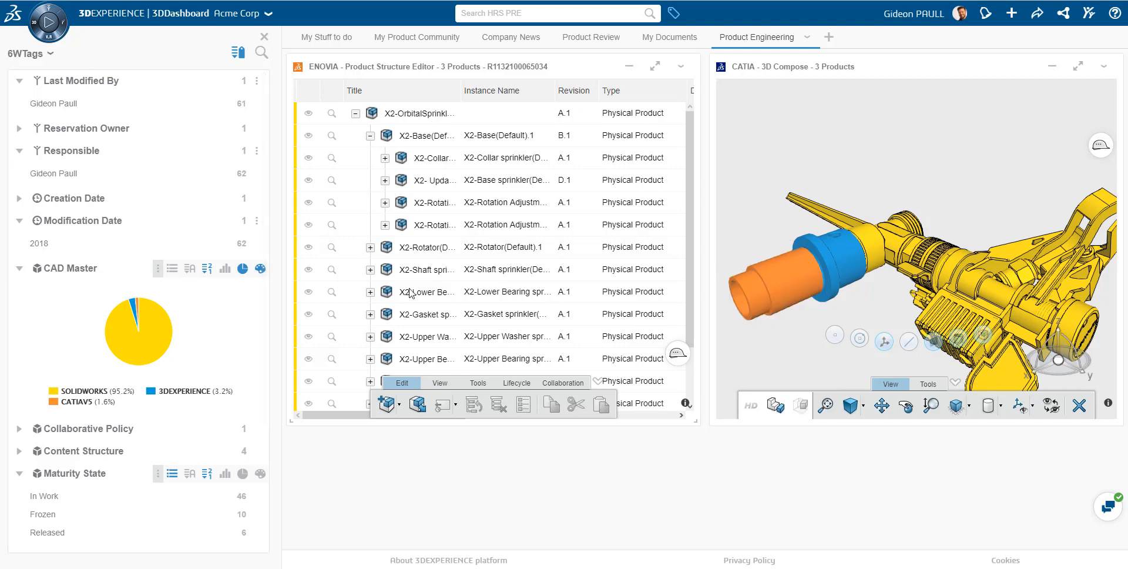
{"action": "mouse_move", "coordinate": [144, 333]}
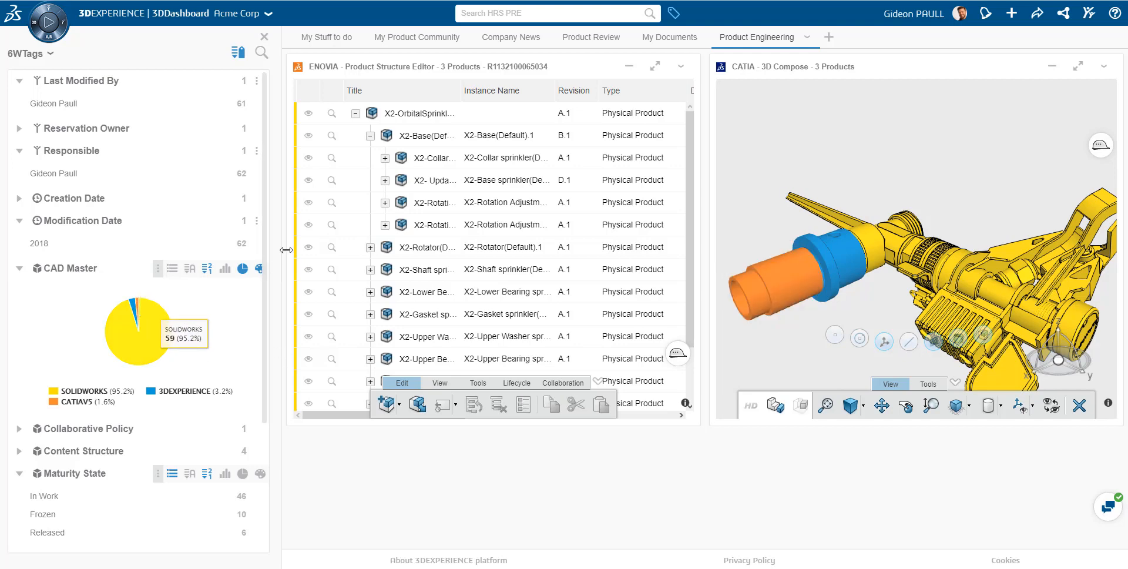
{"action": "left_click", "coordinate": [172, 269]}
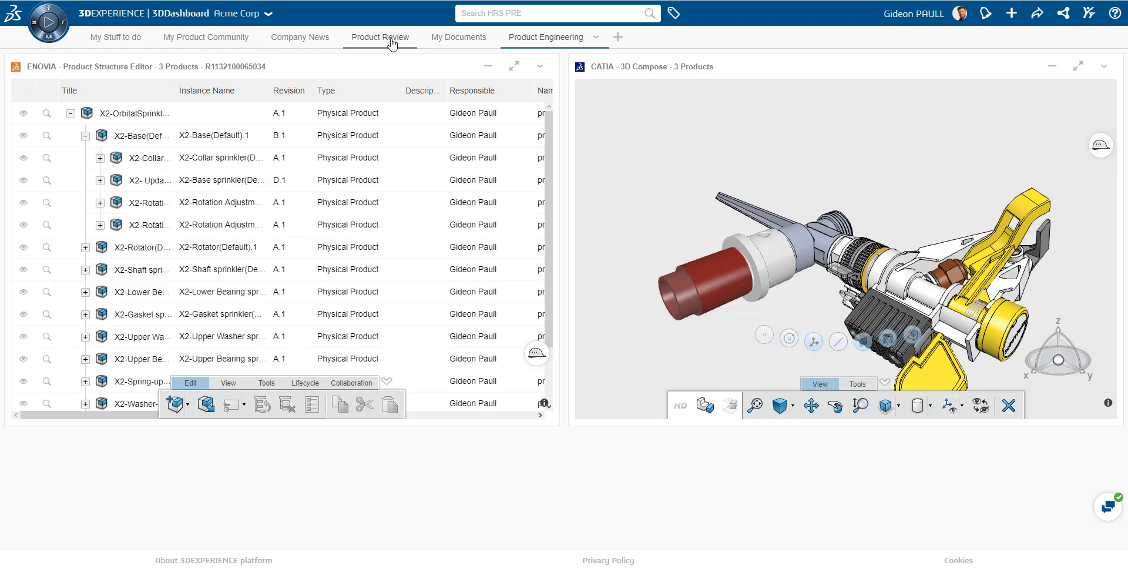
Step: Switch to the My Stuff to do dashboard and scroll through its task board
{"action": "left_click", "coordinate": [126, 37]}
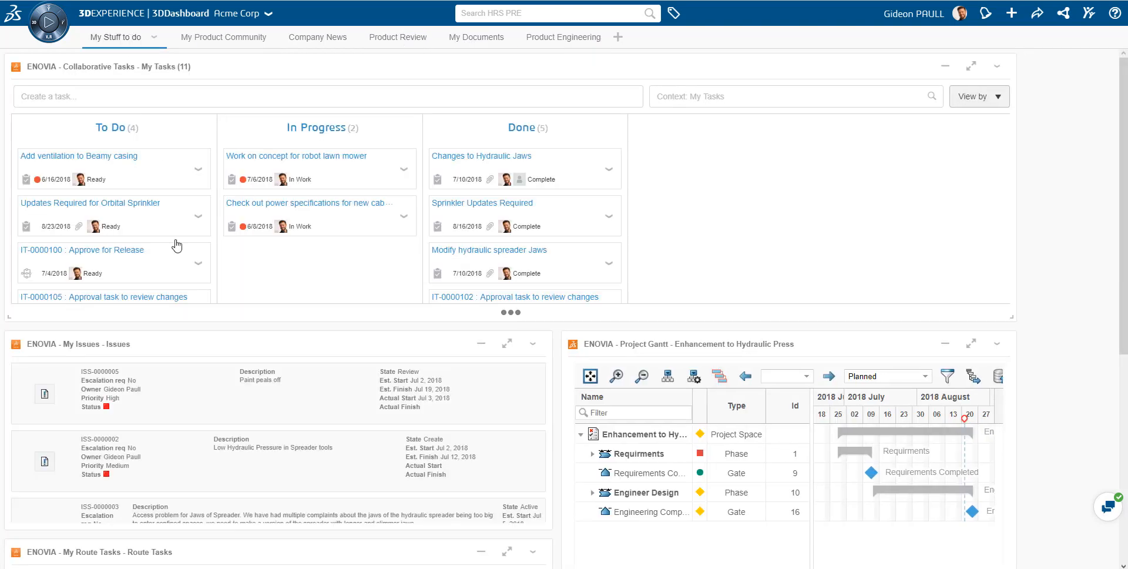
{"action": "mouse_move", "coordinate": [151, 188]}
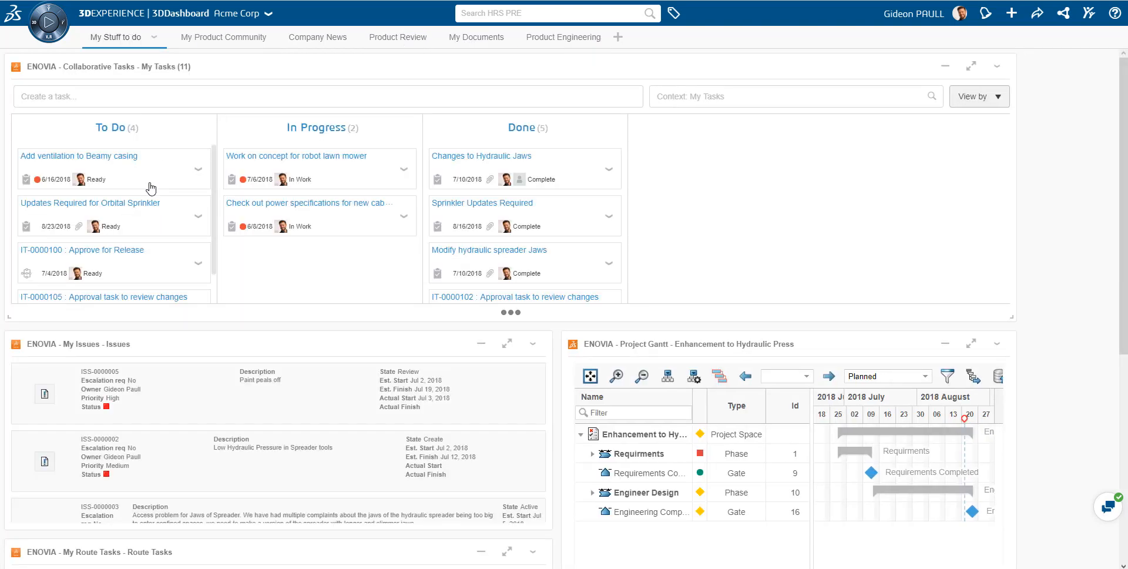
{"action": "scroll", "scroll_direction": "down", "scroll_amount": 3}
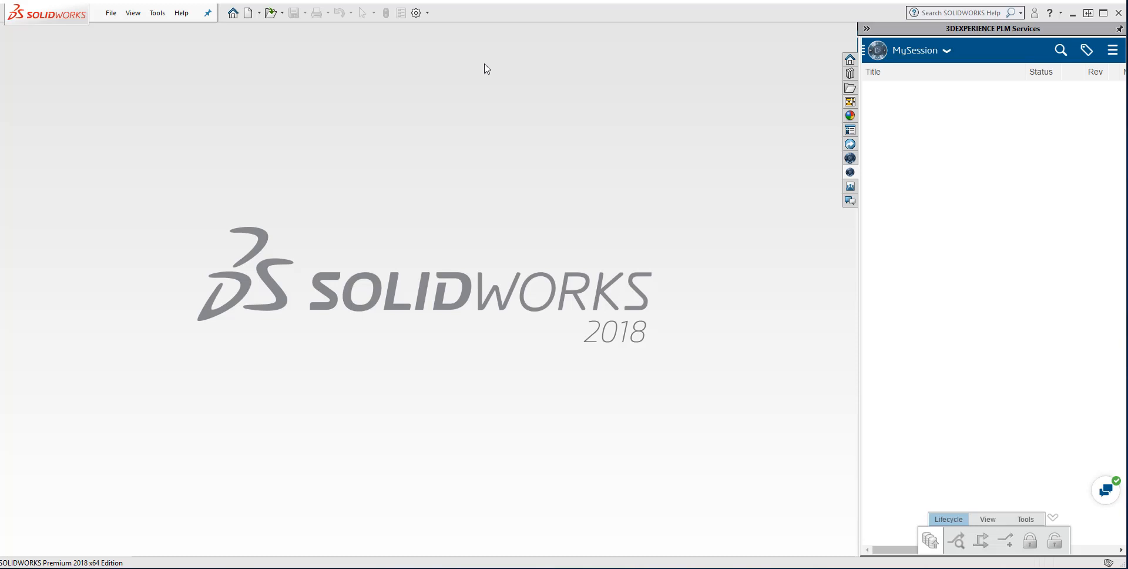
{"action": "mouse_move", "coordinate": [867, 59]}
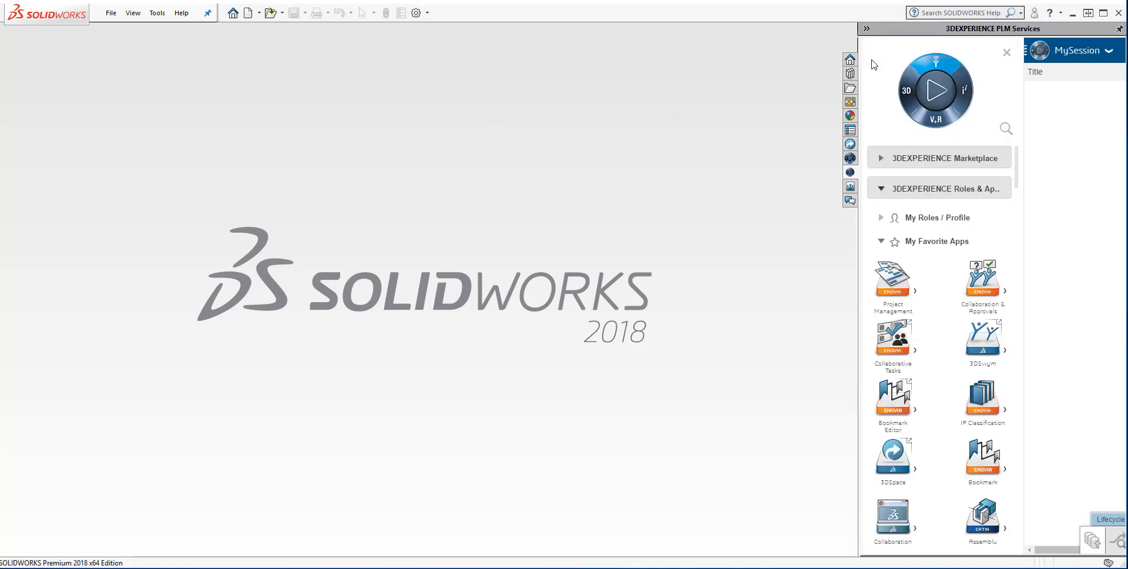
{"action": "mouse_move", "coordinate": [892, 358]}
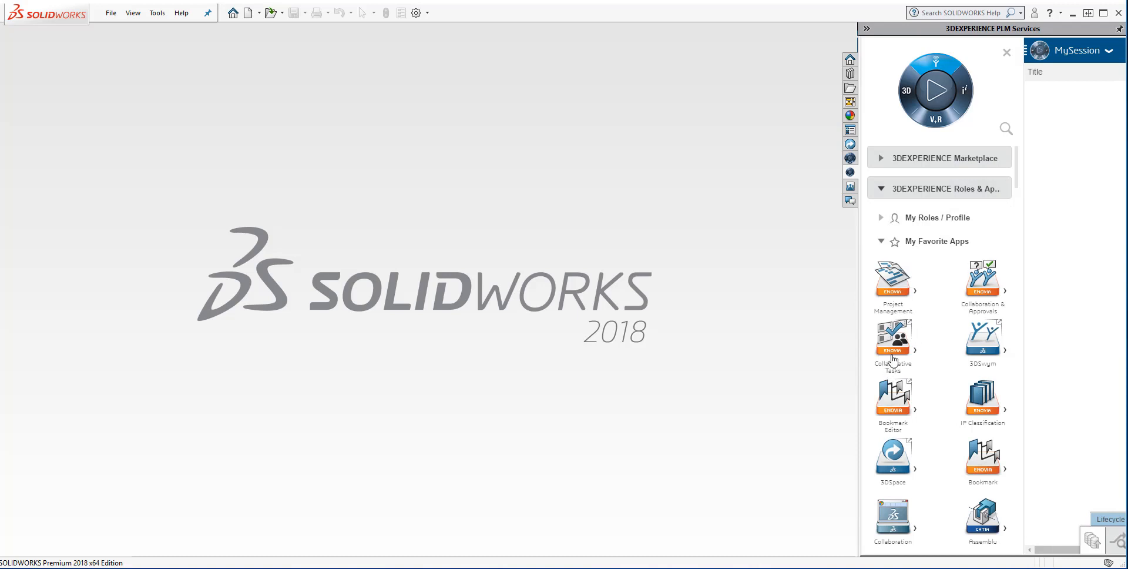
Step: Open the Updates Required for Orbital Sprinkler task and its attached X2-OrbitalSprinkler assembly
{"action": "left_click", "coordinate": [893, 338]}
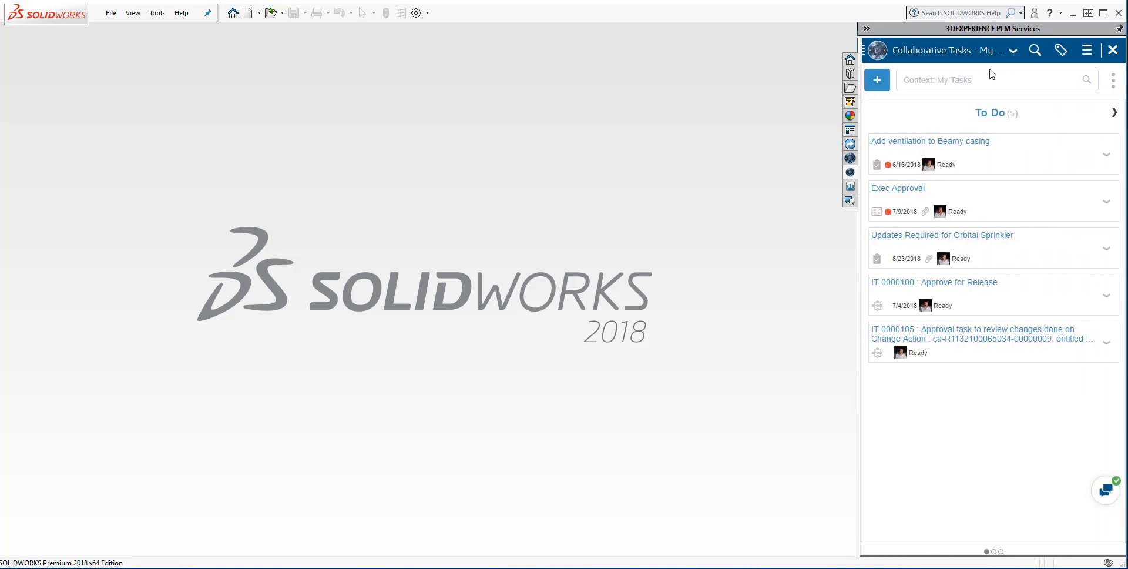
{"action": "mouse_move", "coordinate": [1115, 76]}
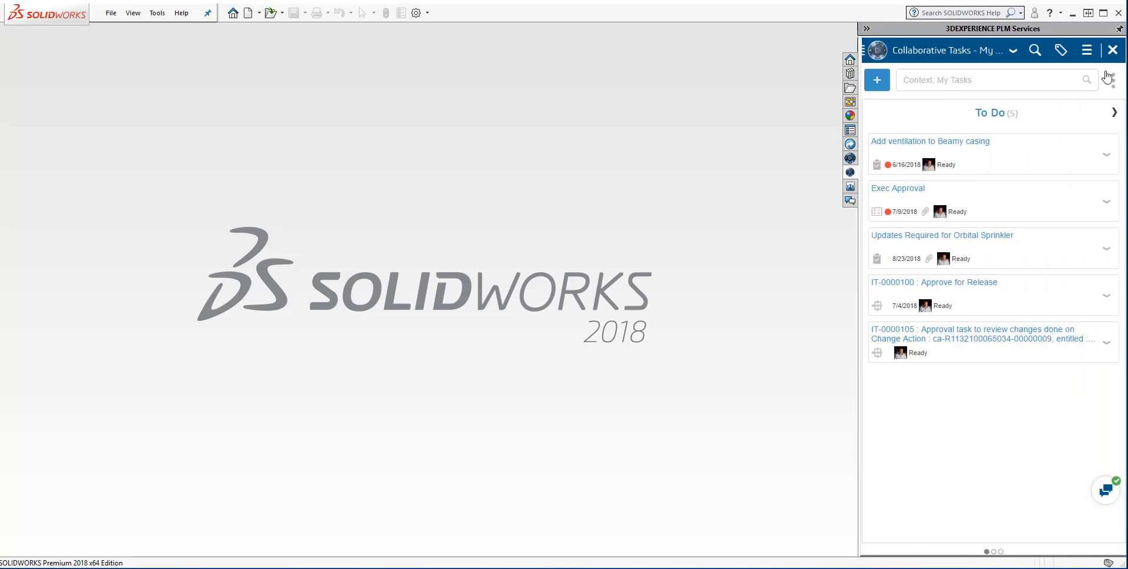
{"action": "left_click", "coordinate": [1122, 79]}
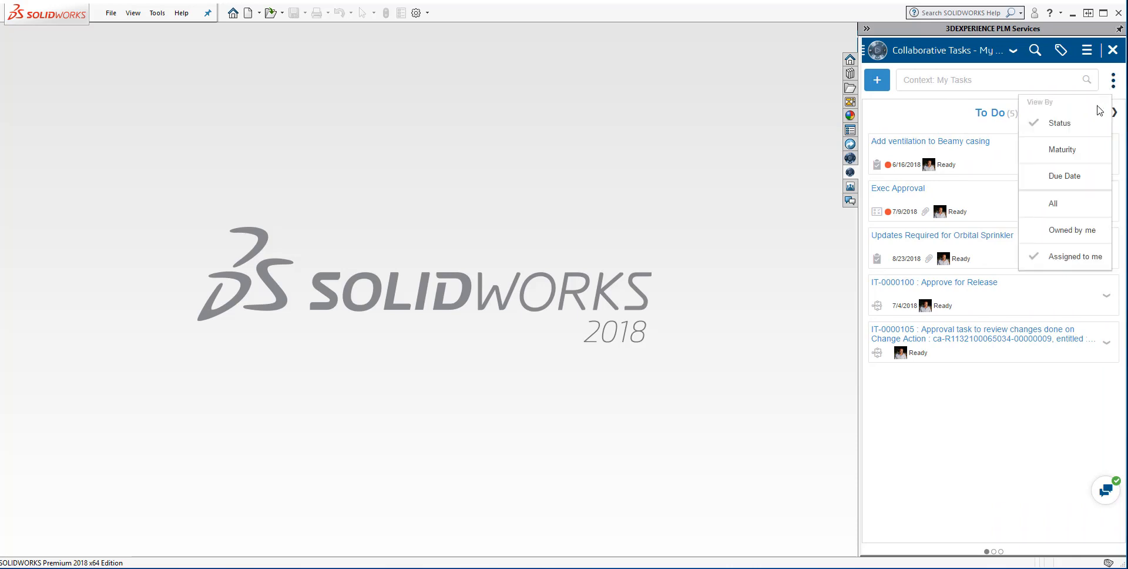
{"action": "mouse_move", "coordinate": [1054, 427]}
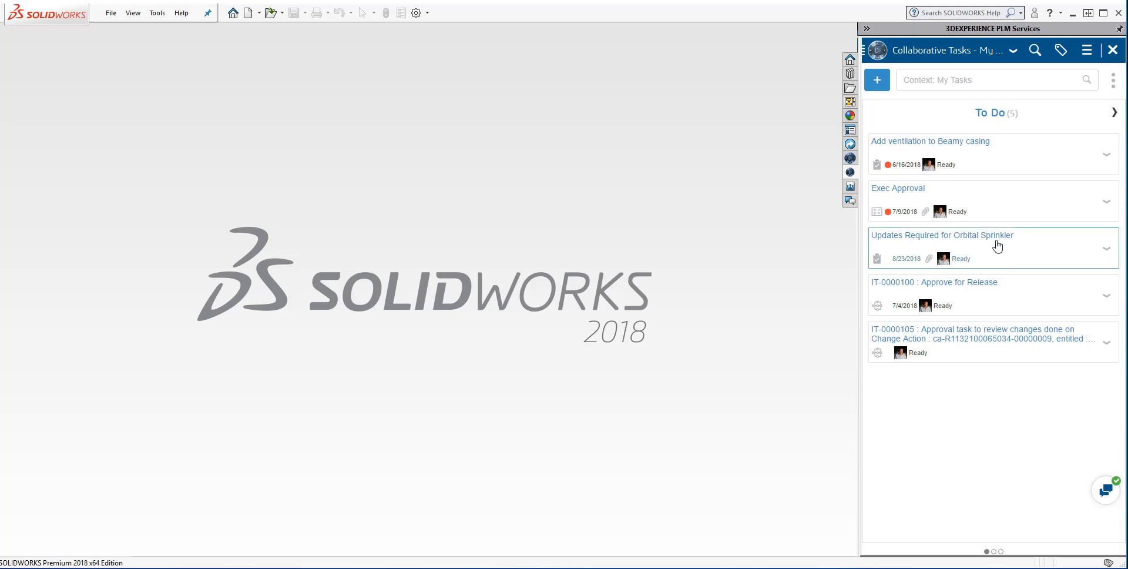
{"action": "left_click", "coordinate": [941, 235]}
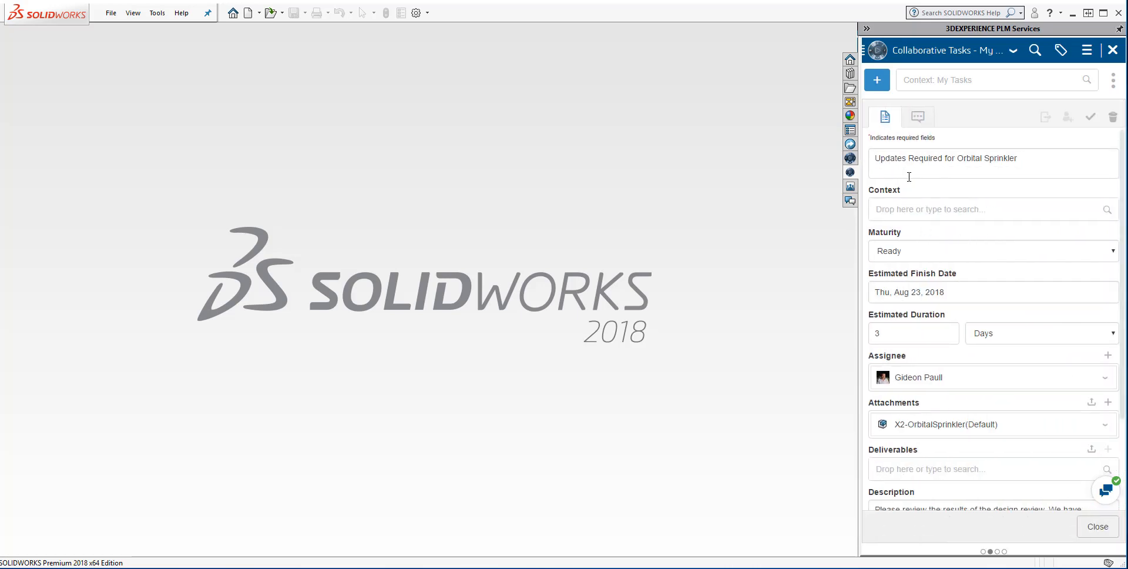
{"action": "scroll", "scroll_direction": "down", "scroll_amount": 3}
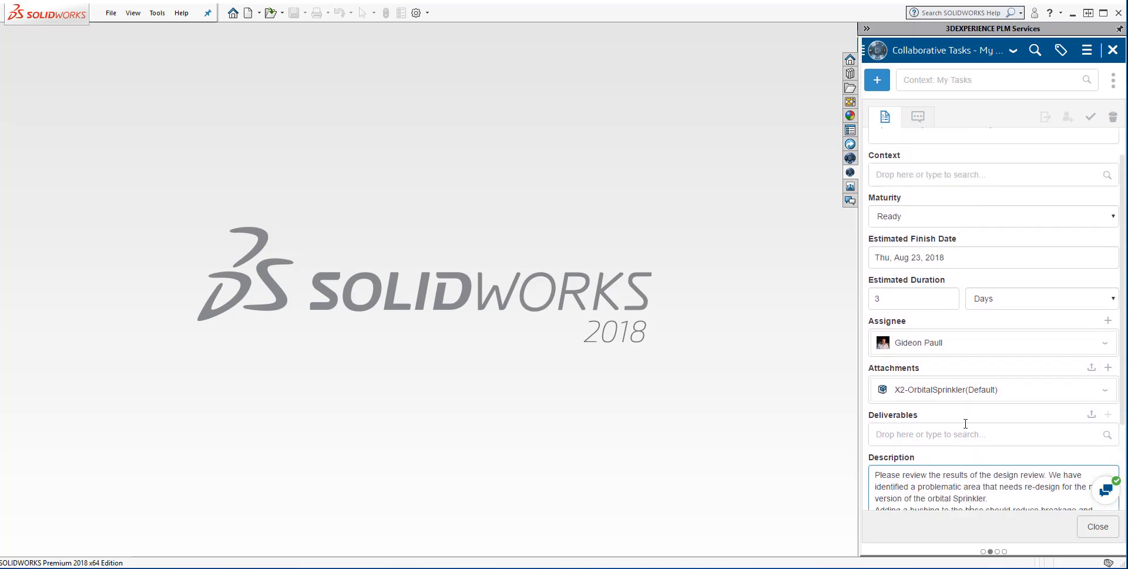
{"action": "left_click", "coordinate": [1106, 389]}
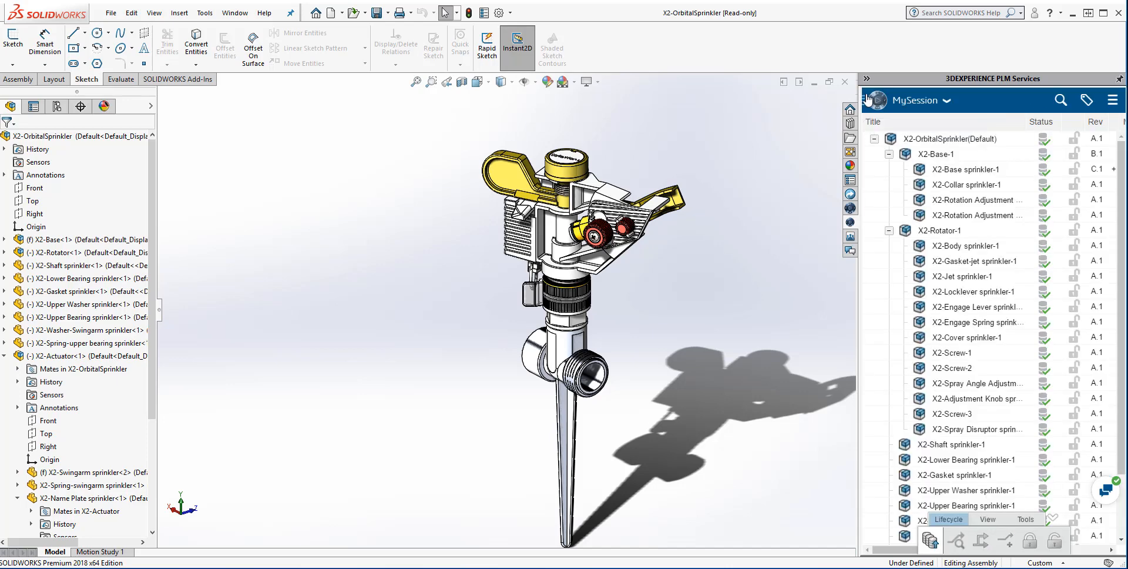
Step: Launch Collaborative Tasks from the compass and filter tasks to Assigned to me
{"action": "left_click", "coordinate": [875, 99]}
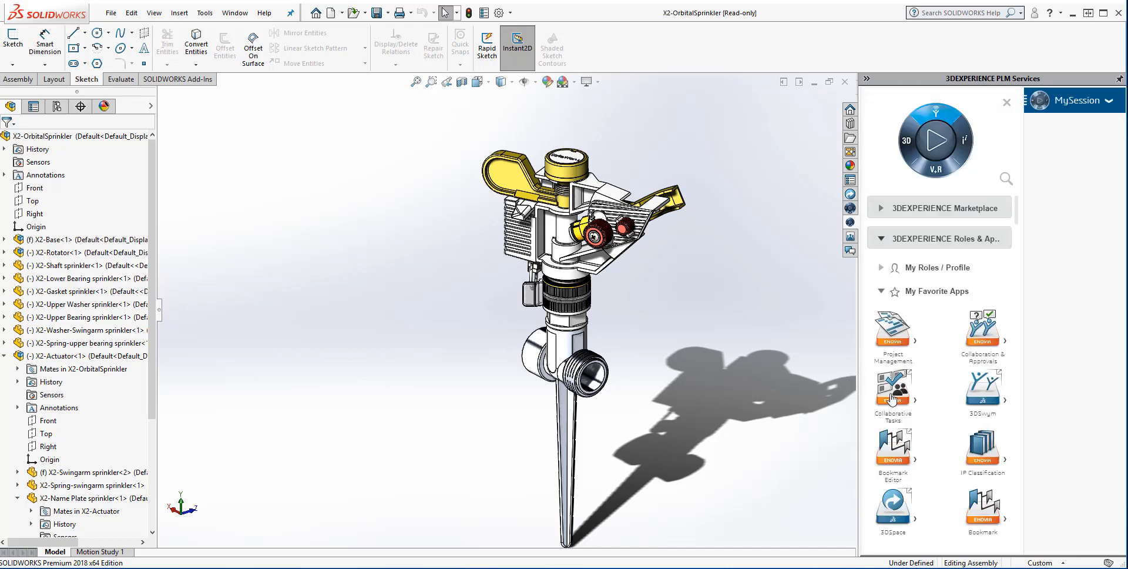
{"action": "left_click", "coordinate": [893, 387]}
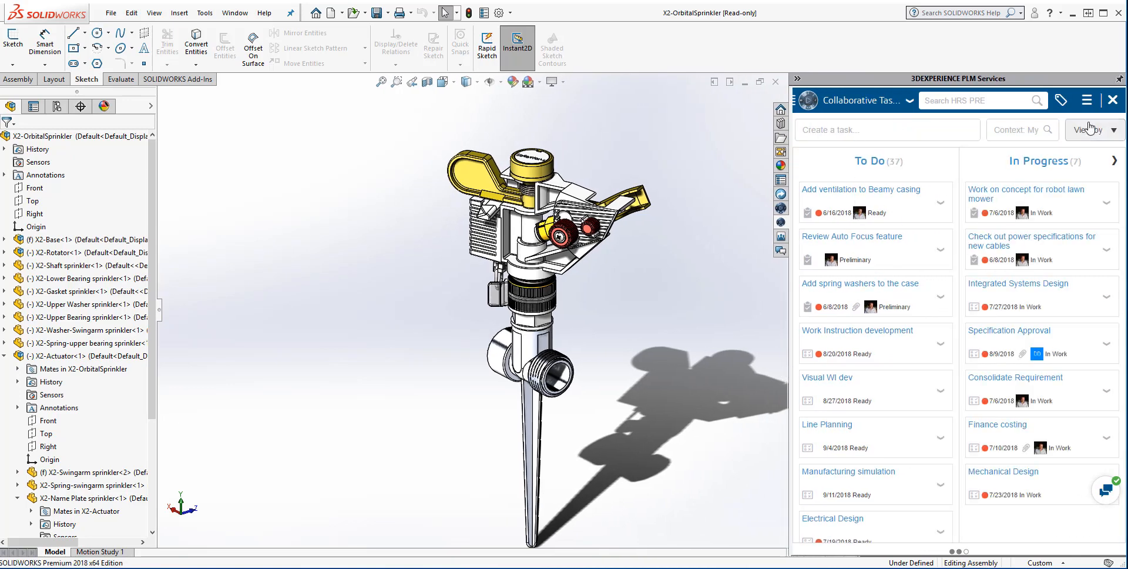
{"action": "mouse_move", "coordinate": [1090, 127]}
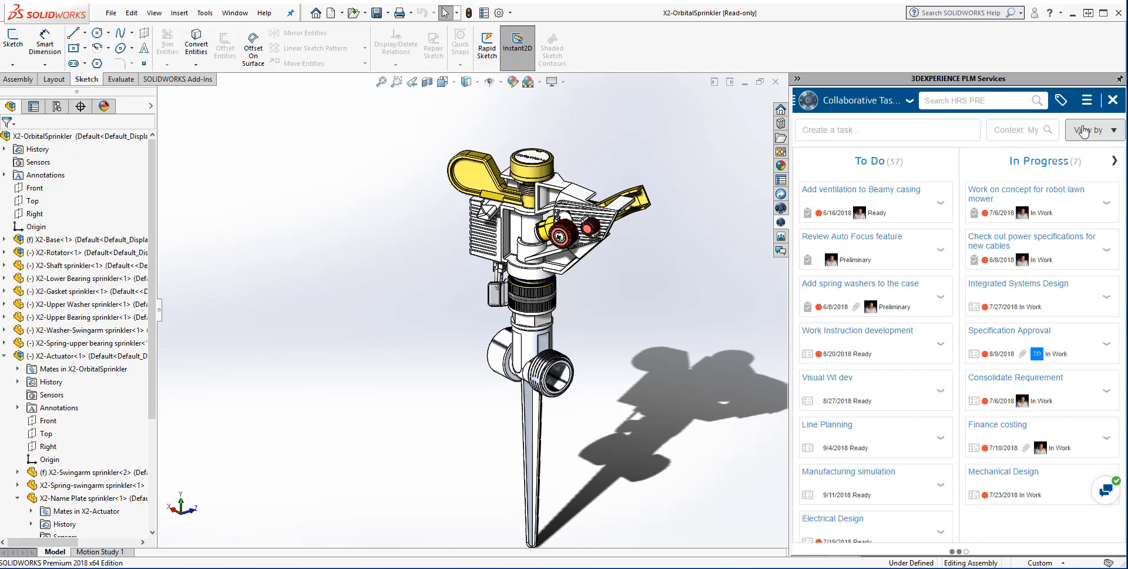
{"action": "left_click", "coordinate": [1095, 130]}
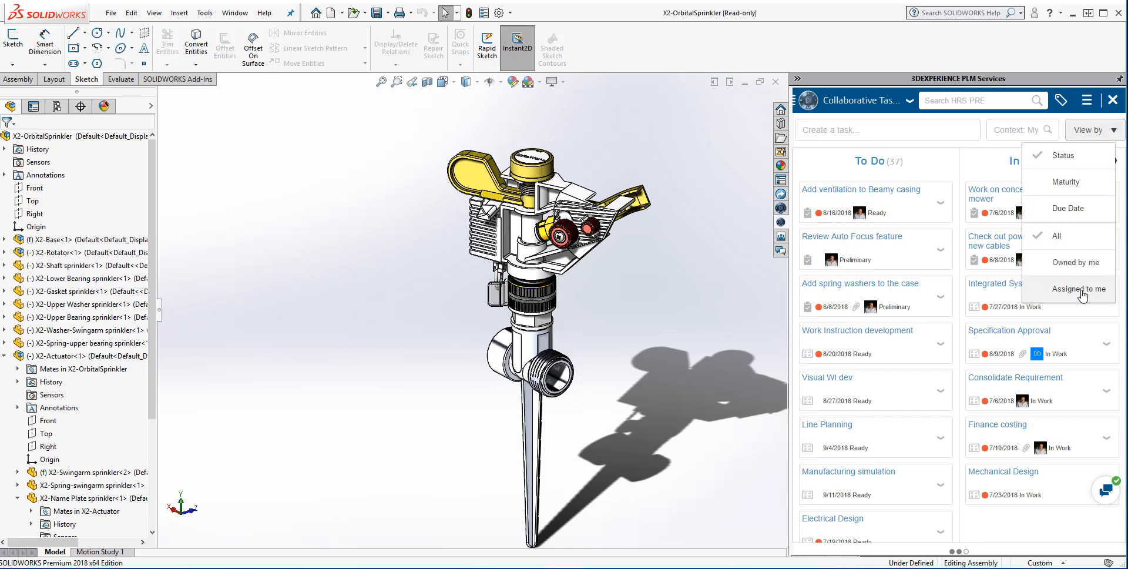
{"action": "left_click", "coordinate": [1076, 289]}
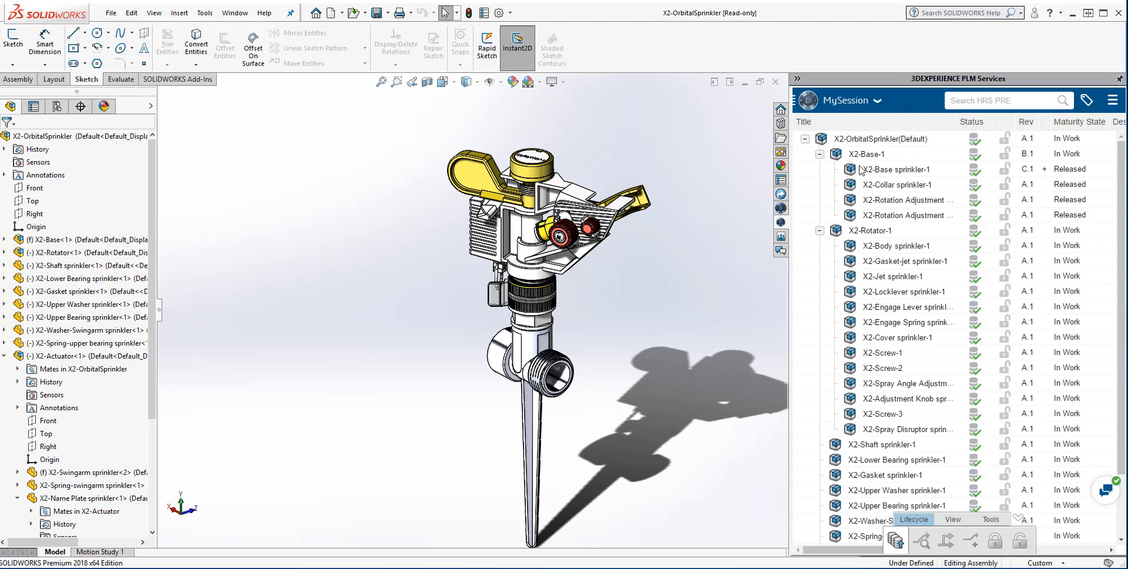
Step: Load revision D.1 of X2-Base sprinkler-1 into the session with Get Revision
{"action": "left_click", "coordinate": [897, 169]}
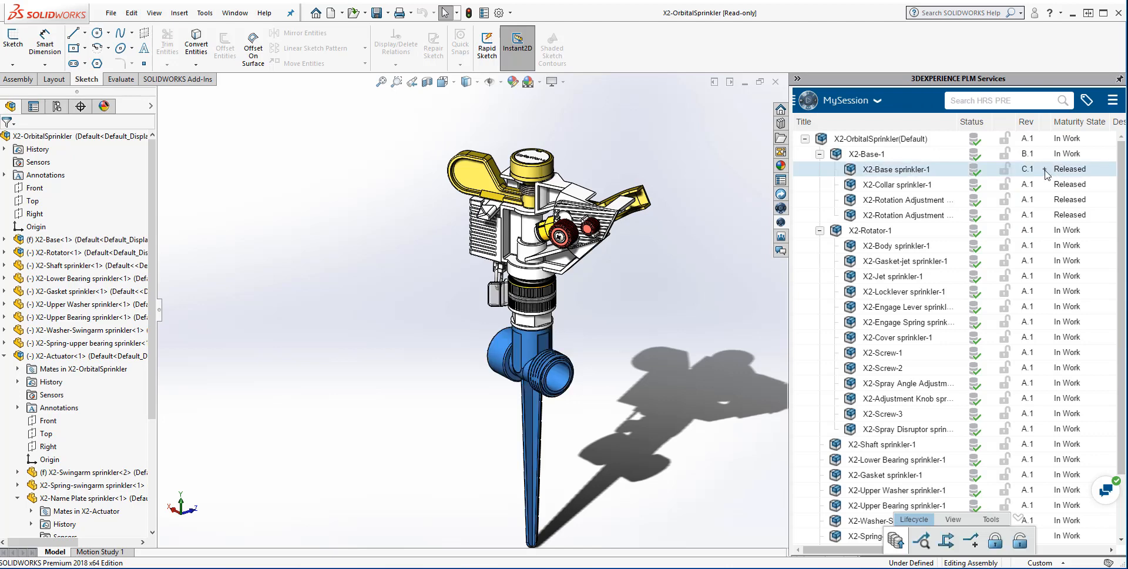
{"action": "mouse_move", "coordinate": [1045, 175]}
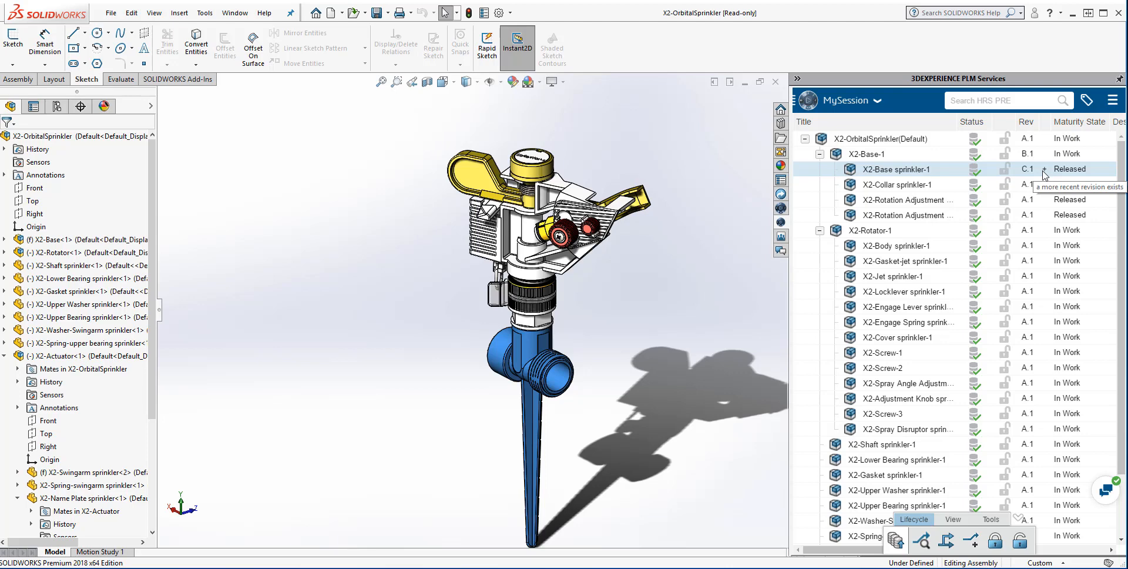
{"action": "right_click", "coordinate": [897, 168]}
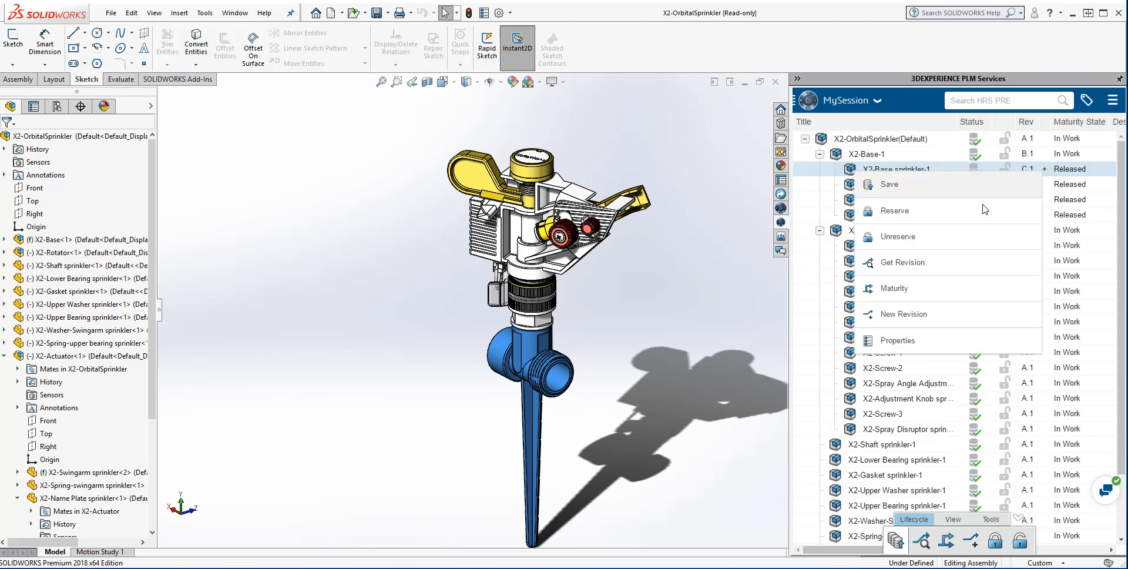
{"action": "mouse_move", "coordinate": [937, 266]}
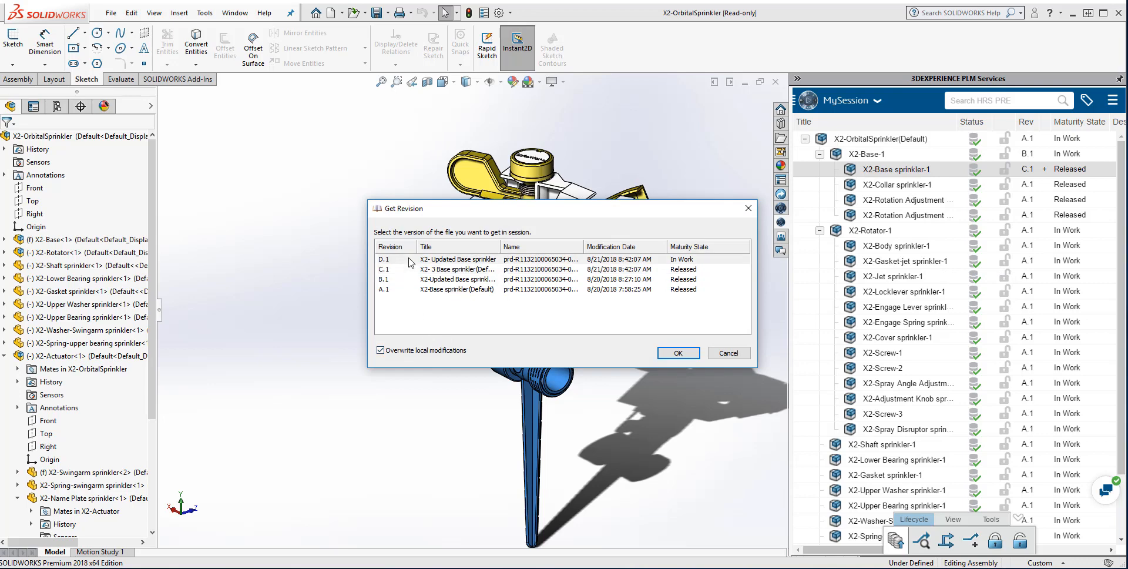
{"action": "left_click", "coordinate": [457, 259]}
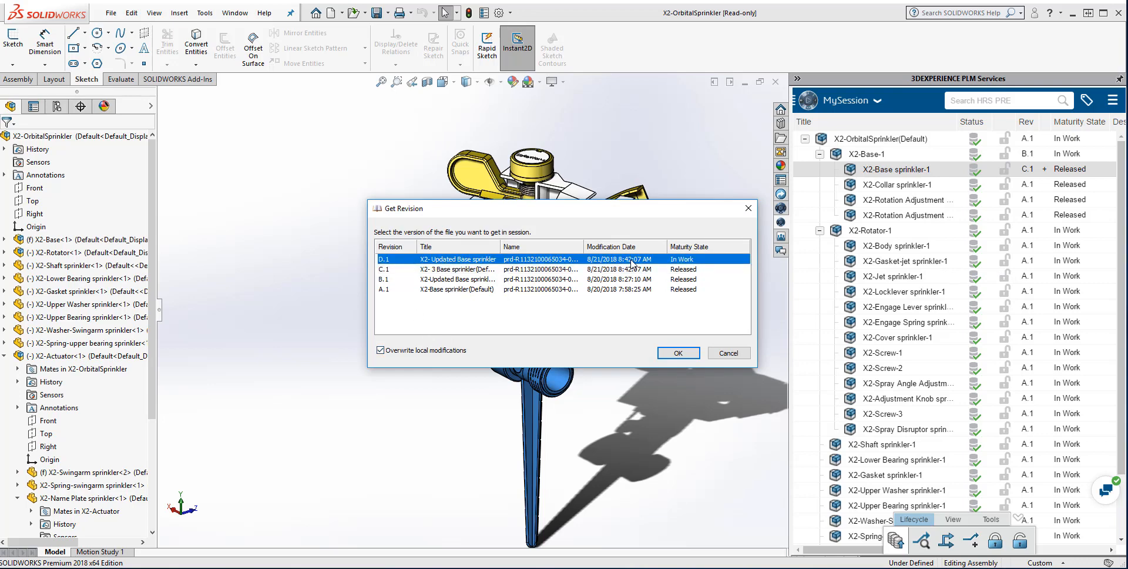
{"action": "left_click", "coordinate": [678, 352]}
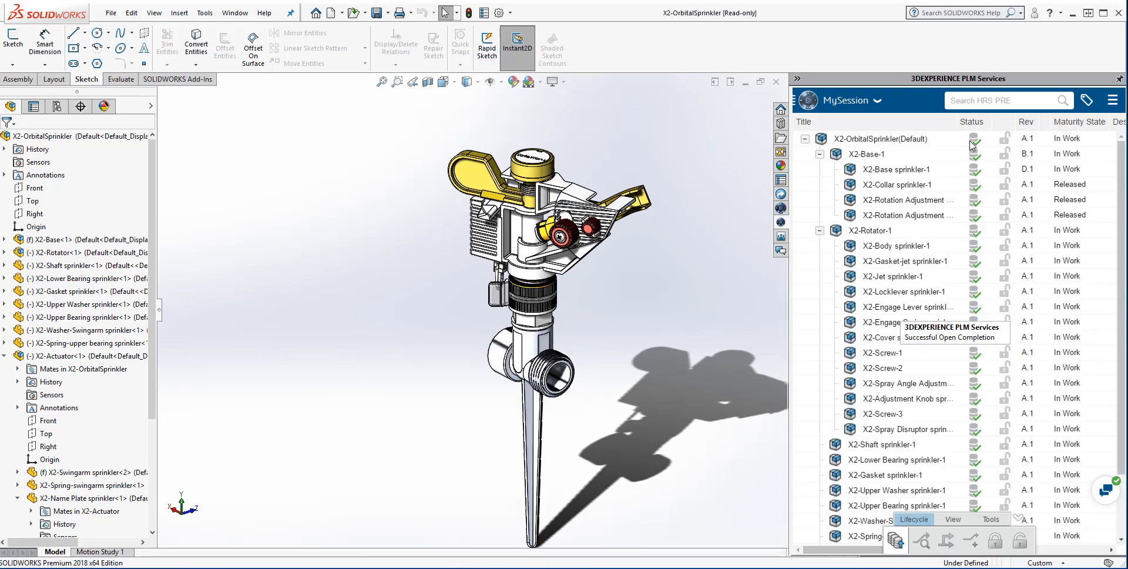
Step: Select X2-Base-1 and modify its 51.56 mm sketch dimension
{"action": "left_click", "coordinate": [867, 154]}
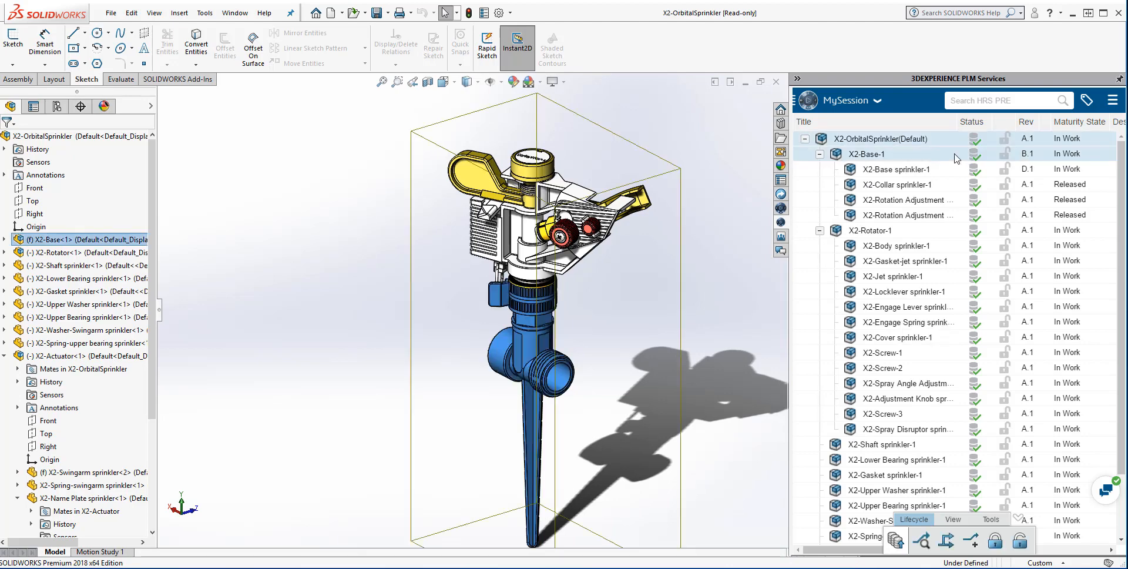
{"action": "left_click", "coordinate": [896, 169]}
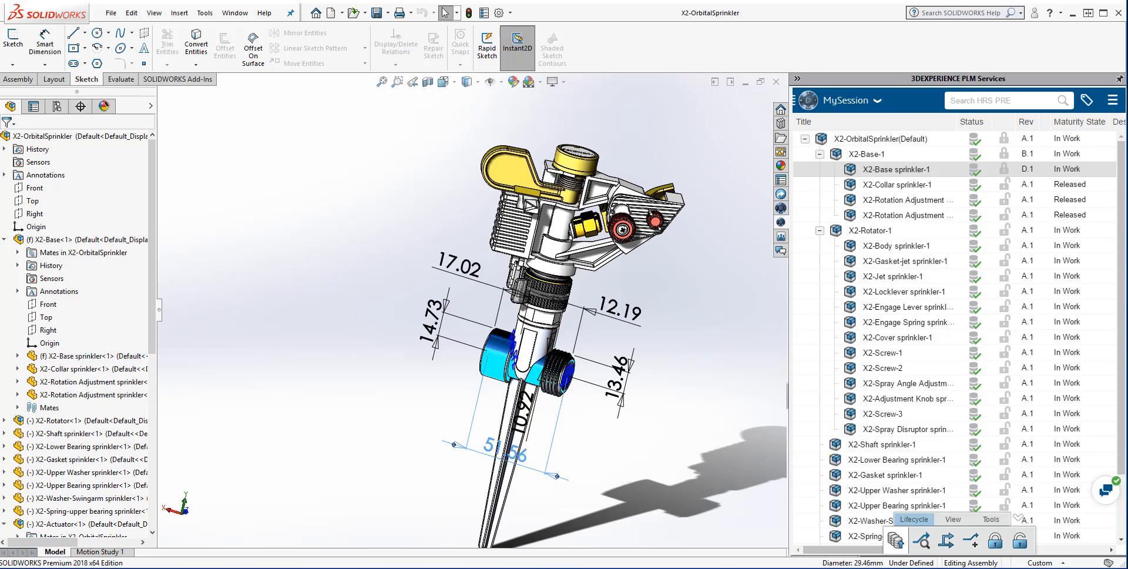
{"action": "double_click", "coordinate": [506, 452]}
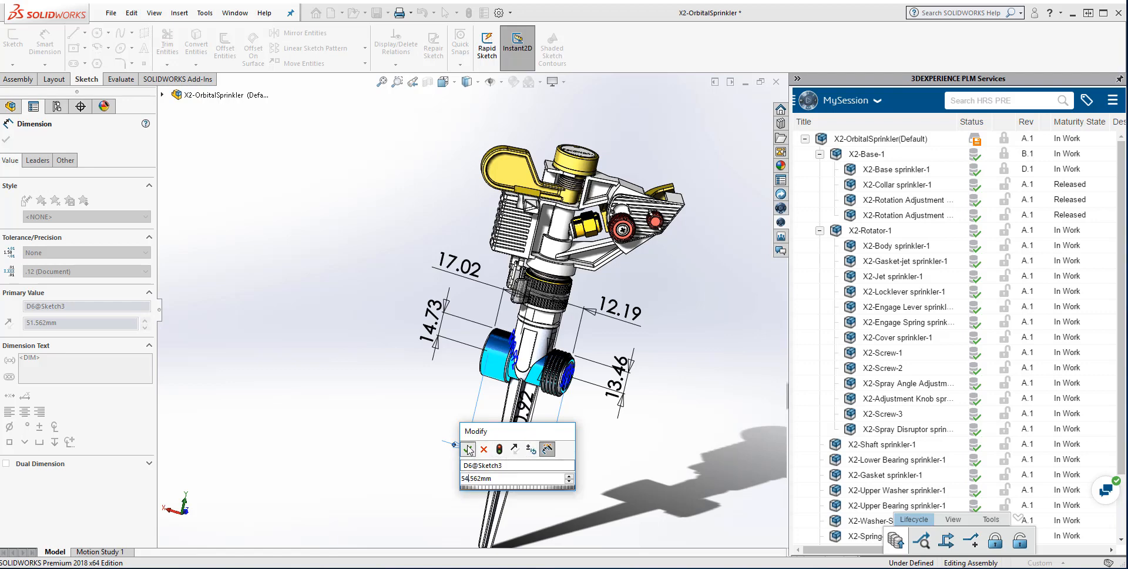
{"action": "left_click", "coordinate": [469, 448]}
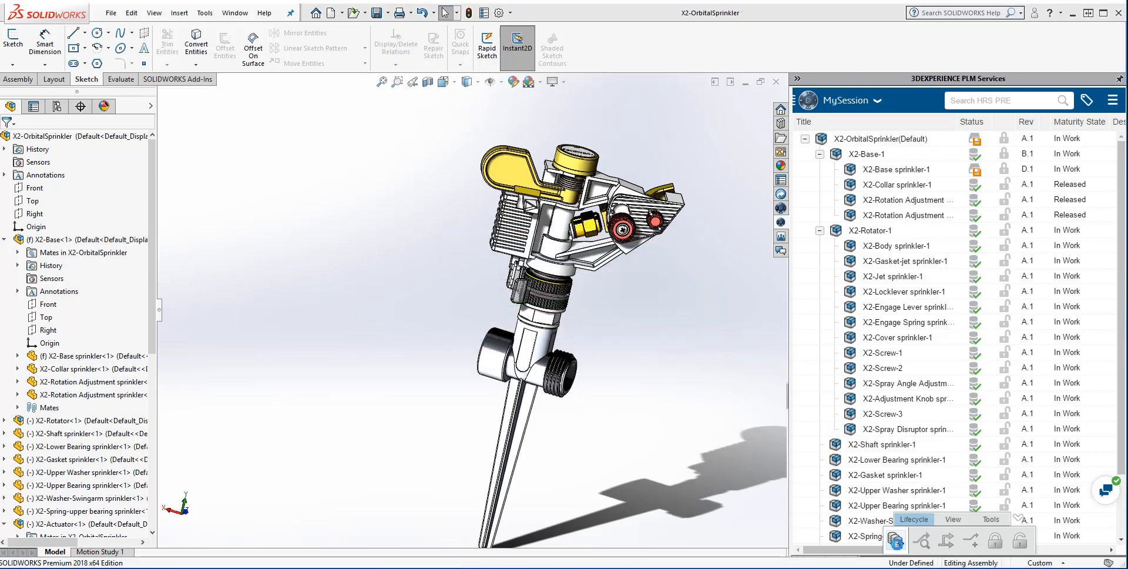
Step: Save the modified assembly and base sprinkler parts to 3DEXPERIENCE
{"action": "left_click", "coordinate": [377, 13]}
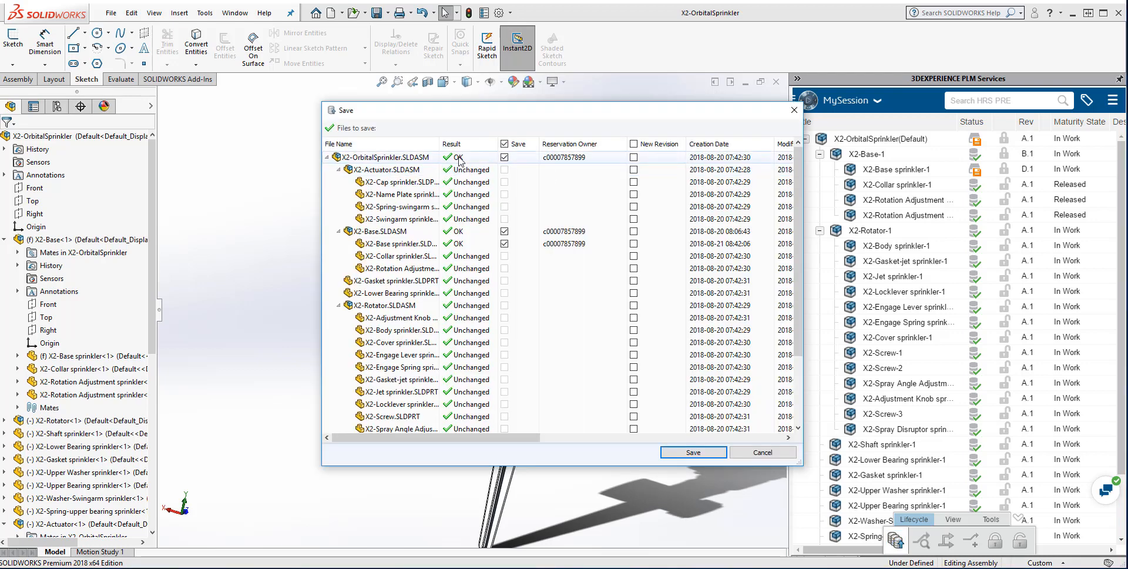
{"action": "left_click", "coordinate": [400, 354]}
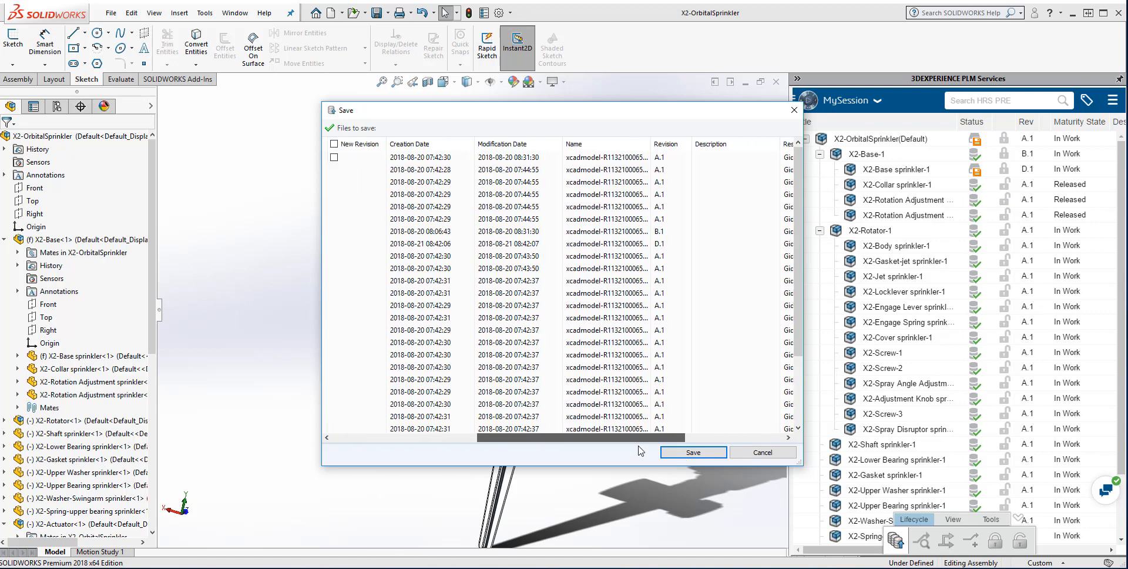
{"action": "left_click", "coordinate": [693, 451]}
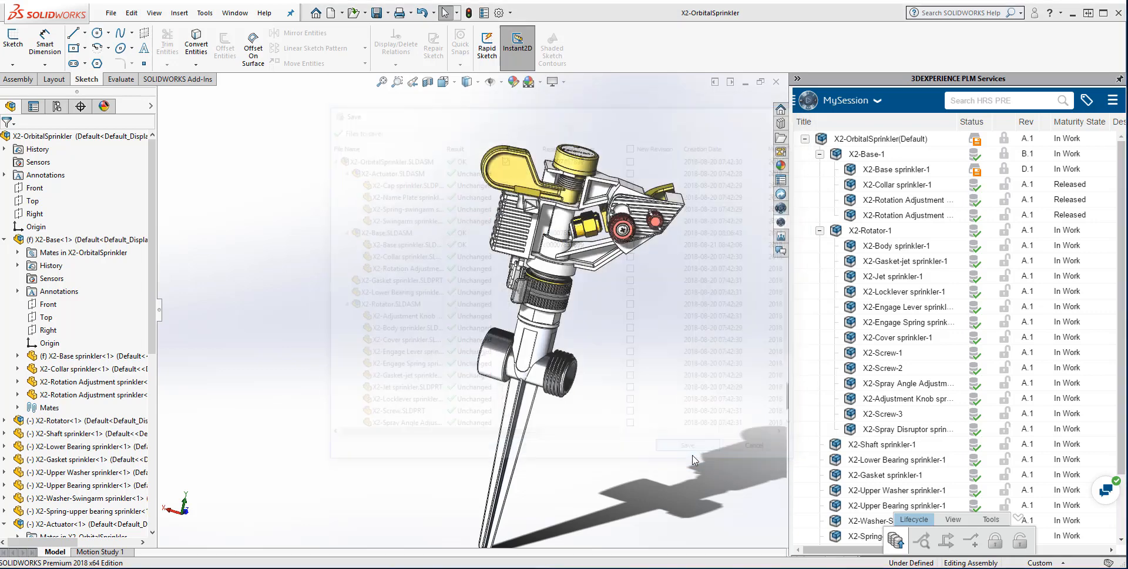
{"action": "left_click", "coordinate": [687, 444]}
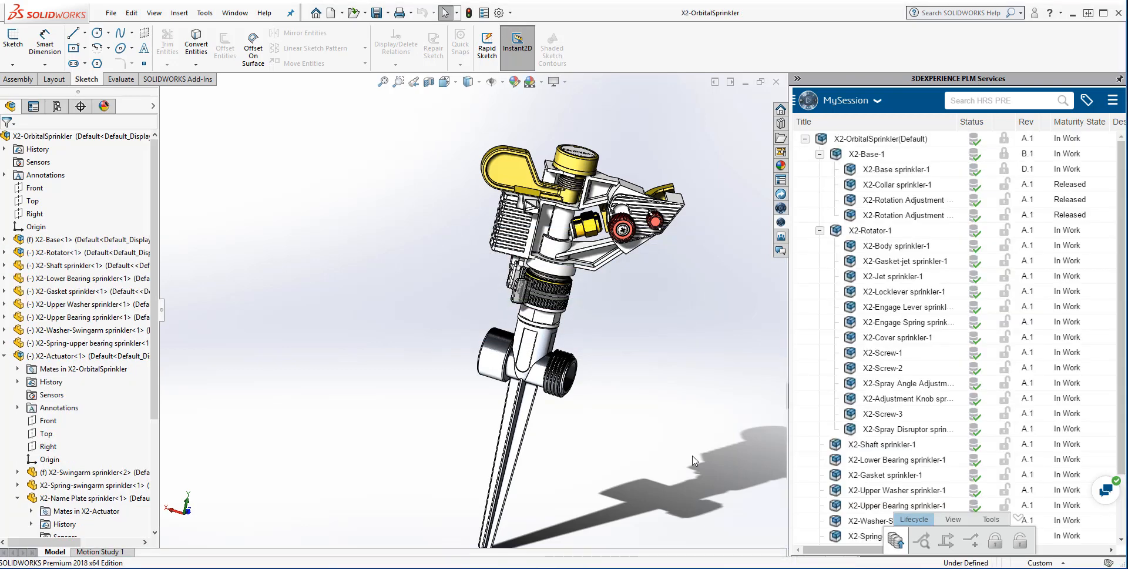
{"action": "mouse_move", "coordinate": [985, 209]}
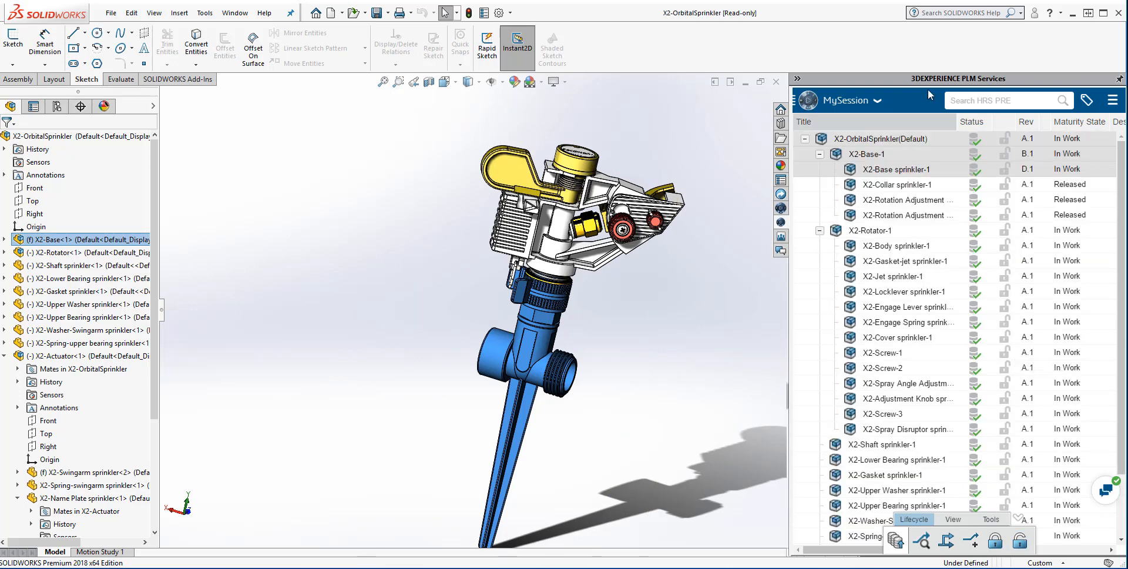
{"action": "mouse_move", "coordinate": [857, 200]}
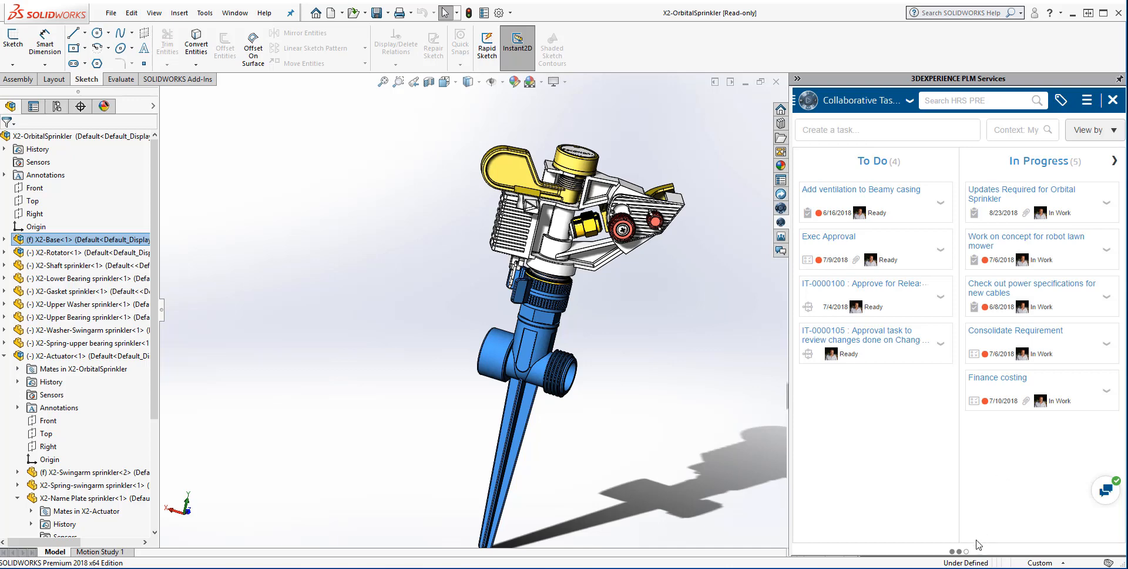
Step: Scroll the Collaborative Tasks board right toward the Done column
{"action": "scroll", "scroll_direction": "right", "scroll_amount": 3}
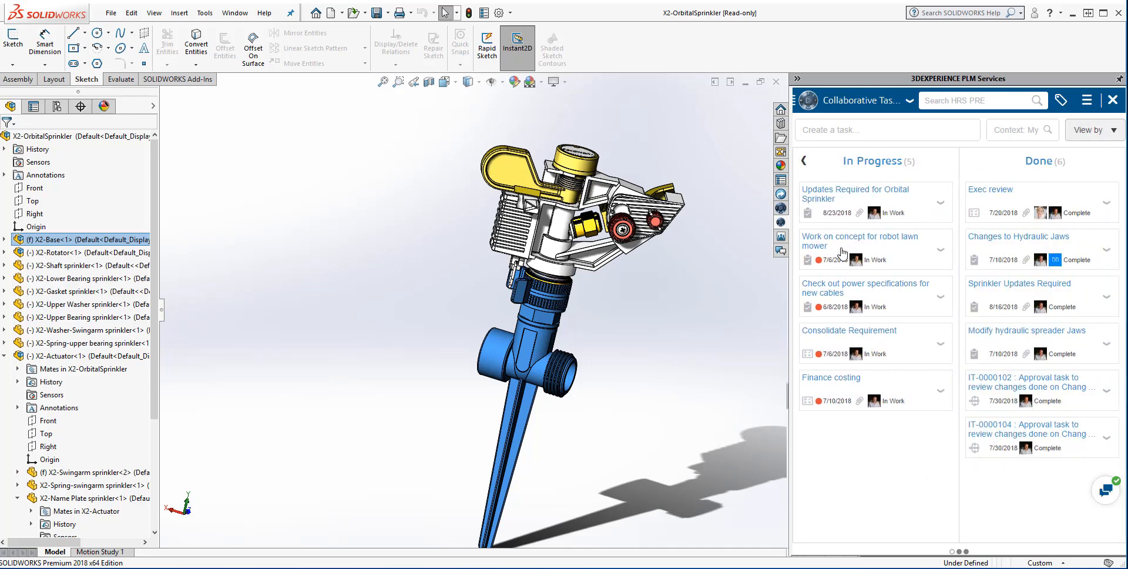
{"action": "mouse_move", "coordinate": [827, 207]}
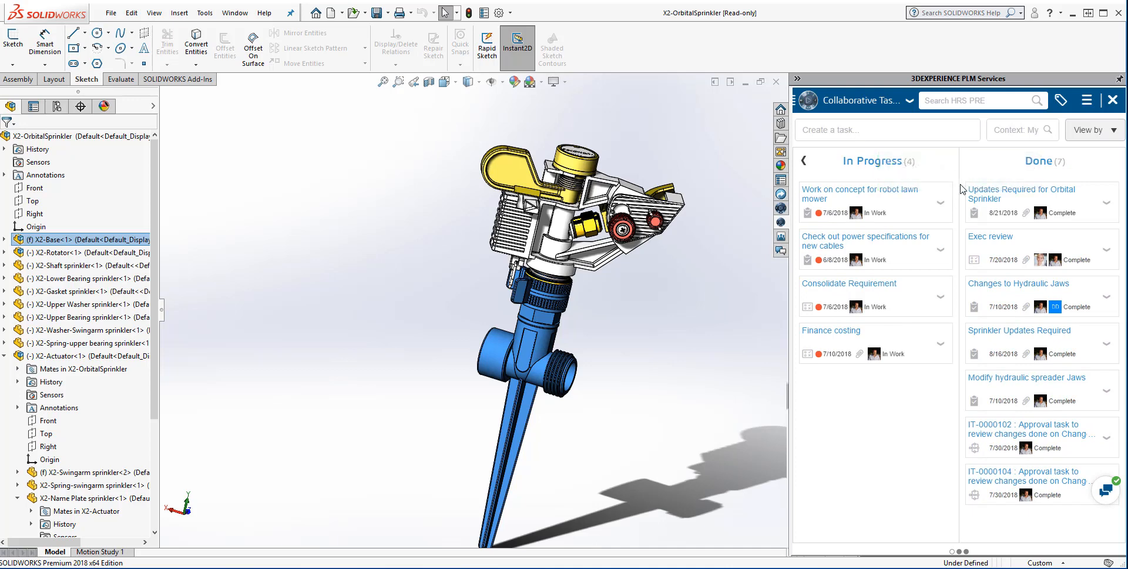
{"action": "mouse_move", "coordinate": [1119, 10]}
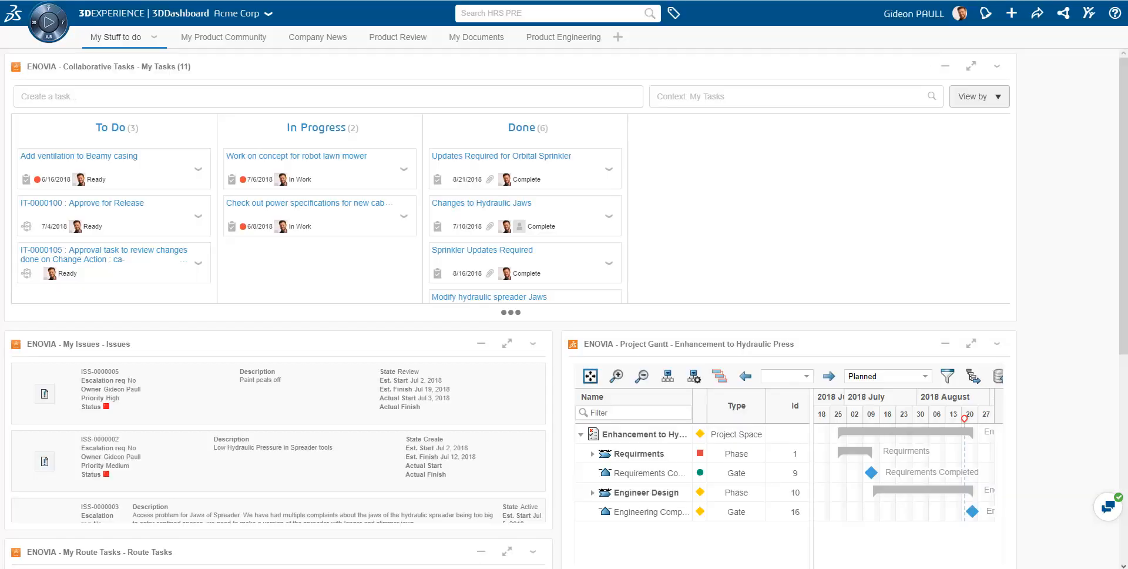
{"action": "mouse_move", "coordinate": [522, 170]}
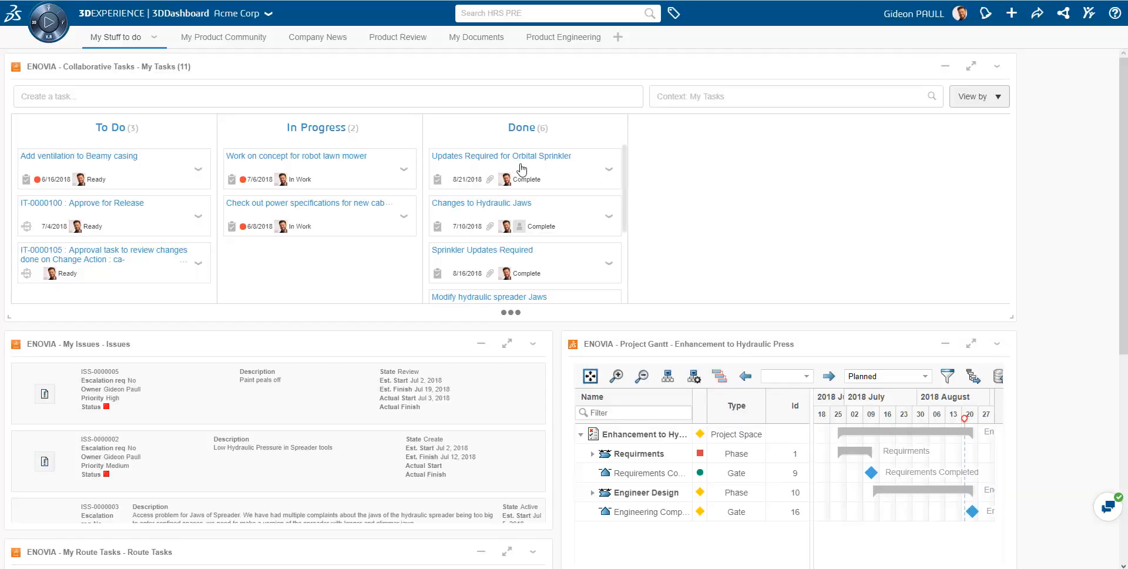
Step: Close the sprinkler task's details panel on the My Stuff to do board
{"action": "left_click", "coordinate": [501, 156]}
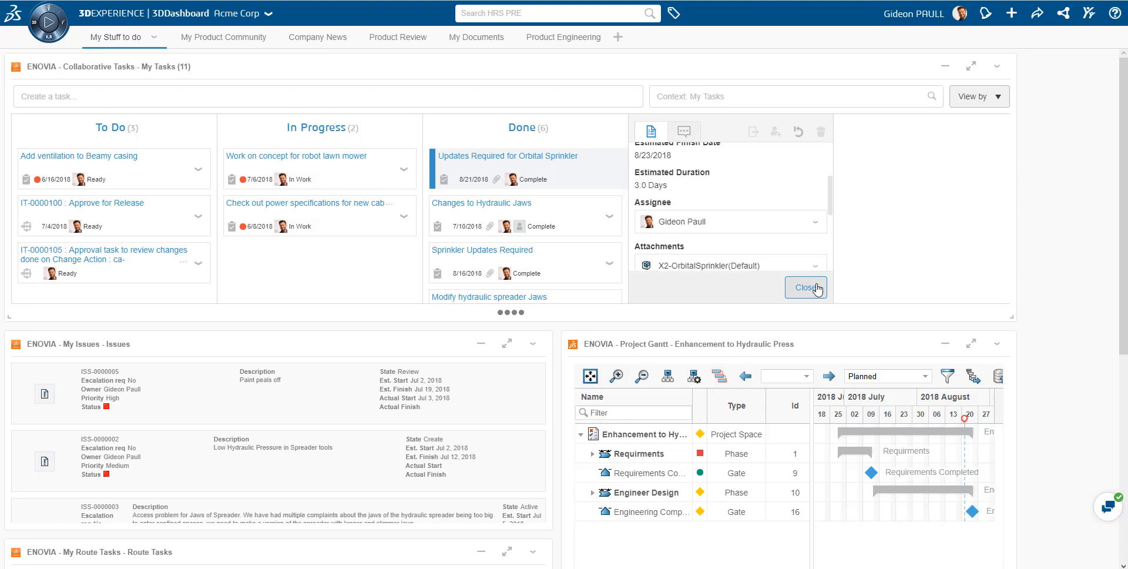
{"action": "left_click", "coordinate": [806, 288]}
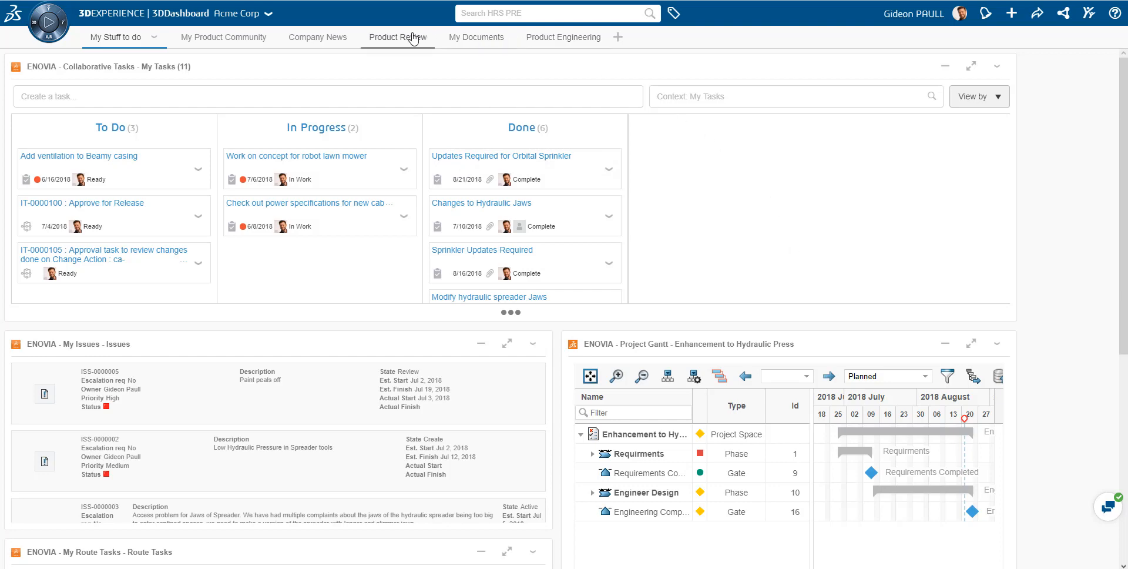
Step: Switch to Product Engineering and select the X2- Updated Base sprinkler D.1 part
{"action": "left_click", "coordinate": [551, 36]}
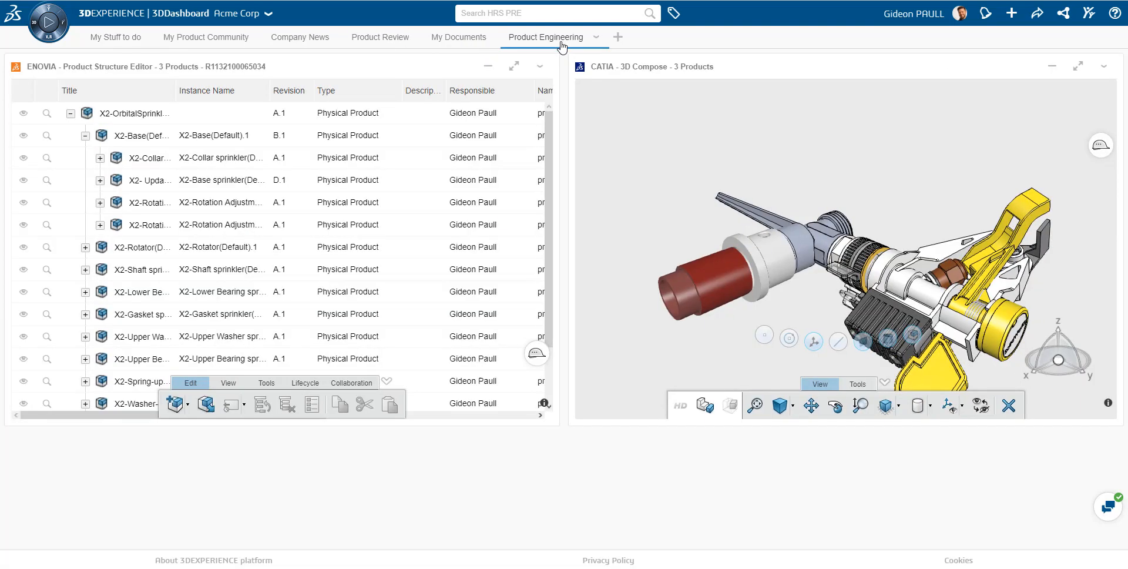
{"action": "mouse_move", "coordinate": [542, 67]}
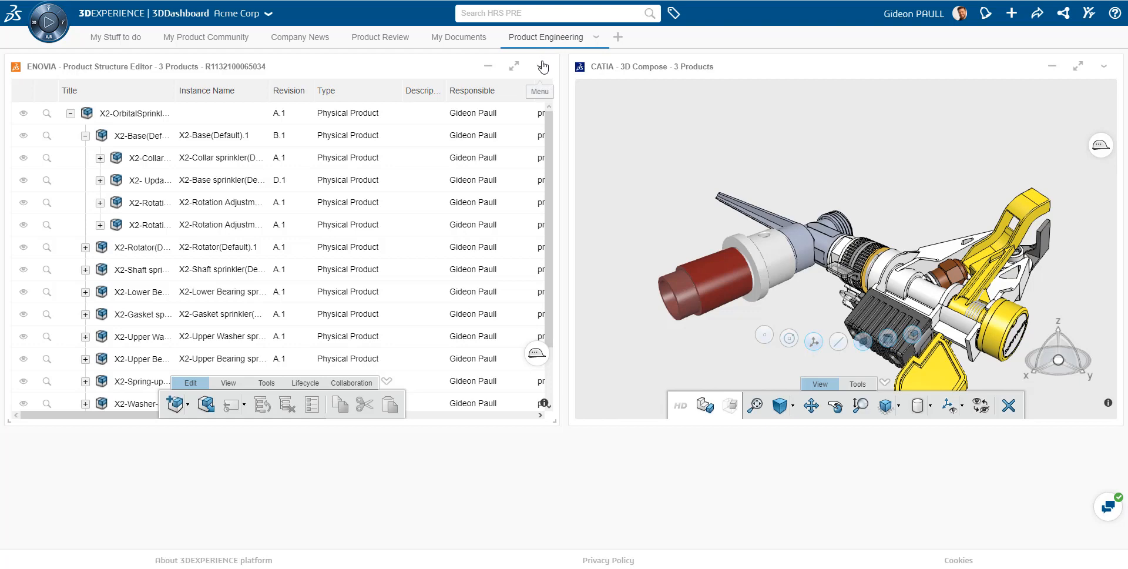
{"action": "left_click", "coordinate": [141, 135]}
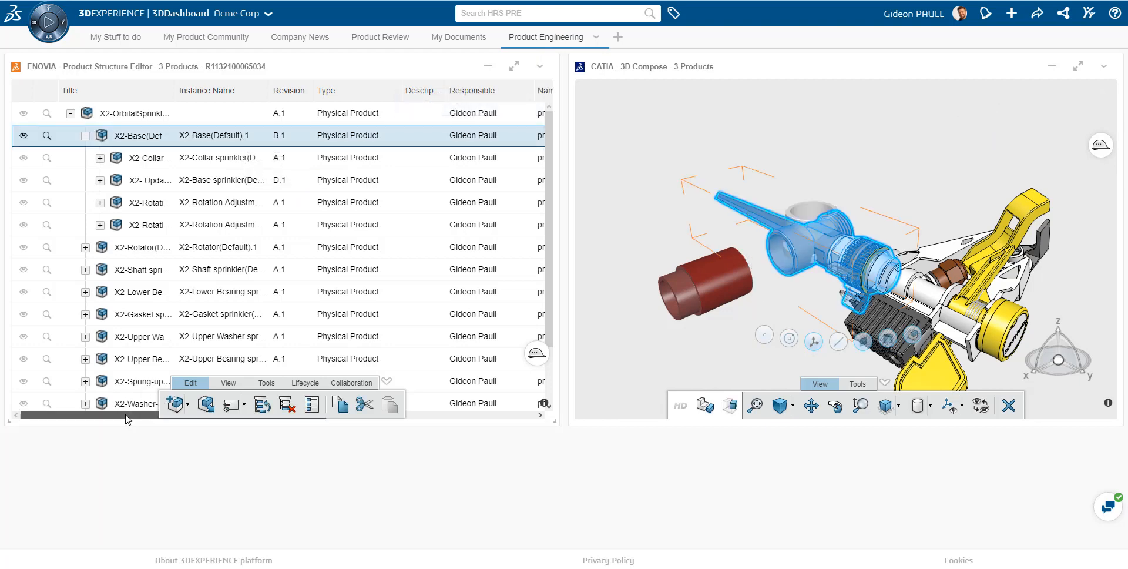
{"action": "scroll", "scroll_direction": "right", "scroll_amount": 3}
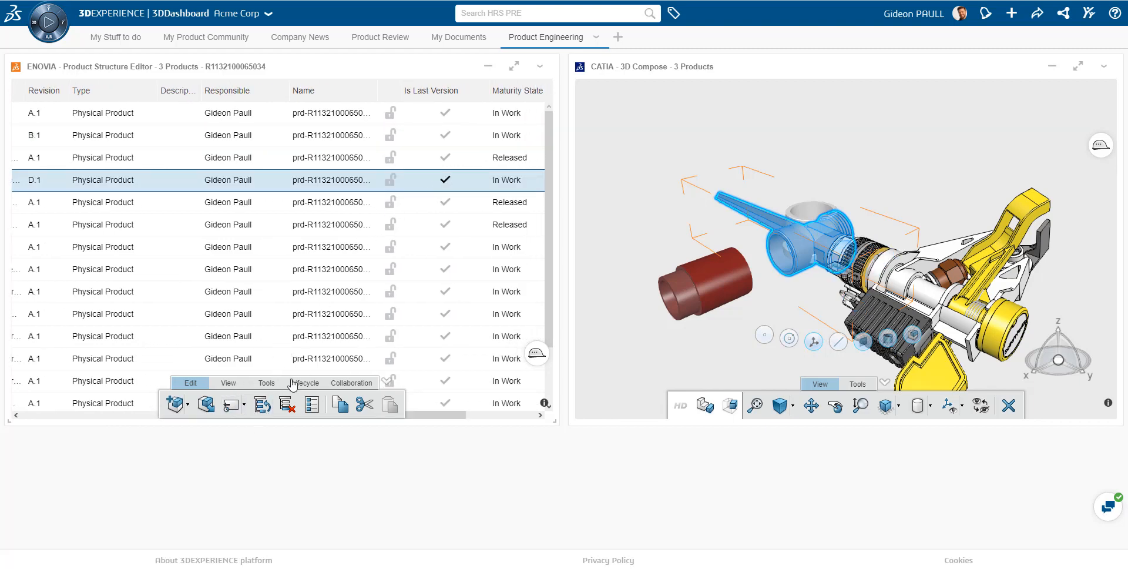
Step: Change the D.1 part's maturity state to Released and dismiss the notification
{"action": "left_click", "coordinate": [304, 383]}
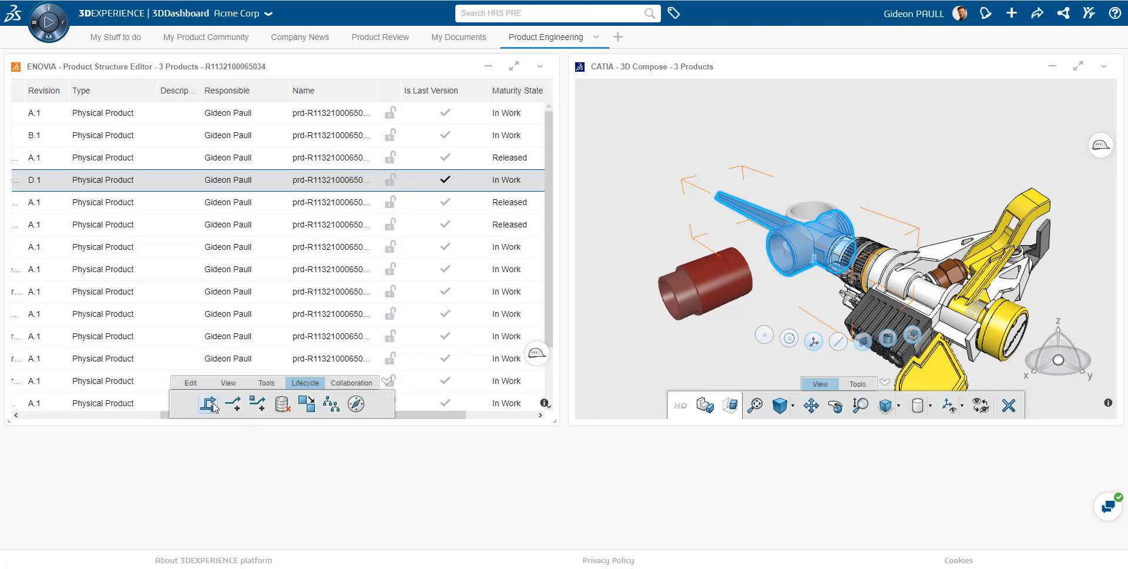
{"action": "left_click", "coordinate": [207, 405]}
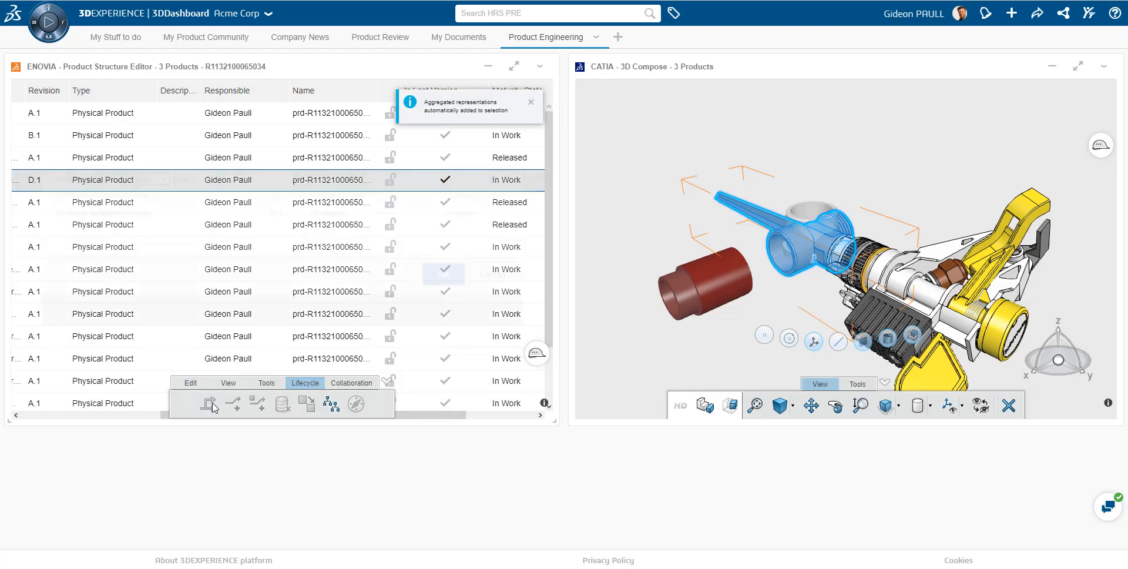
{"action": "left_click", "coordinate": [208, 404]}
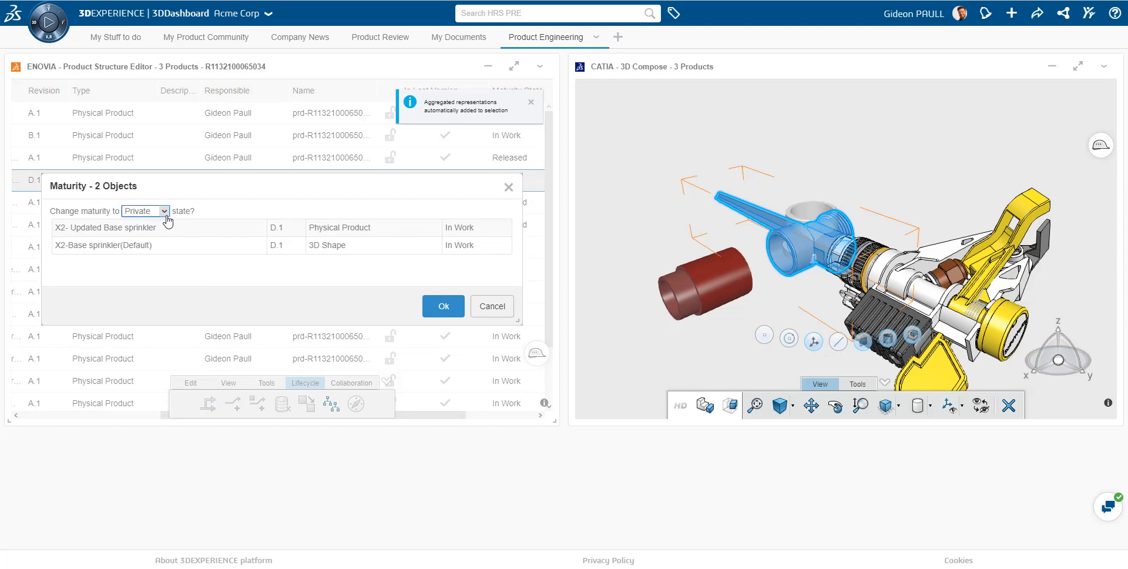
{"action": "left_click", "coordinate": [144, 210]}
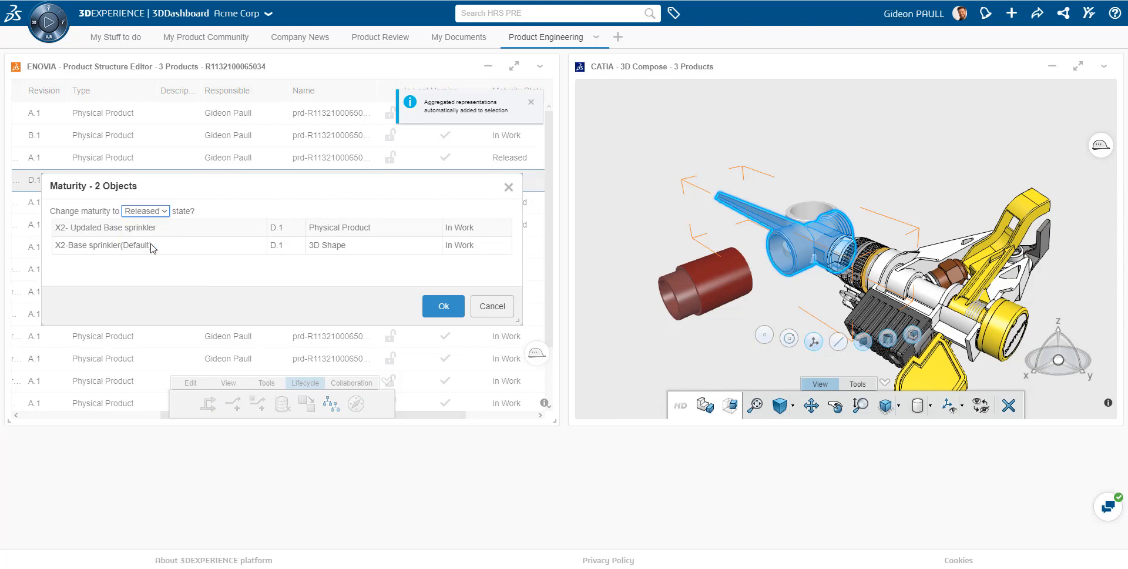
{"action": "left_click", "coordinate": [443, 306]}
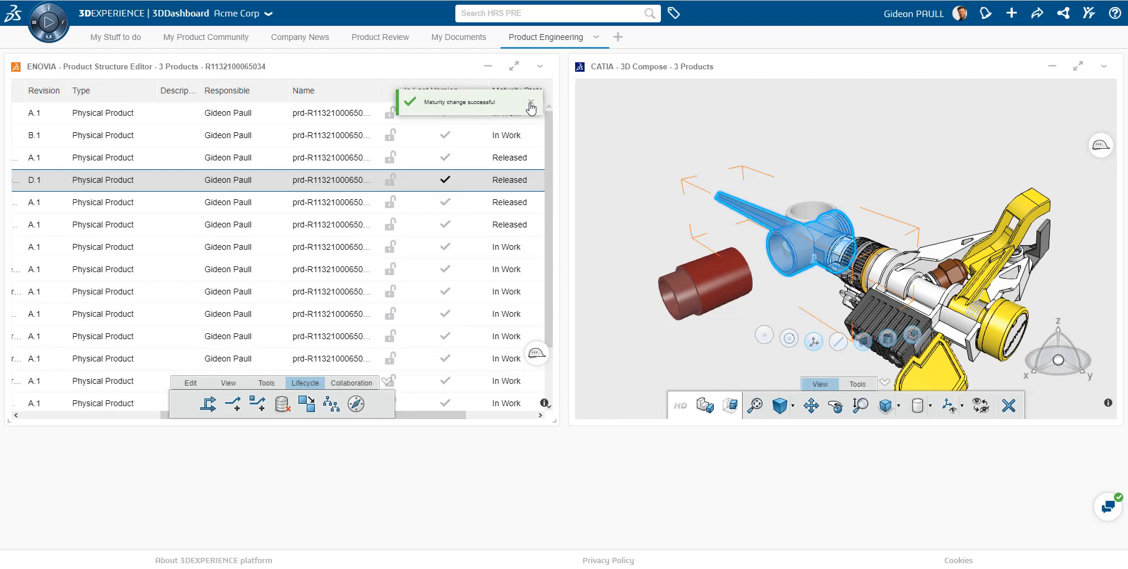
{"action": "left_click", "coordinate": [530, 106]}
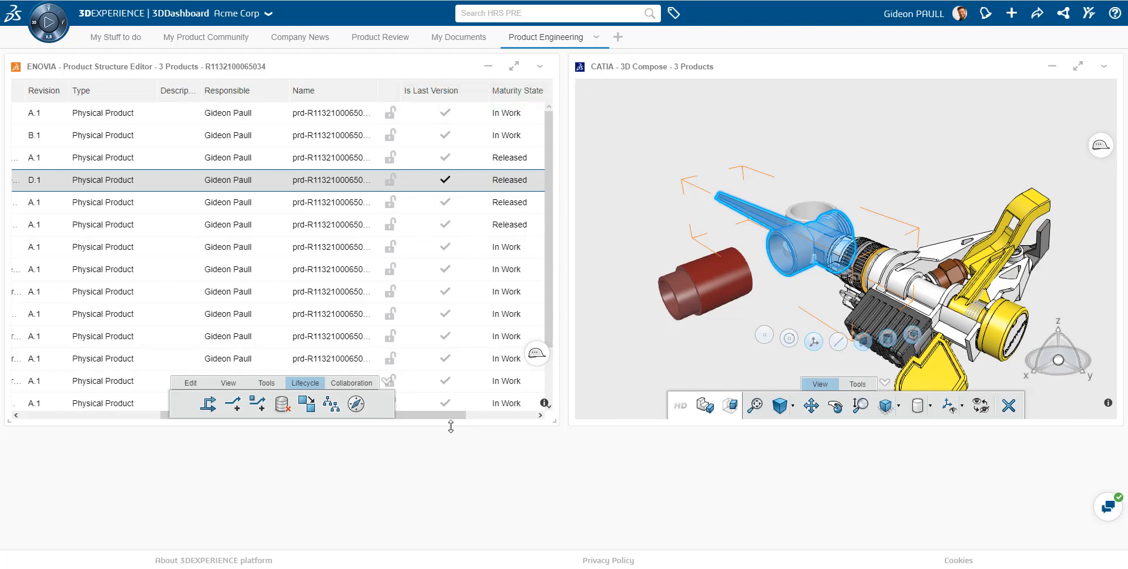
{"action": "mouse_move", "coordinate": [354, 184]}
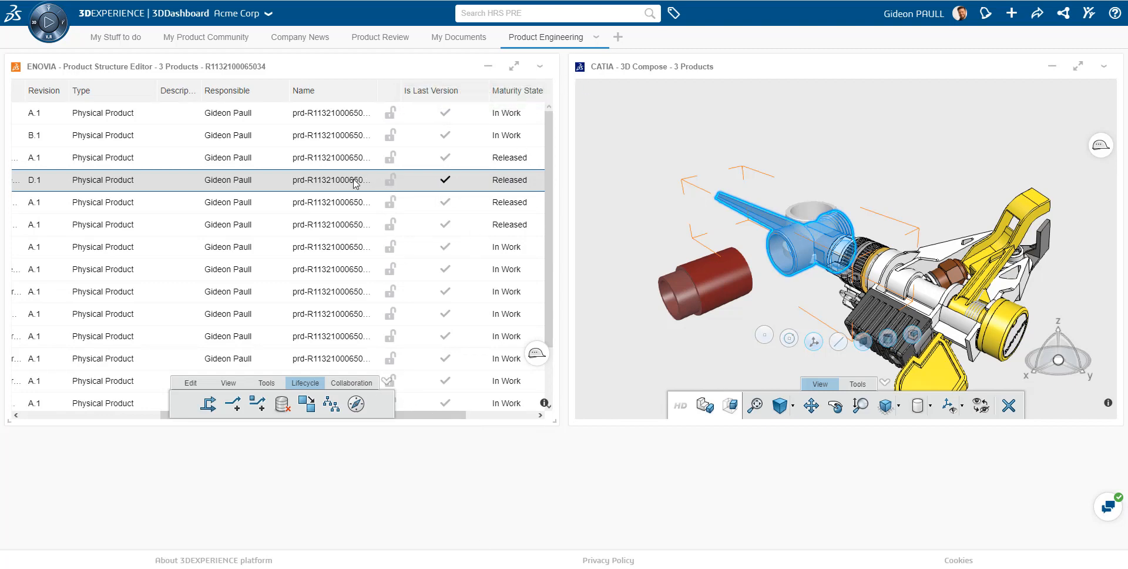
{"action": "right_click", "coordinate": [354, 181]}
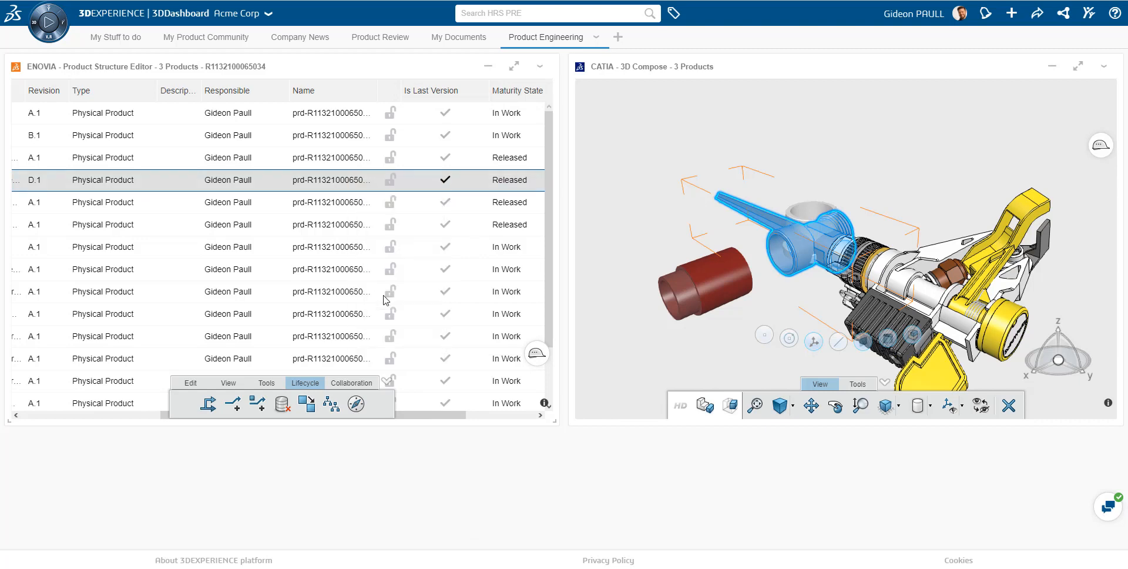
{"action": "mouse_move", "coordinate": [396, 296]}
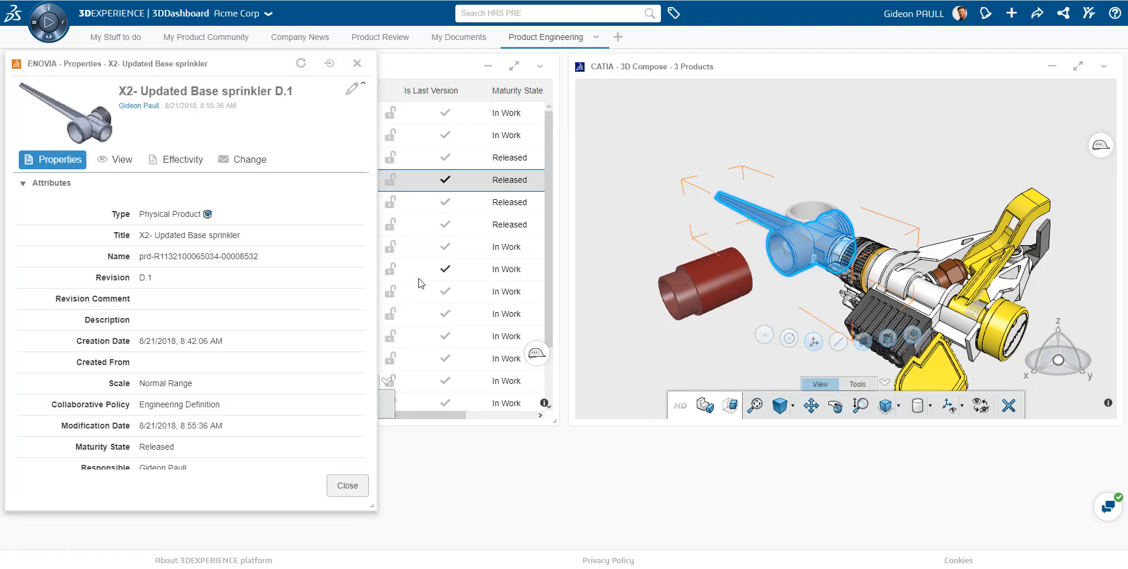
{"action": "scroll", "scroll_direction": "down", "scroll_amount": 3}
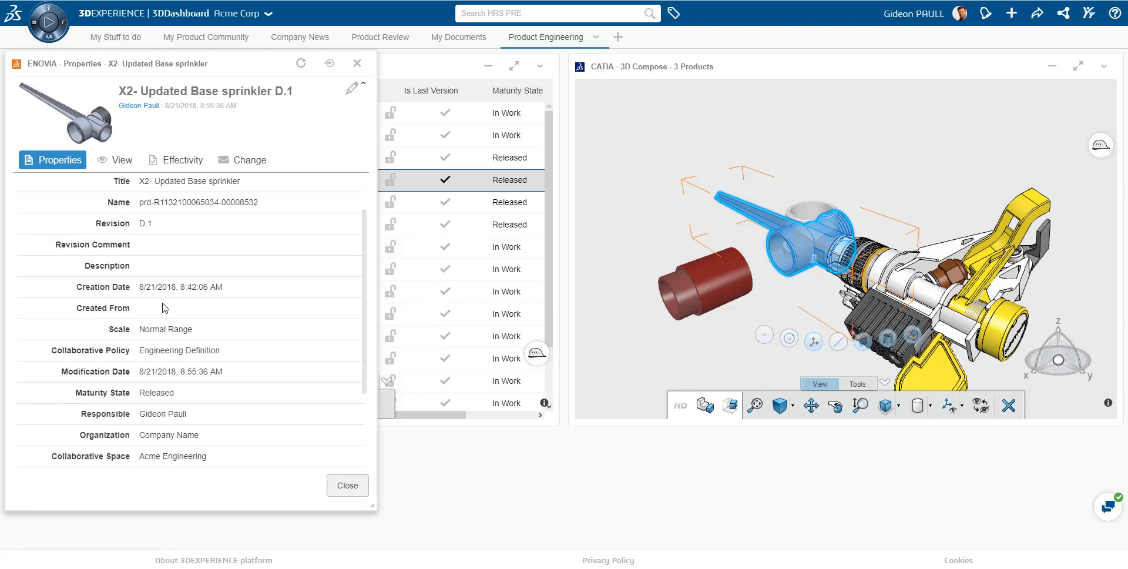
{"action": "scroll", "scroll_direction": "down", "scroll_amount": 3}
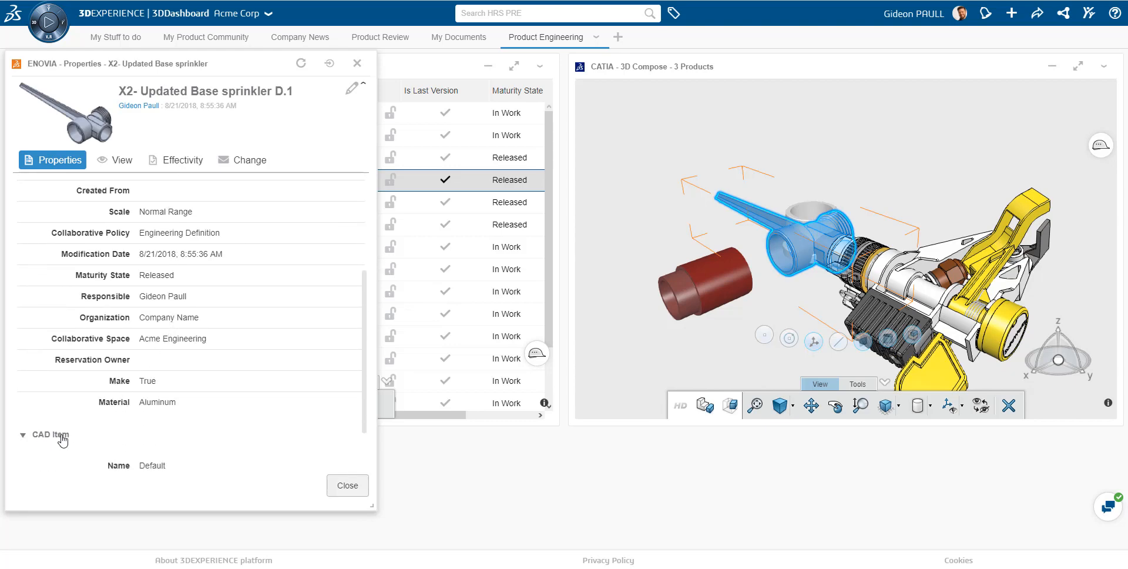
{"action": "scroll", "scroll_direction": "down", "scroll_amount": 3}
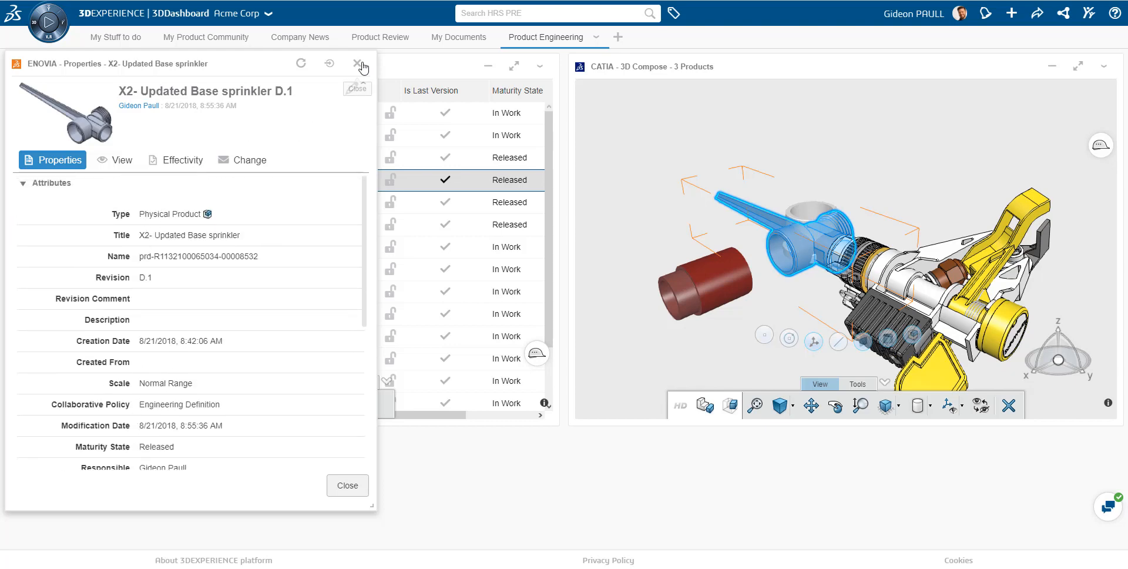
{"action": "left_click", "coordinate": [357, 64]}
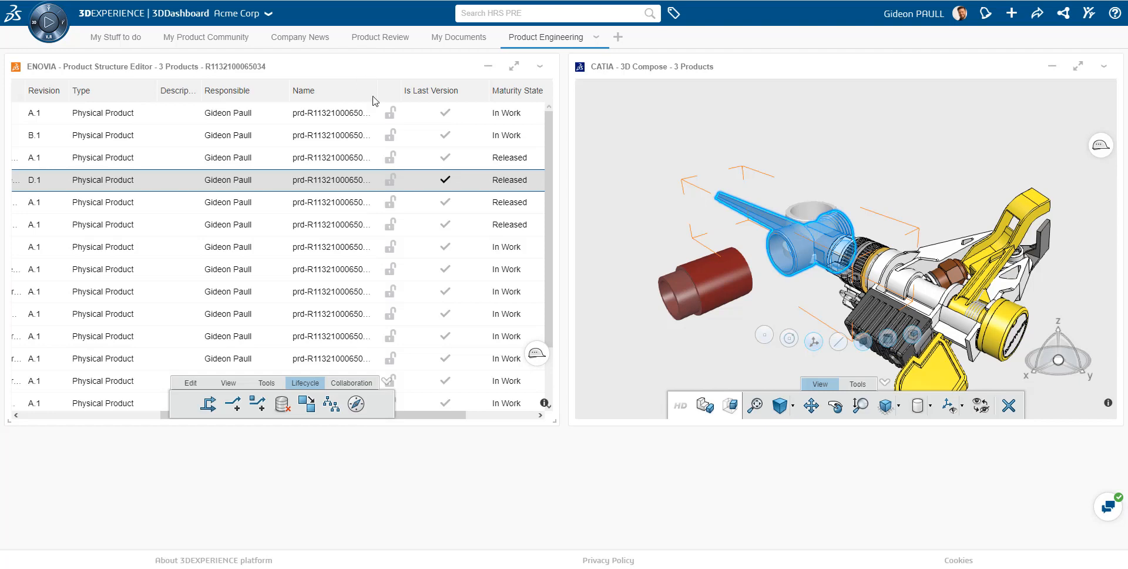
{"action": "mouse_move", "coordinate": [355, 403]}
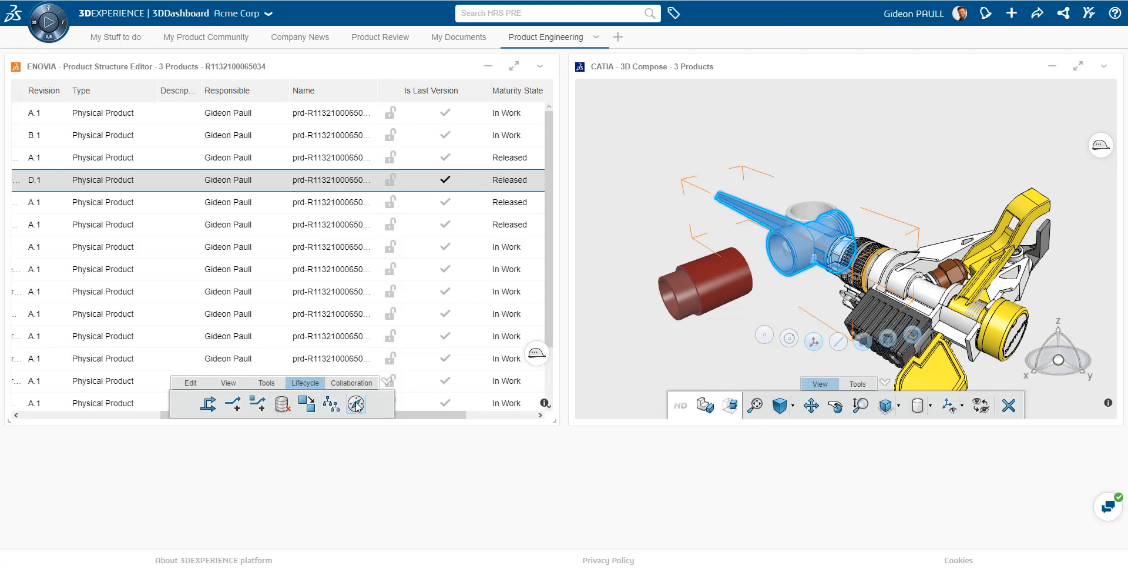
{"action": "left_click", "coordinate": [356, 404]}
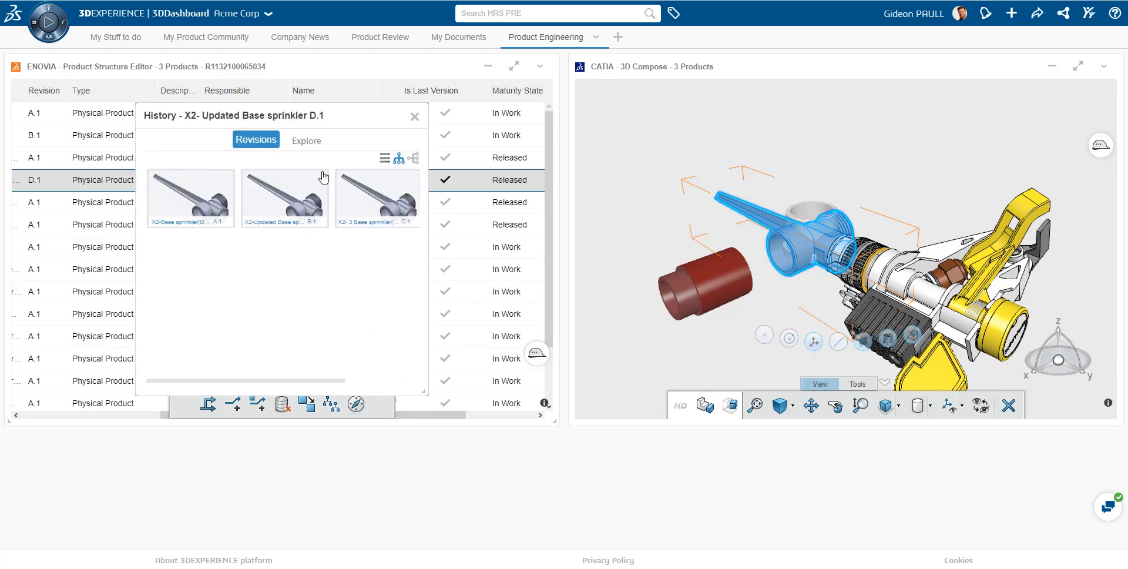
{"action": "left_click", "coordinate": [306, 139]}
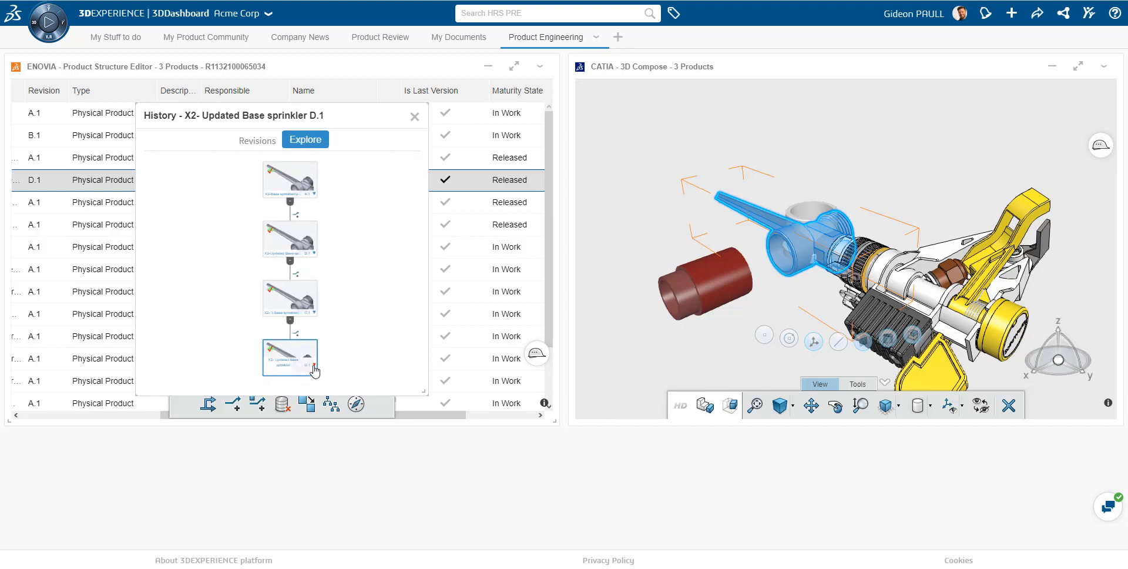
{"action": "right_click", "coordinate": [315, 370]}
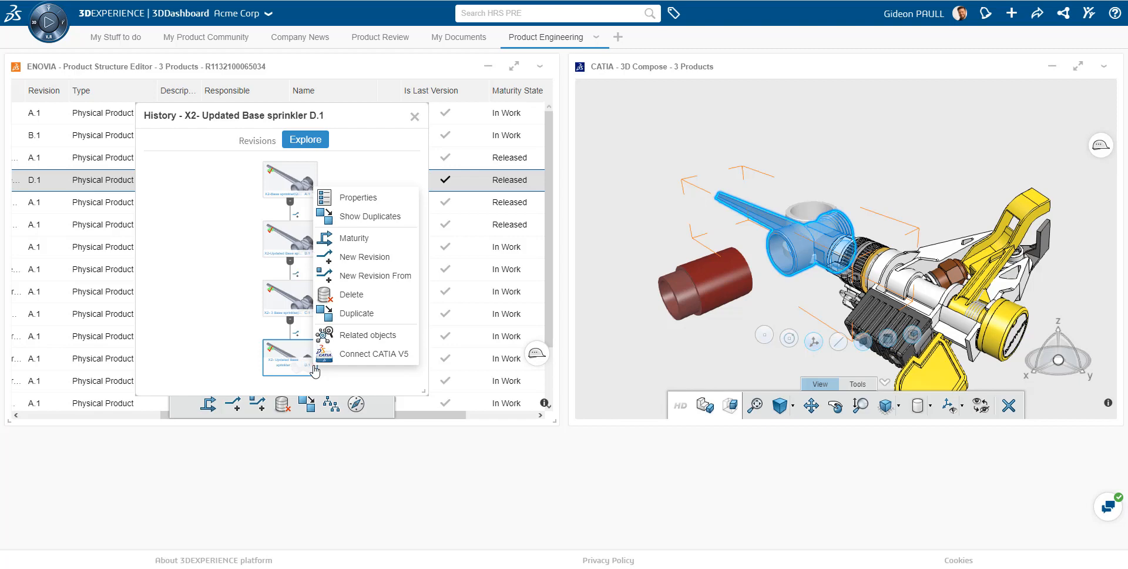
{"action": "mouse_move", "coordinate": [368, 335]}
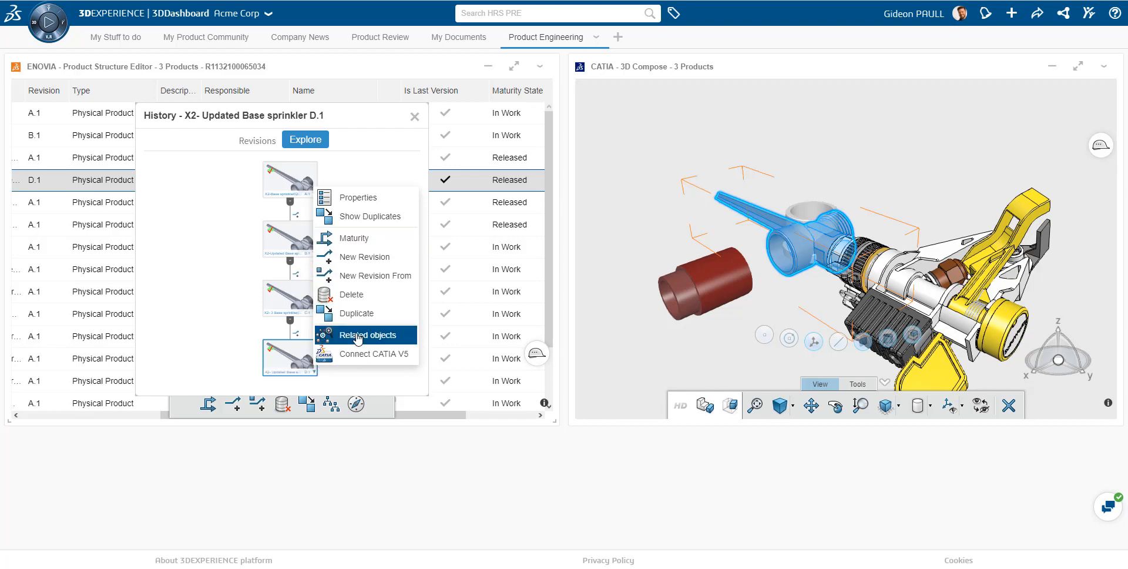
{"action": "mouse_move", "coordinate": [341, 211]}
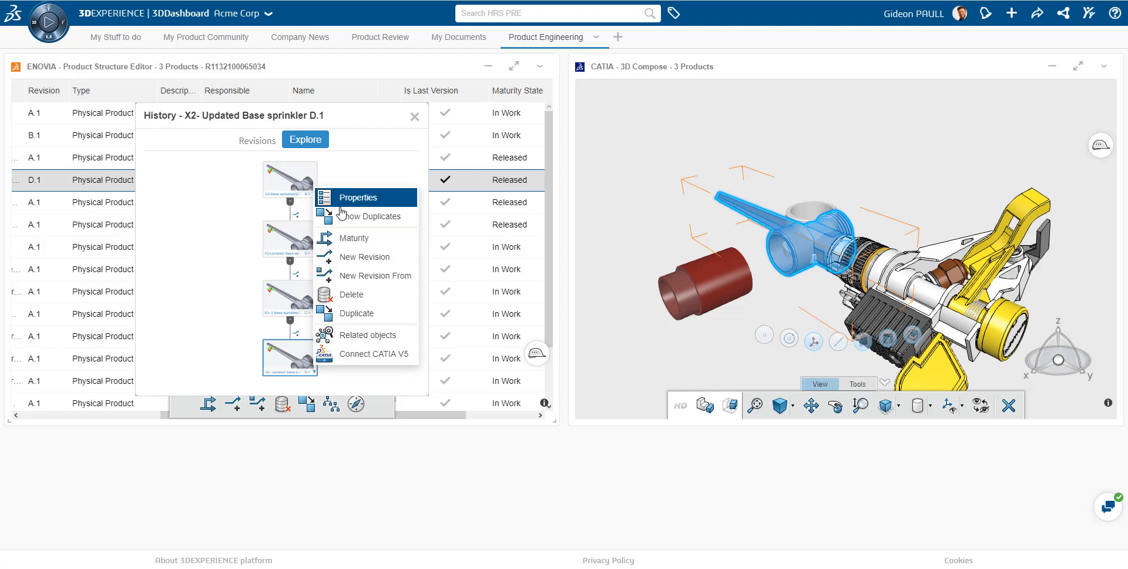
{"action": "left_click", "coordinate": [230, 280]}
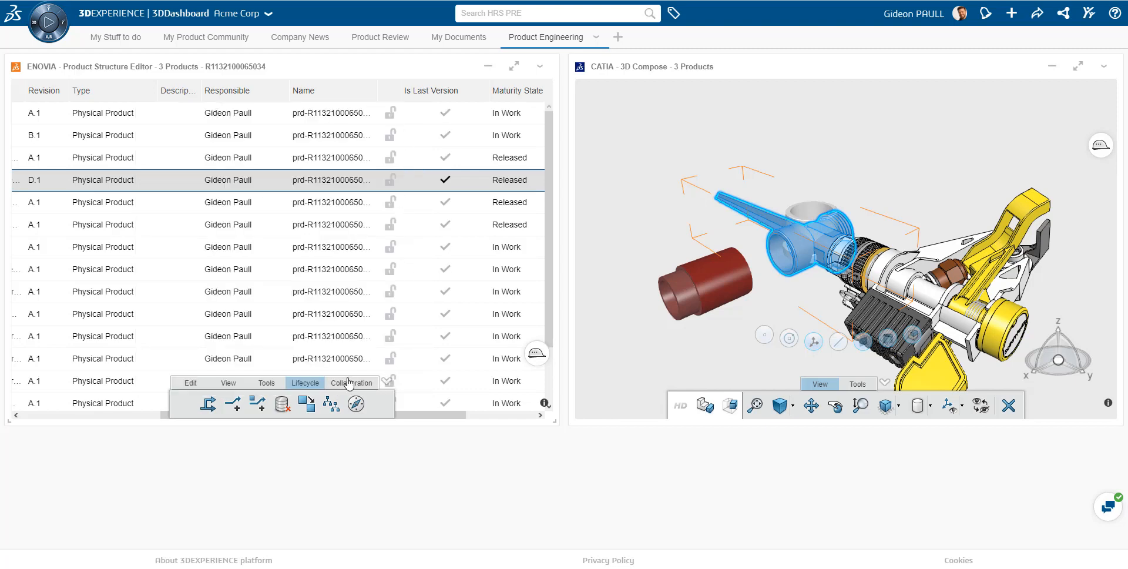
{"action": "left_click", "coordinate": [350, 382]}
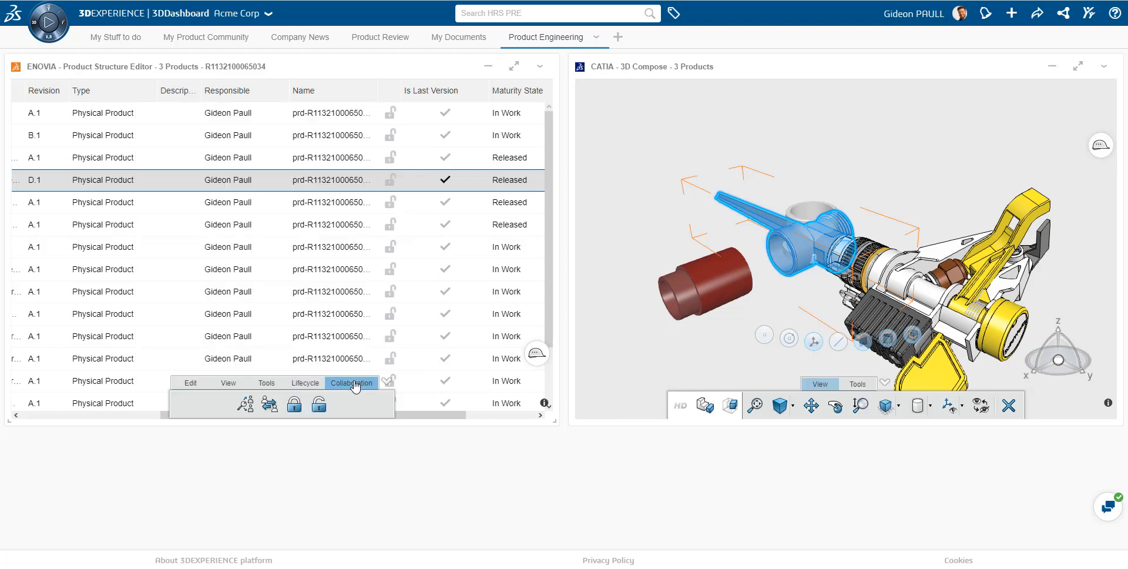
{"action": "mouse_move", "coordinate": [309, 386]}
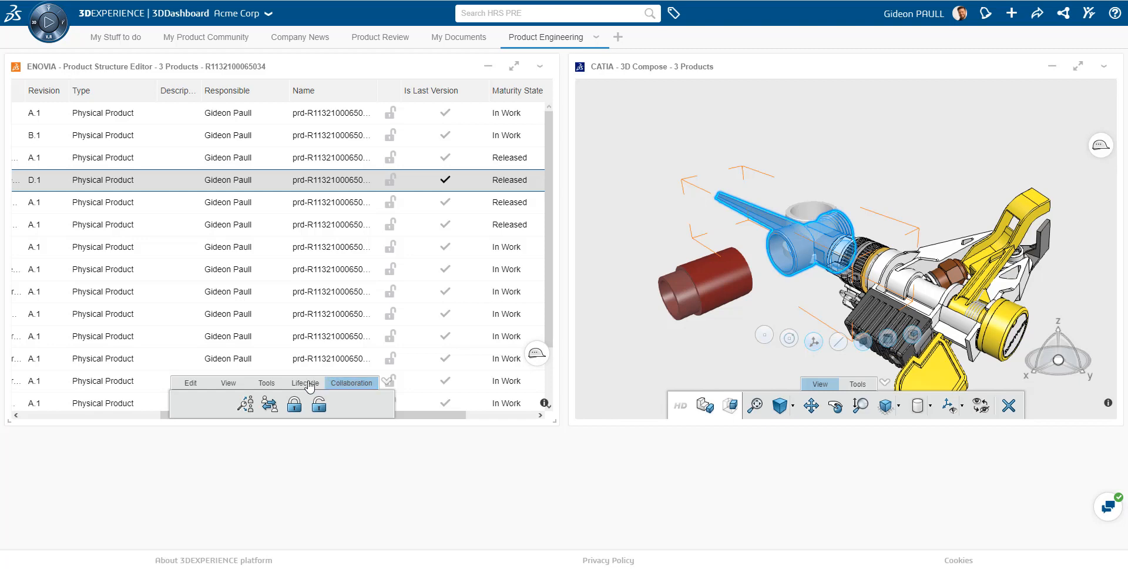
{"action": "left_click", "coordinate": [266, 382]}
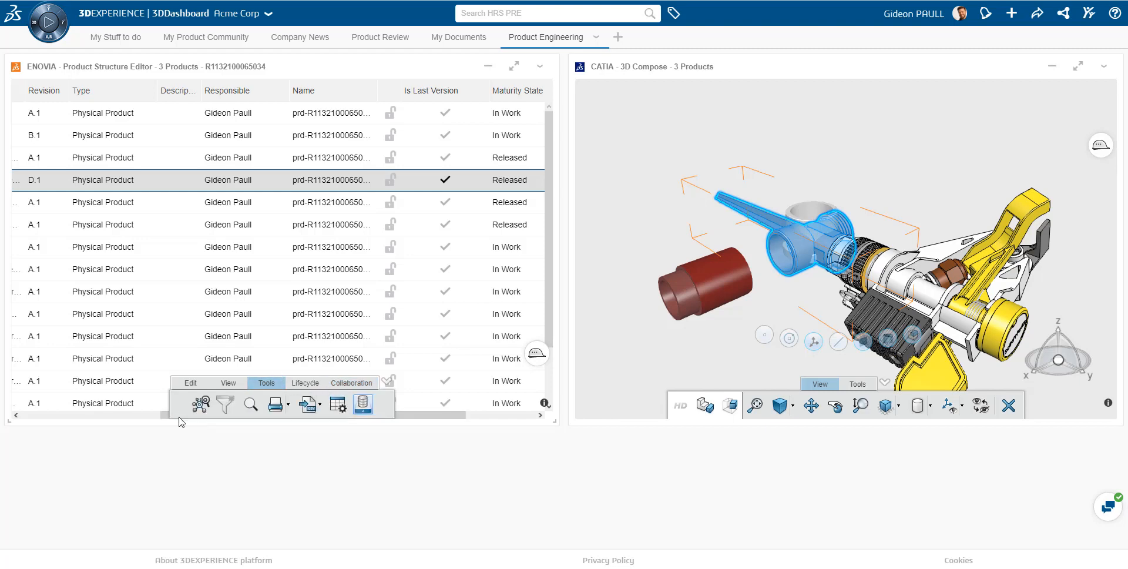
{"action": "mouse_move", "coordinate": [203, 161]}
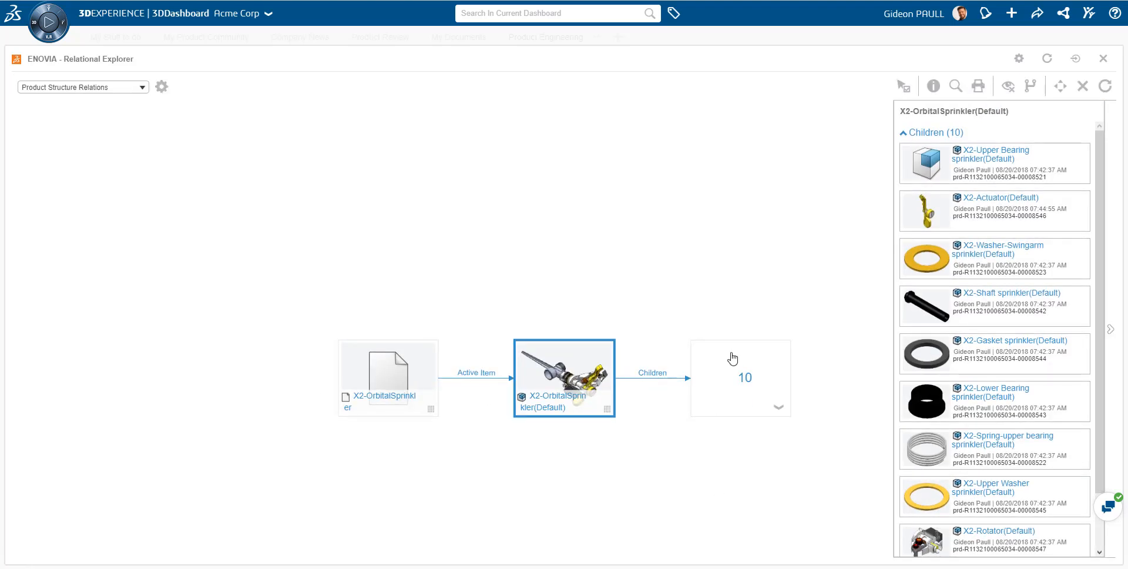
Step: Expand the group of 10 children into separate parts, then close Relational Explorer
{"action": "left_click", "coordinate": [741, 377]}
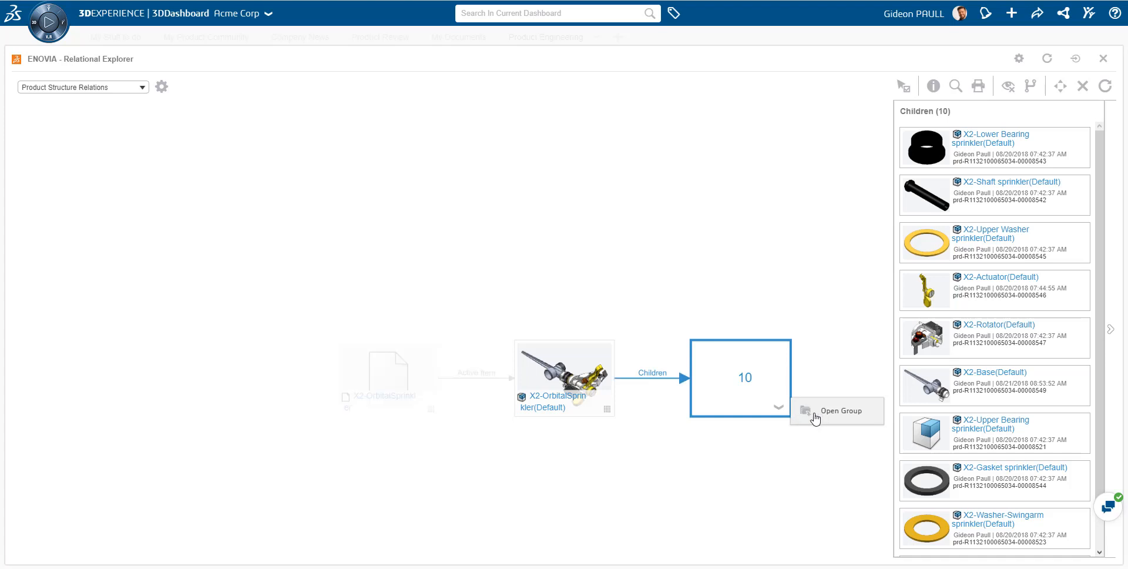
{"action": "left_click", "coordinate": [840, 410]}
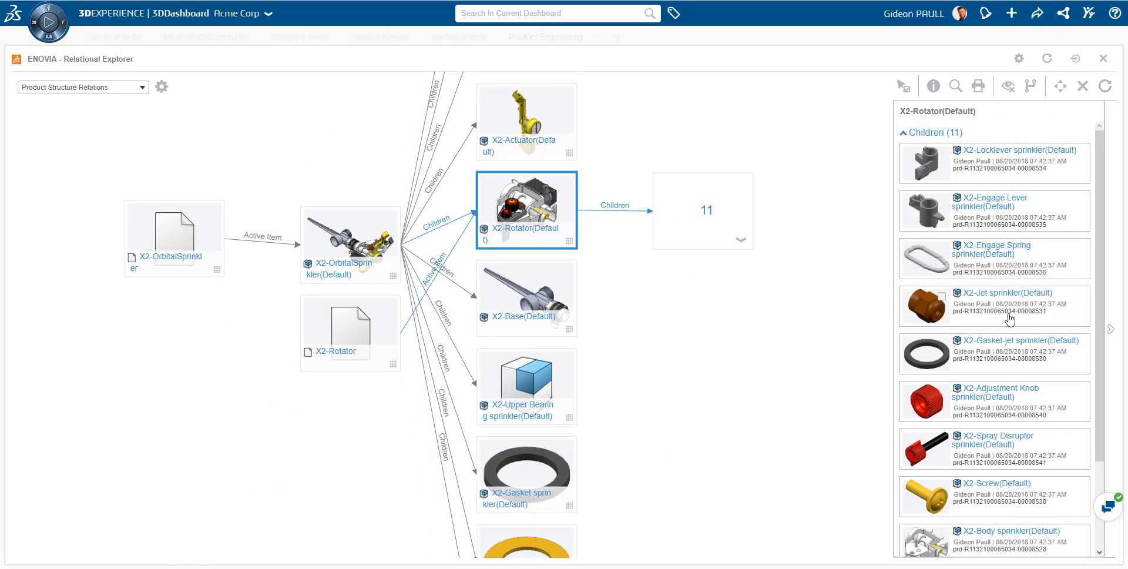
{"action": "scroll", "scroll_direction": "down", "scroll_amount": 3}
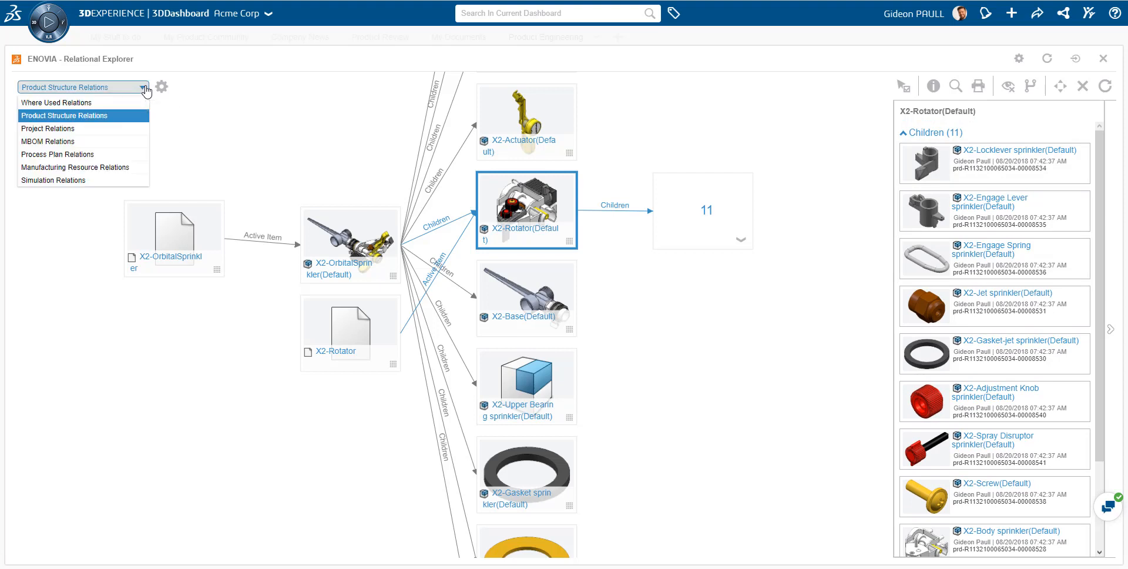
{"action": "mouse_move", "coordinate": [113, 170]}
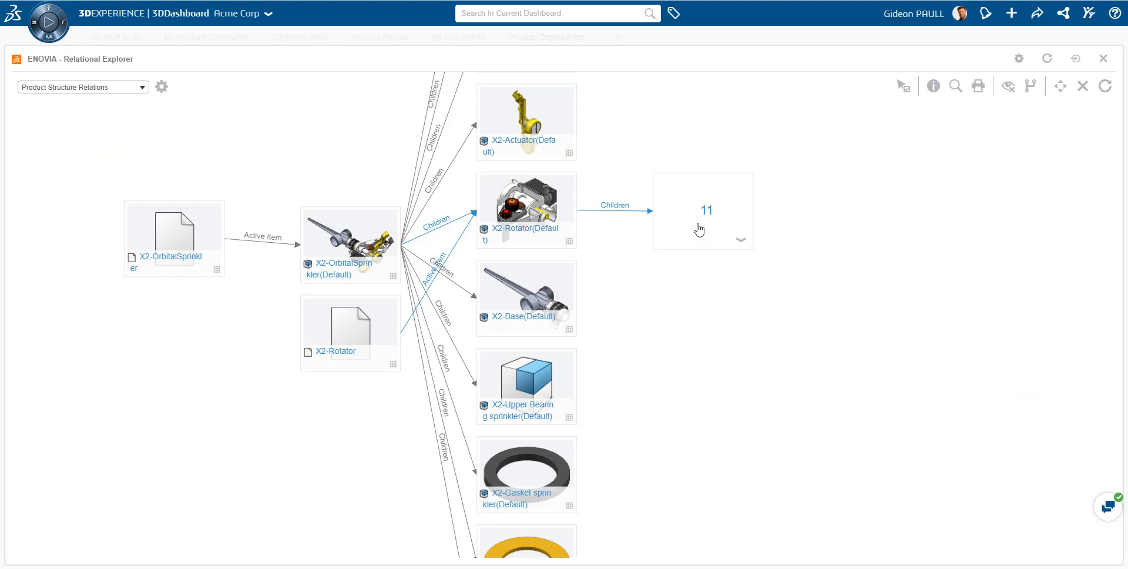
{"action": "mouse_move", "coordinate": [1103, 58]}
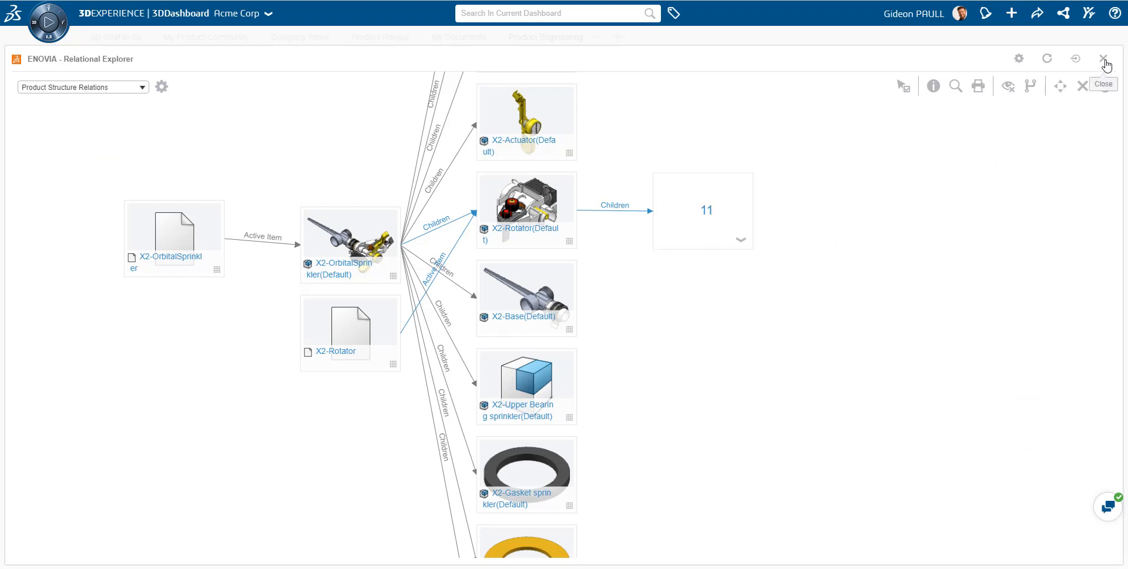
{"action": "left_click", "coordinate": [1103, 59]}
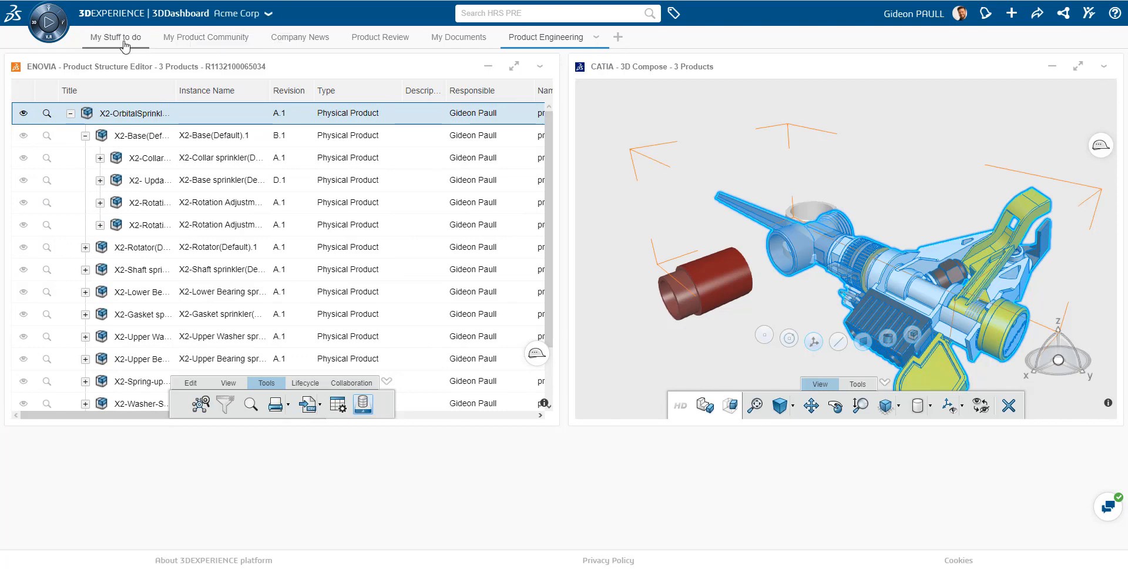
Step: On My Stuff to do, maximize the Project Gantt and expand Requirements and Engineer Design
{"action": "left_click", "coordinate": [122, 36]}
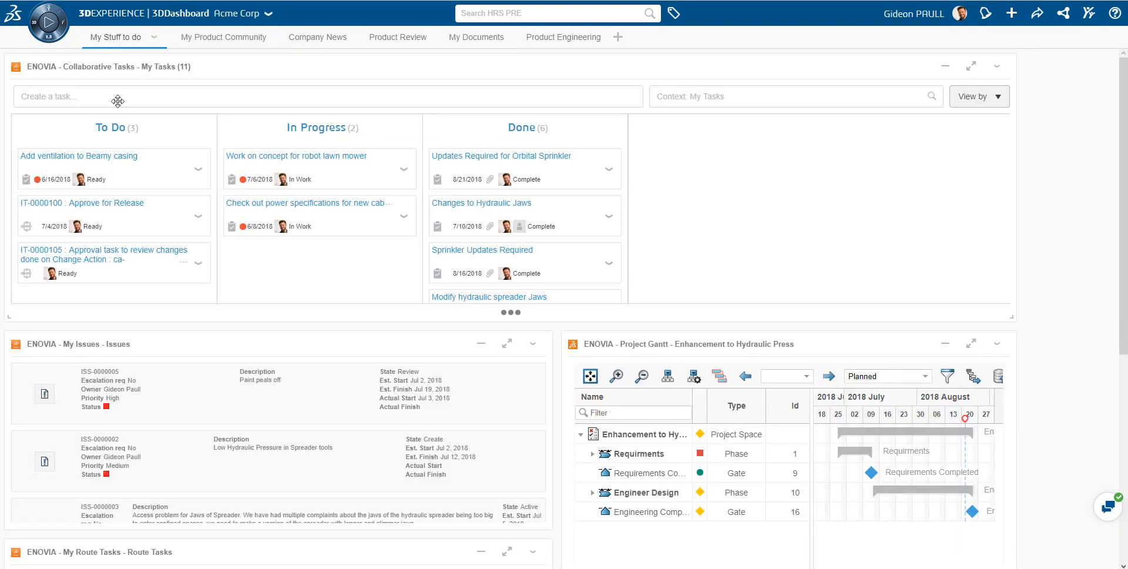
{"action": "scroll", "scroll_direction": "down", "scroll_amount": 3}
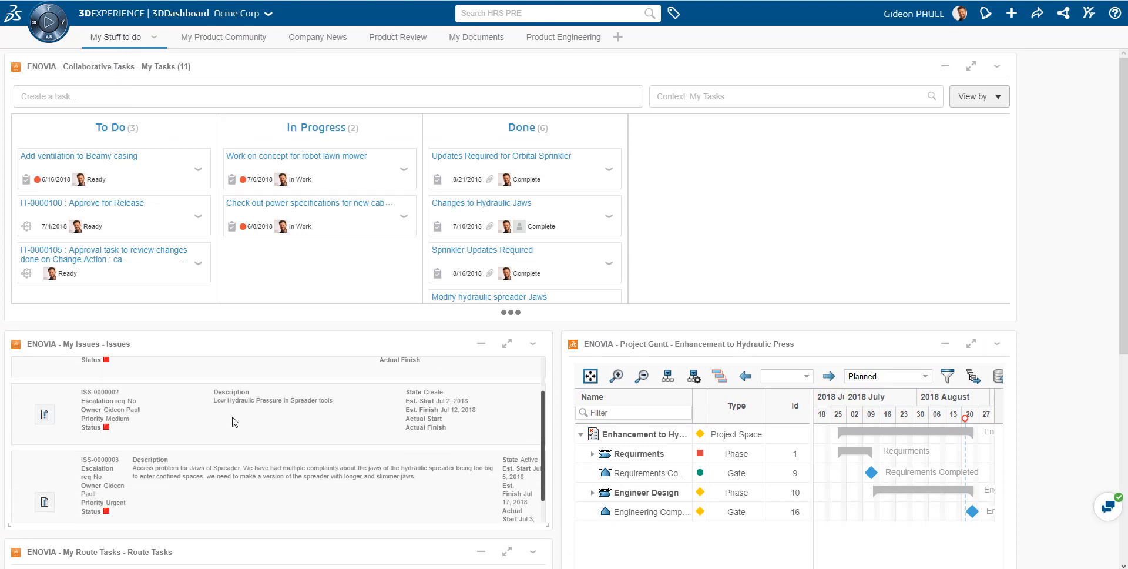
{"action": "mouse_move", "coordinate": [957, 344]}
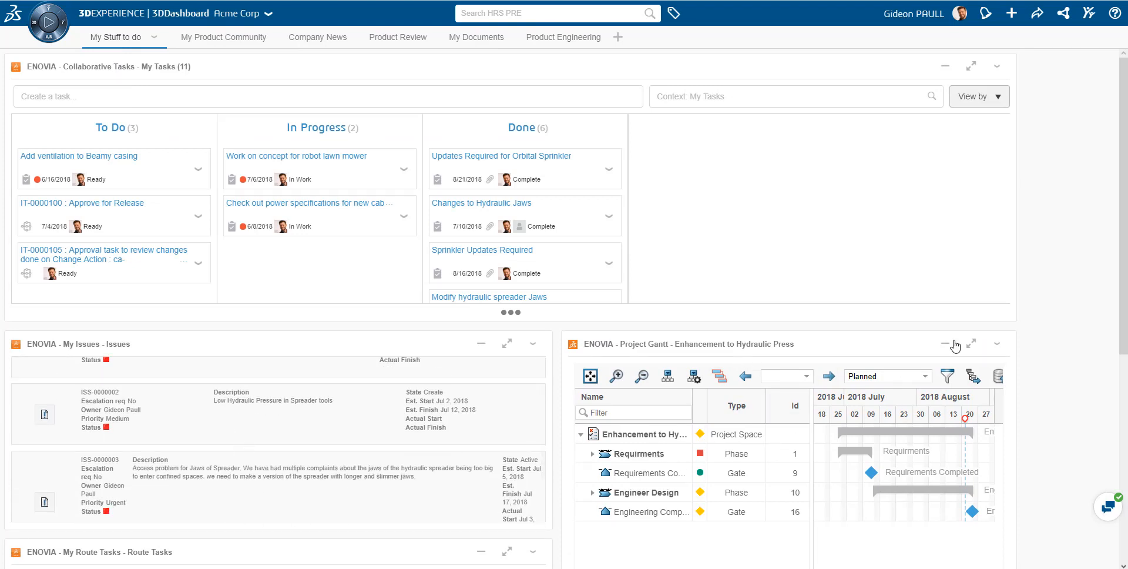
{"action": "left_click", "coordinate": [971, 344]}
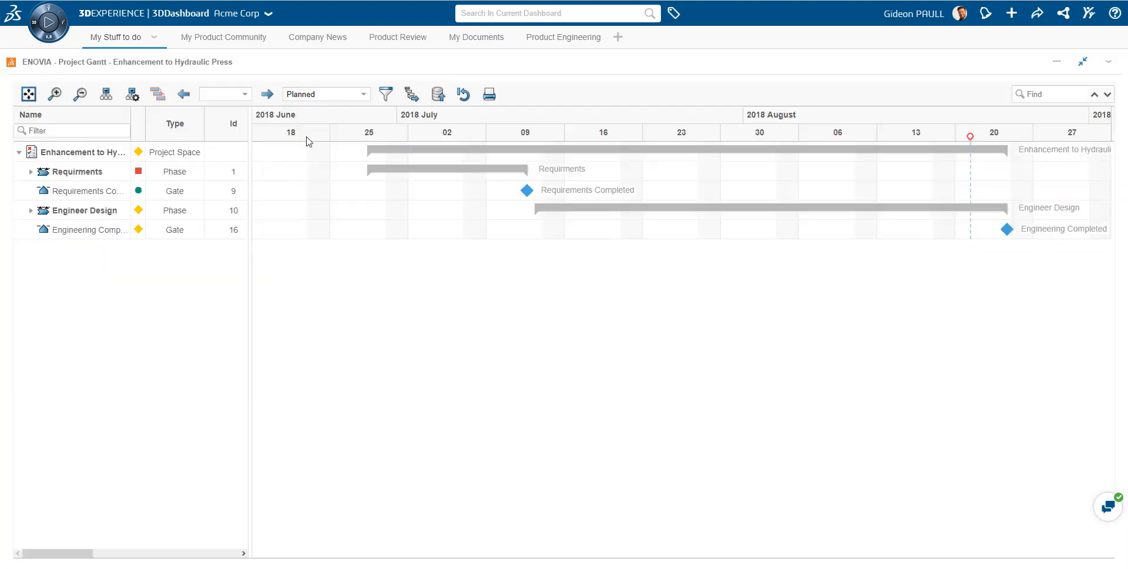
{"action": "left_click", "coordinate": [30, 171]}
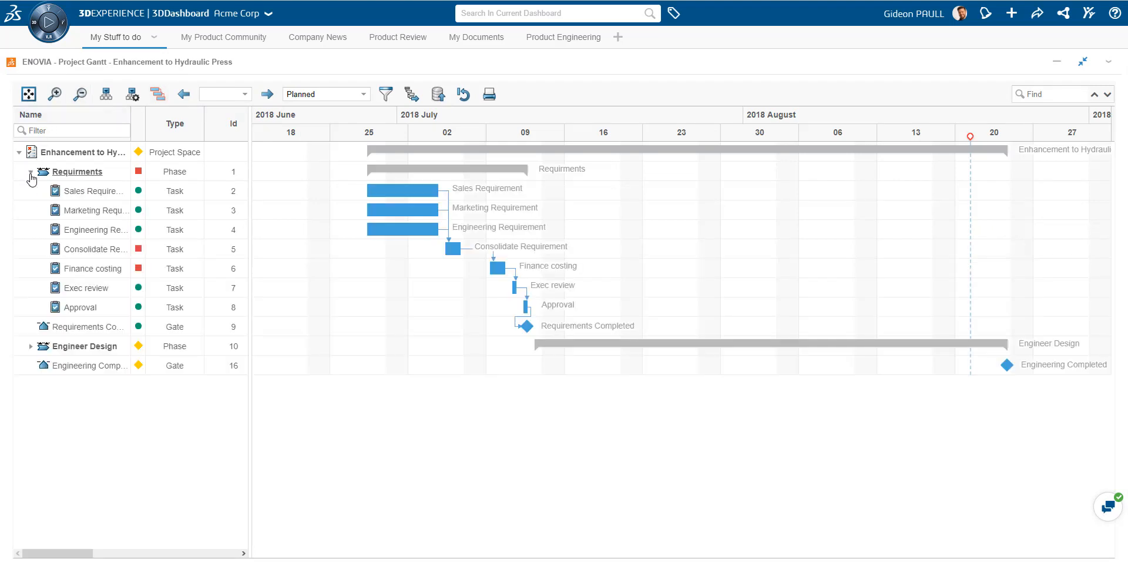
{"action": "left_click", "coordinate": [31, 346]}
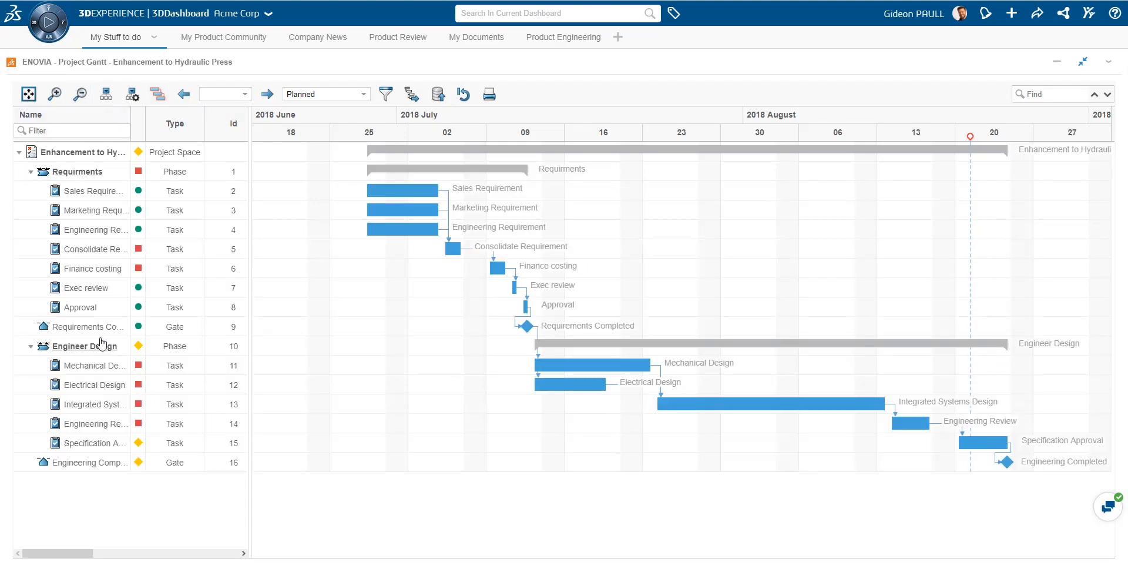
{"action": "mouse_move", "coordinate": [522, 171]}
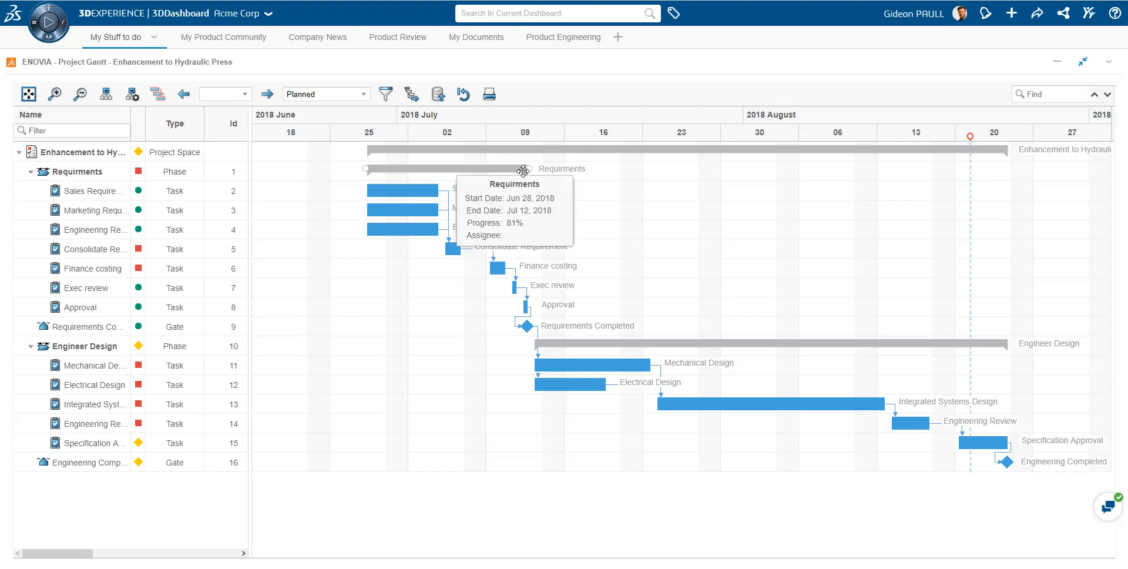
{"action": "mouse_move", "coordinate": [491, 160]}
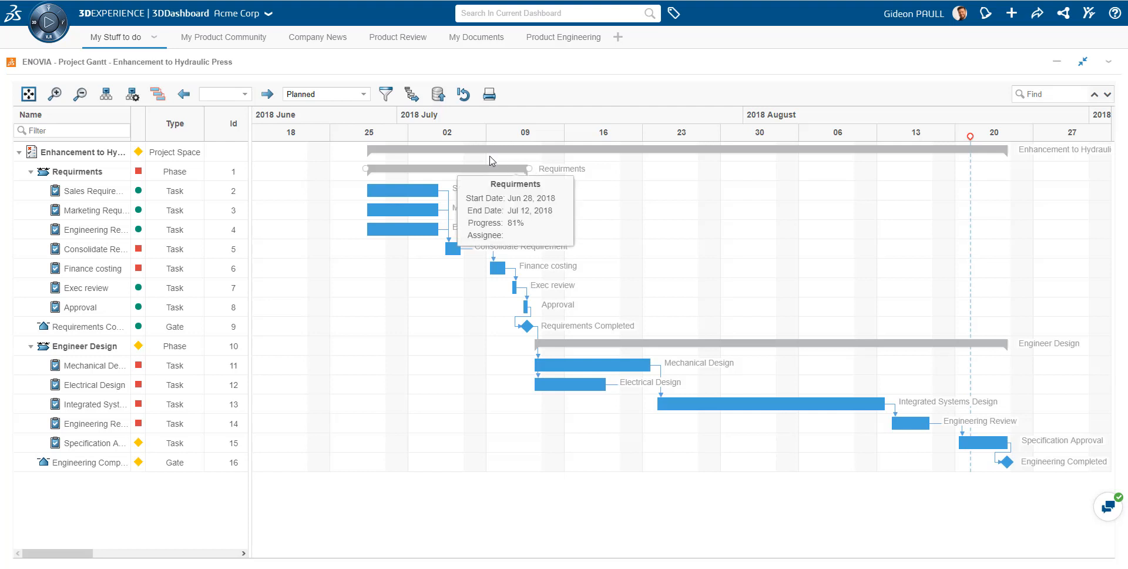
Step: Compare Planned vs. Actual dates, then return to Planned and expand Requirements
{"action": "left_click", "coordinate": [325, 94]}
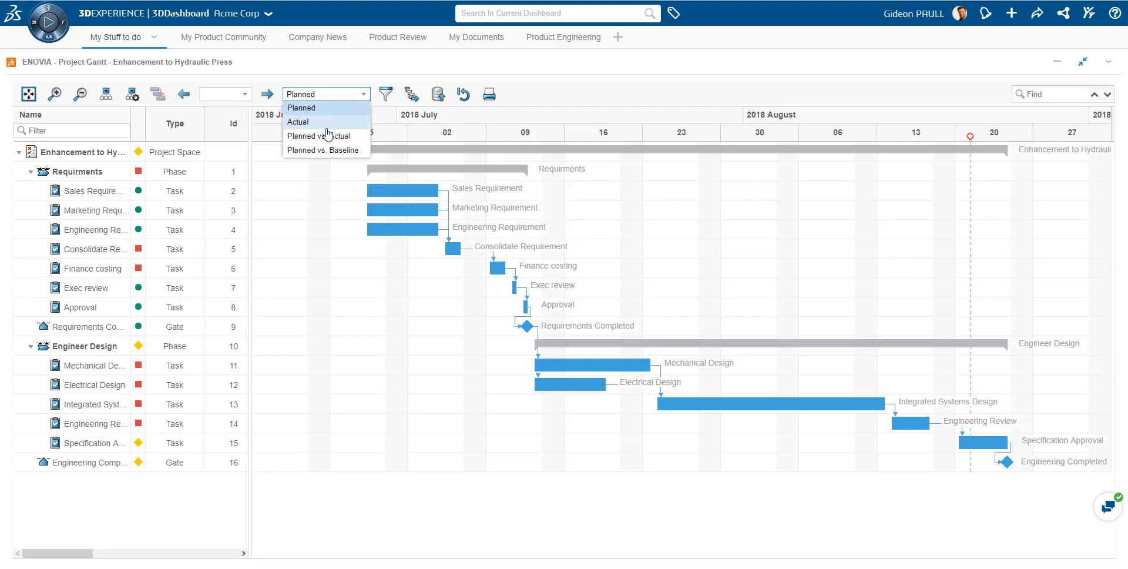
{"action": "left_click", "coordinate": [318, 136]}
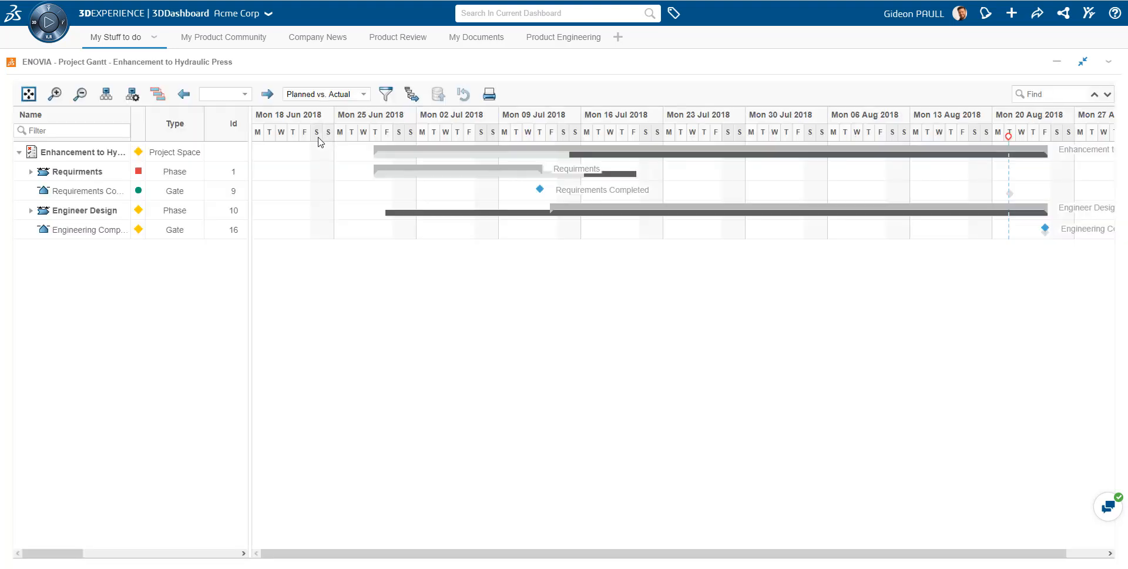
{"action": "left_click", "coordinate": [30, 171]}
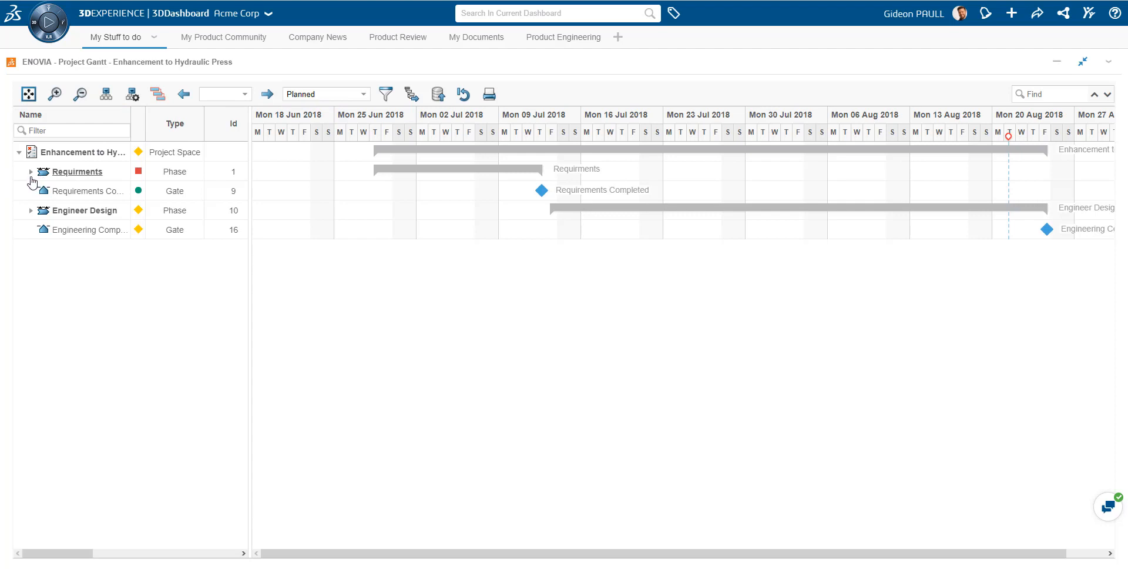
{"action": "left_click", "coordinate": [32, 172]}
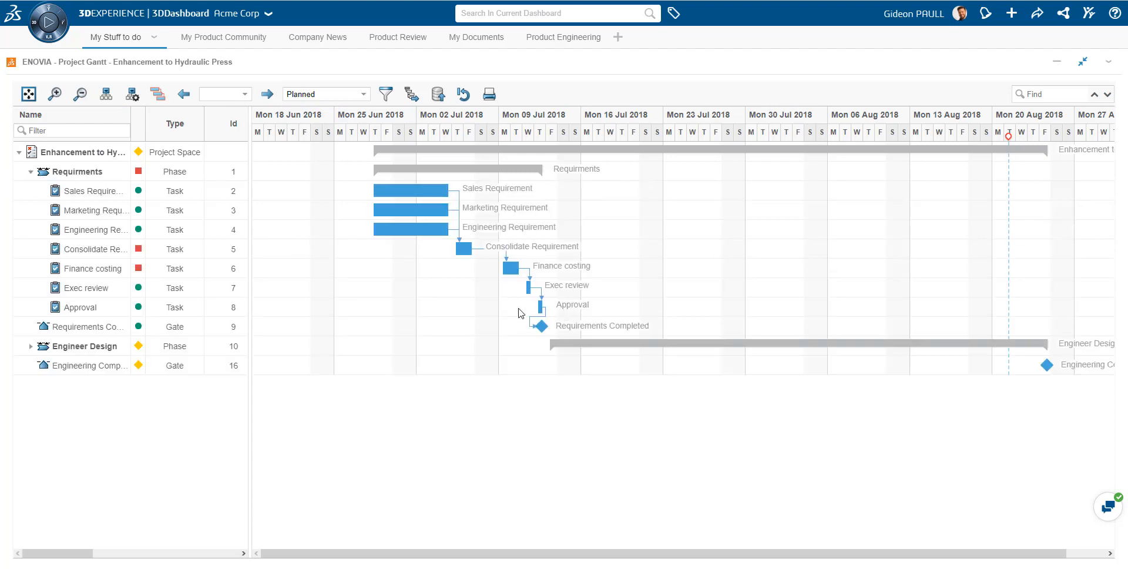
{"action": "mouse_move", "coordinate": [464, 248]}
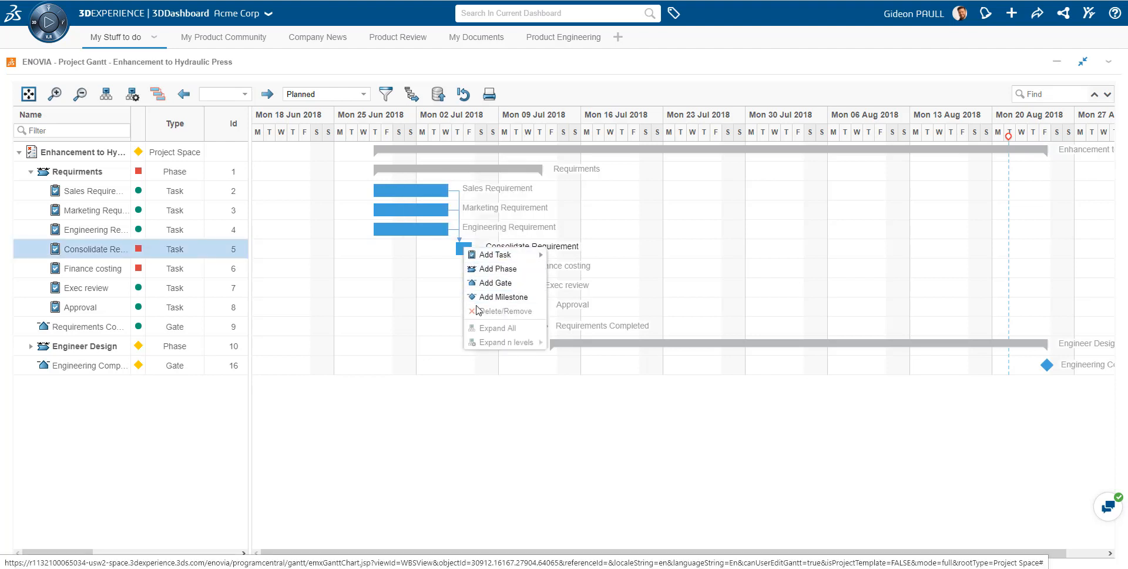
{"action": "mouse_move", "coordinate": [496, 256]}
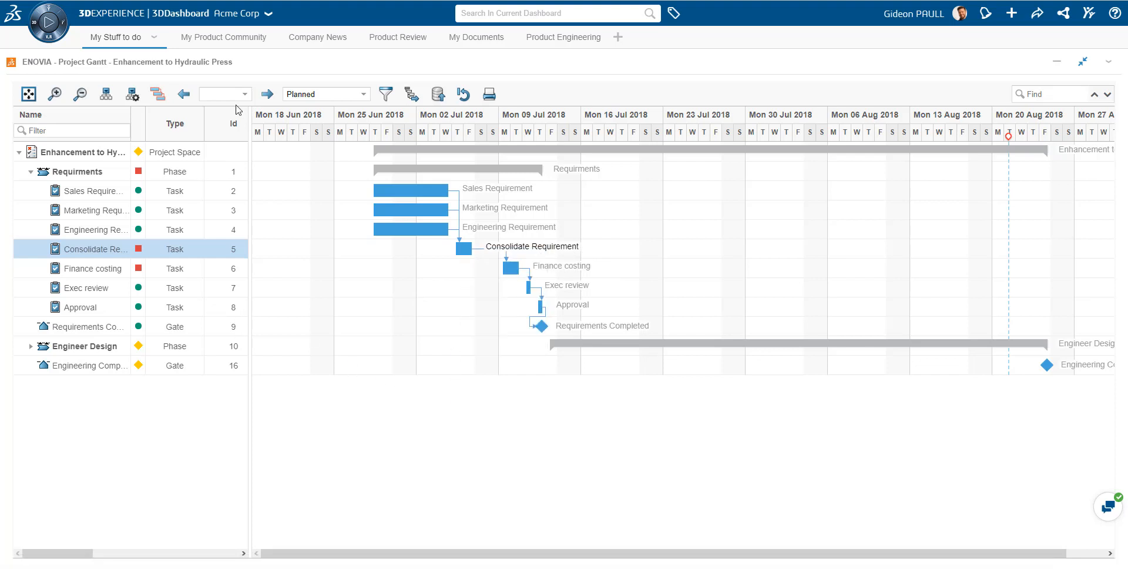
{"action": "mouse_move", "coordinate": [1083, 62]}
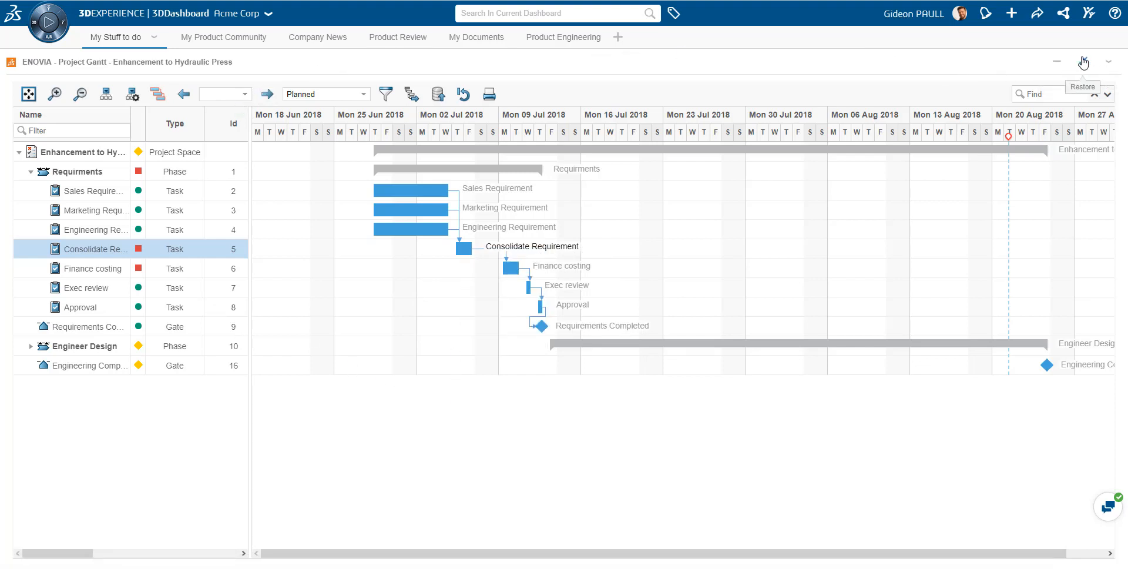
Step: Restore the Gantt widget and switch to the My Product Community tab
{"action": "left_click", "coordinate": [1083, 61]}
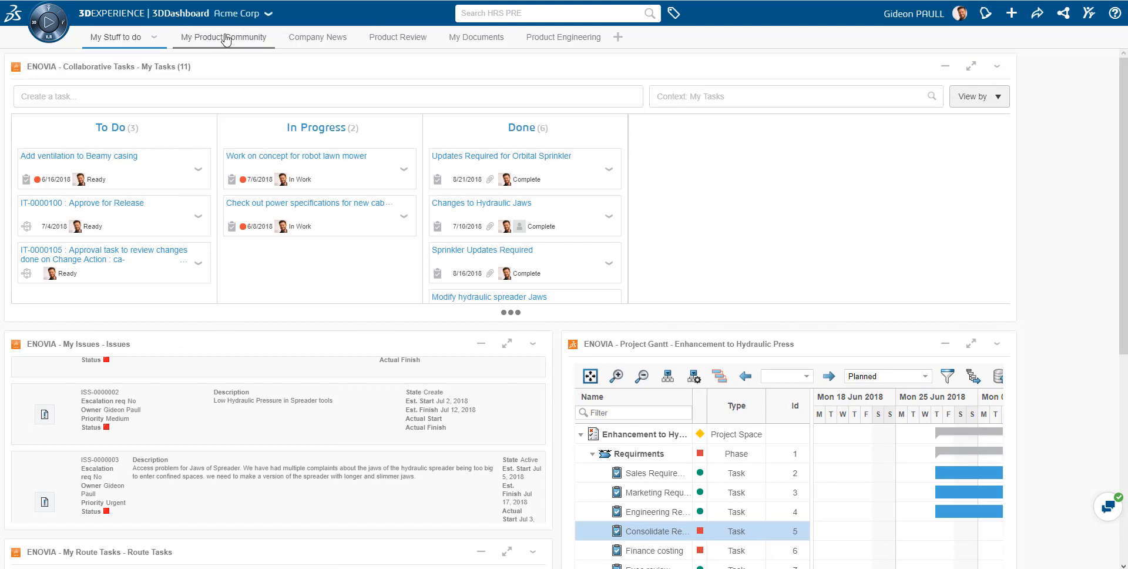
{"action": "left_click", "coordinate": [225, 36]}
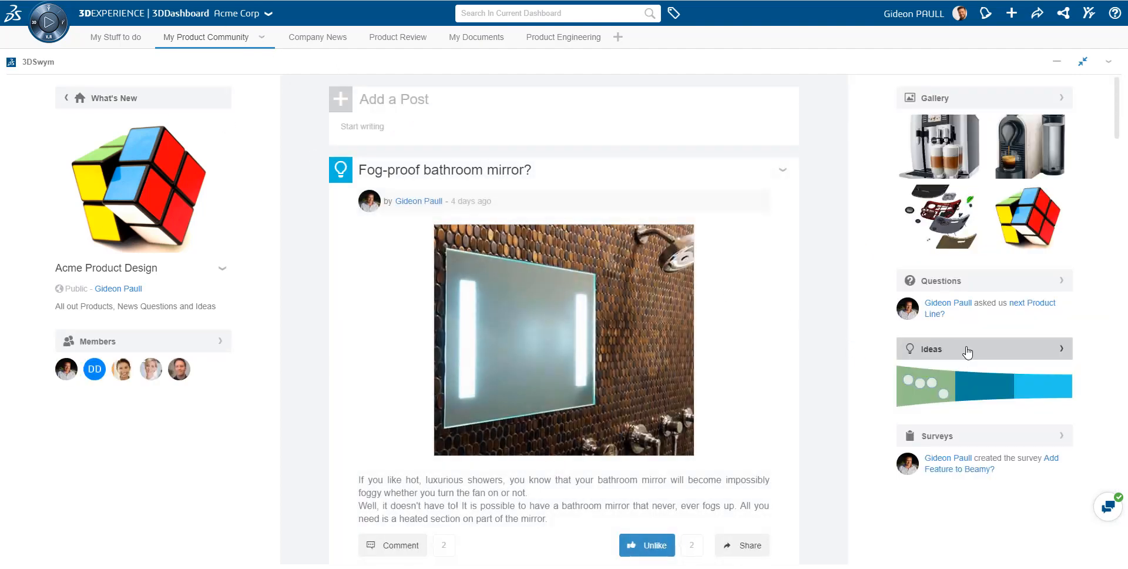
{"action": "left_click", "coordinate": [931, 349]}
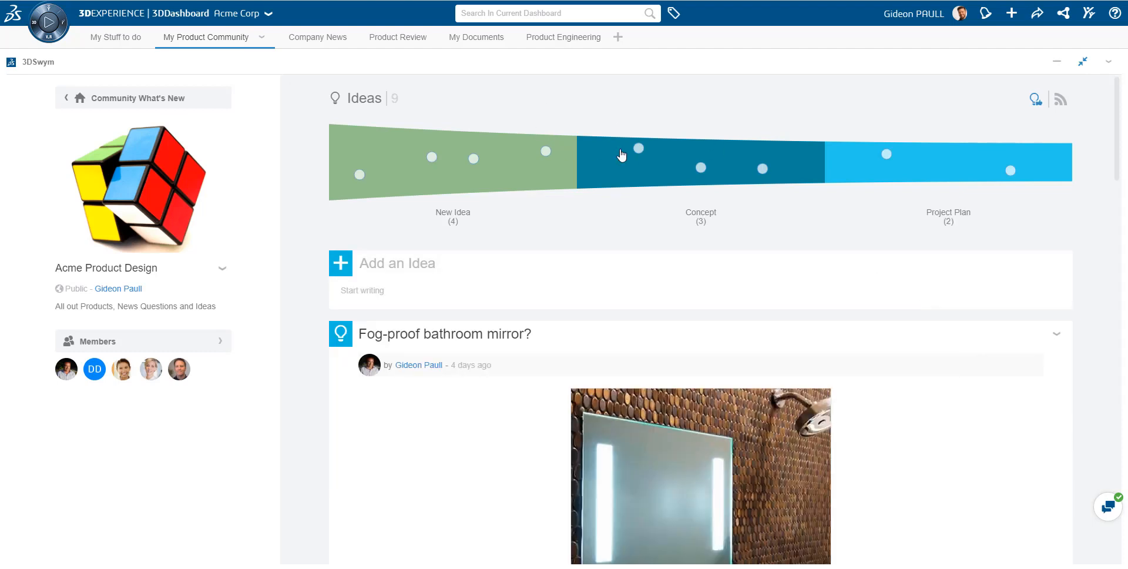
{"action": "mouse_move", "coordinate": [638, 148]}
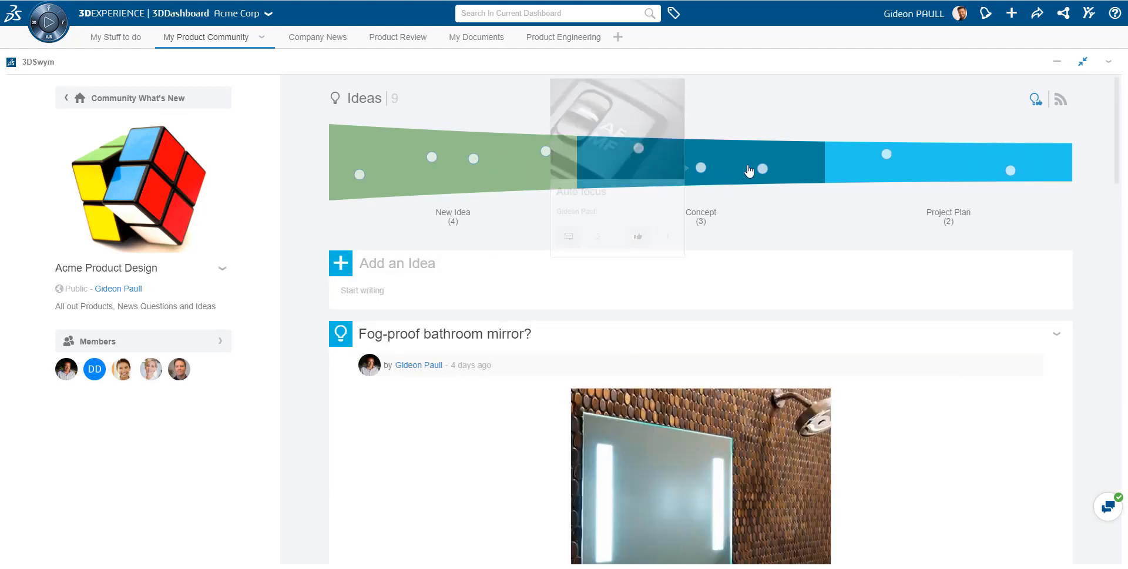
{"action": "mouse_move", "coordinate": [912, 166]}
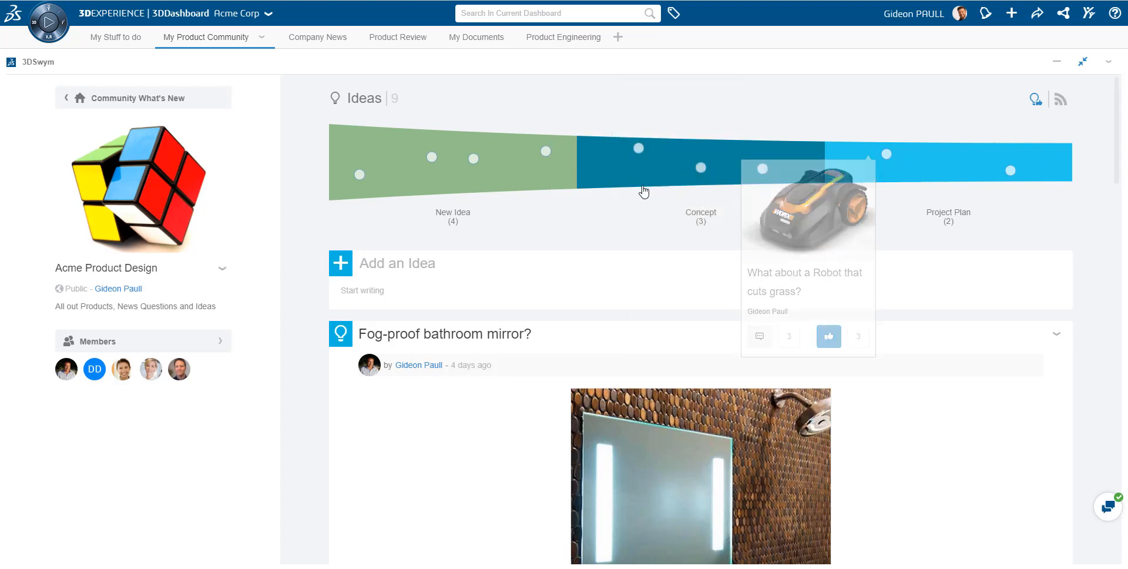
{"action": "scroll", "scroll_direction": "down", "scroll_amount": 3}
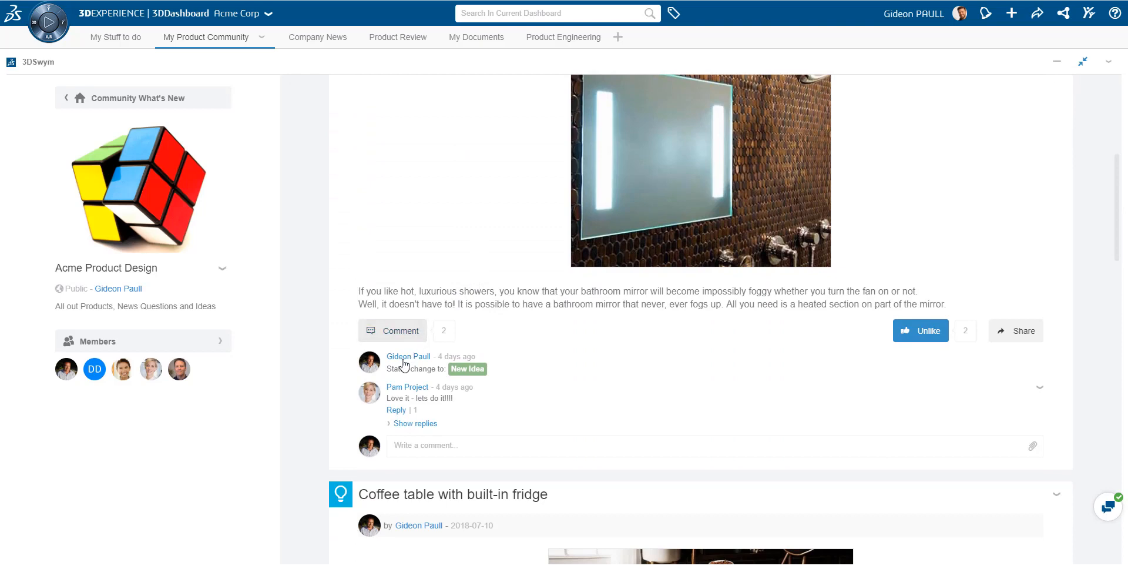
{"action": "left_click", "coordinate": [415, 423]}
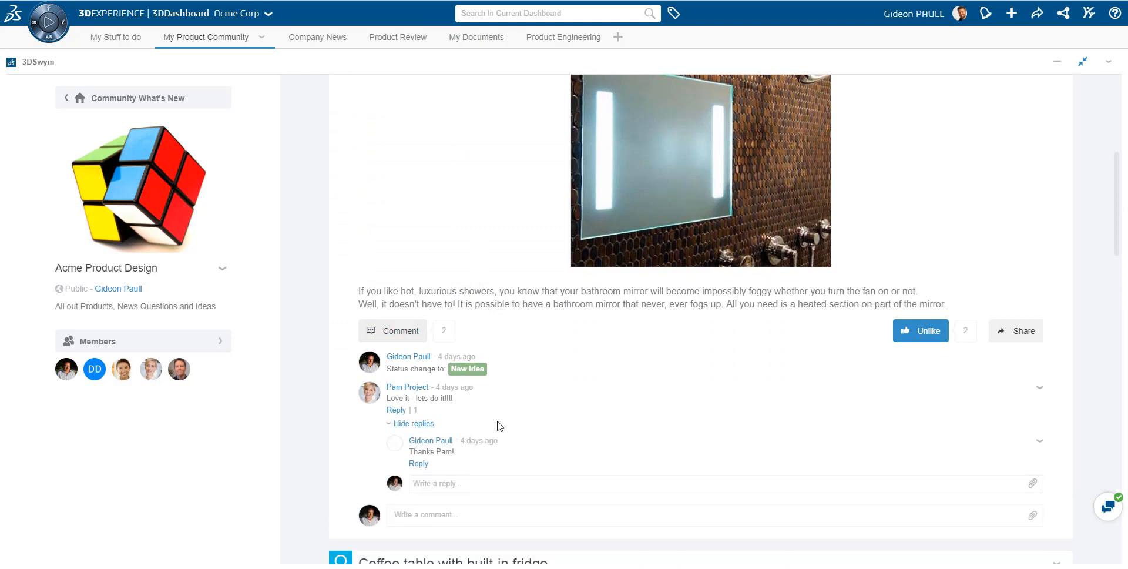
{"action": "scroll", "scroll_direction": "down", "scroll_amount": 3}
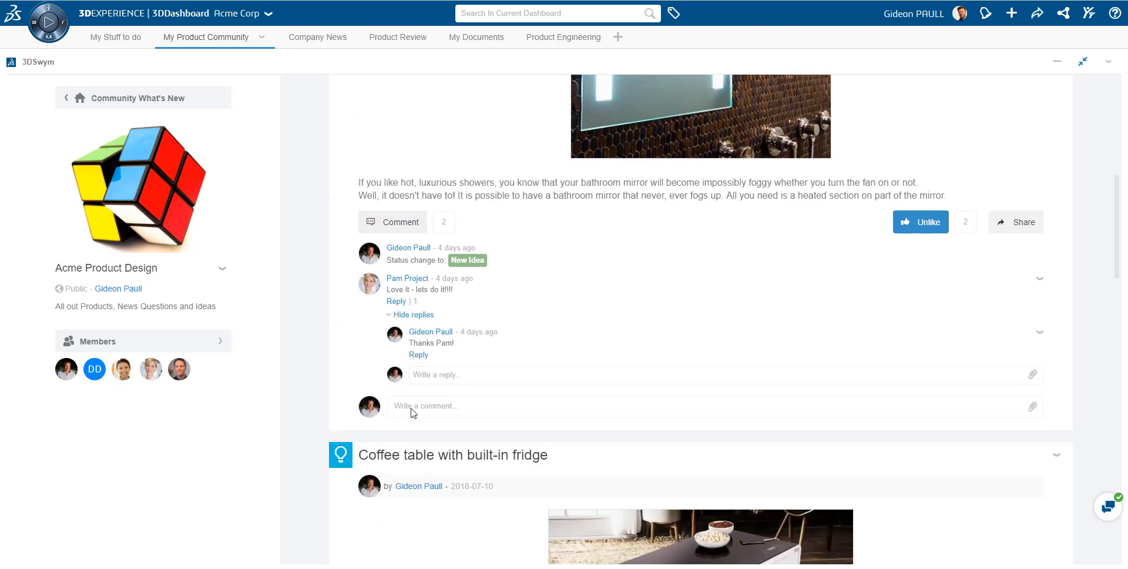
{"action": "scroll", "scroll_direction": "down", "scroll_amount": 3}
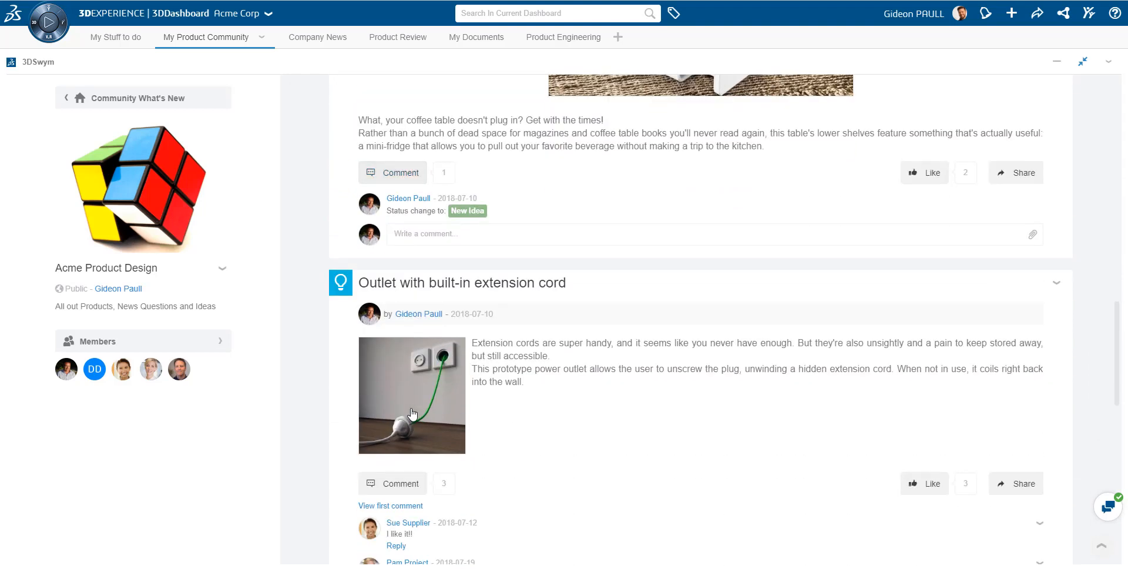
{"action": "scroll", "scroll_direction": "down", "scroll_amount": 3}
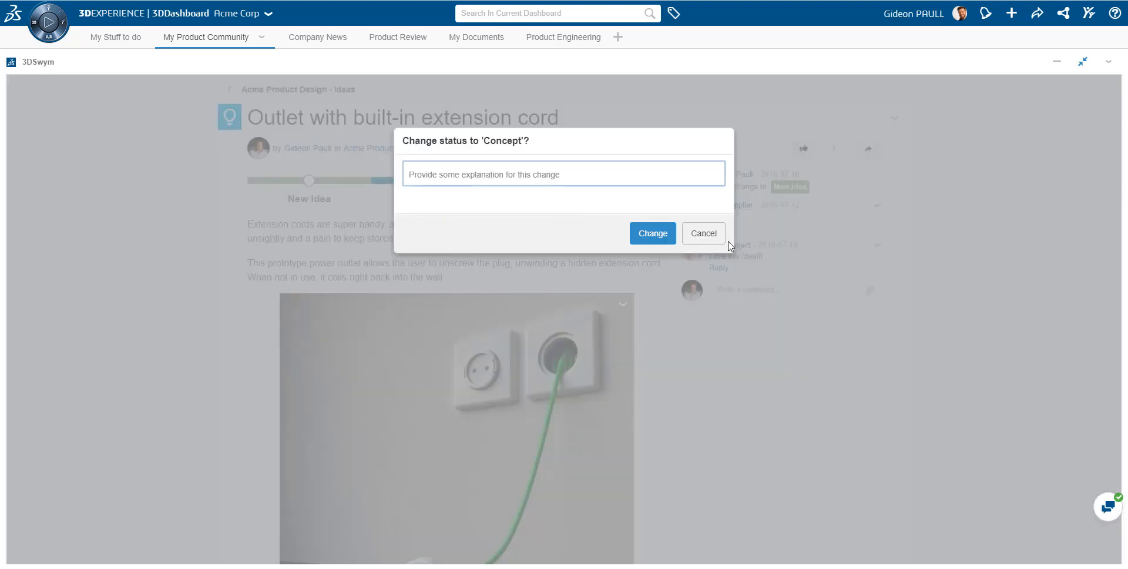
{"action": "left_click", "coordinate": [703, 233]}
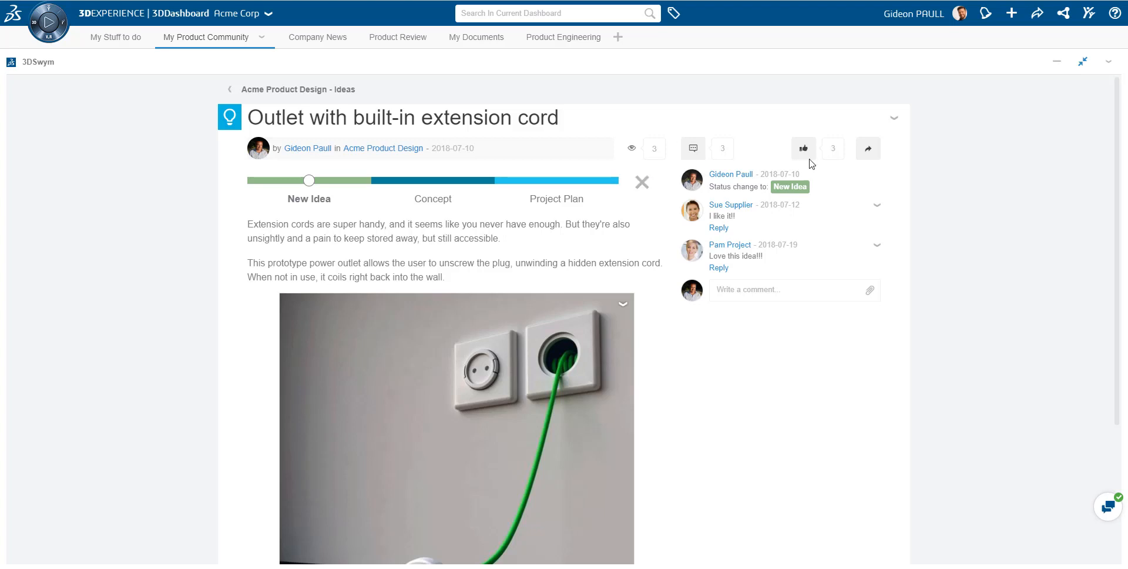
{"action": "mouse_move", "coordinate": [816, 243]}
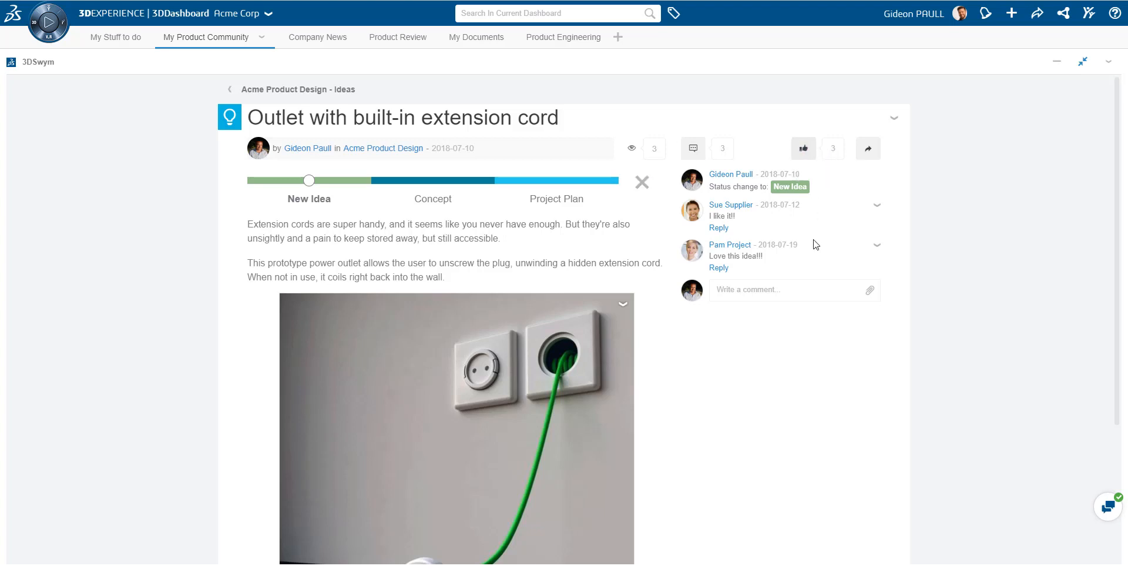
{"action": "scroll", "scroll_direction": "down", "scroll_amount": 3}
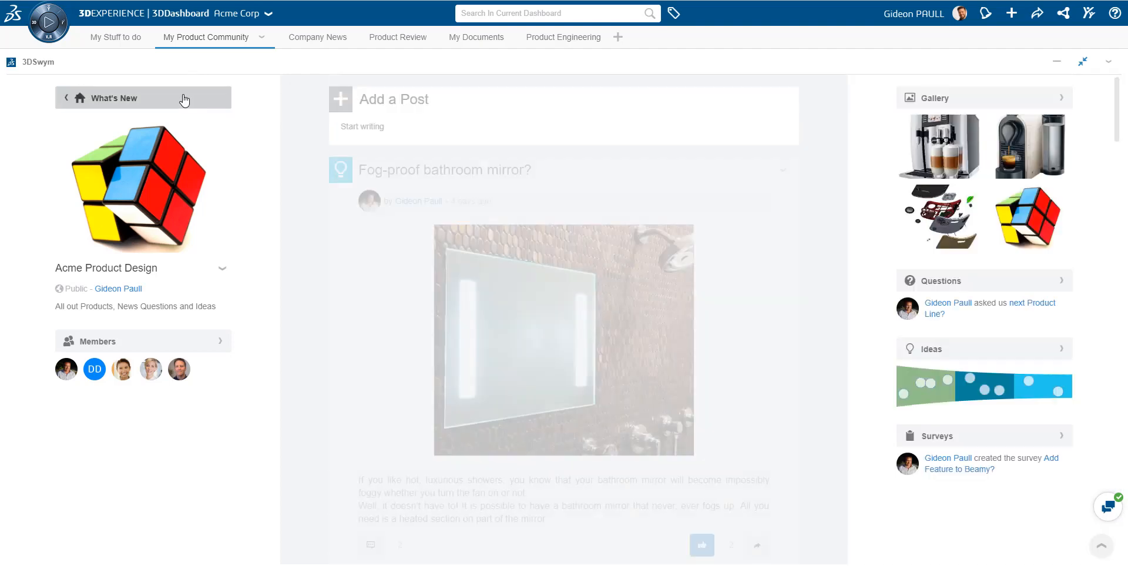
{"action": "scroll", "scroll_direction": "down", "scroll_amount": 3}
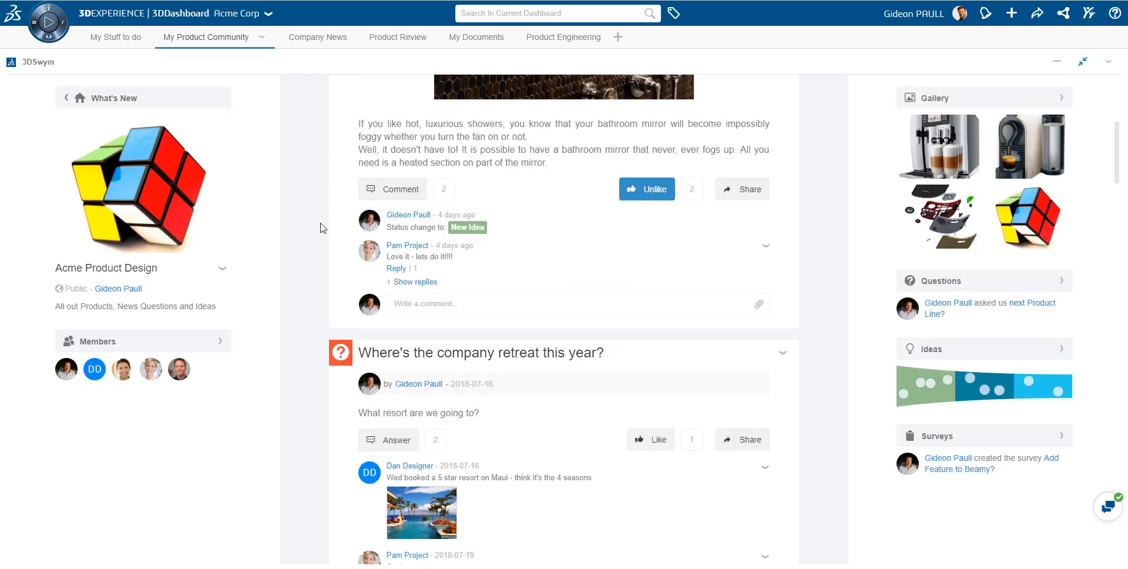
{"action": "scroll", "scroll_direction": "down", "scroll_amount": 3}
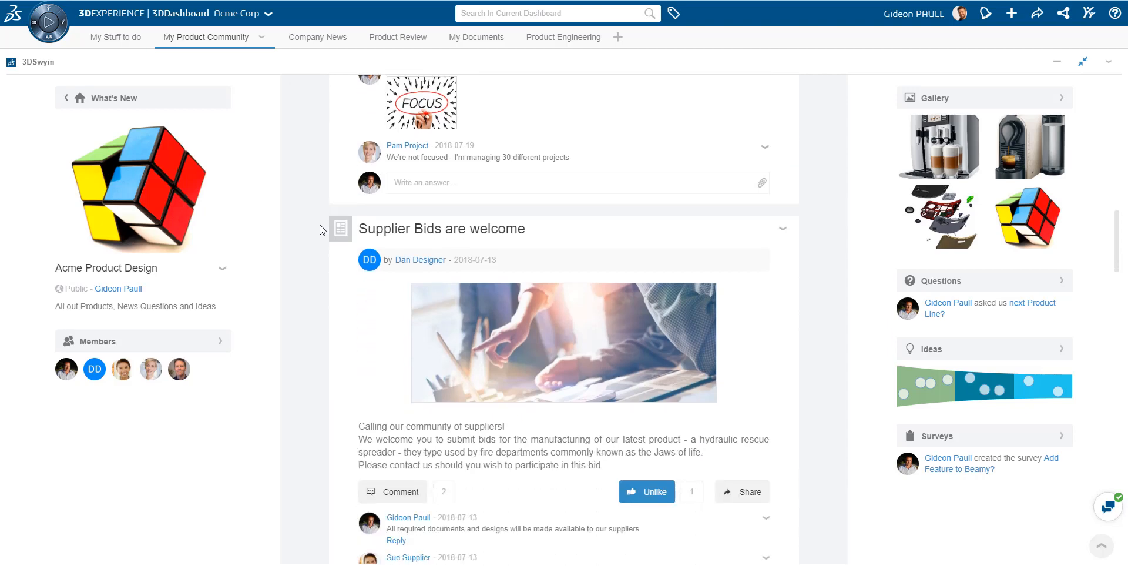
{"action": "scroll", "scroll_direction": "down", "scroll_amount": 3}
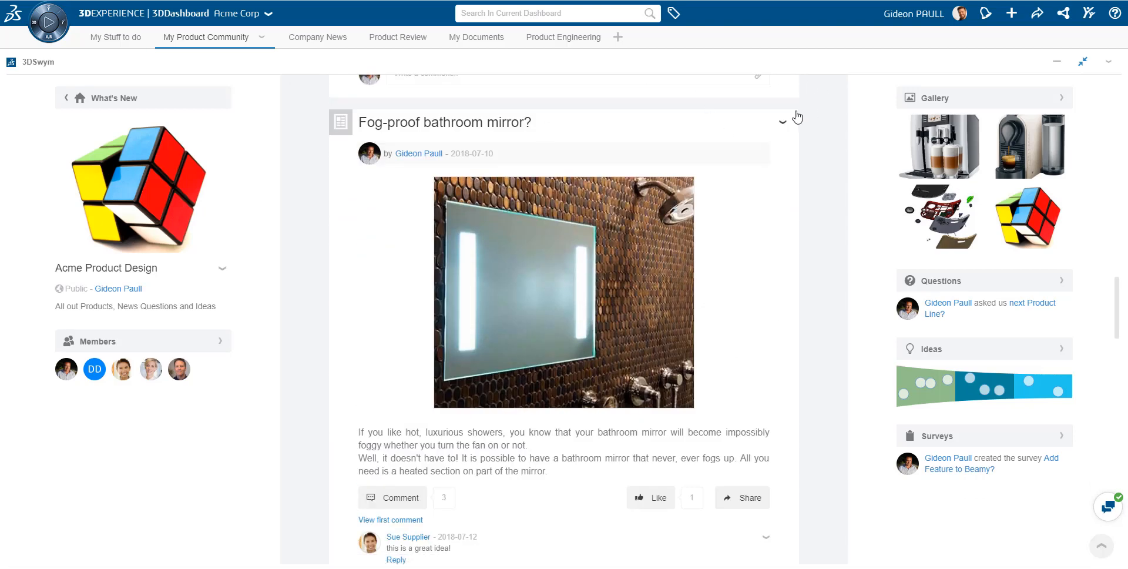
{"action": "left_click", "coordinate": [782, 122]}
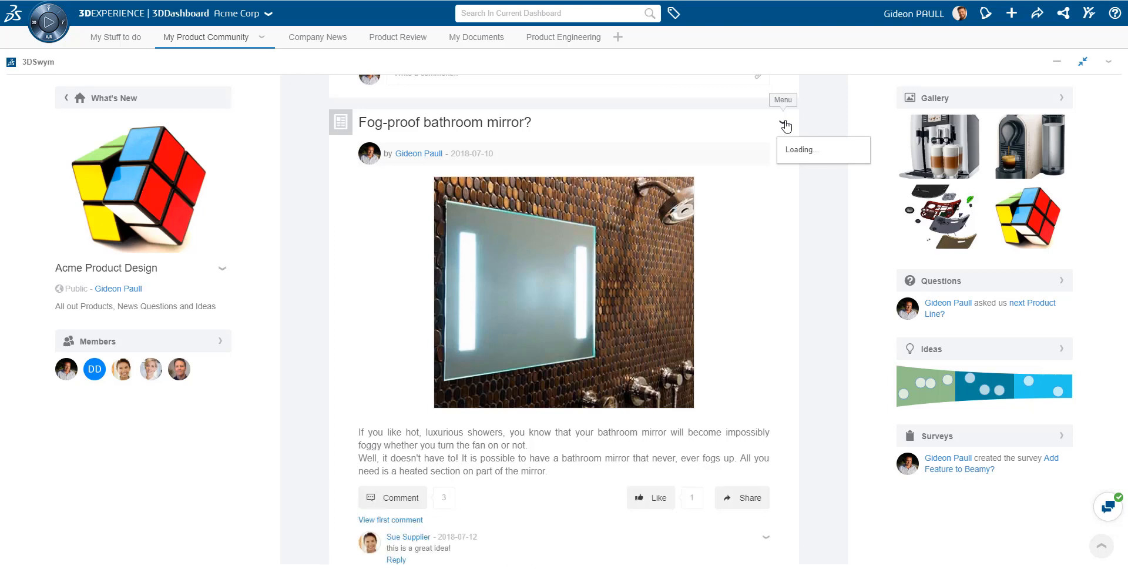
{"action": "left_click", "coordinate": [785, 124]}
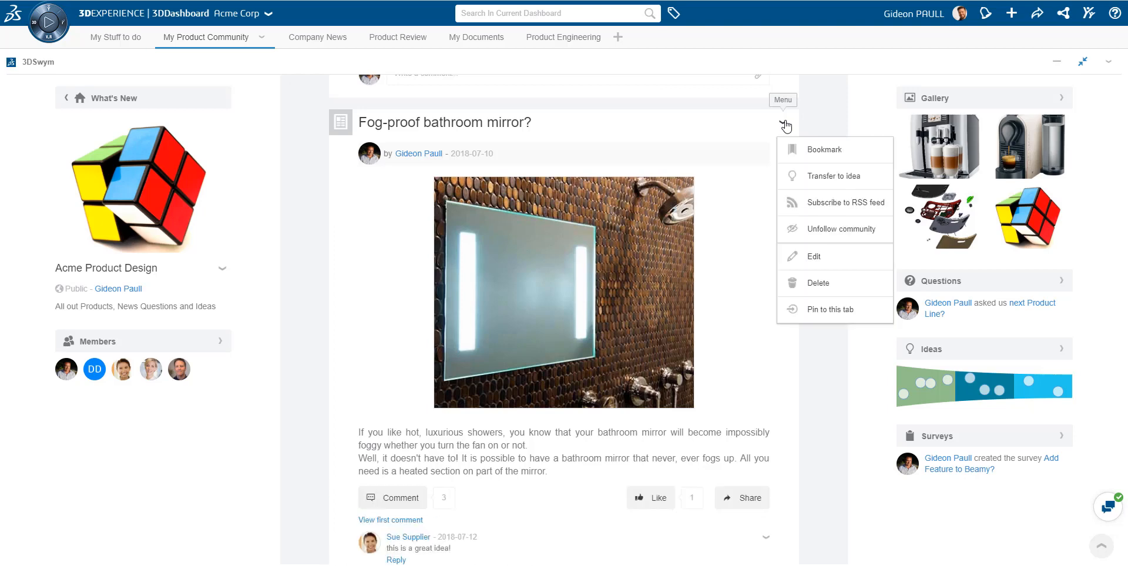
{"action": "mouse_move", "coordinate": [875, 179]}
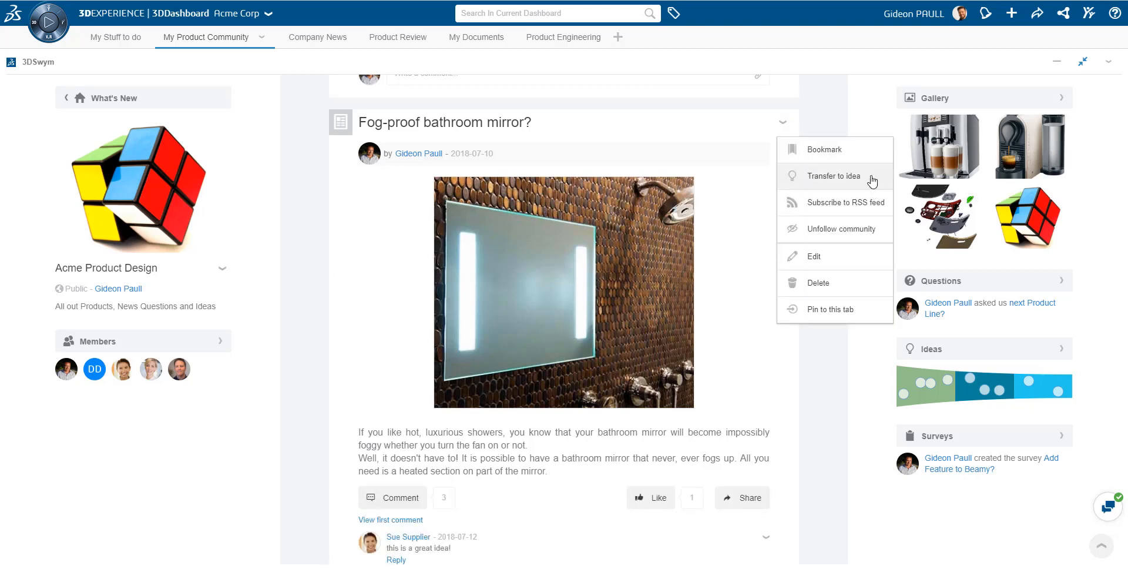
{"action": "mouse_move", "coordinate": [834, 315]}
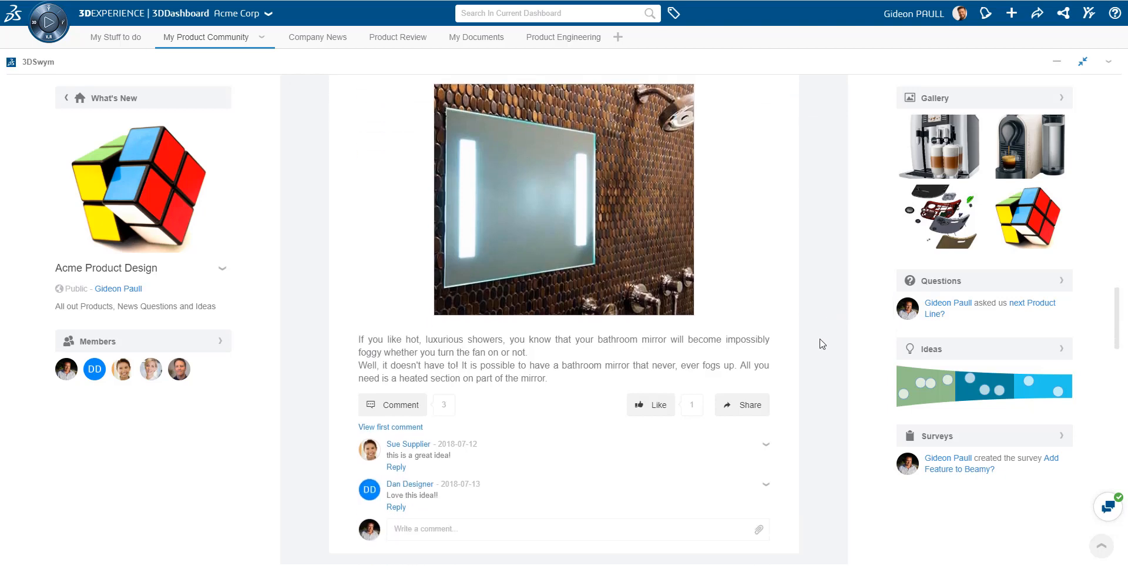
{"action": "scroll", "scroll_direction": "down", "scroll_amount": 3}
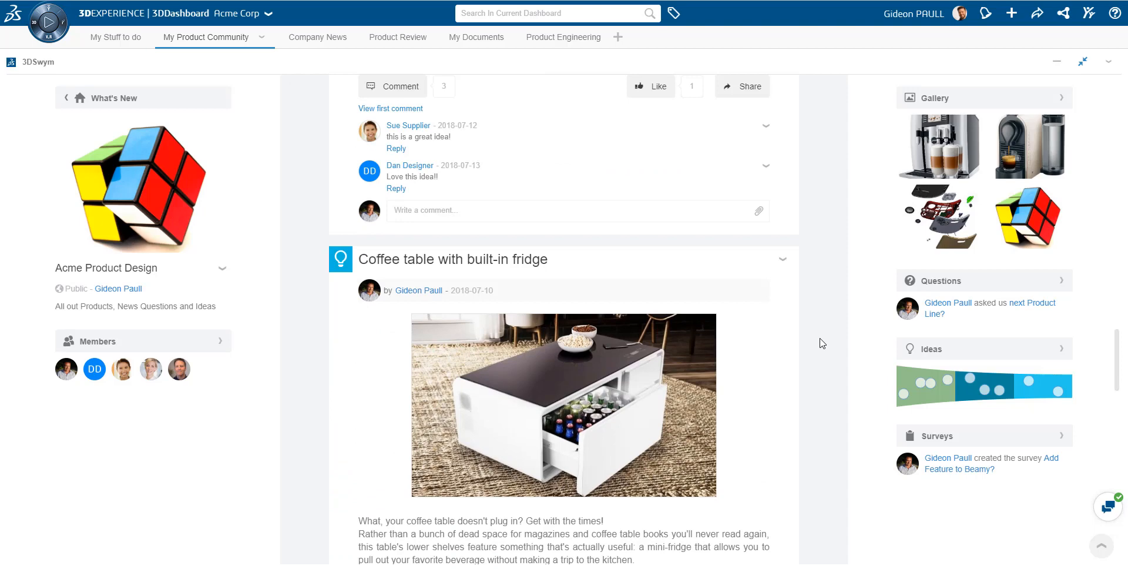
{"action": "mouse_move", "coordinate": [163, 97]}
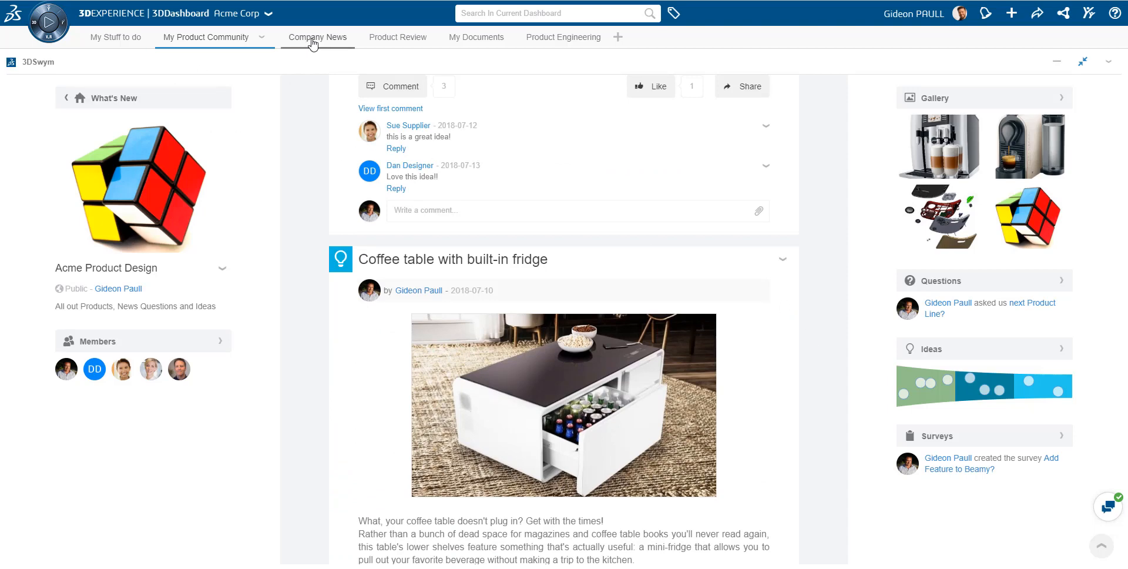
Step: Switch to the Company News tab and scroll through its widgets
{"action": "left_click", "coordinate": [312, 37]}
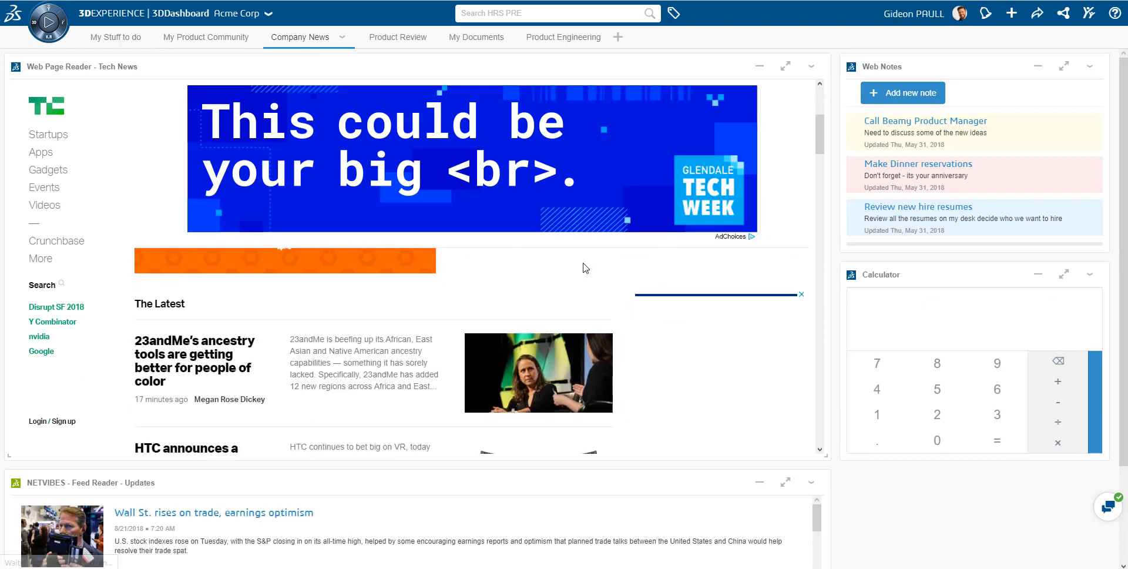
{"action": "scroll", "scroll_direction": "down", "scroll_amount": 3}
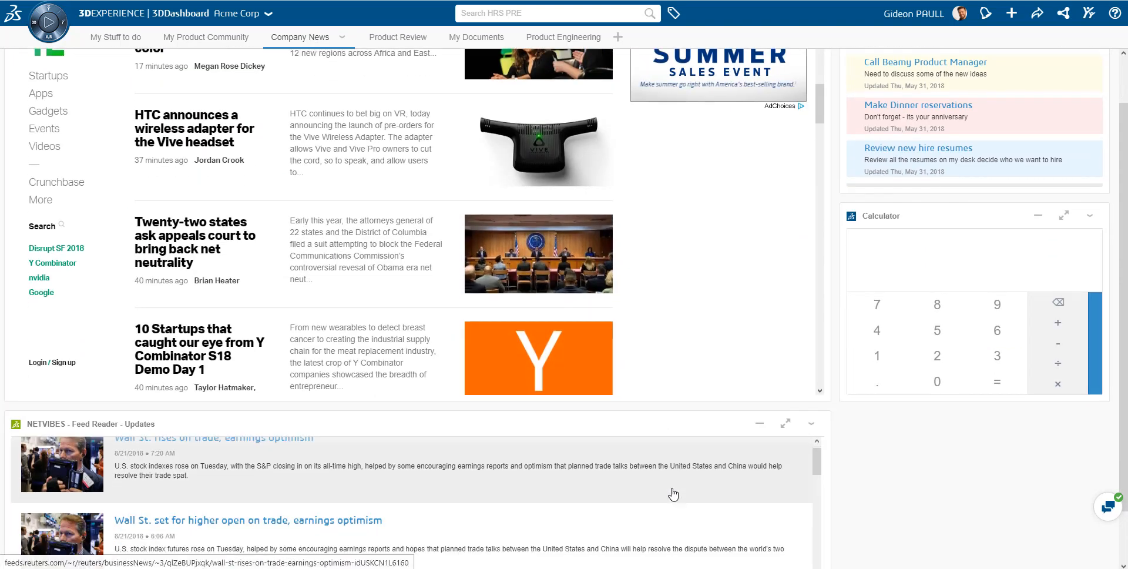
{"action": "scroll", "scroll_direction": "down", "scroll_amount": 3}
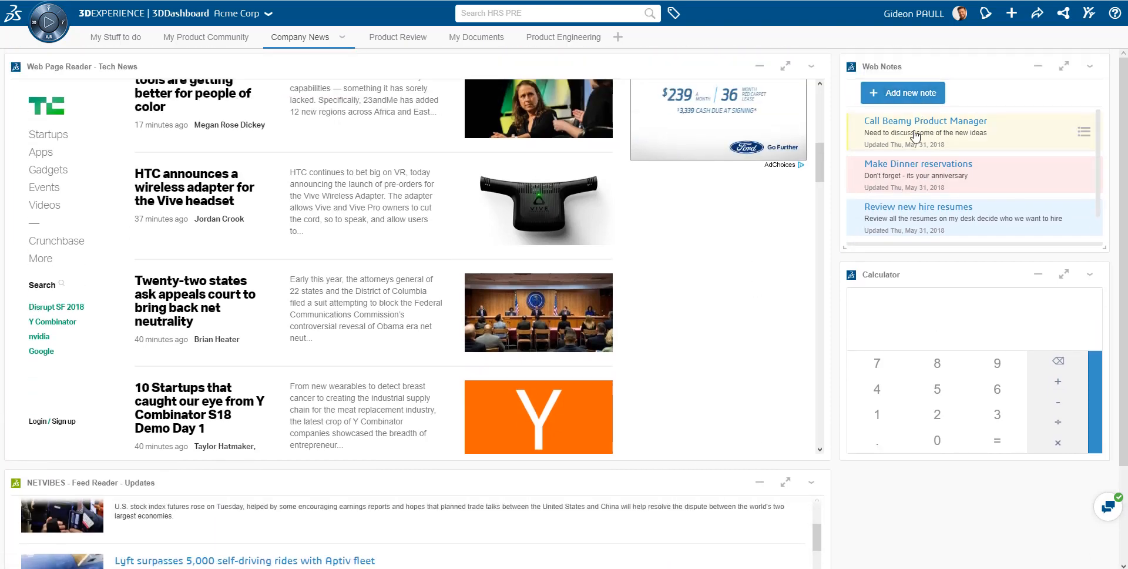
Step: Open and close the Call Beamy Product Manager web note and the roles and apps panel
{"action": "left_click", "coordinate": [924, 121]}
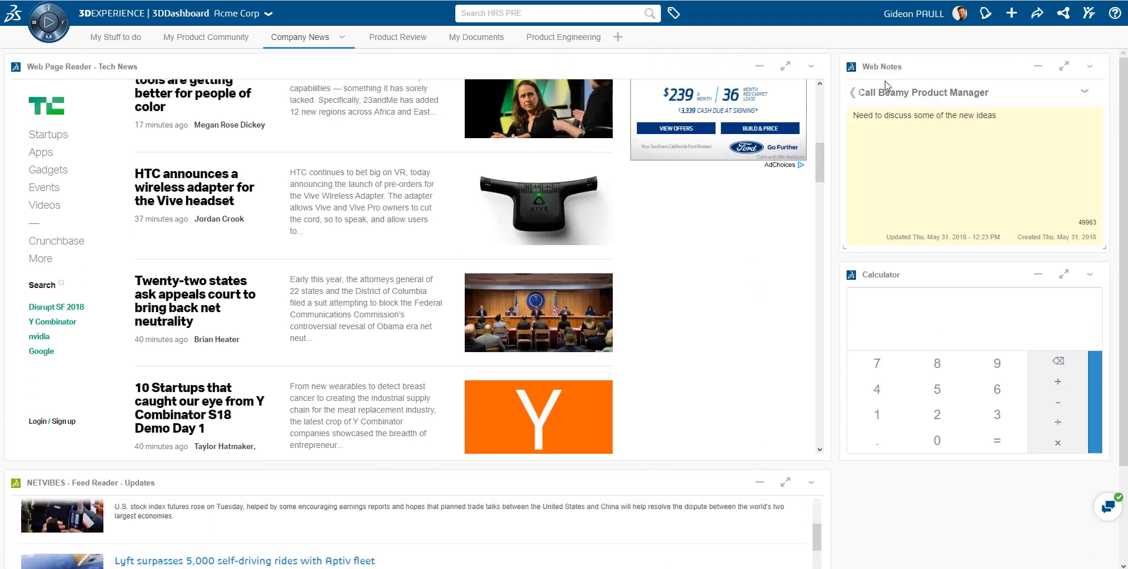
{"action": "left_click", "coordinate": [849, 93]}
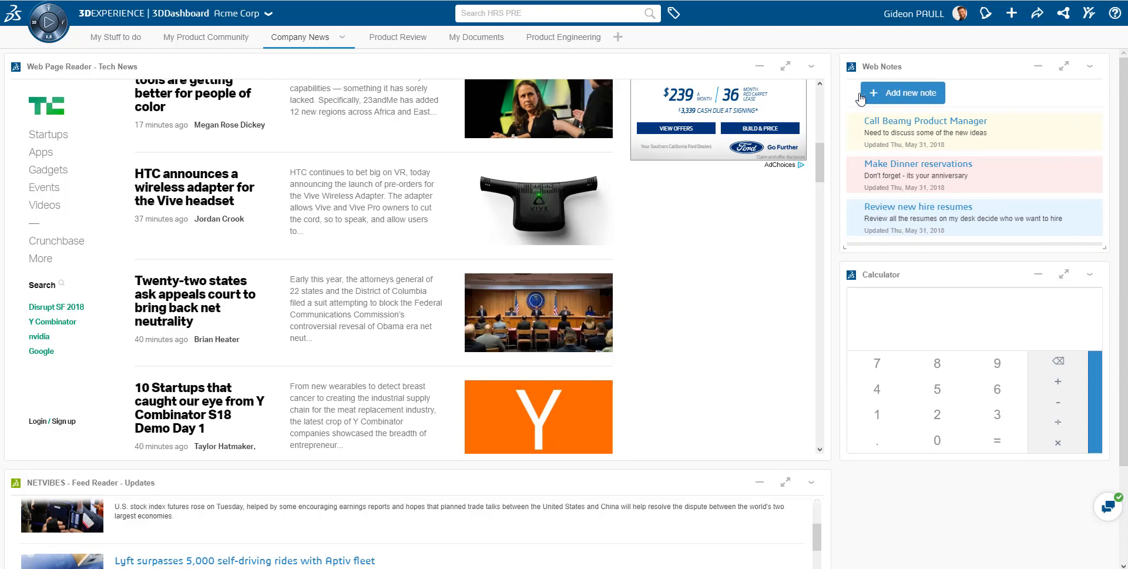
{"action": "mouse_move", "coordinate": [53, 15]}
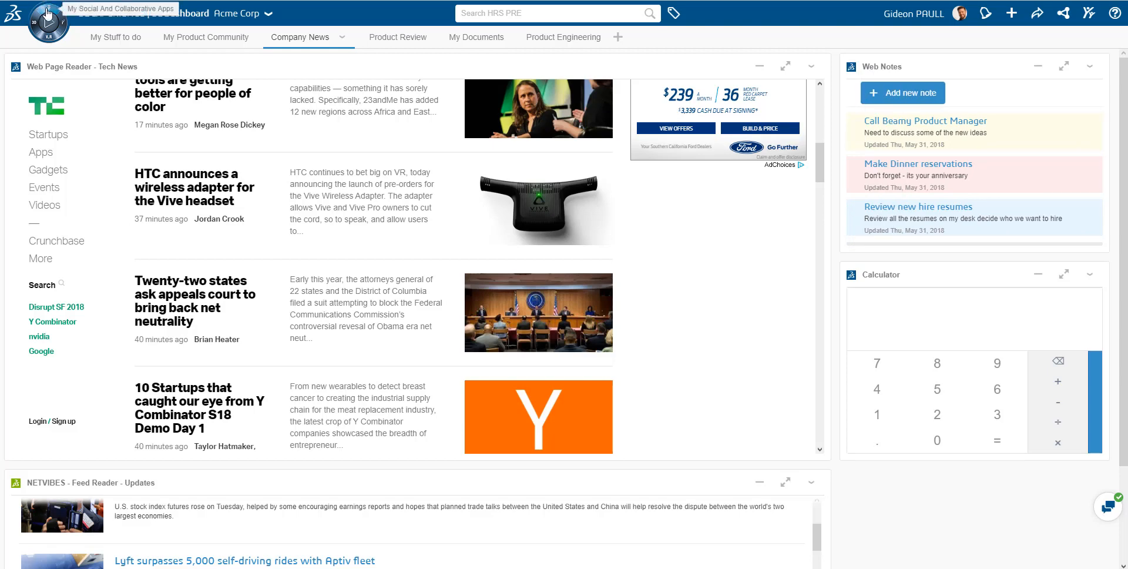
{"action": "left_click", "coordinate": [50, 23]}
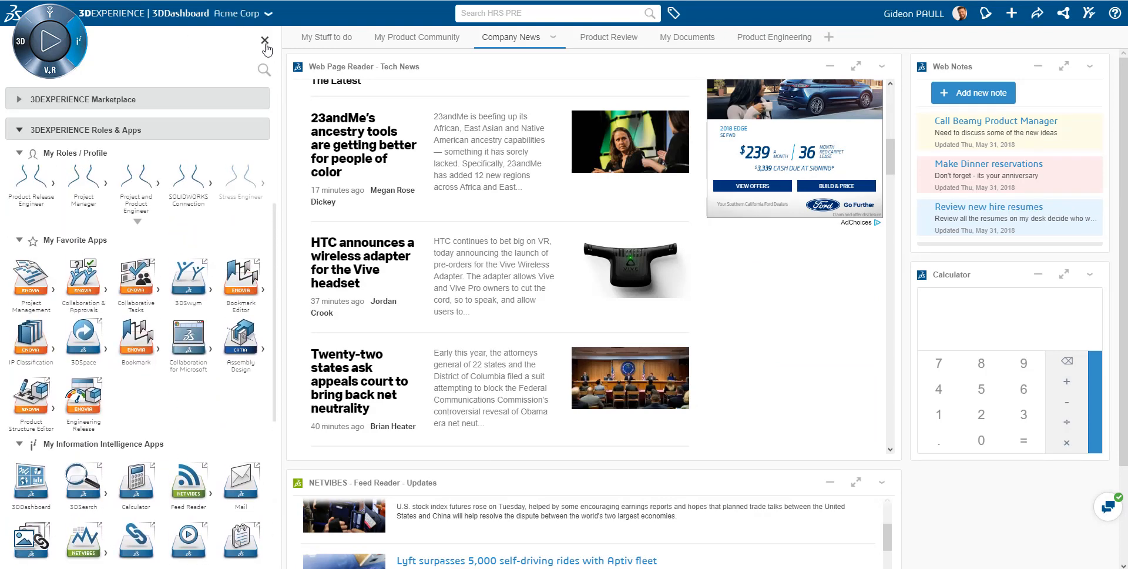
{"action": "left_click", "coordinate": [264, 38]}
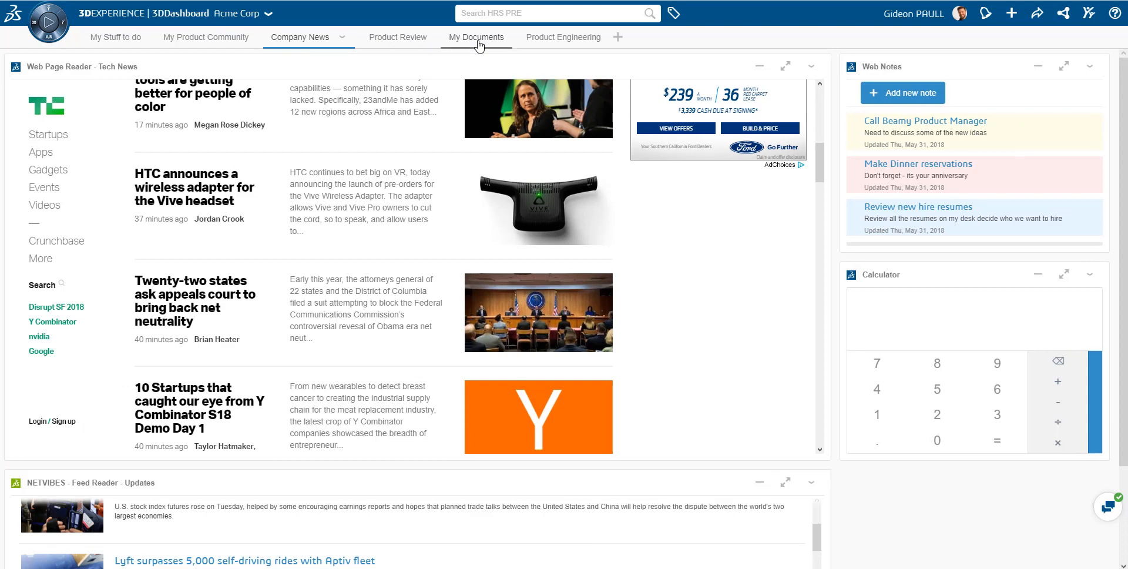
Step: Visit the My Documents tab, then return to the Product Engineering tab
{"action": "left_click", "coordinate": [476, 37]}
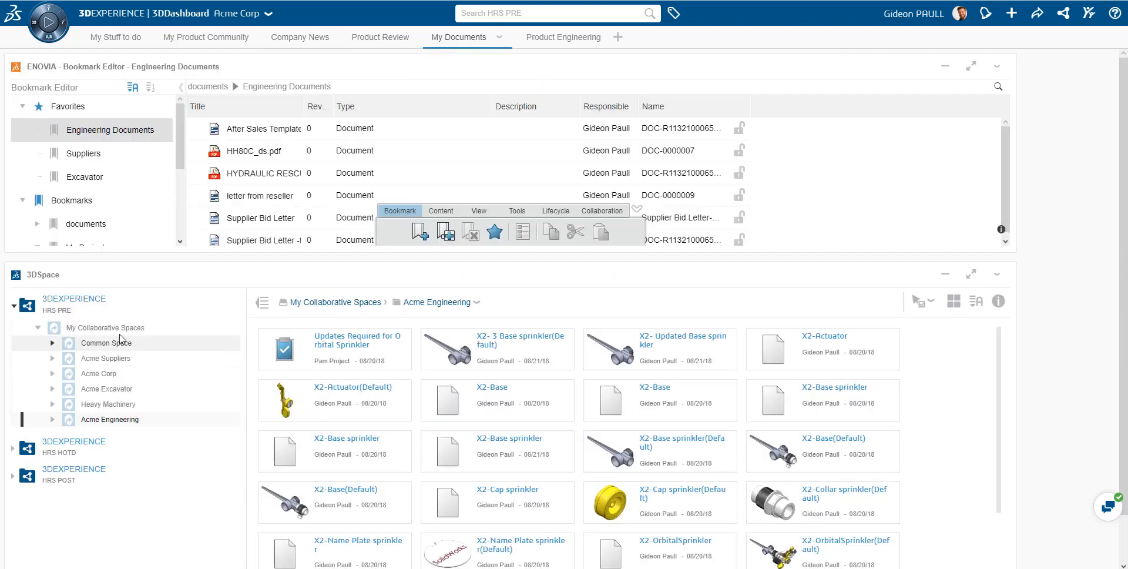
{"action": "left_click", "coordinate": [563, 37]}
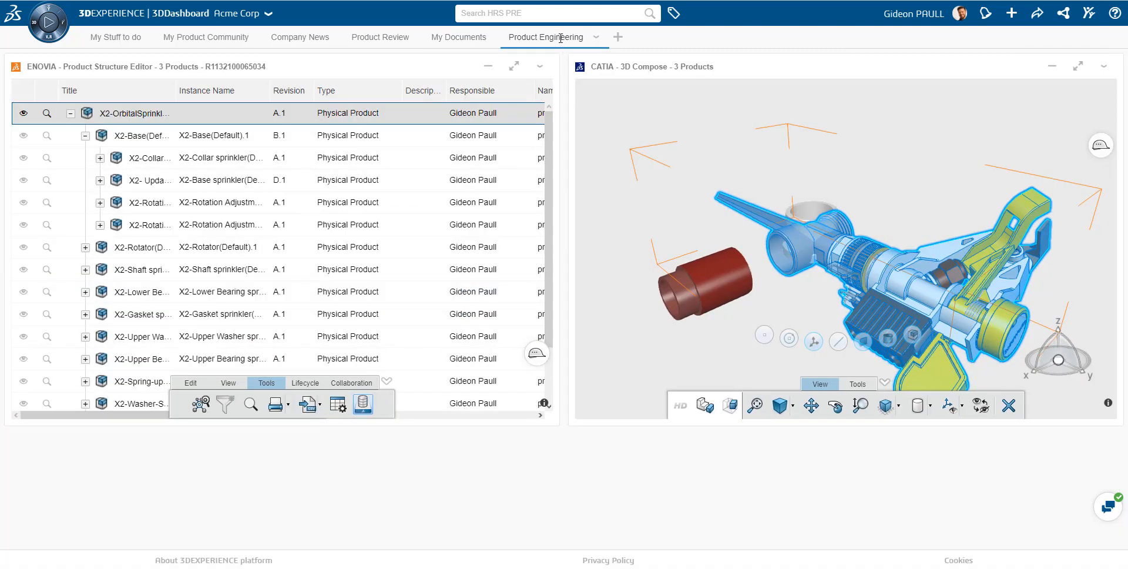
{"action": "mouse_move", "coordinate": [564, 55]}
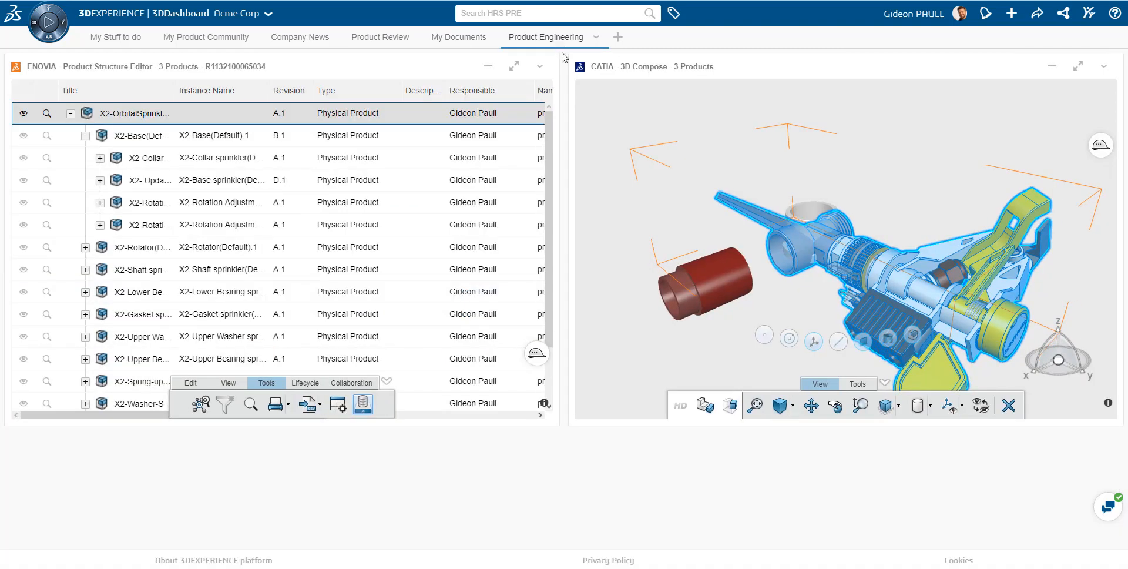
Step: Add a 3DSpace widget above Product Structure Editor, browsing the Acme Engineering collaborative space
{"action": "left_click", "coordinate": [49, 14]}
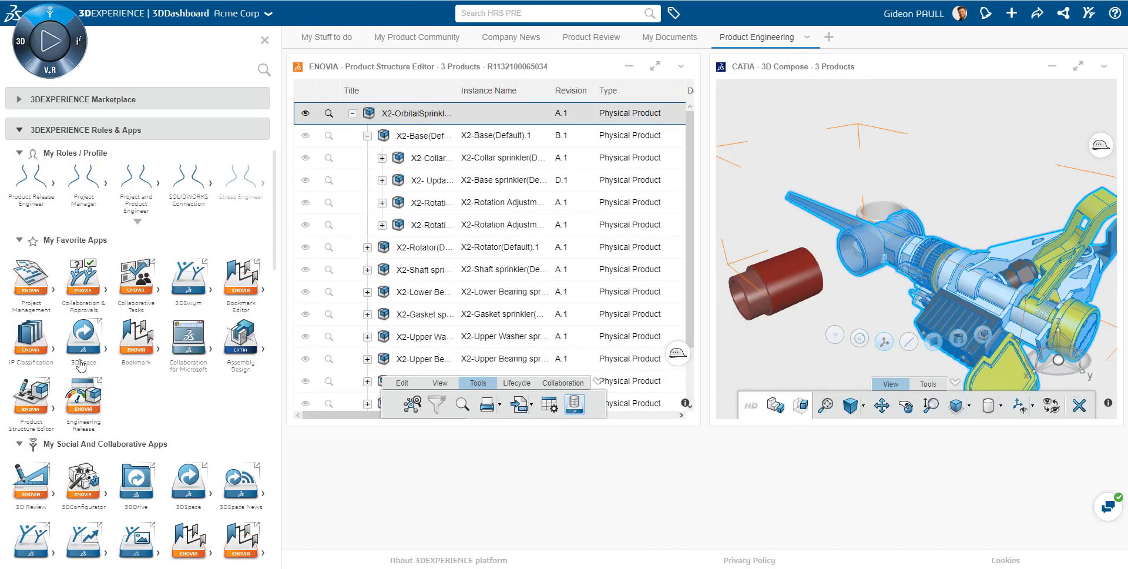
{"action": "mouse_move", "coordinate": [153, 299]}
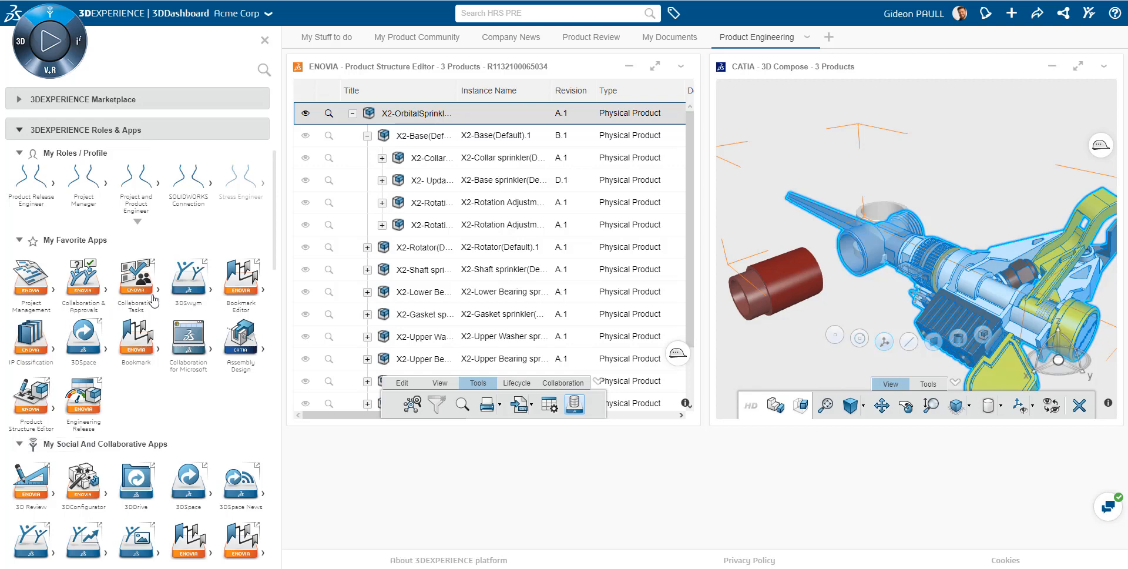
{"action": "mouse_move", "coordinate": [56, 343]}
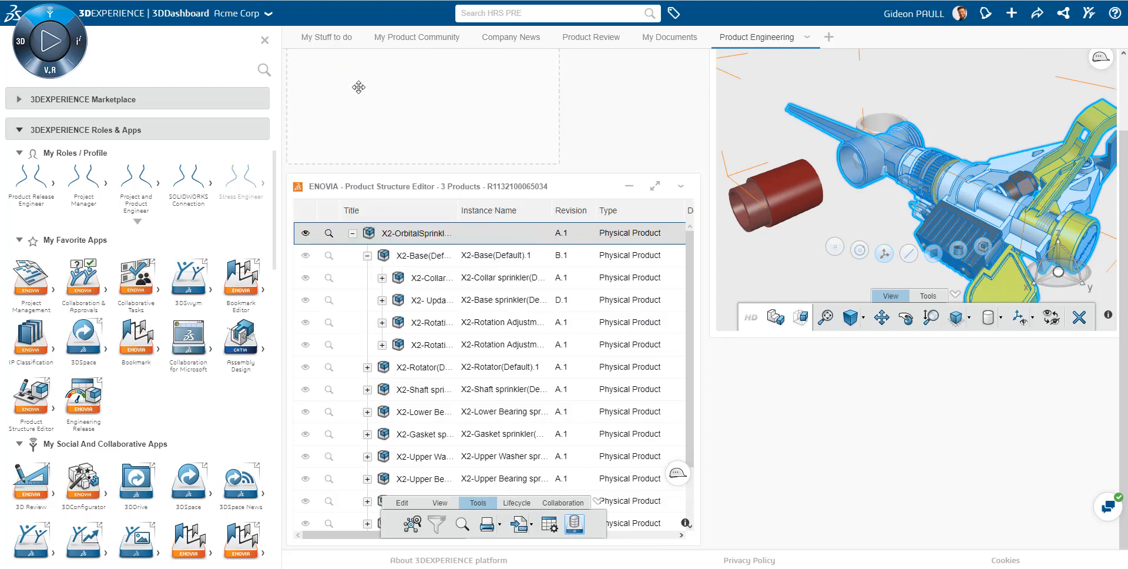
{"action": "mouse_move", "coordinate": [541, 140]}
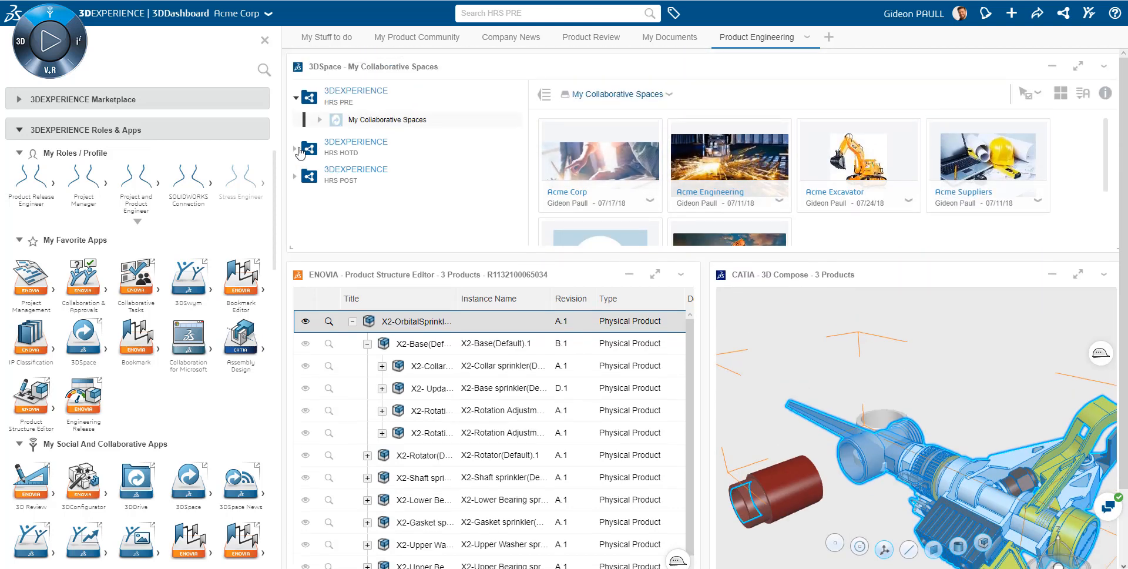
{"action": "left_click", "coordinate": [319, 120]}
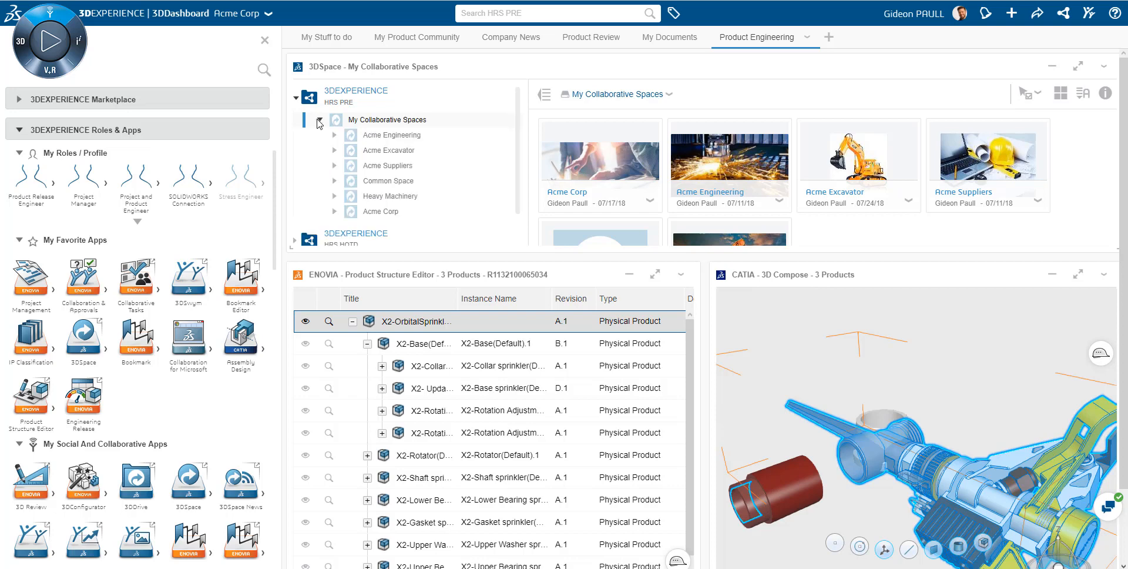
{"action": "left_click", "coordinate": [392, 135]}
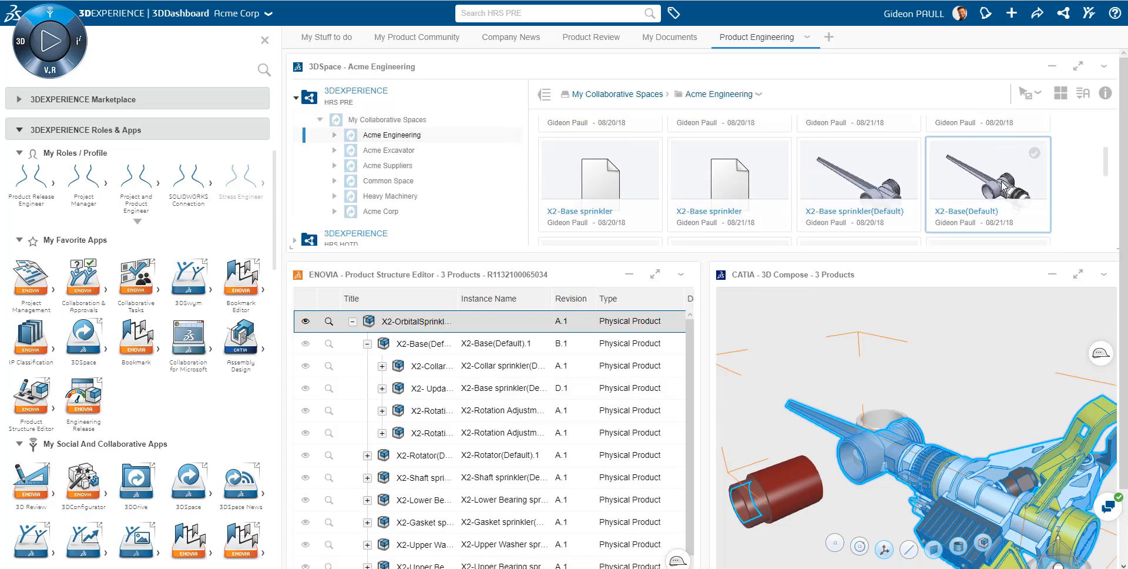
{"action": "scroll", "scroll_direction": "down", "scroll_amount": 3}
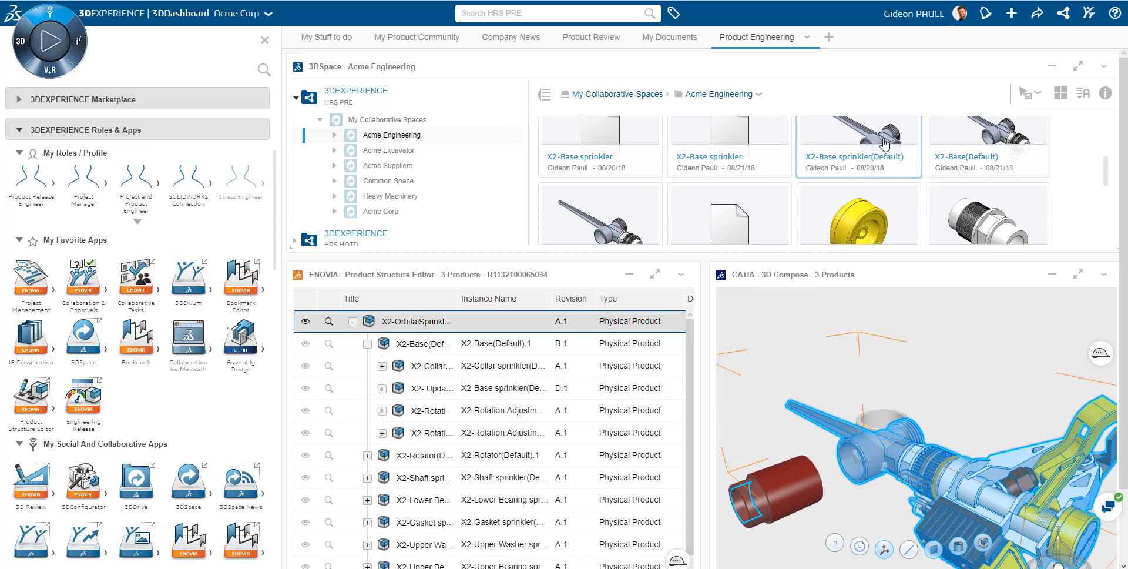
{"action": "scroll", "scroll_direction": "down", "scroll_amount": 3}
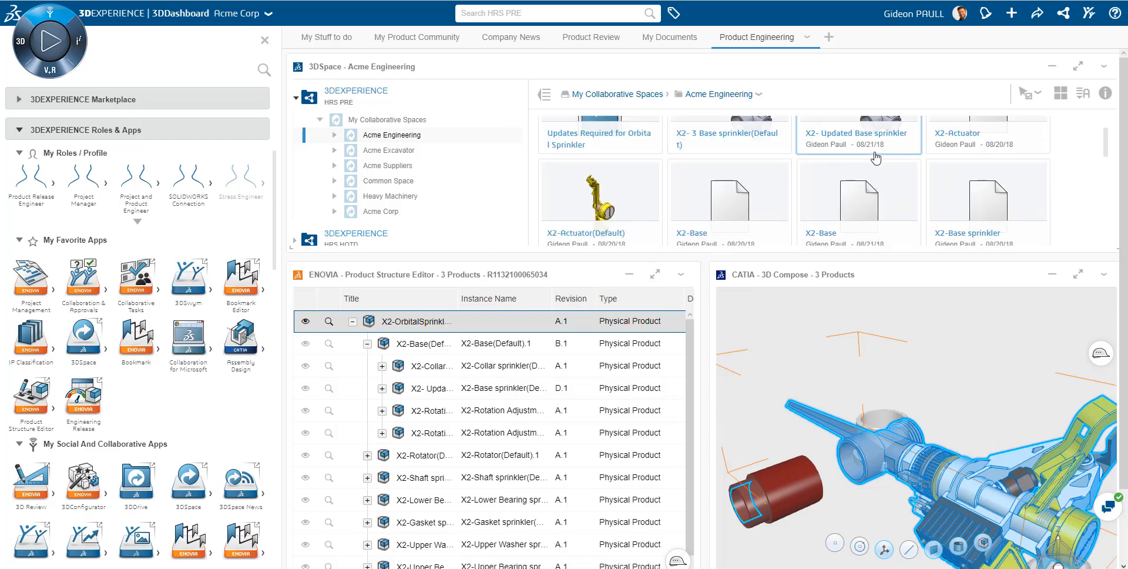